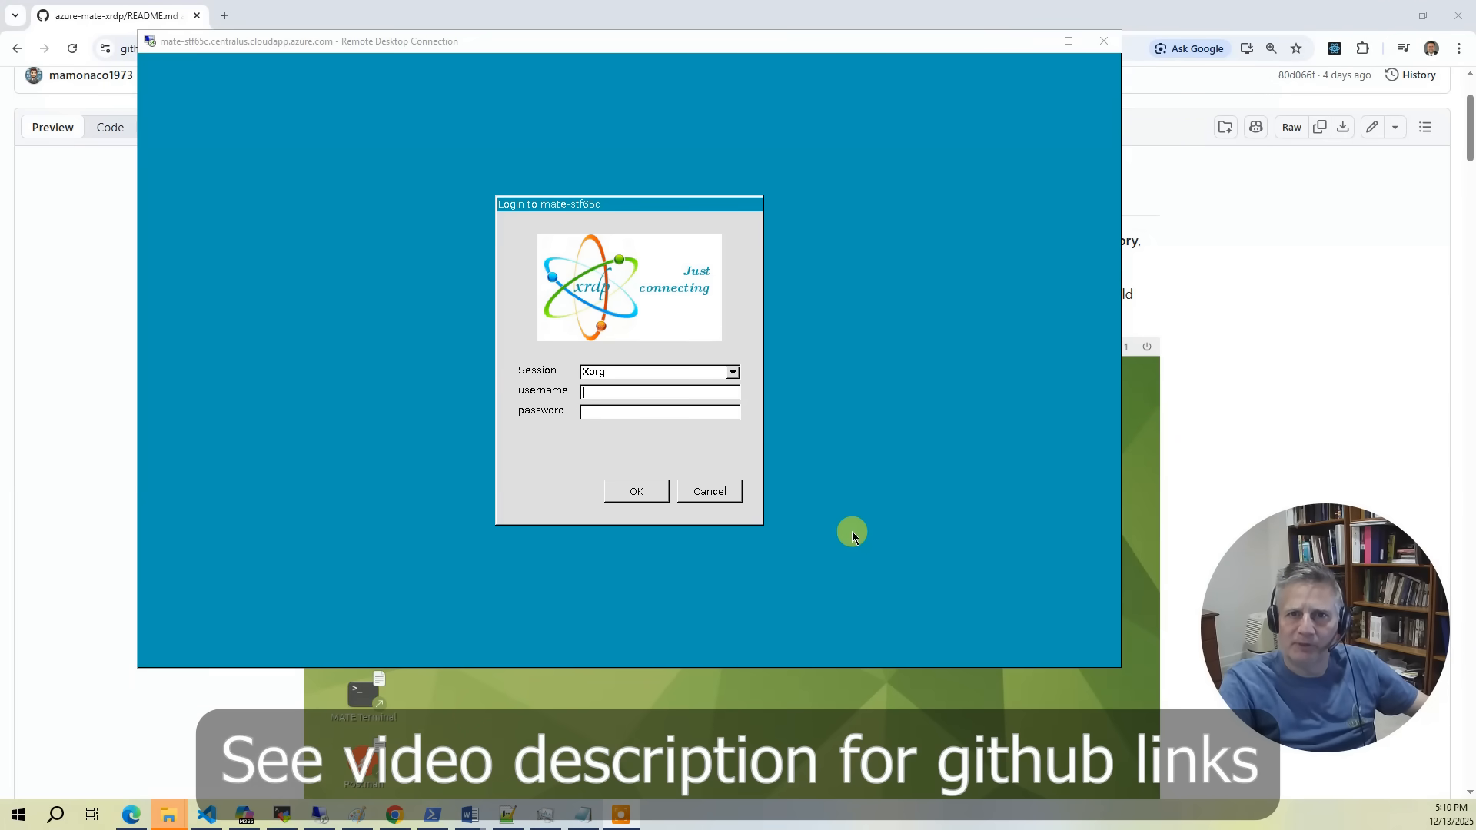
Step: Log in through the xrdp screen to reach the Ubuntu MATE desktop
{"action": "left_click", "coordinate": [634, 490]}
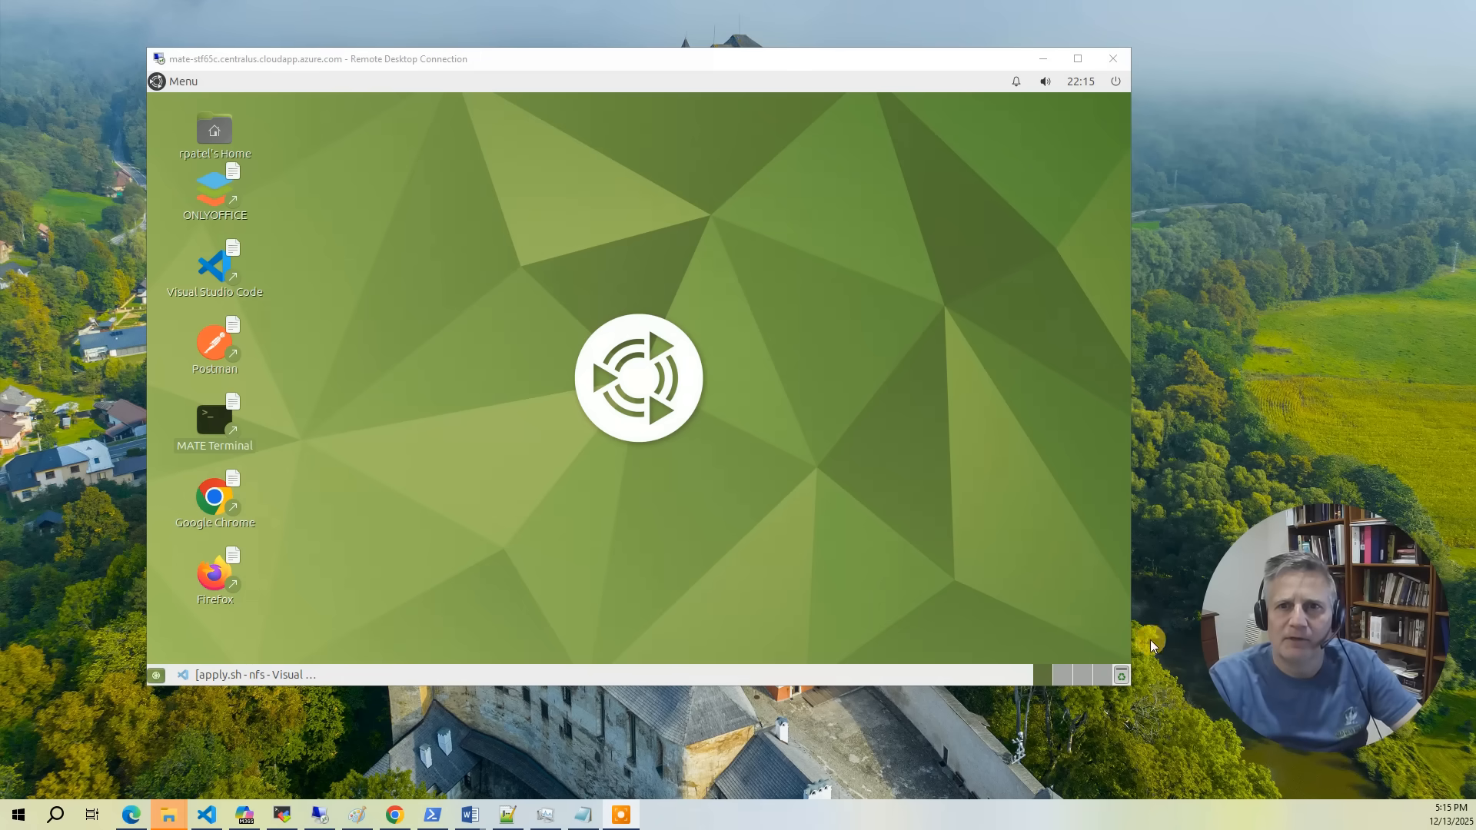
{"action": "mouse_move", "coordinate": [1125, 612]}
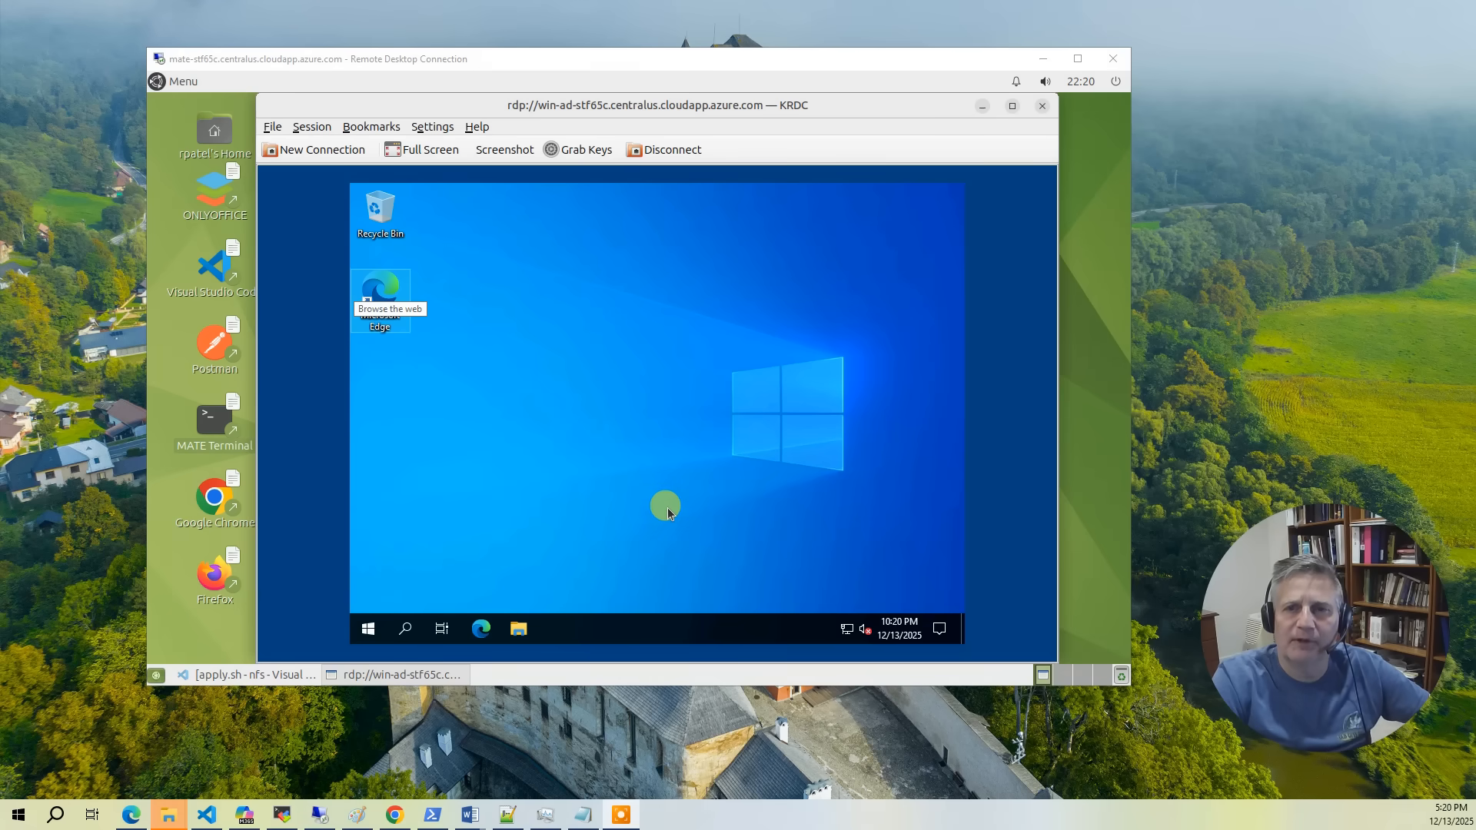
{"action": "mouse_move", "coordinate": [670, 516]}
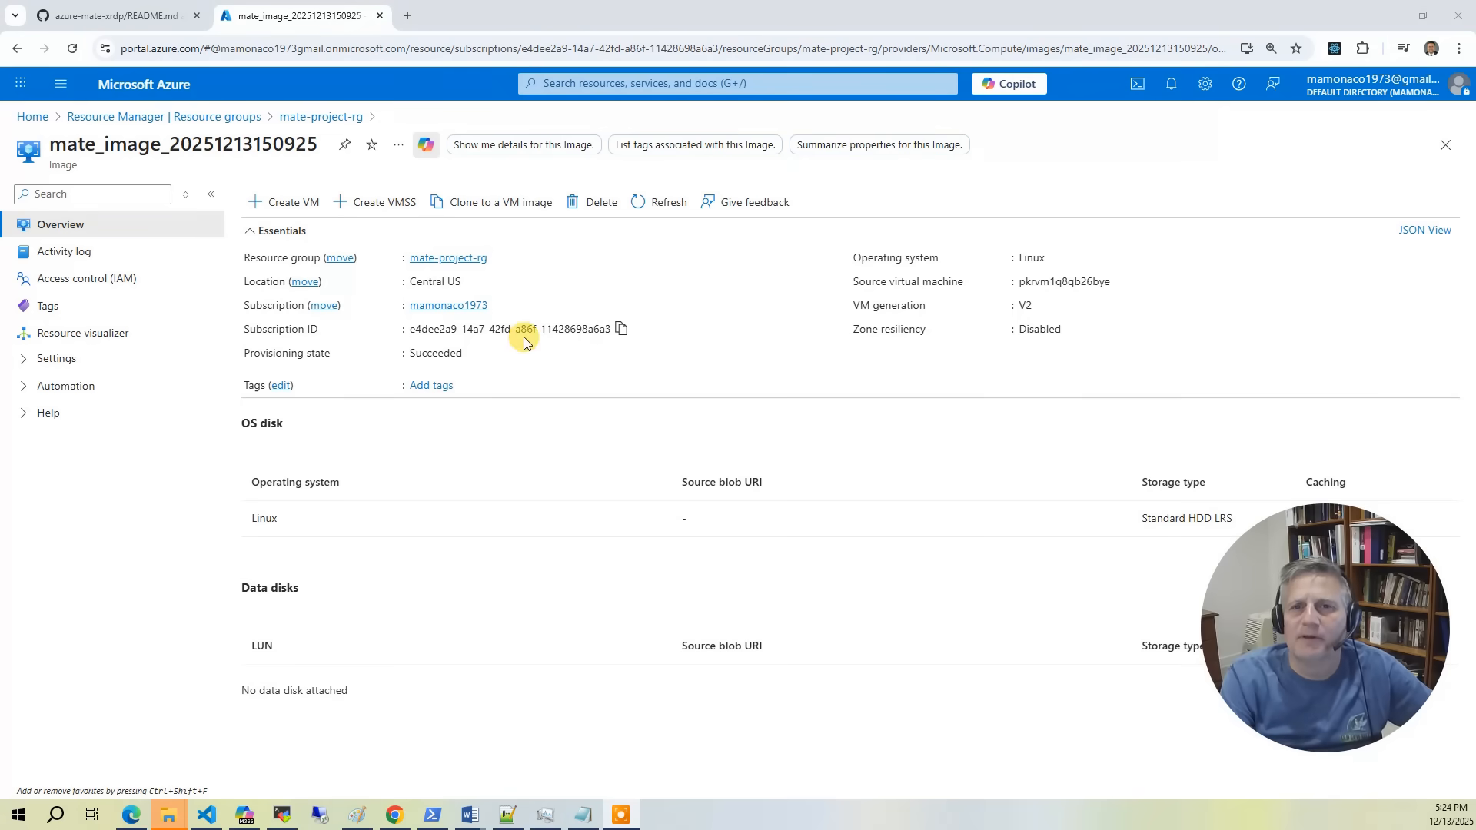
{"action": "mouse_move", "coordinate": [701, 344]}
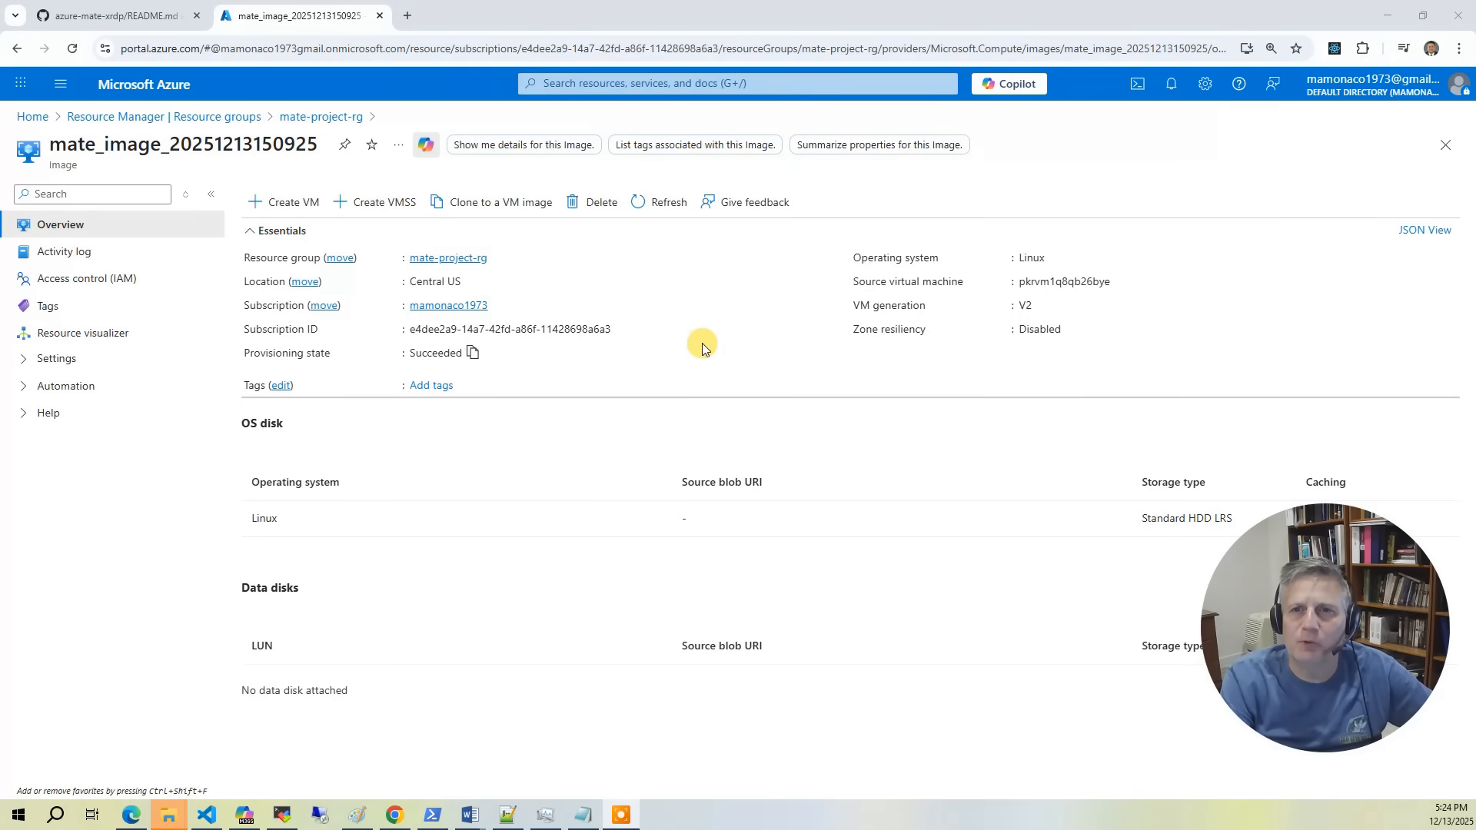
{"action": "mouse_move", "coordinate": [779, 303]}
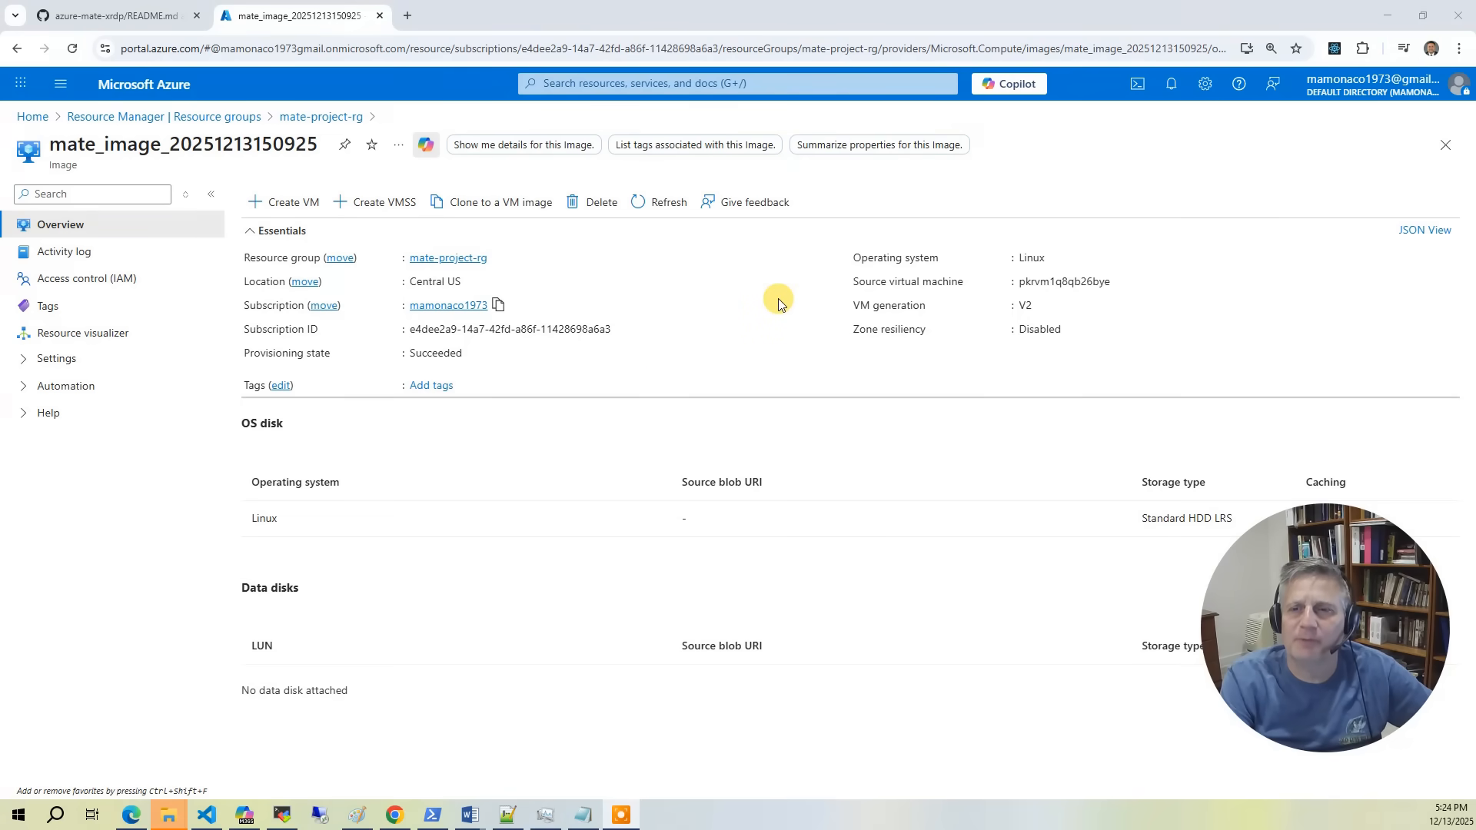
{"action": "left_click", "coordinate": [1060, 280]}
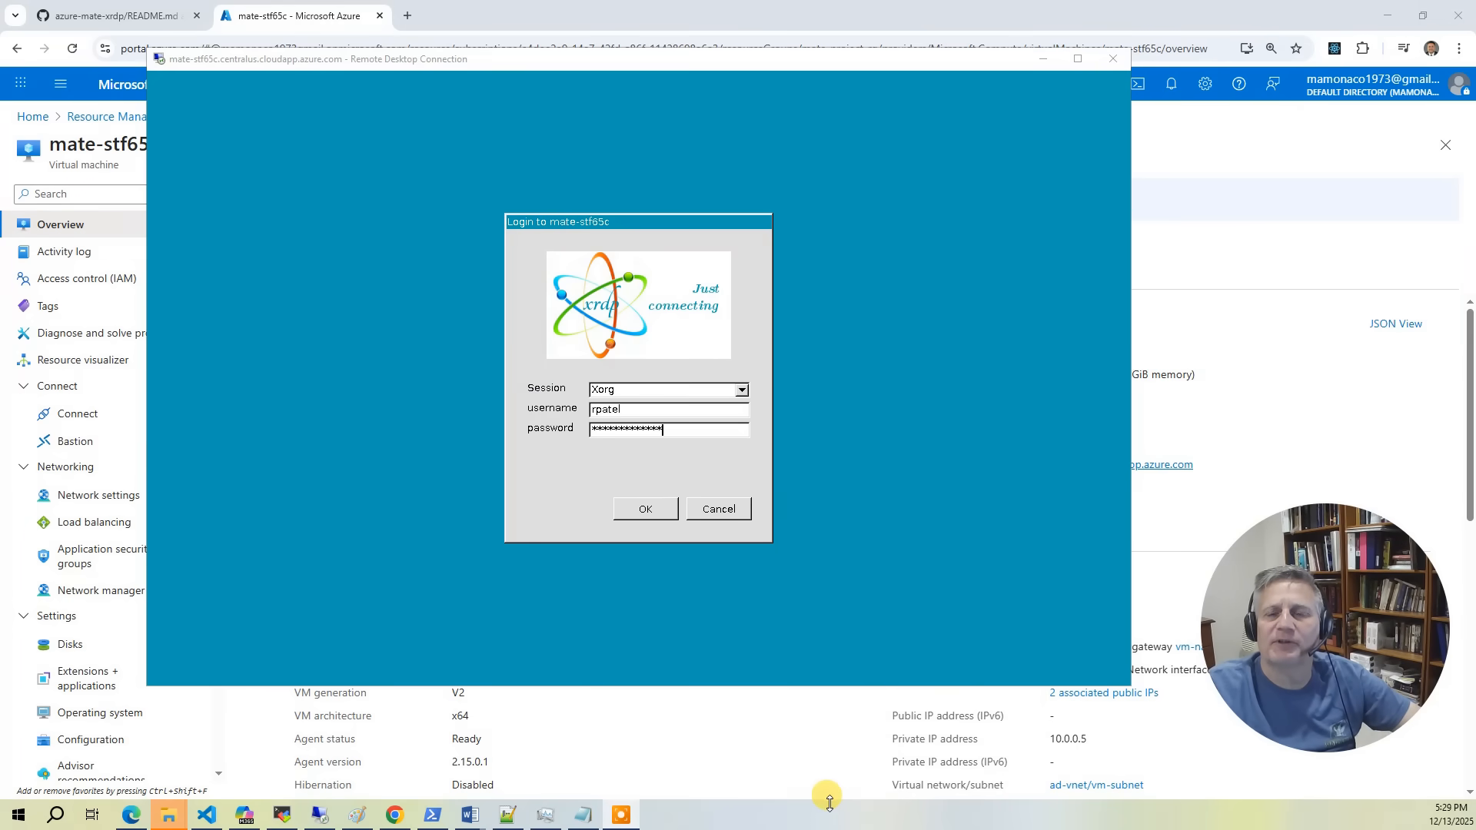
{"action": "mouse_move", "coordinate": [671, 491]}
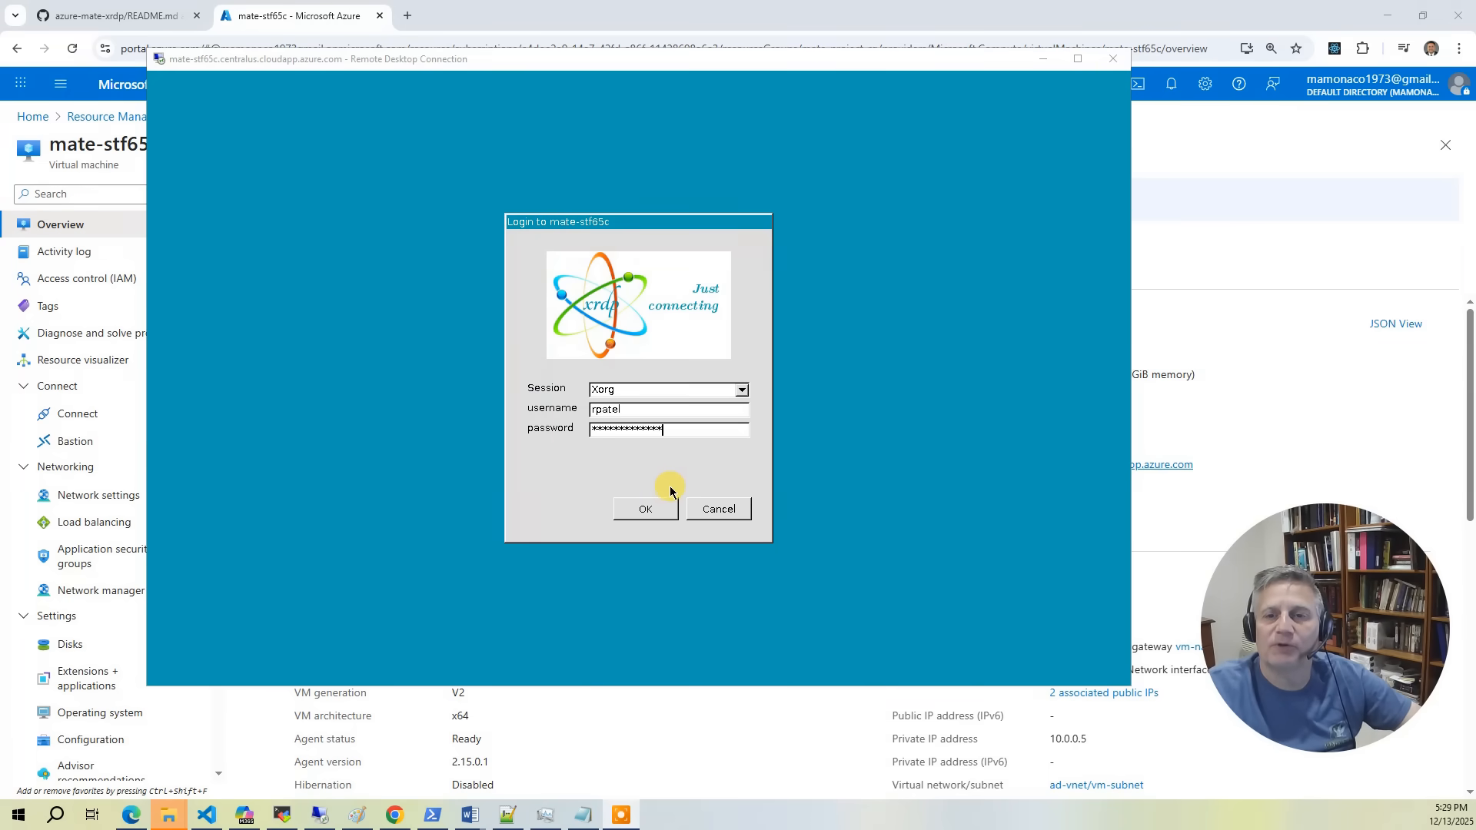
Step: Submit the filled-in xrdp login with OK
{"action": "left_click", "coordinate": [644, 508]}
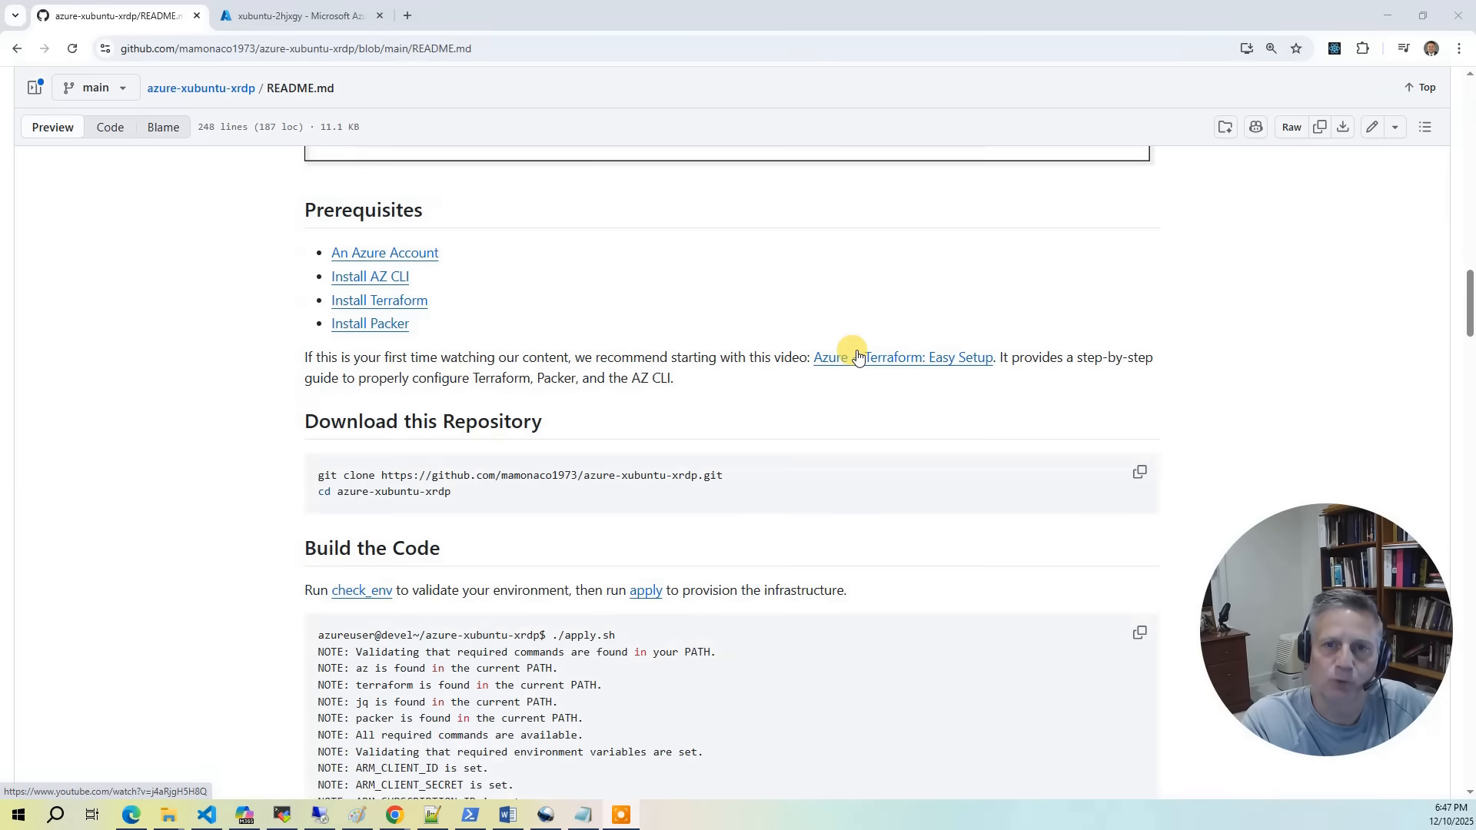
{"action": "mouse_move", "coordinate": [636, 326]}
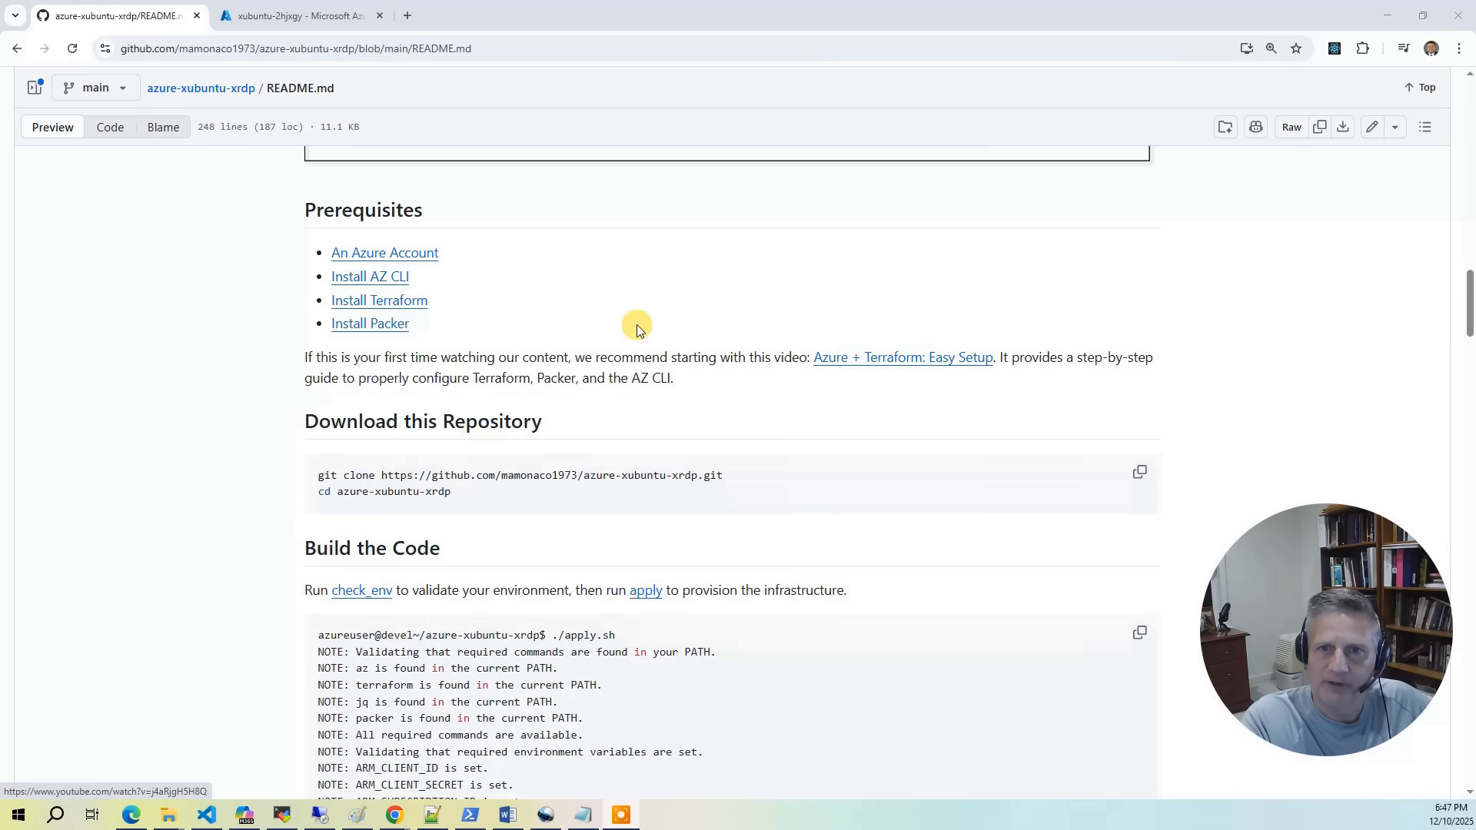
{"action": "mouse_move", "coordinate": [804, 339]}
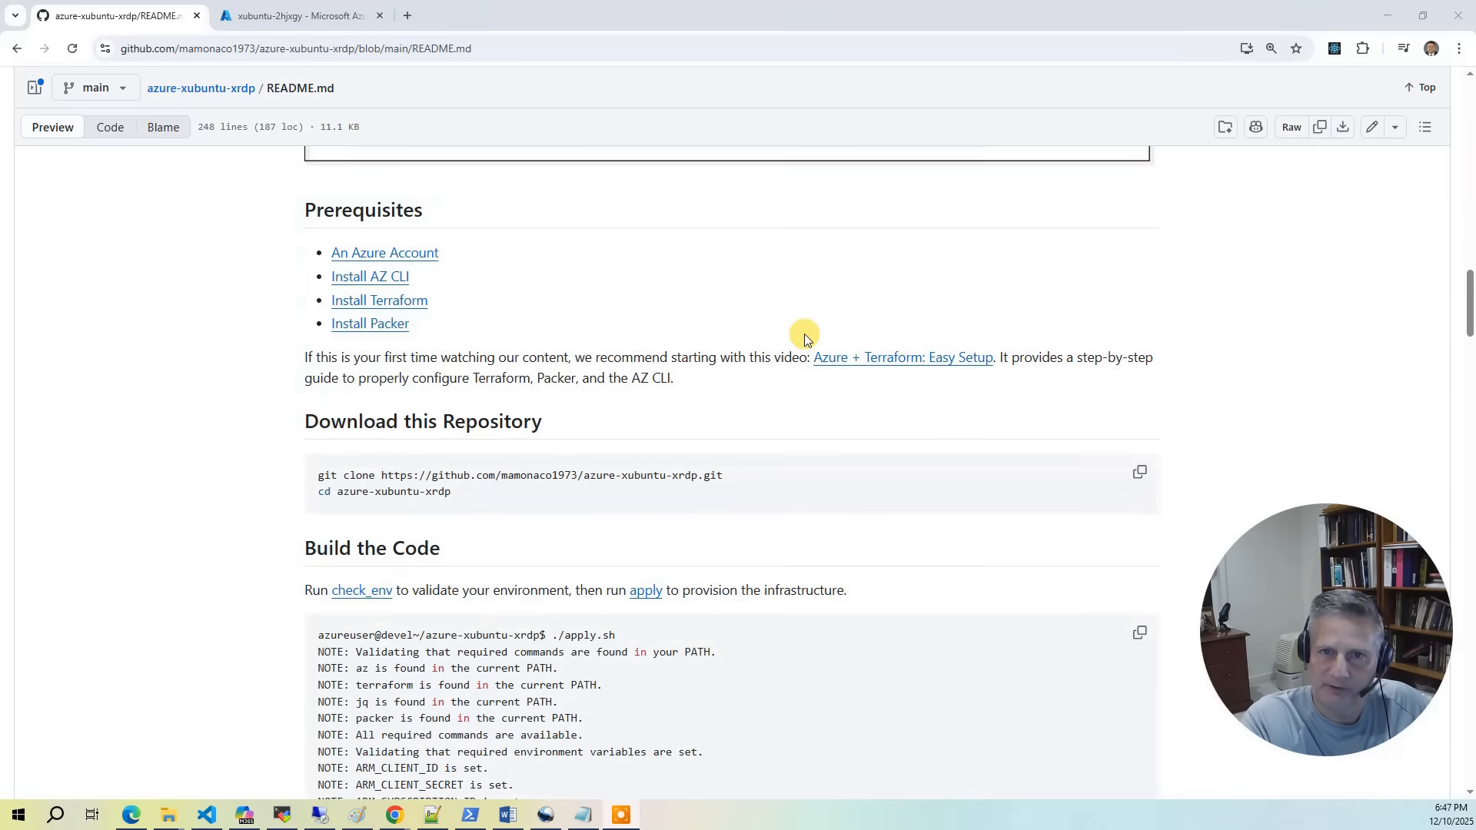
{"action": "mouse_move", "coordinate": [317, 294]}
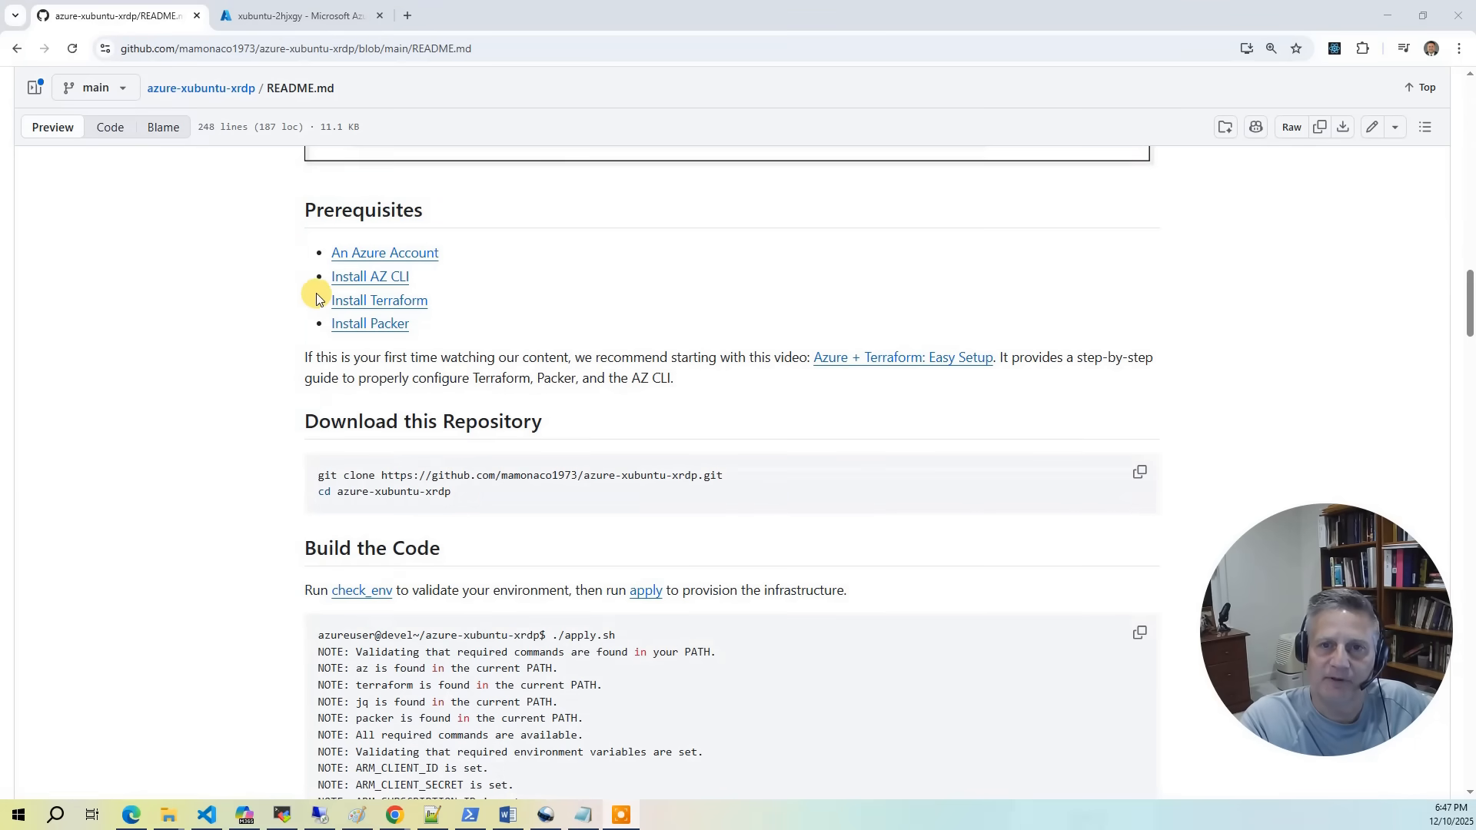
{"action": "mouse_move", "coordinate": [443, 331]}
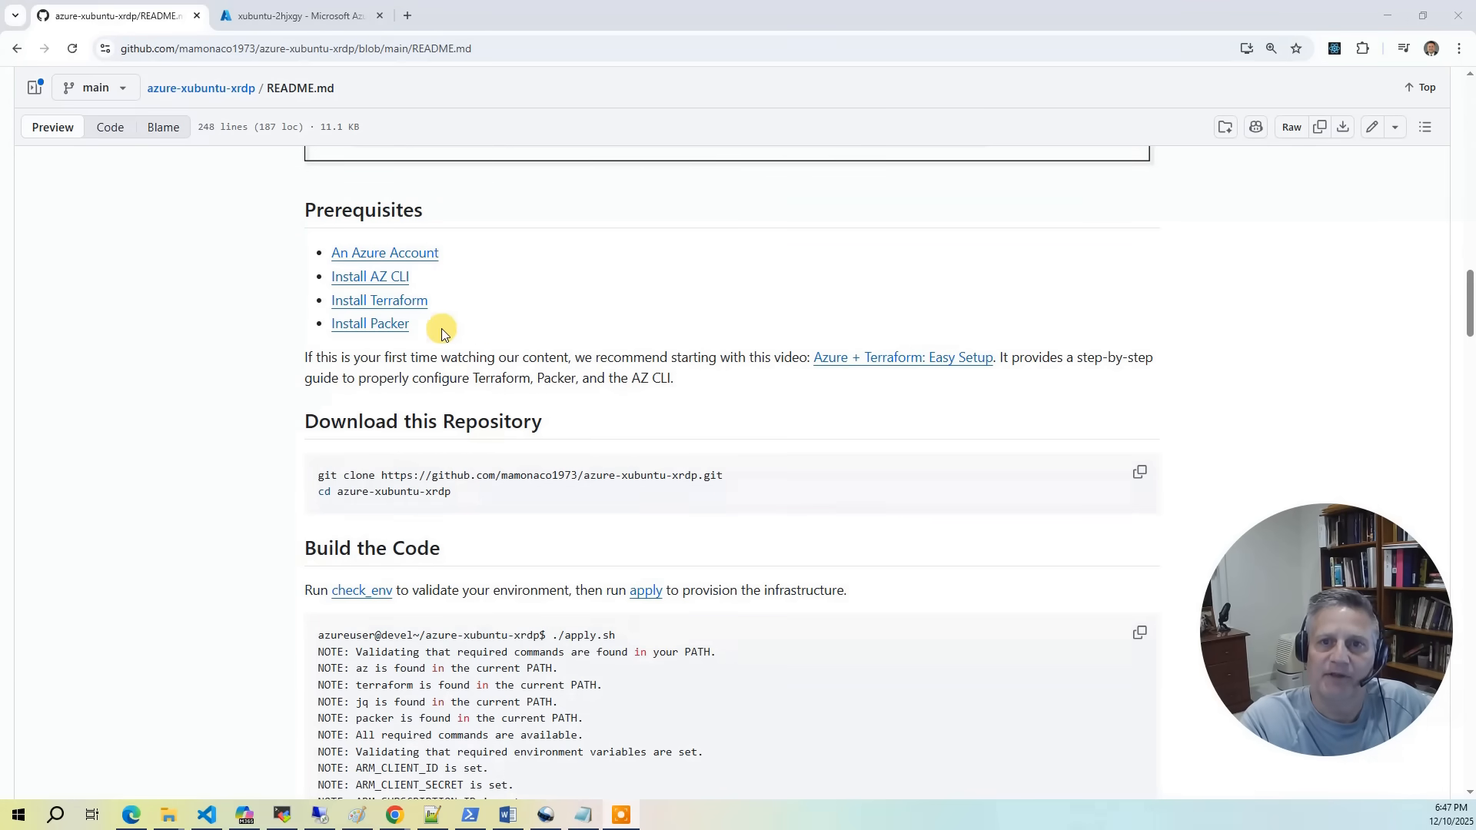
{"action": "mouse_move", "coordinate": [515, 319]}
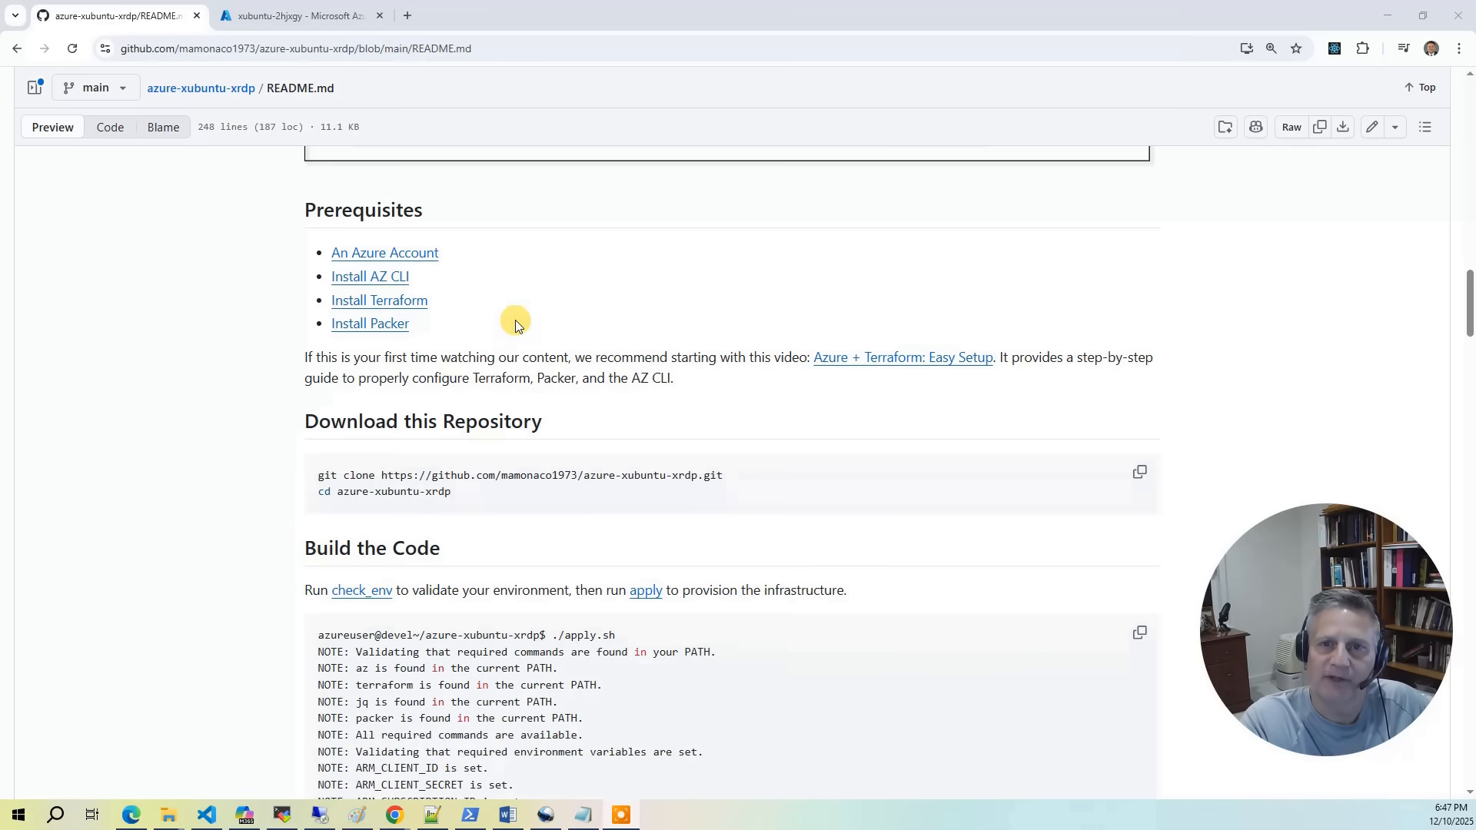
{"action": "mouse_move", "coordinate": [273, 657]}
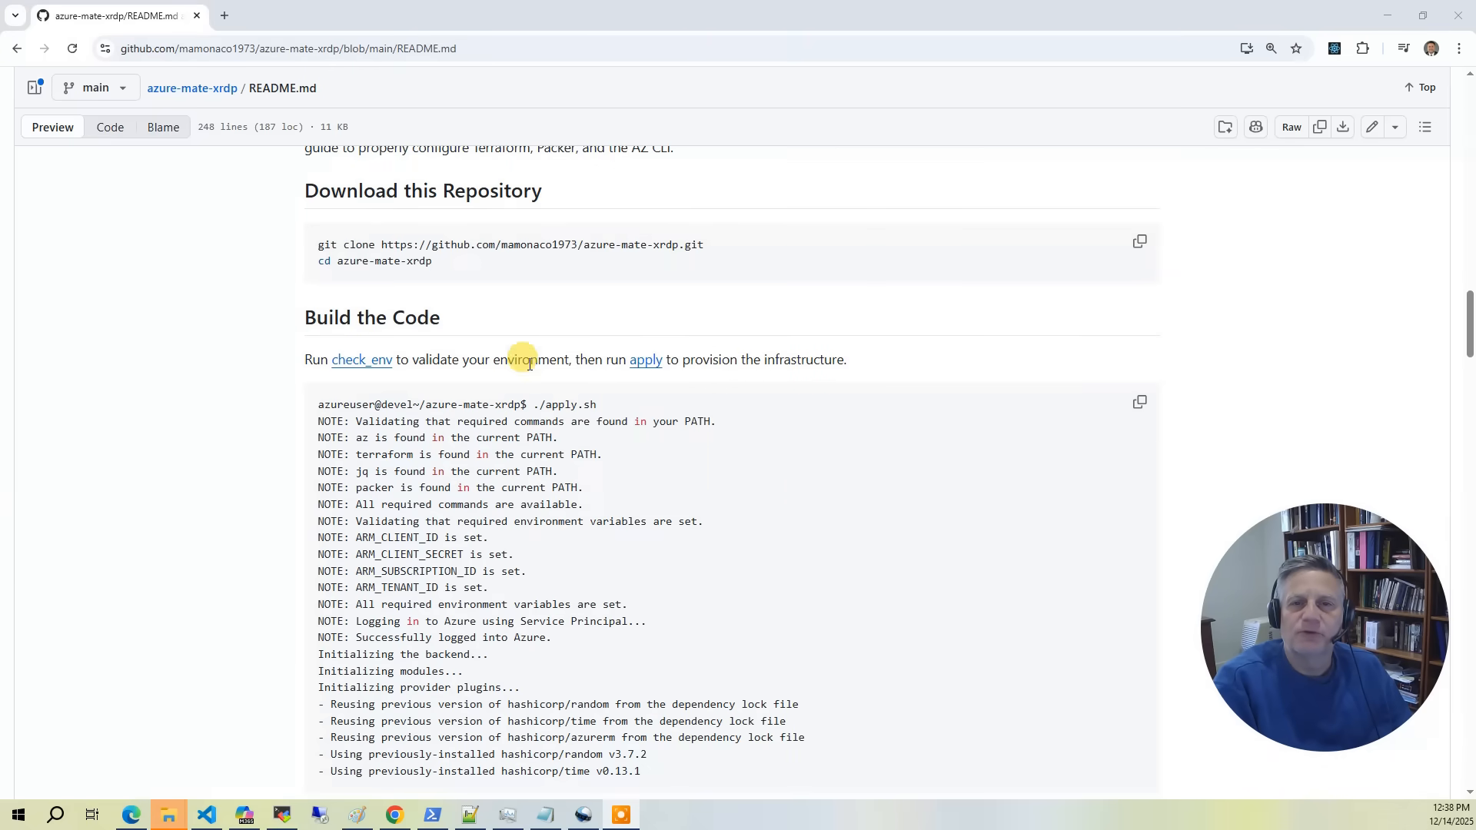
{"action": "mouse_move", "coordinate": [226, 56]}
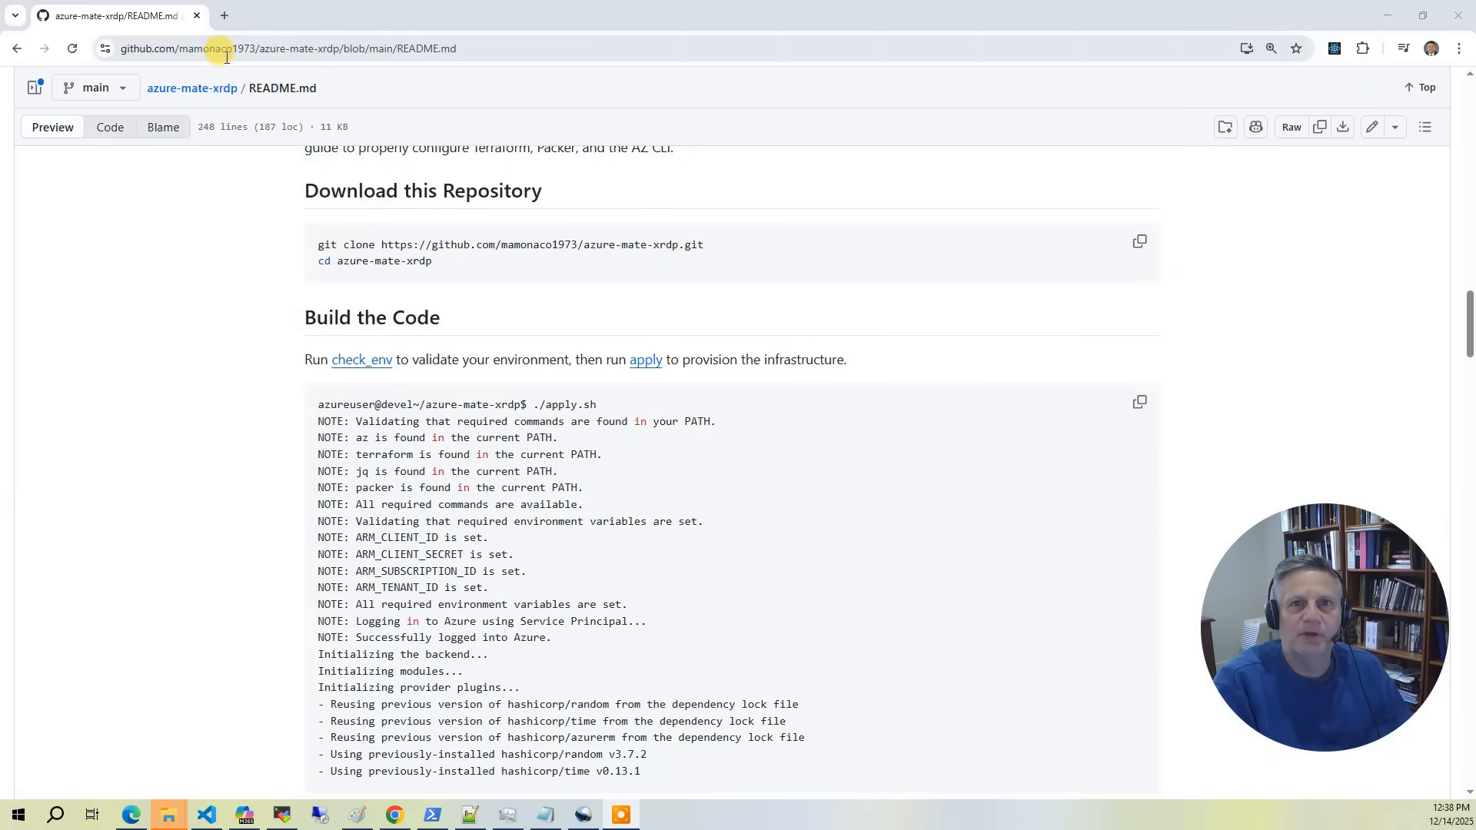
{"action": "mouse_move", "coordinate": [376, 172]}
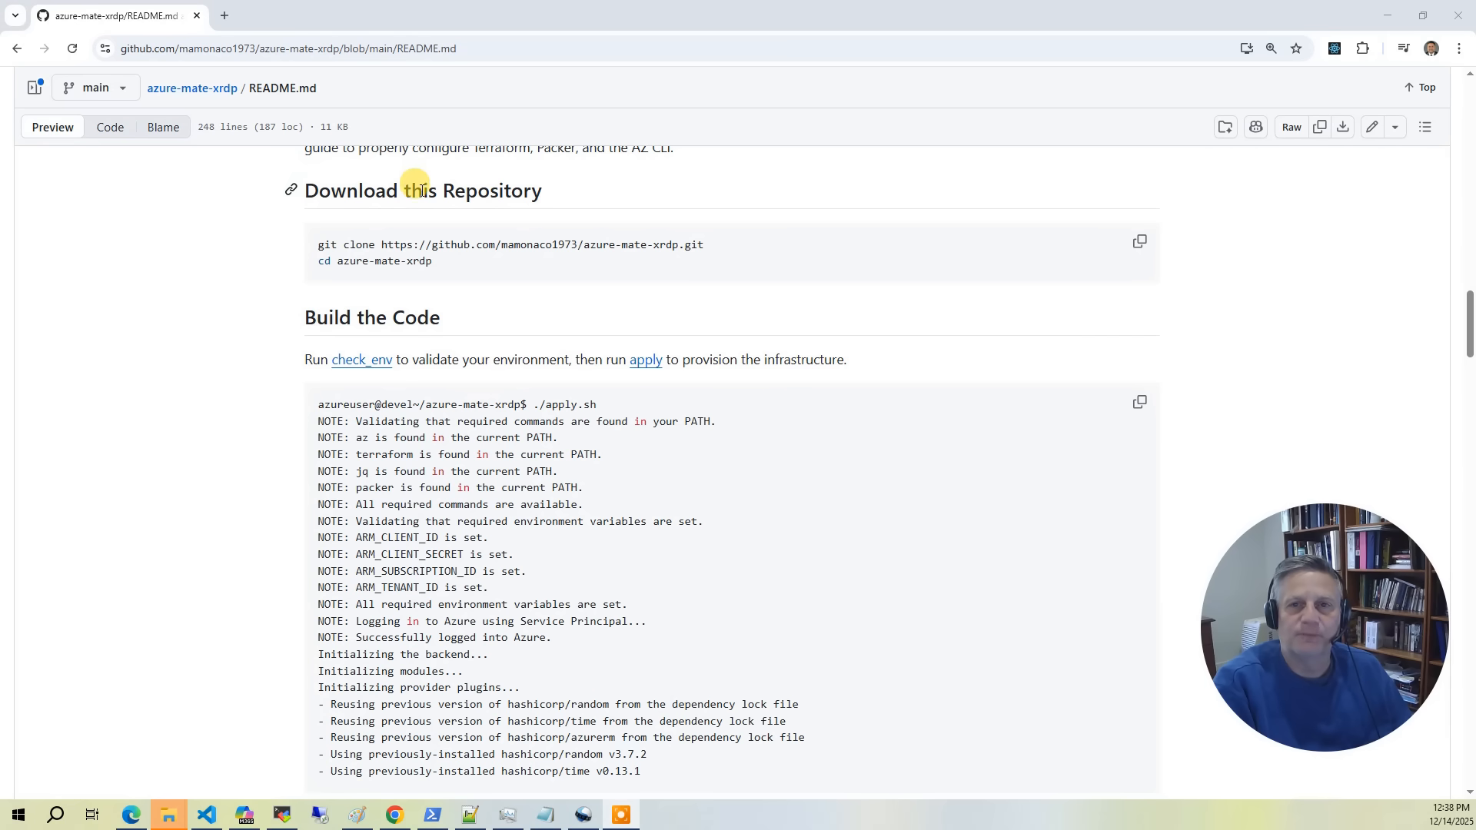
Step: Move to the README's Download this Repository and Build the Code sections
{"action": "left_click", "coordinate": [1139, 241]}
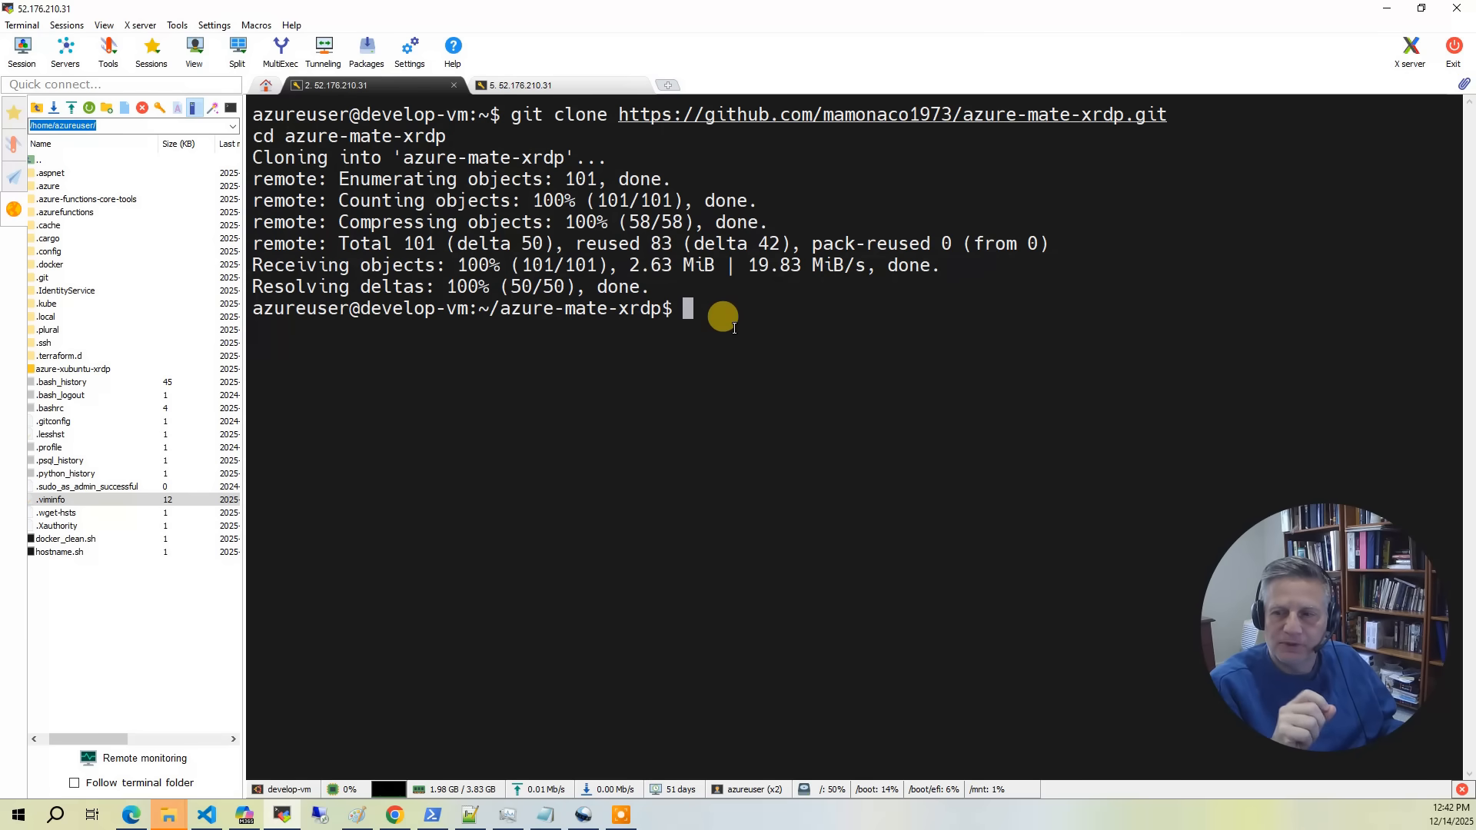
Step: Run check_env.sh, confirm the successful Azure login, and enter ./apply.sh
{"action": "type", "text": "./ch"}
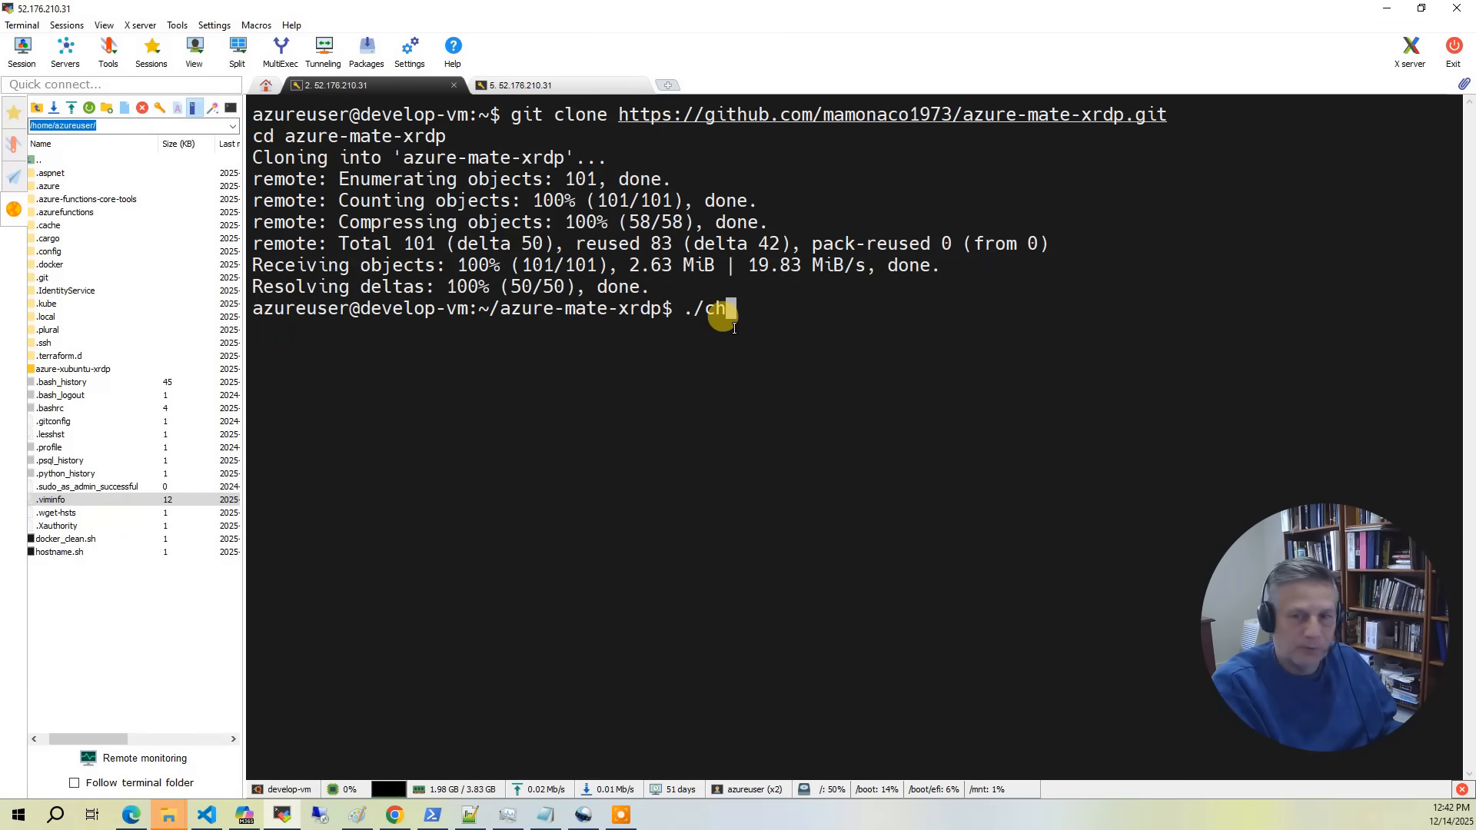
{"action": "key", "text": "Return"}
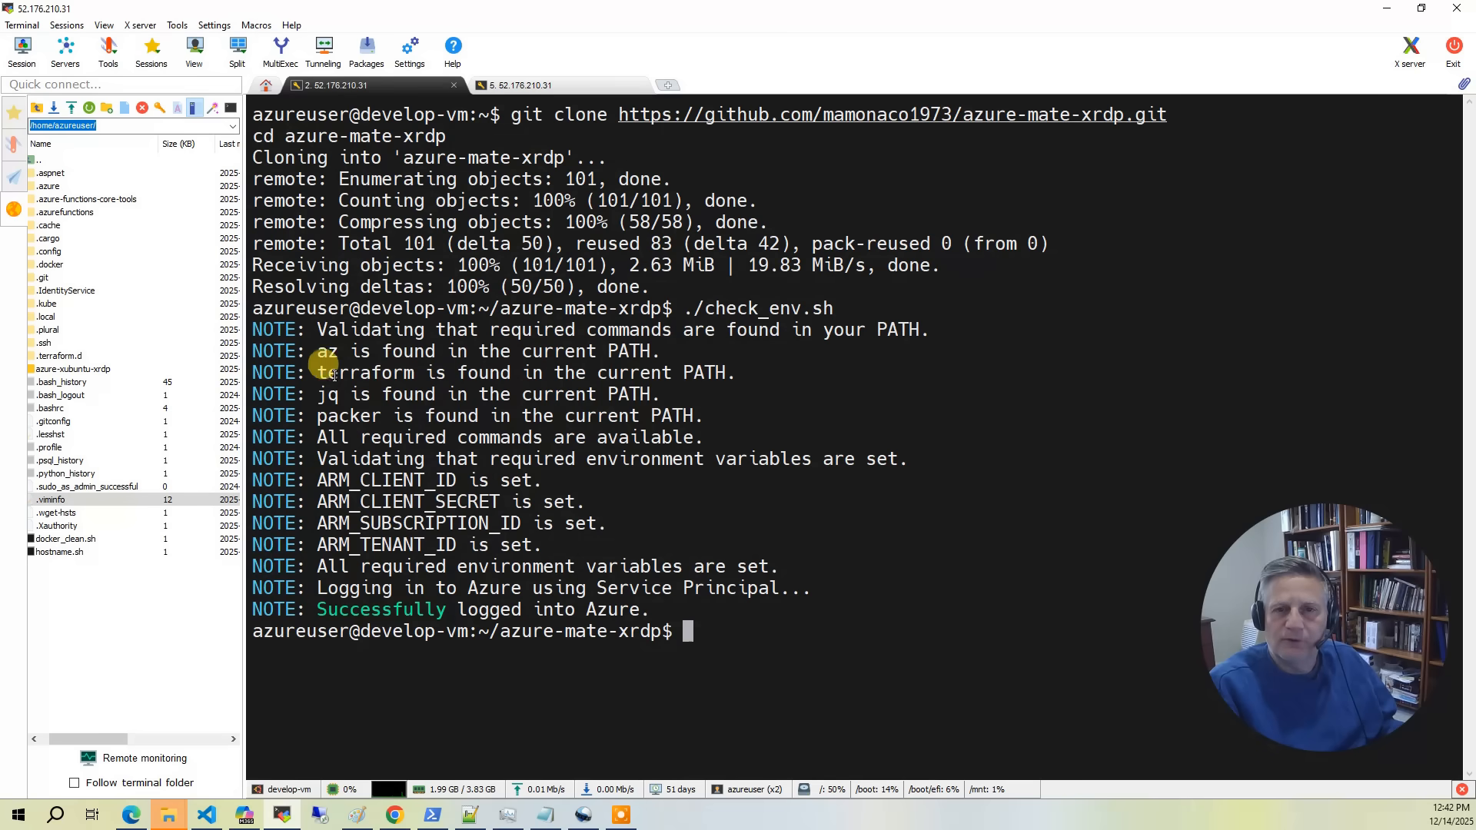
{"action": "mouse_move", "coordinate": [365, 394]}
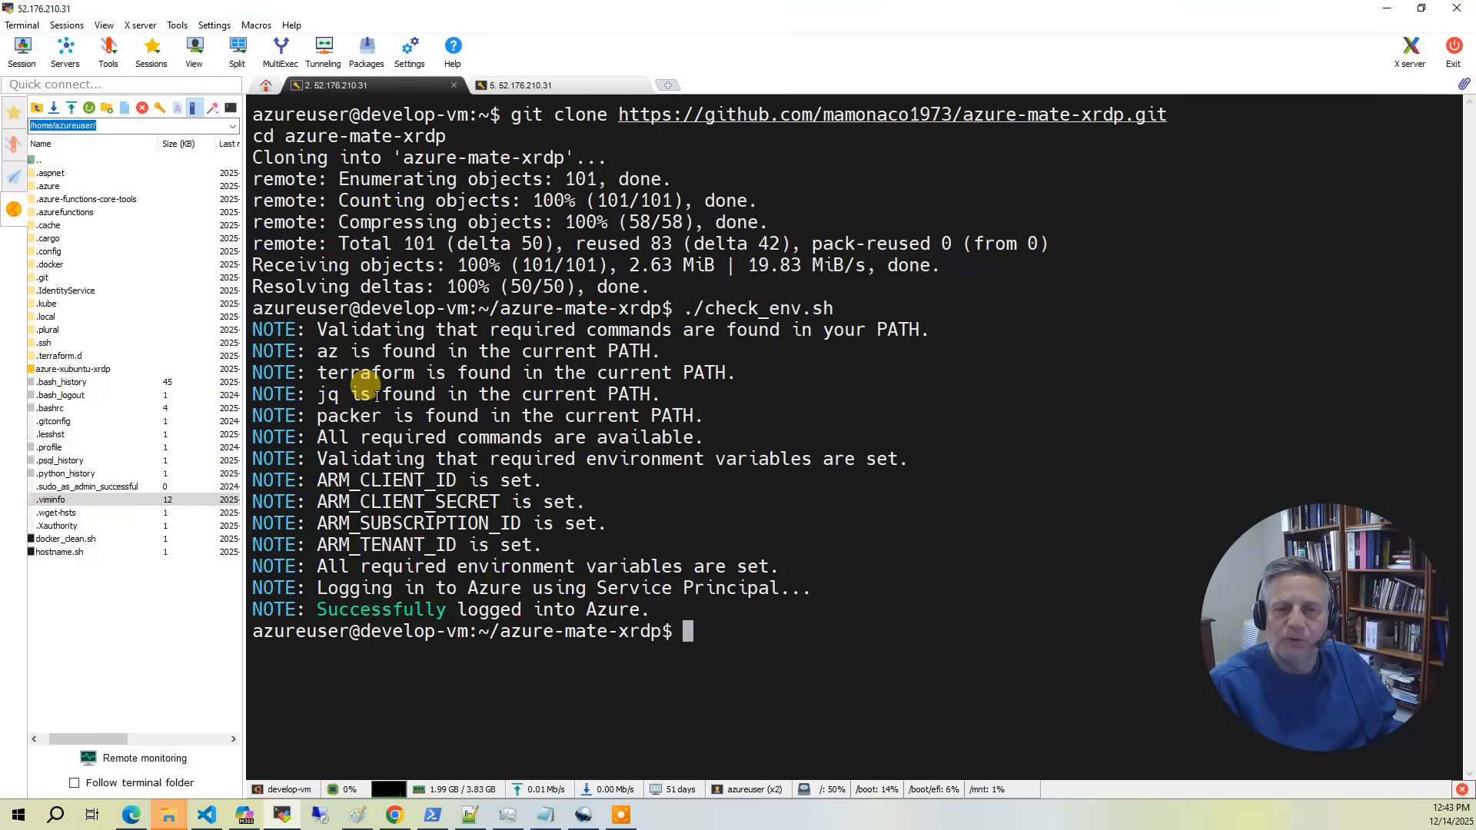
{"action": "mouse_move", "coordinate": [475, 523]}
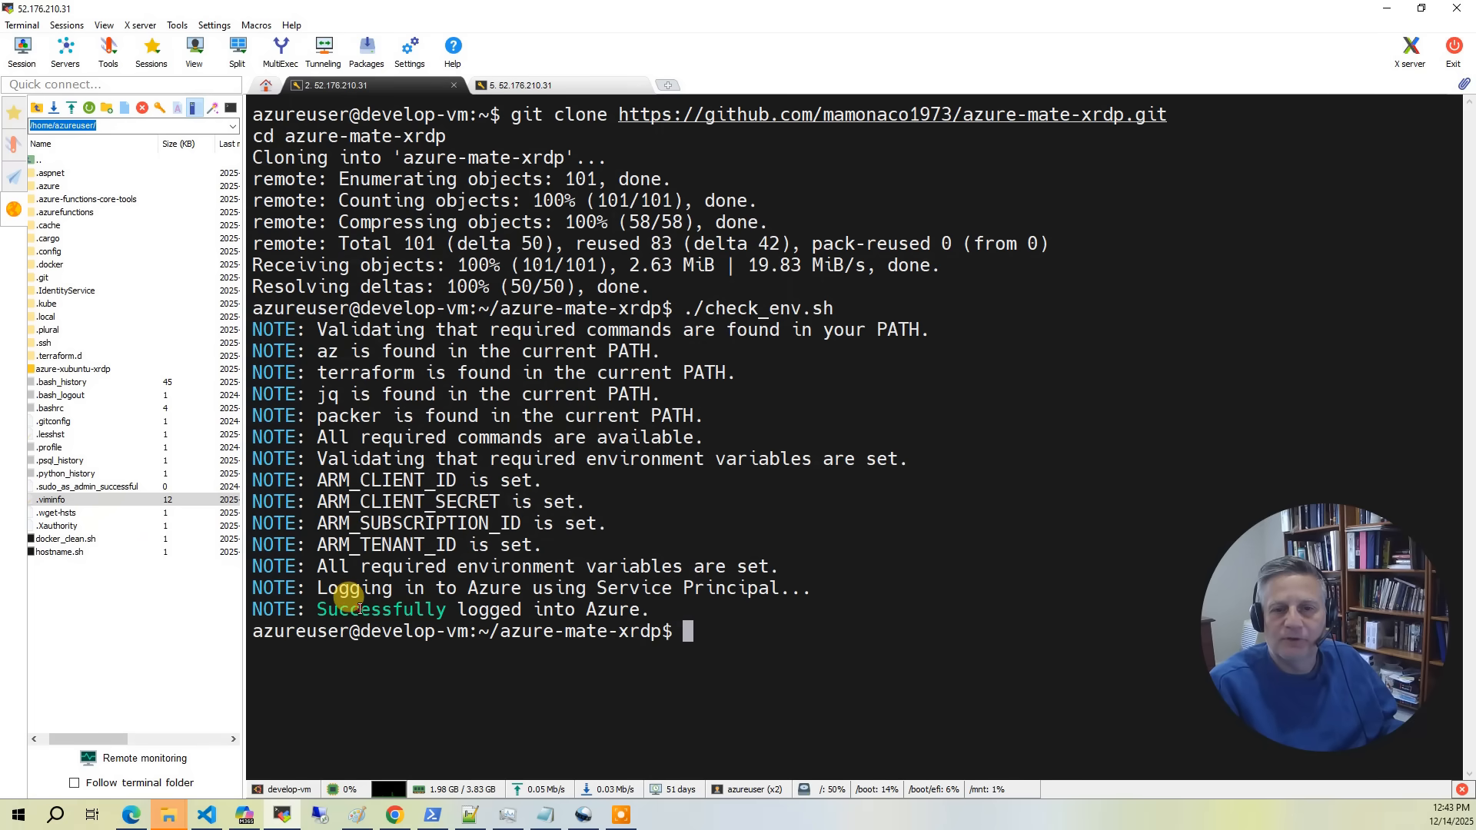
{"action": "double_click", "coordinate": [381, 609]}
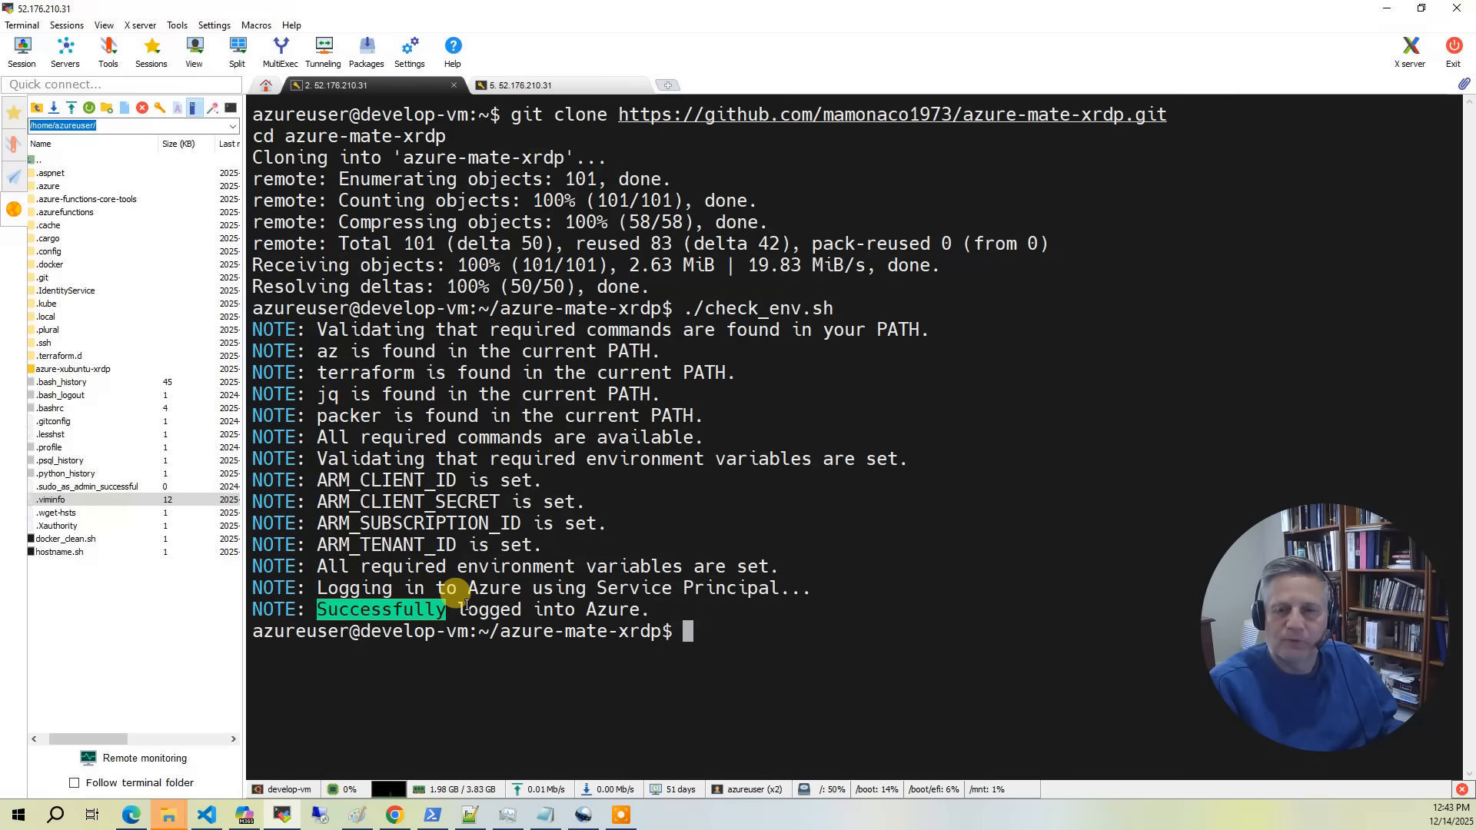
{"action": "type", "text": "./apply.sh"}
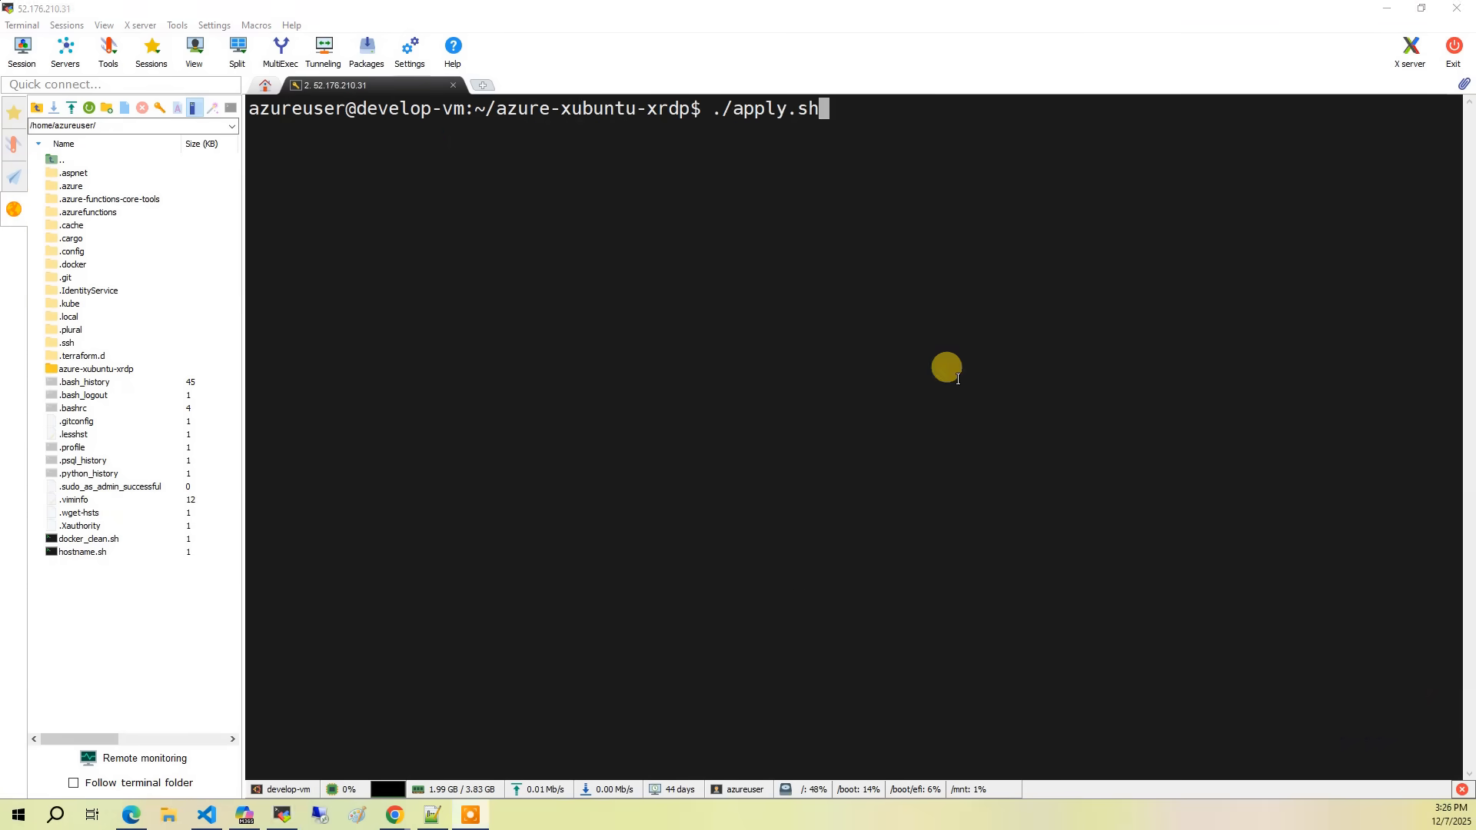
Step: Run ./apply.sh to start provisioning the infrastructure
{"action": "key", "text": "Return"}
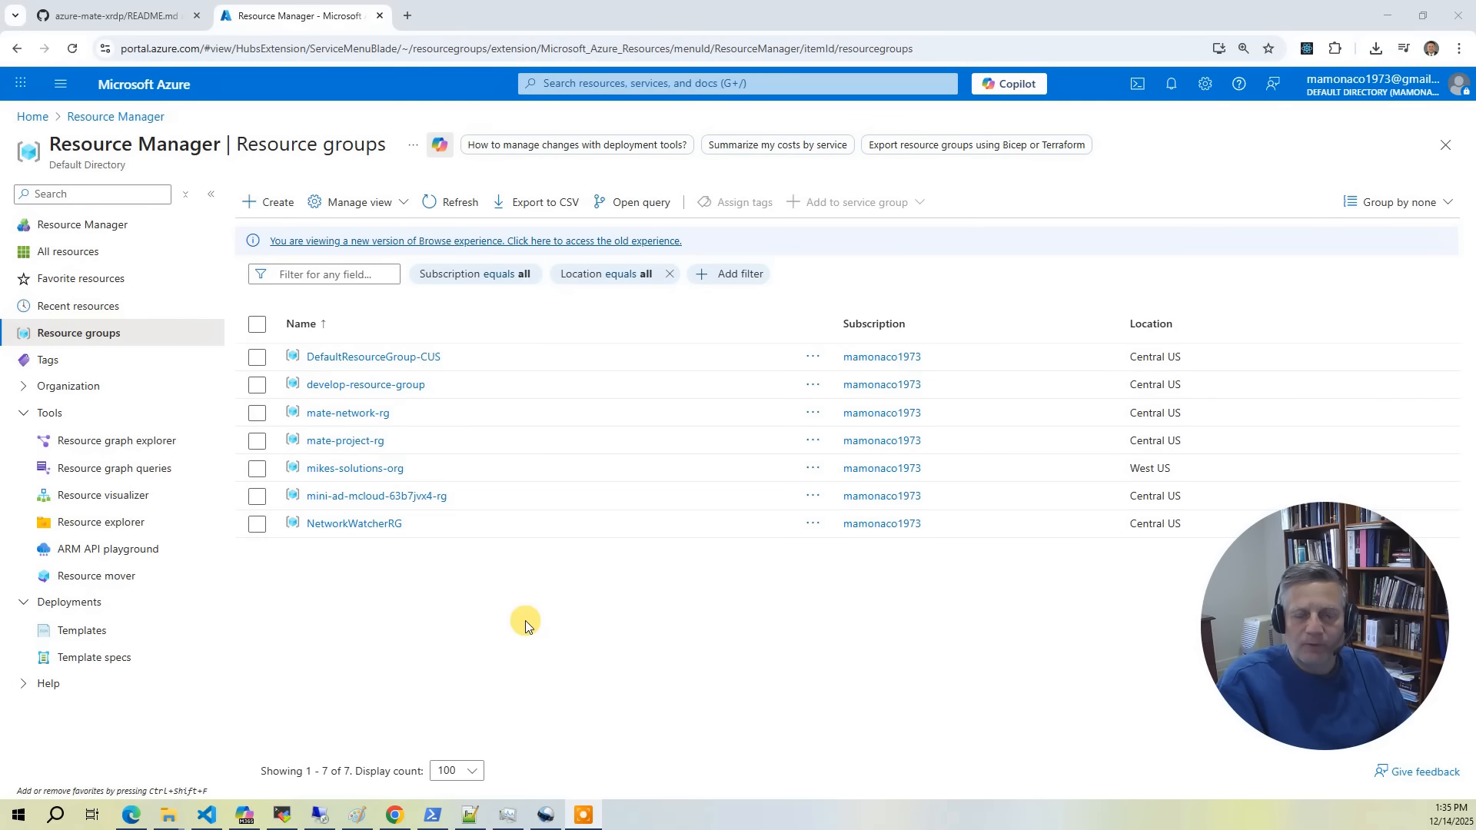
{"action": "mouse_move", "coordinate": [473, 662]}
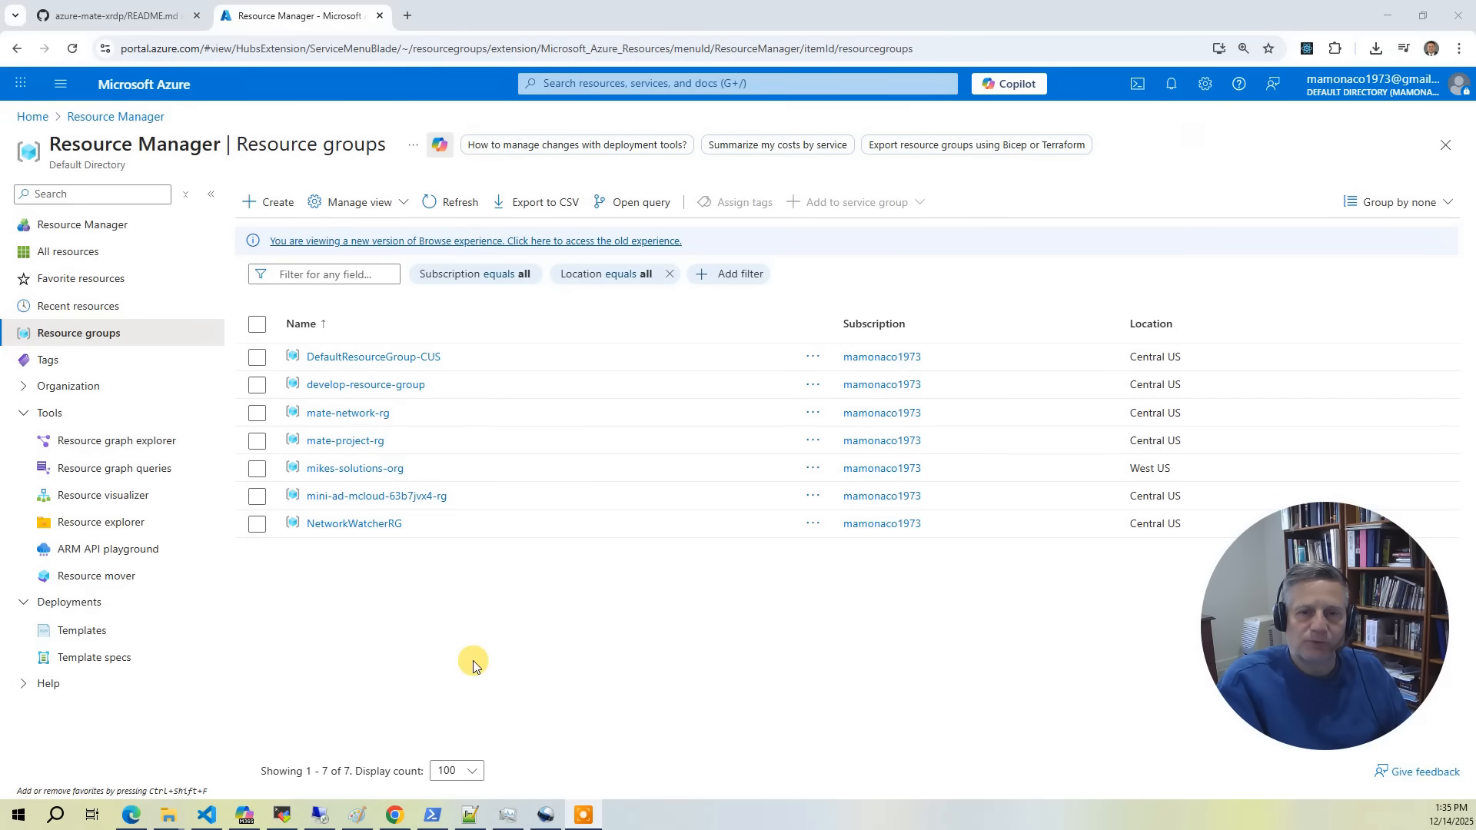
{"action": "mouse_move", "coordinate": [405, 496]}
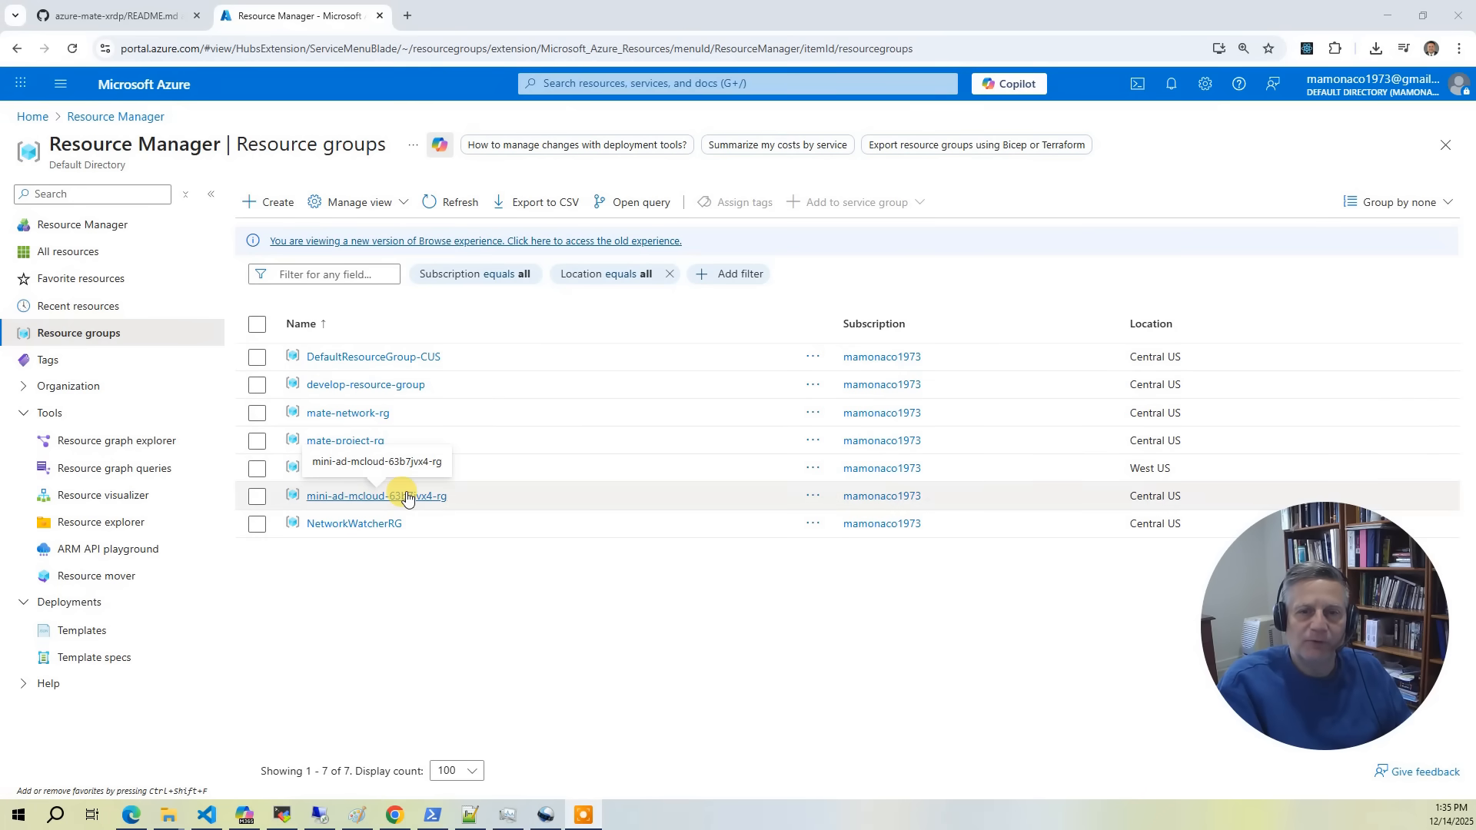
{"action": "mouse_move", "coordinate": [347, 414]}
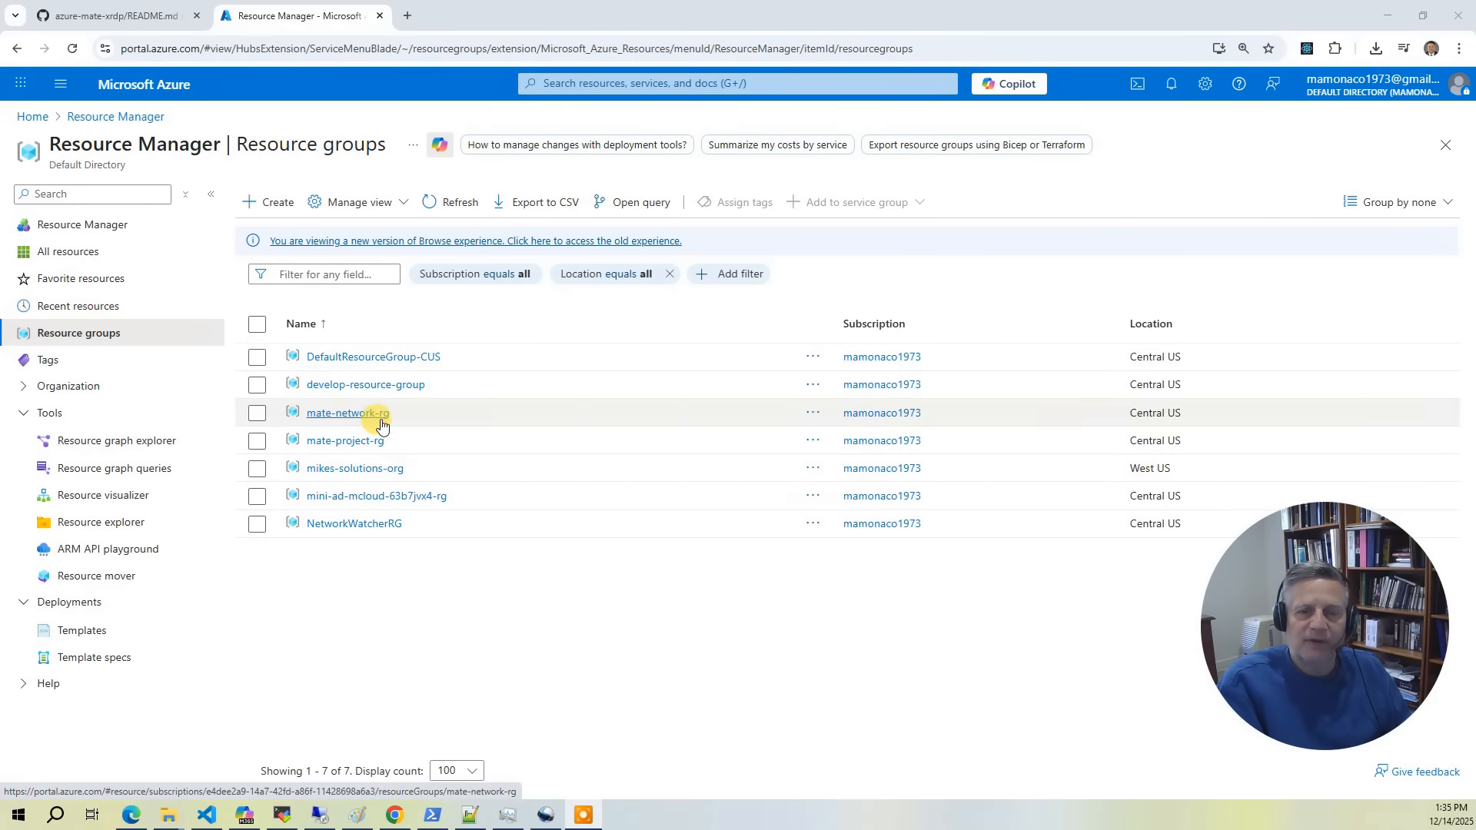
{"action": "mouse_move", "coordinate": [345, 441]}
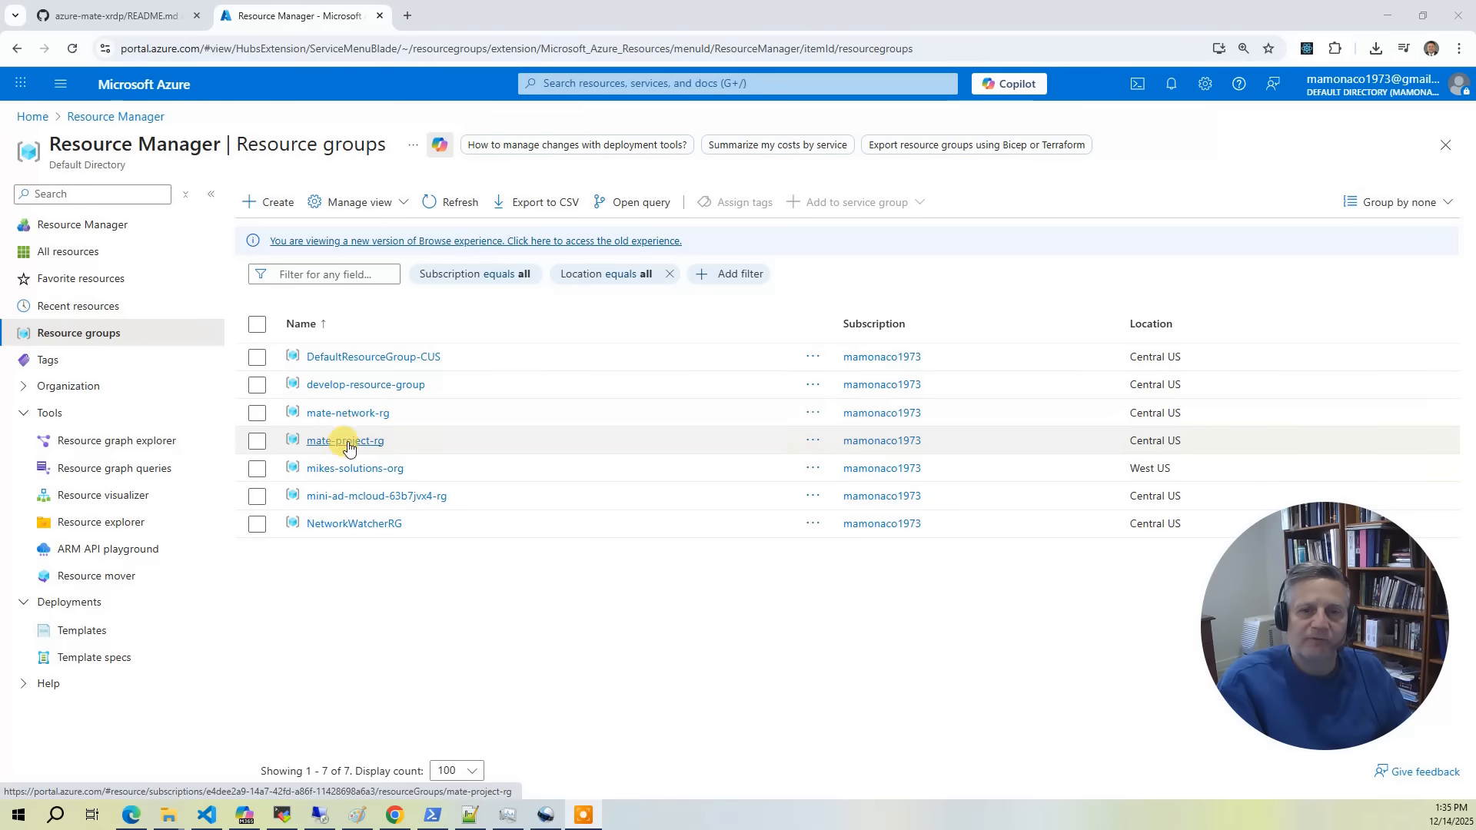
{"action": "mouse_move", "coordinate": [344, 441]}
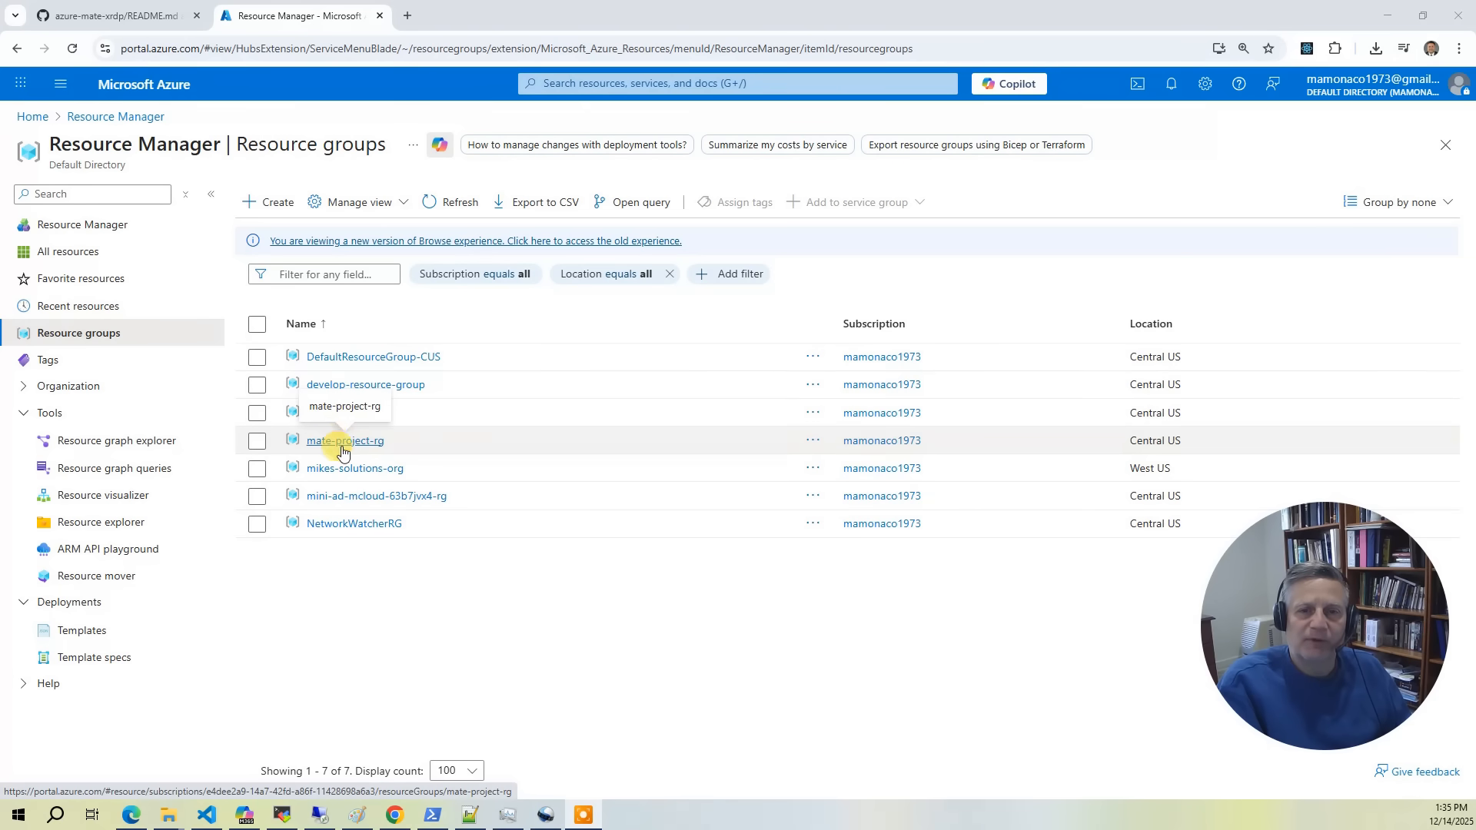
Step: Open the mini-ad-mcloud-63b7jvx4-rg resource group overview
{"action": "left_click", "coordinate": [375, 496]}
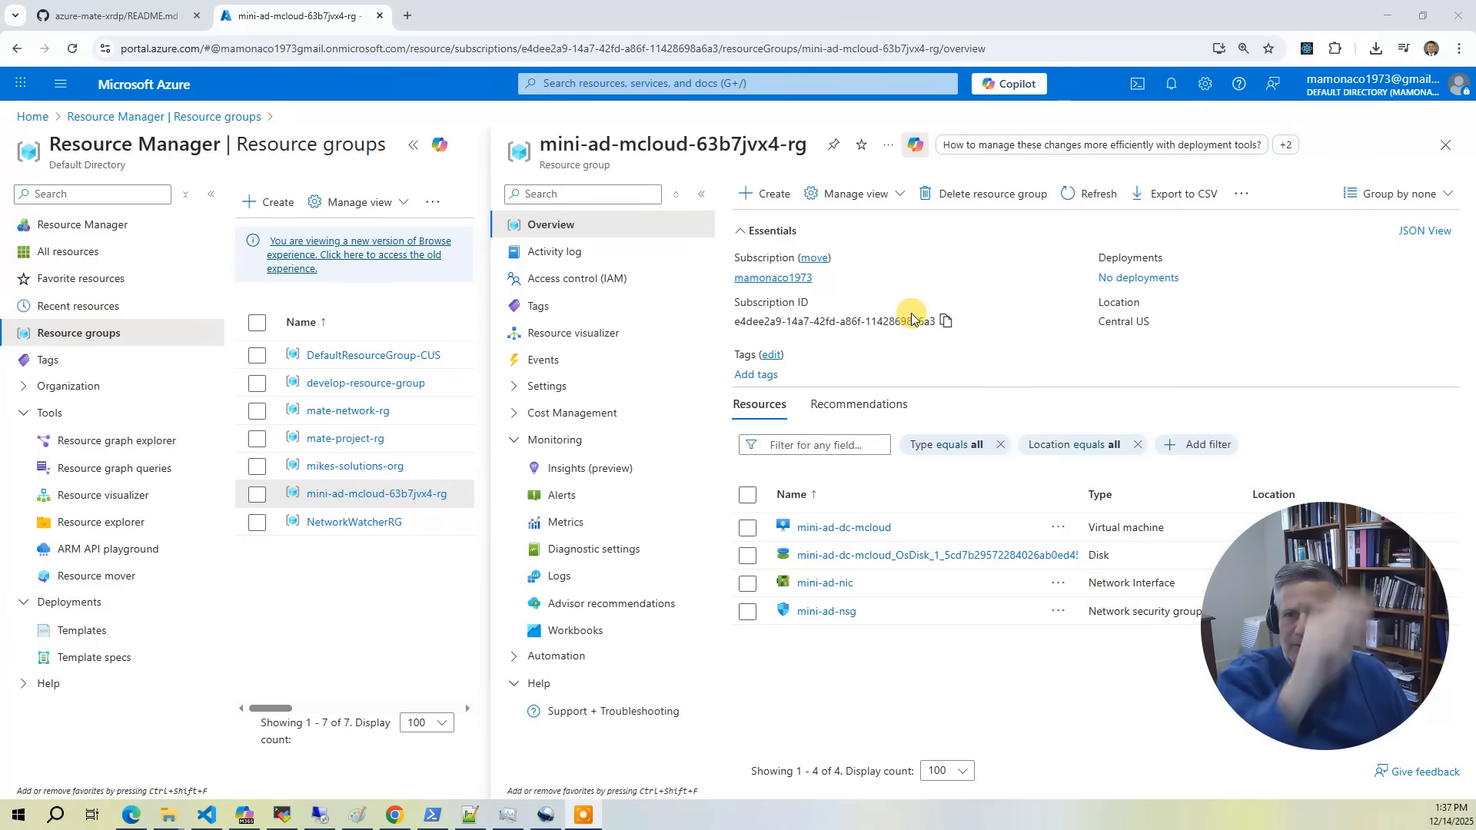
{"action": "mouse_move", "coordinate": [946, 323]}
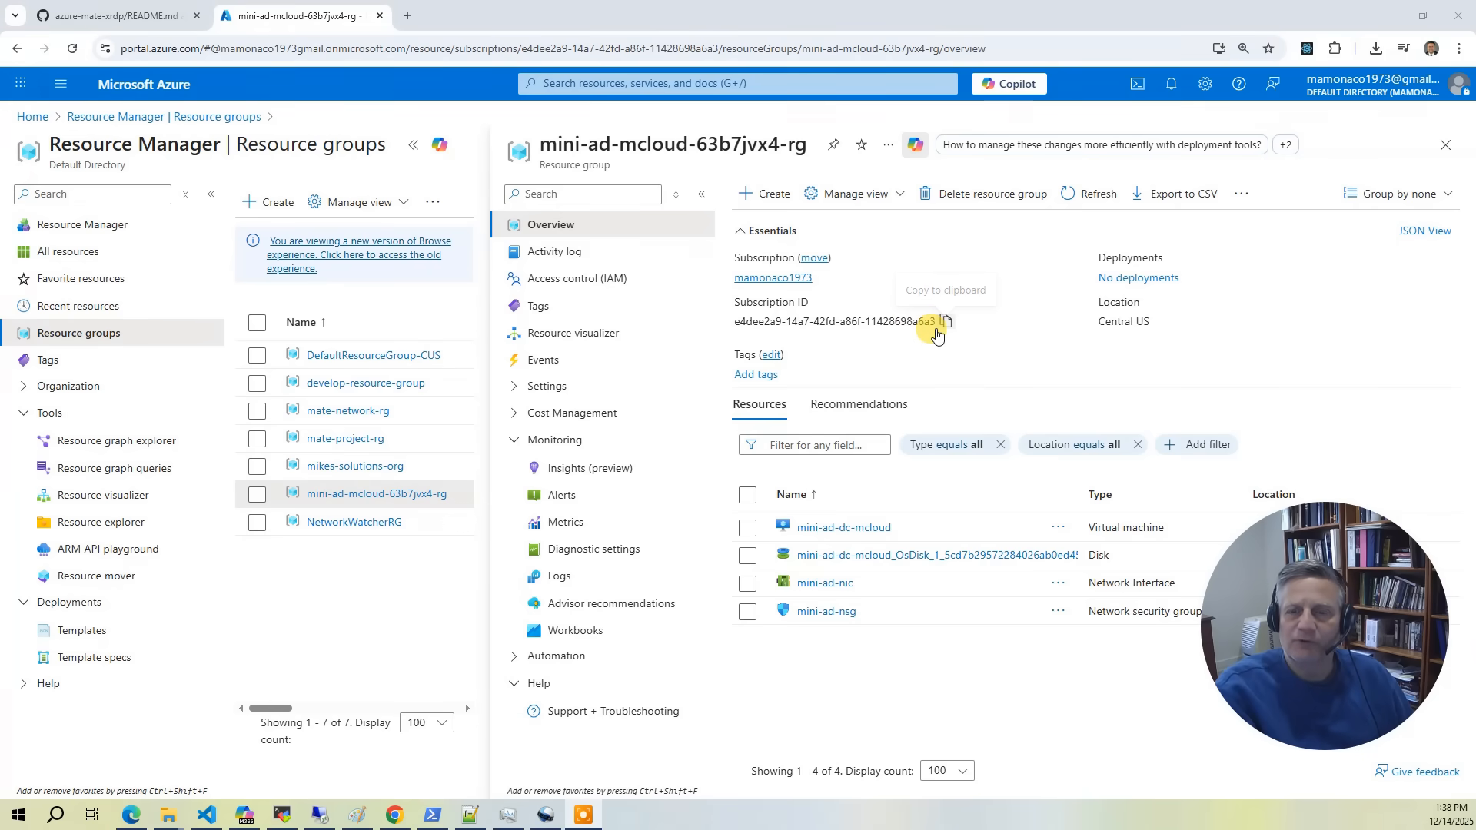
{"action": "mouse_move", "coordinate": [946, 322]}
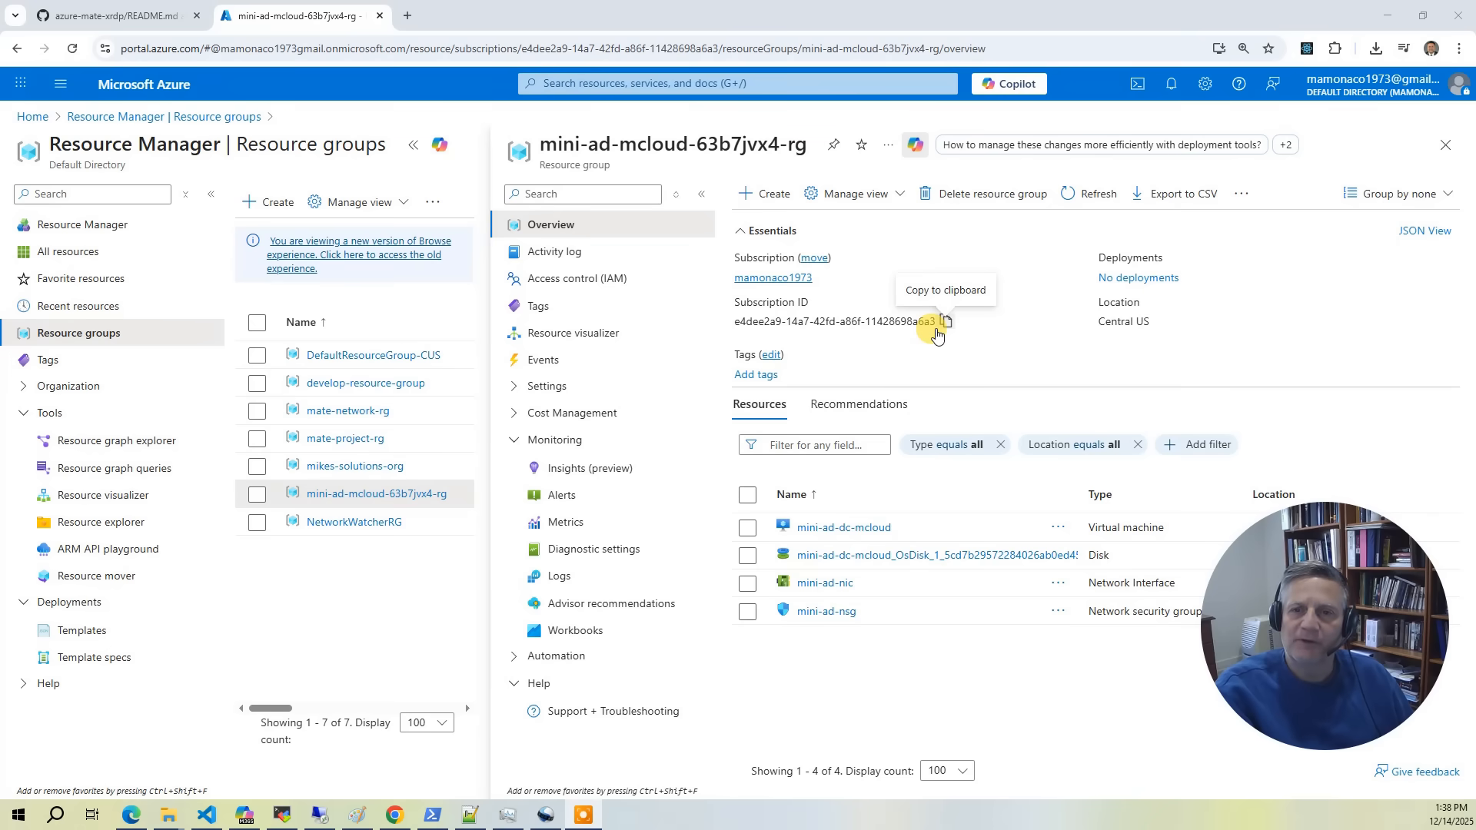
Step: Switch to the mate-network-rg resource group and review its resources
{"action": "left_click", "coordinate": [346, 411]}
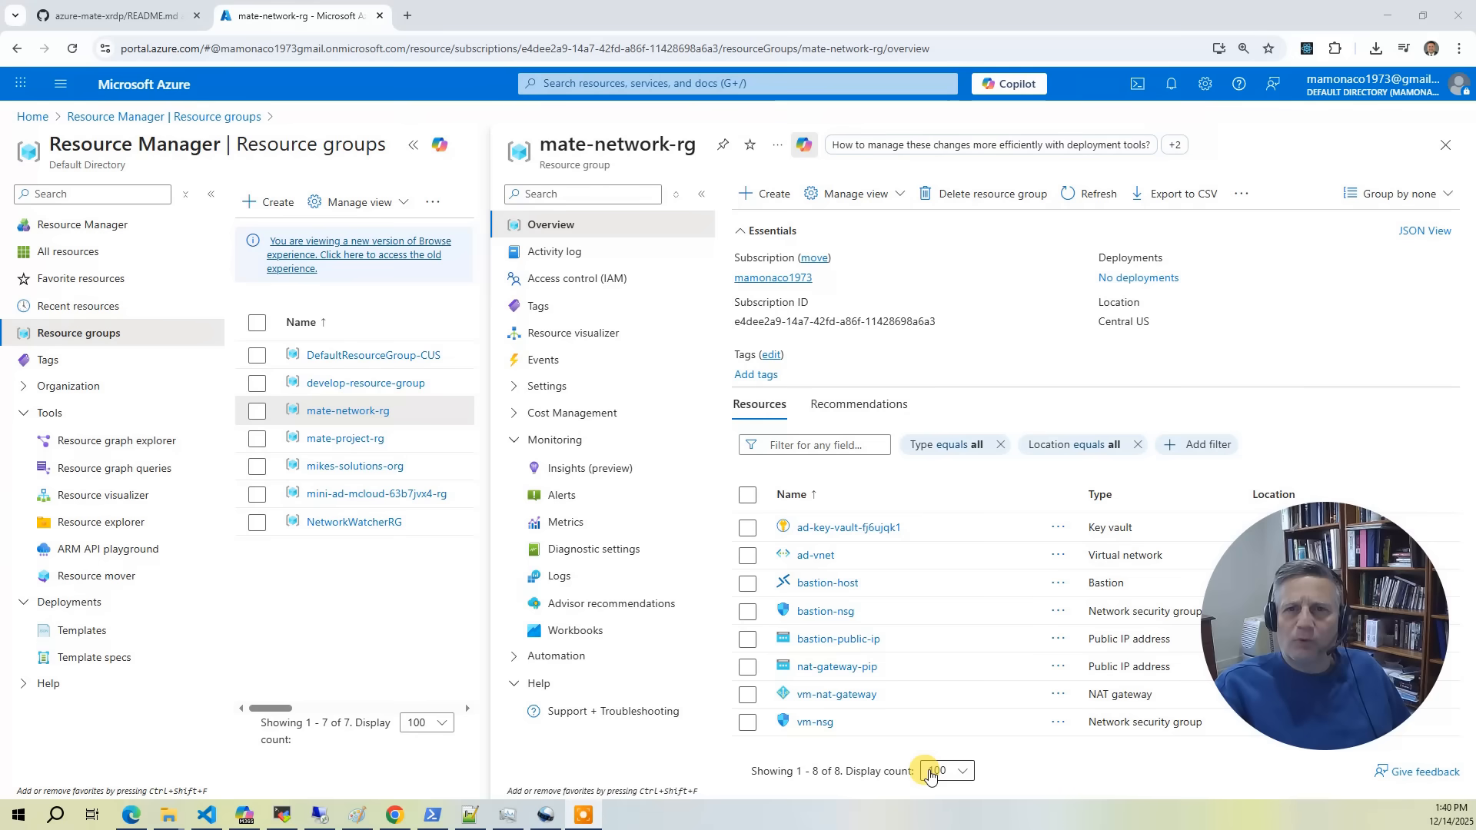
{"action": "mouse_move", "coordinate": [885, 758]}
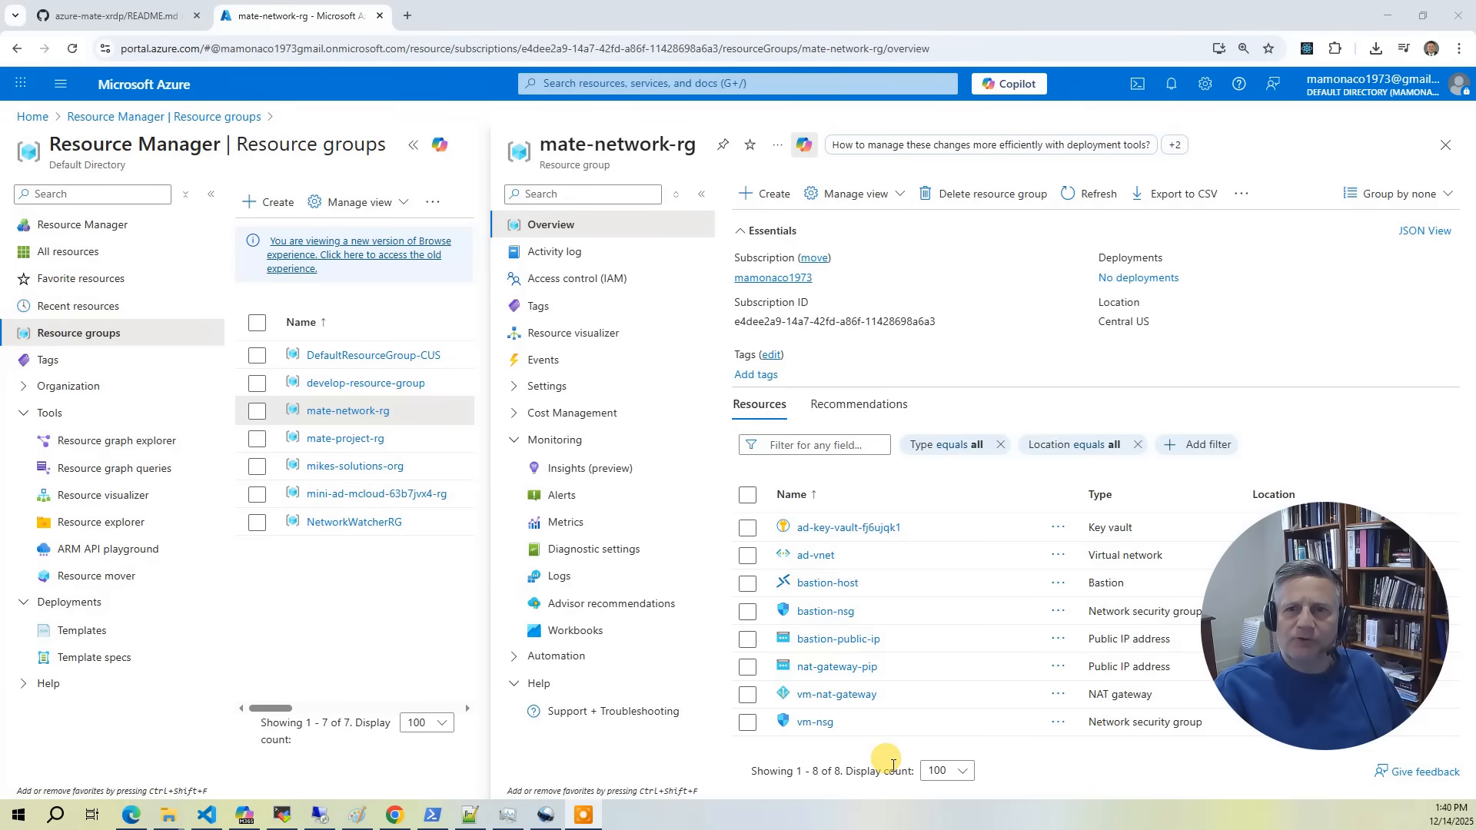
{"action": "left_click", "coordinate": [848, 527]}
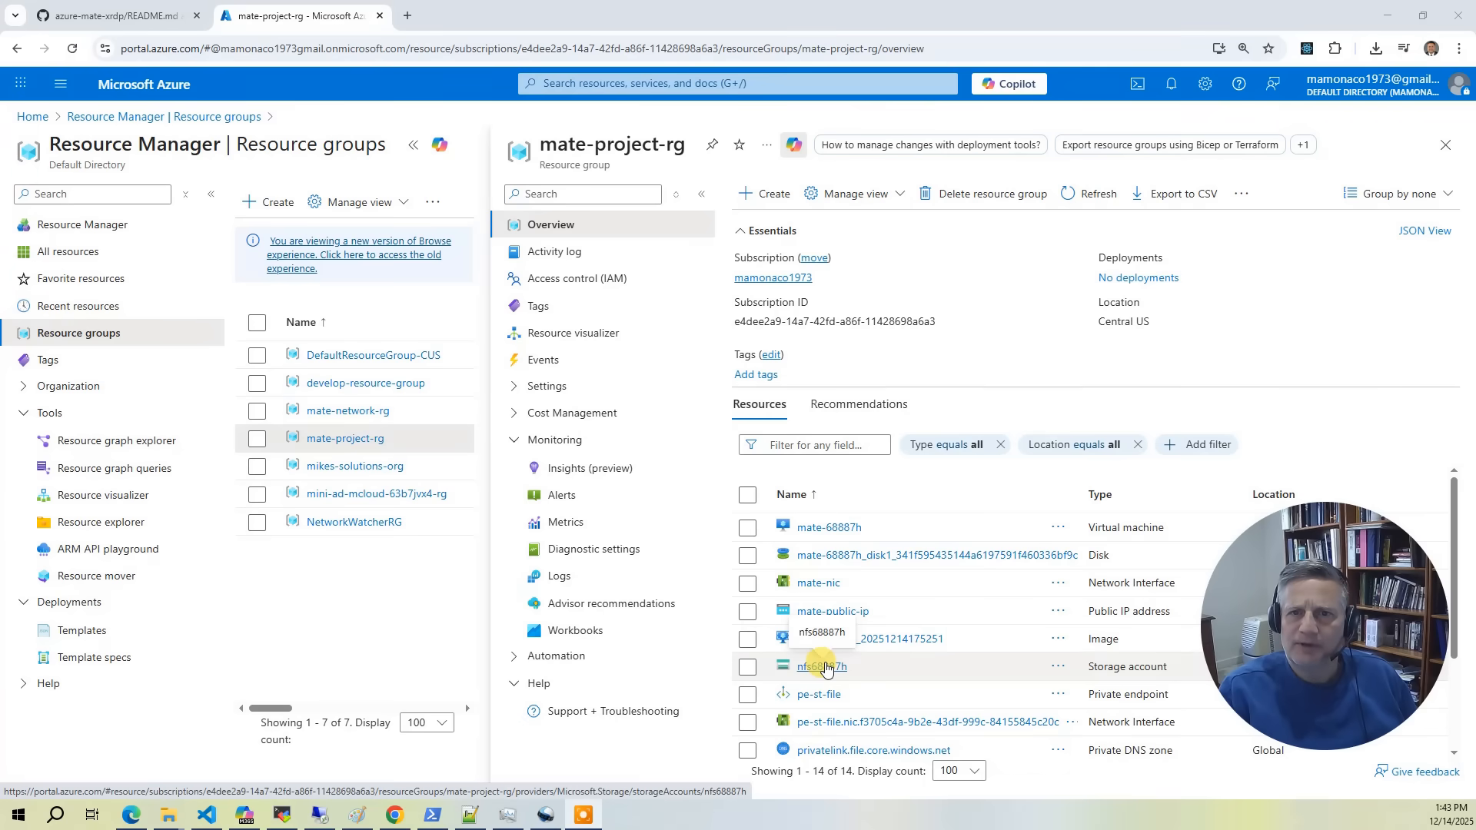
Step: Scroll through mate-project-rg's 14 resources, including the win-ad-68887h VM
{"action": "scroll", "scroll_direction": "down", "scroll_amount": 3}
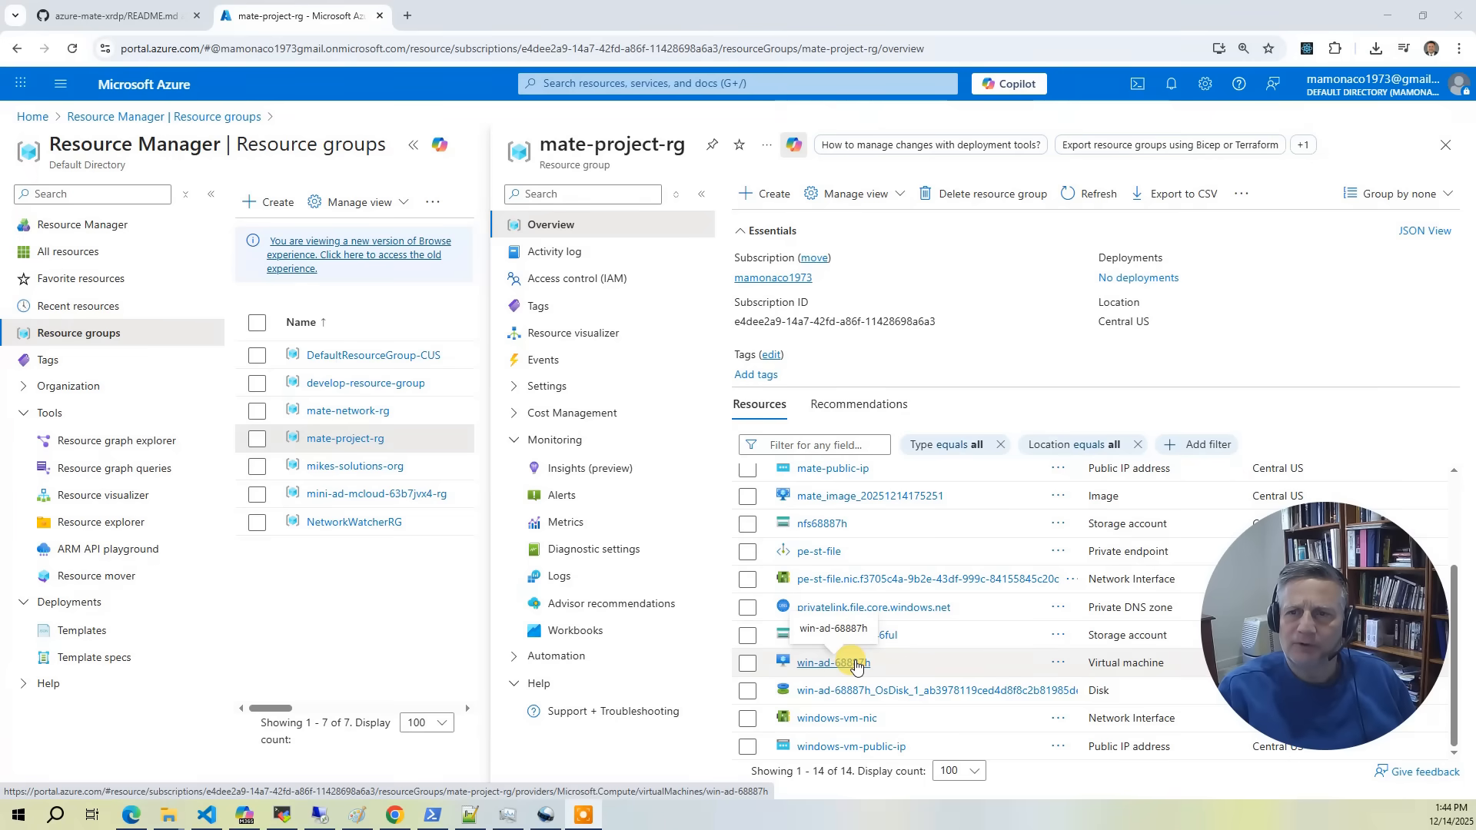
{"action": "scroll", "scroll_direction": "up", "scroll_amount": 3}
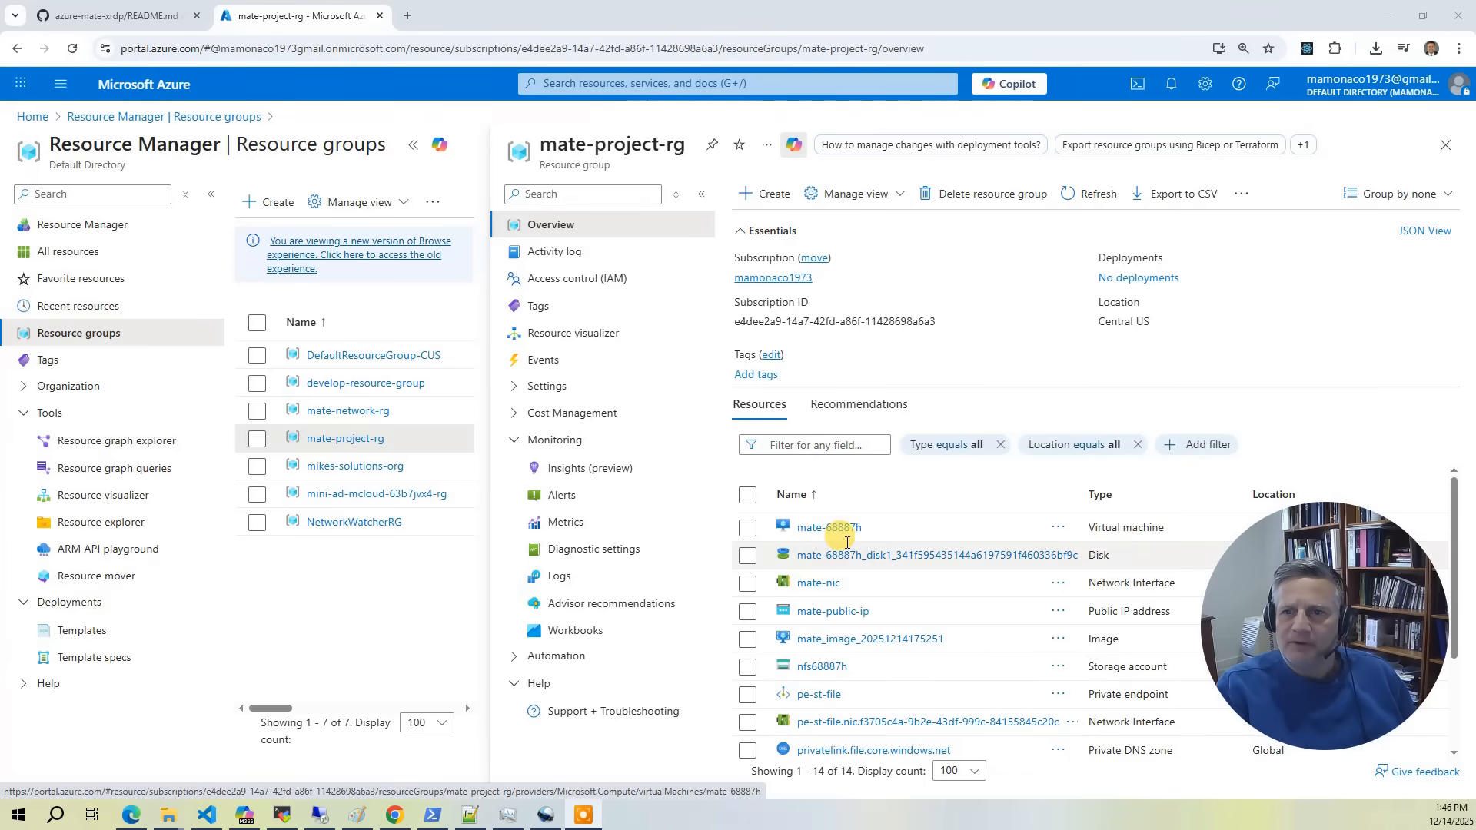
{"action": "mouse_move", "coordinate": [853, 646]}
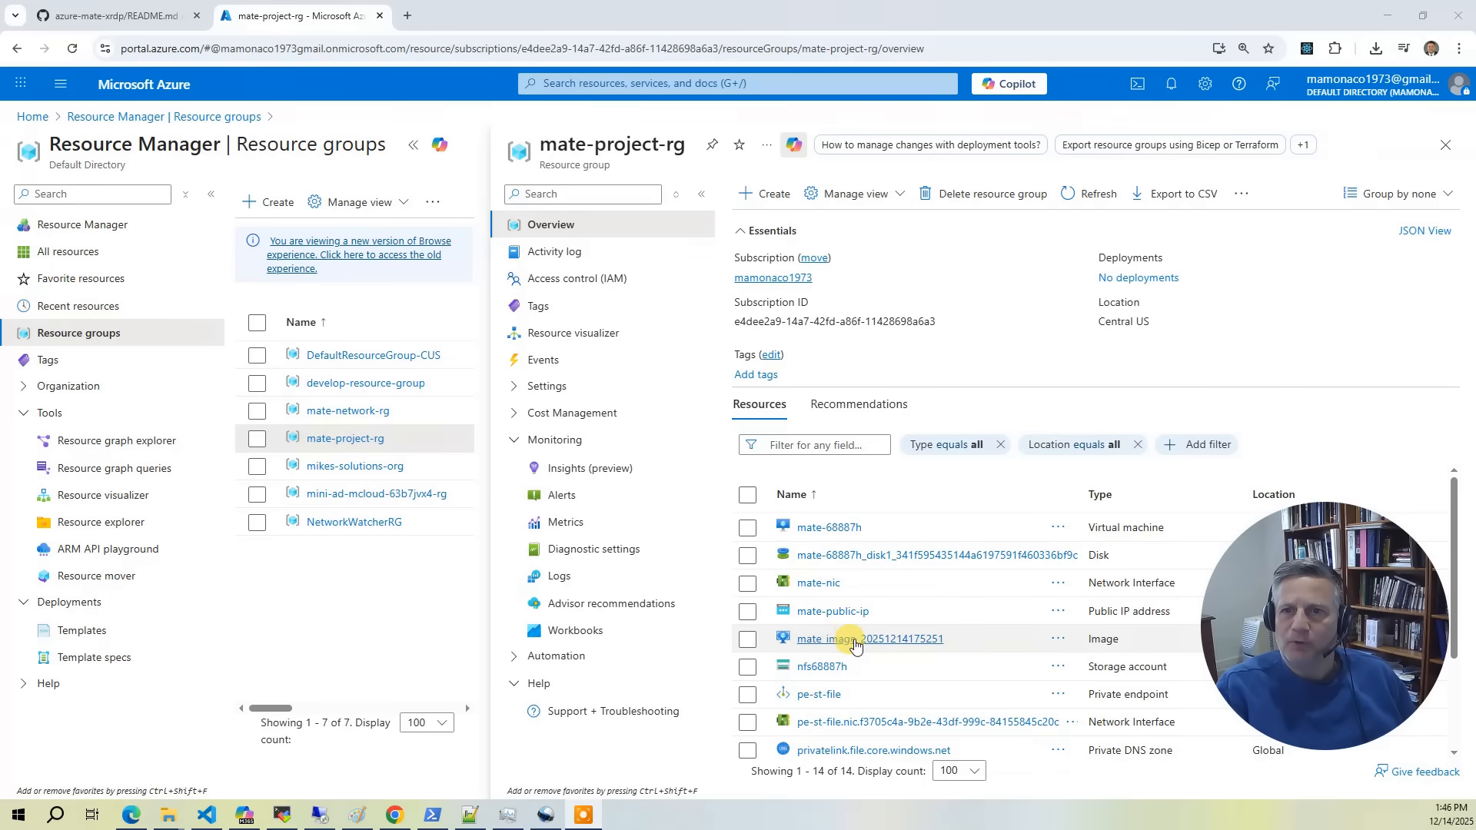
{"action": "mouse_move", "coordinate": [826, 528]}
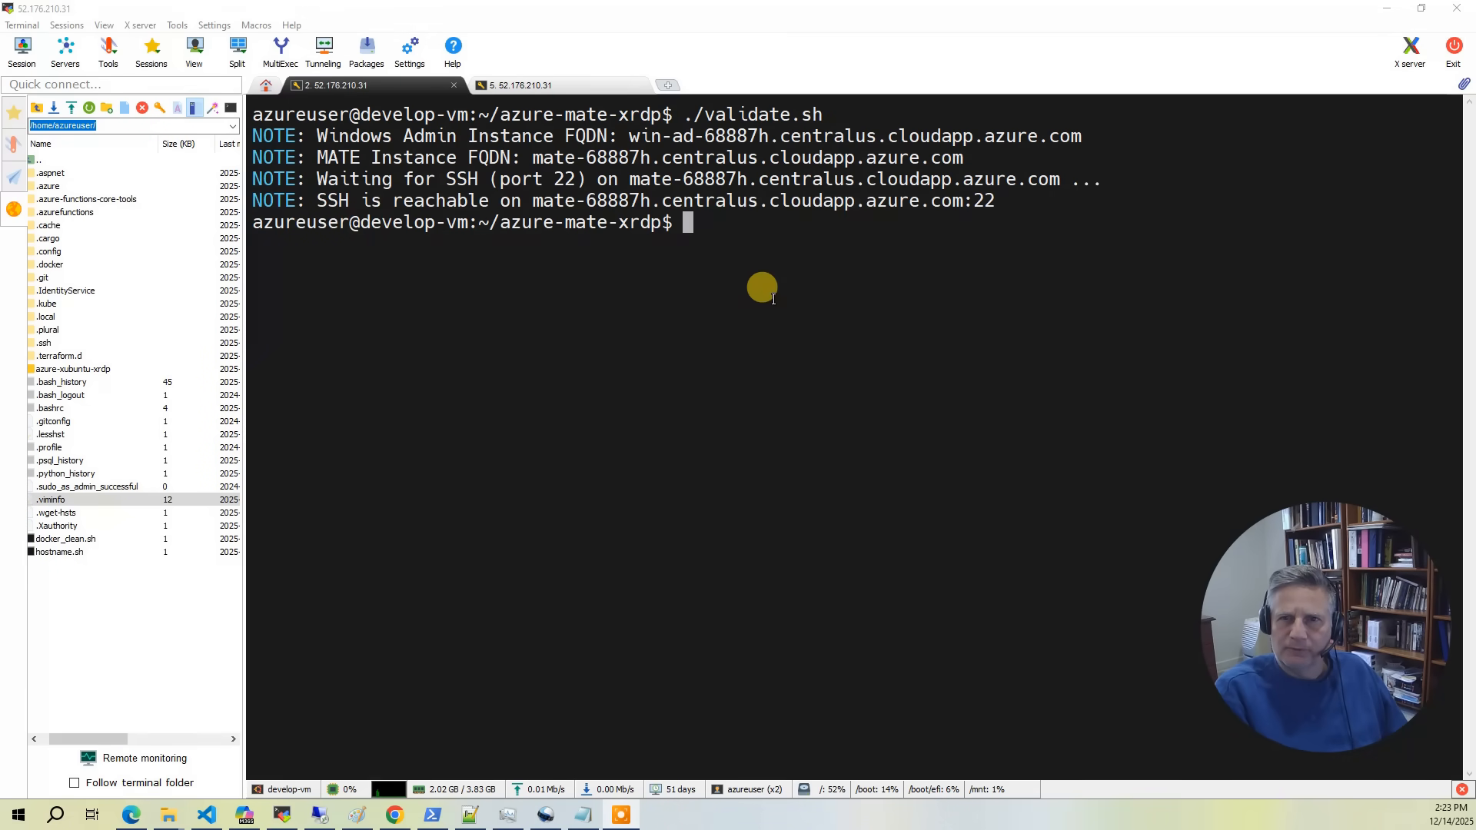
Step: Copy the MATE Instance FQDN from the validate.sh output
{"action": "right_click", "coordinate": [621, 157]}
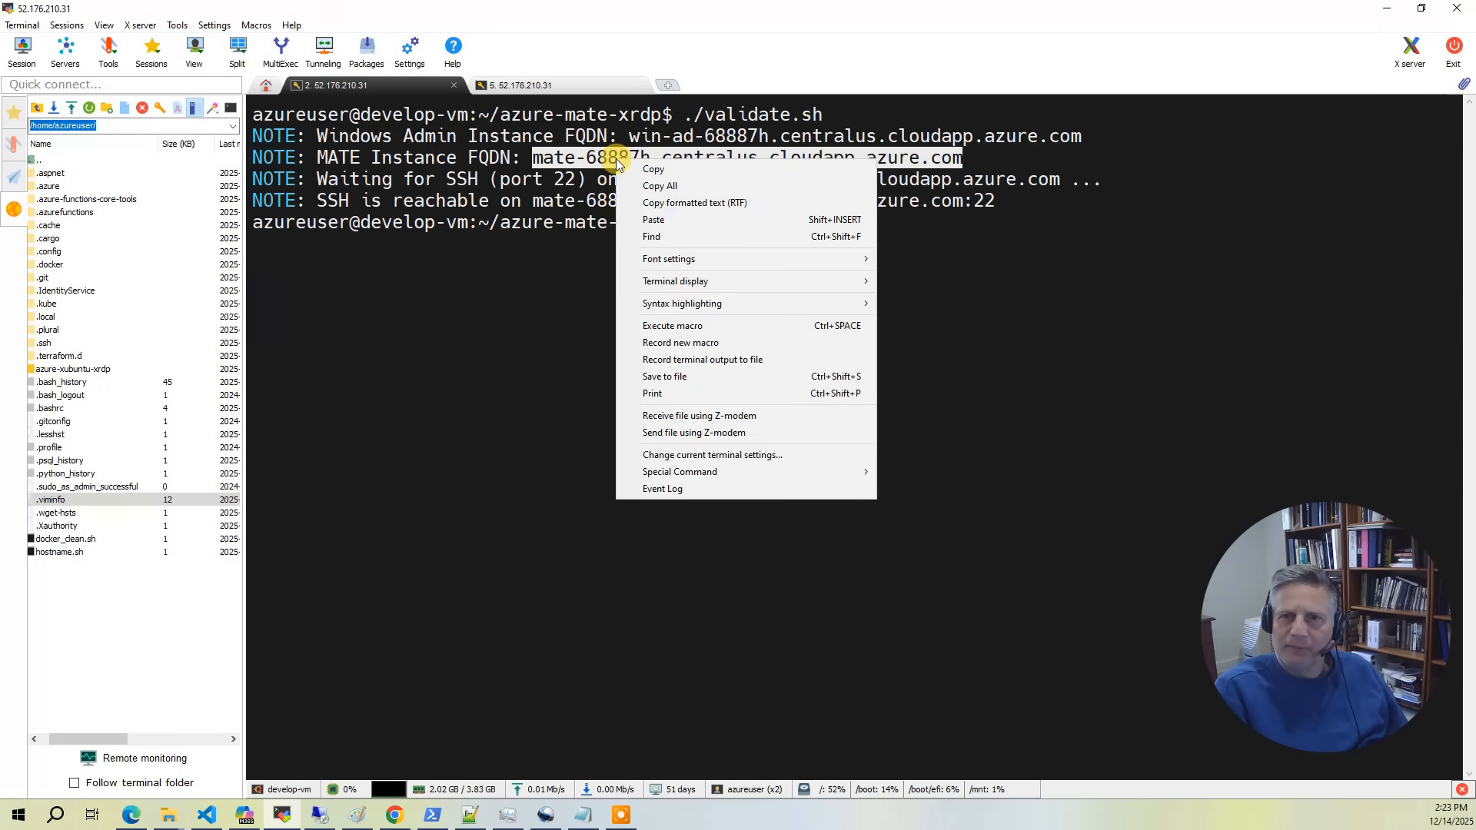
{"action": "mouse_move", "coordinate": [653, 219]}
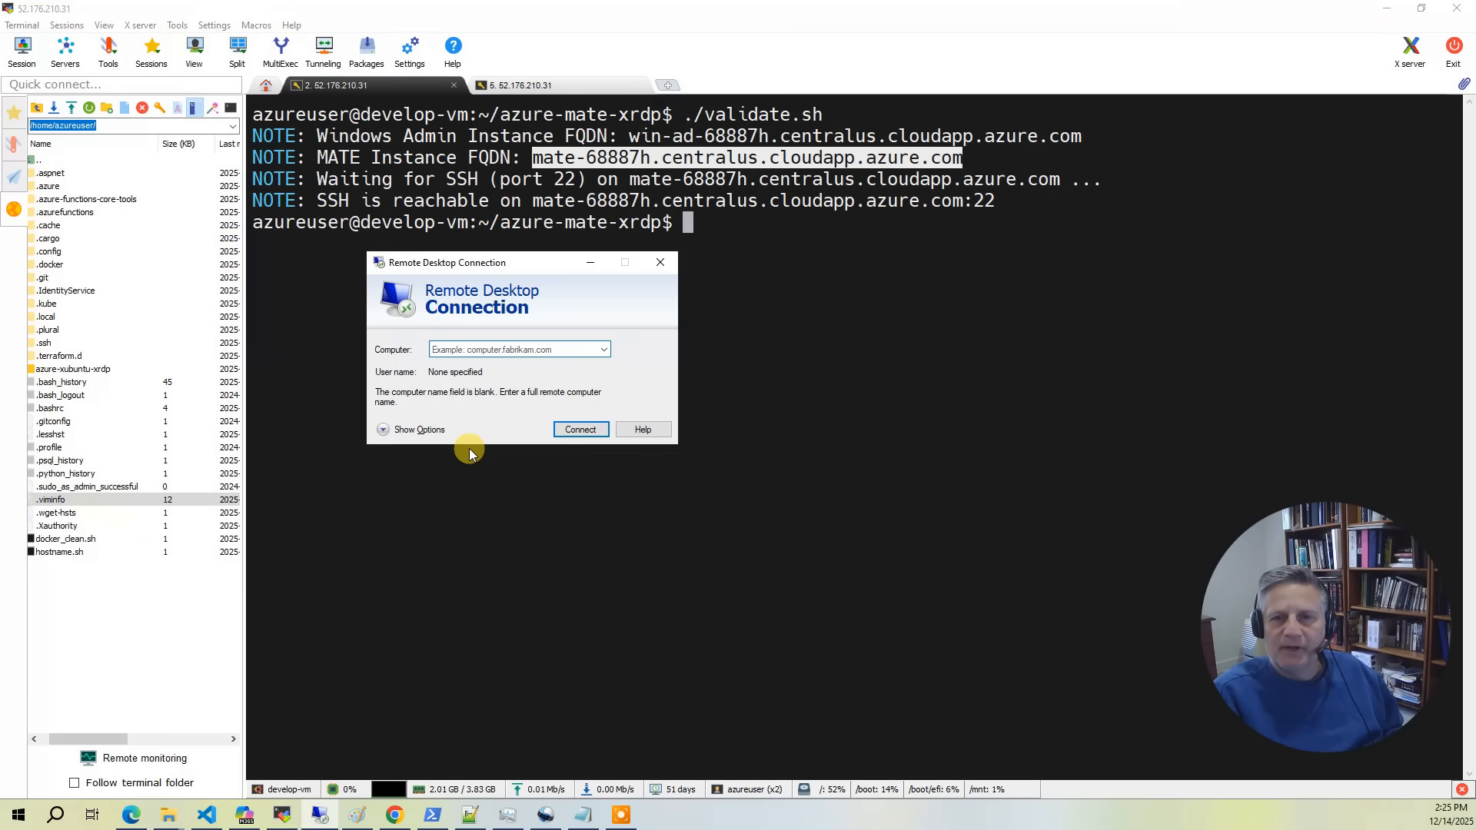
{"action": "mouse_move", "coordinate": [485, 437]}
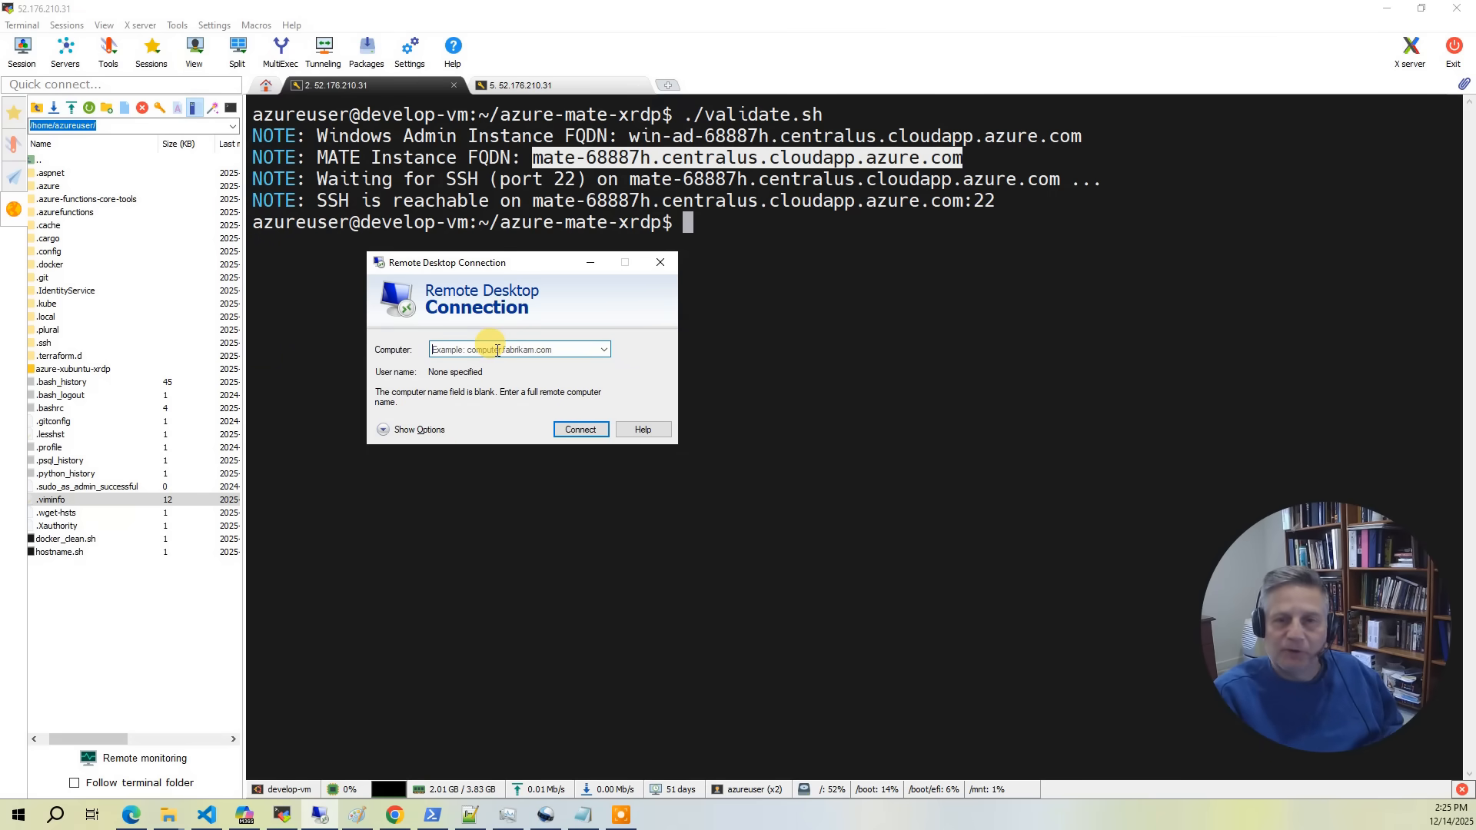
Step: Connect Remote Desktop to mate-68887h.centralus.cloudapp.azure.com
{"action": "type", "text": "mate-68887h.centralus.cloudapp.azure.com"}
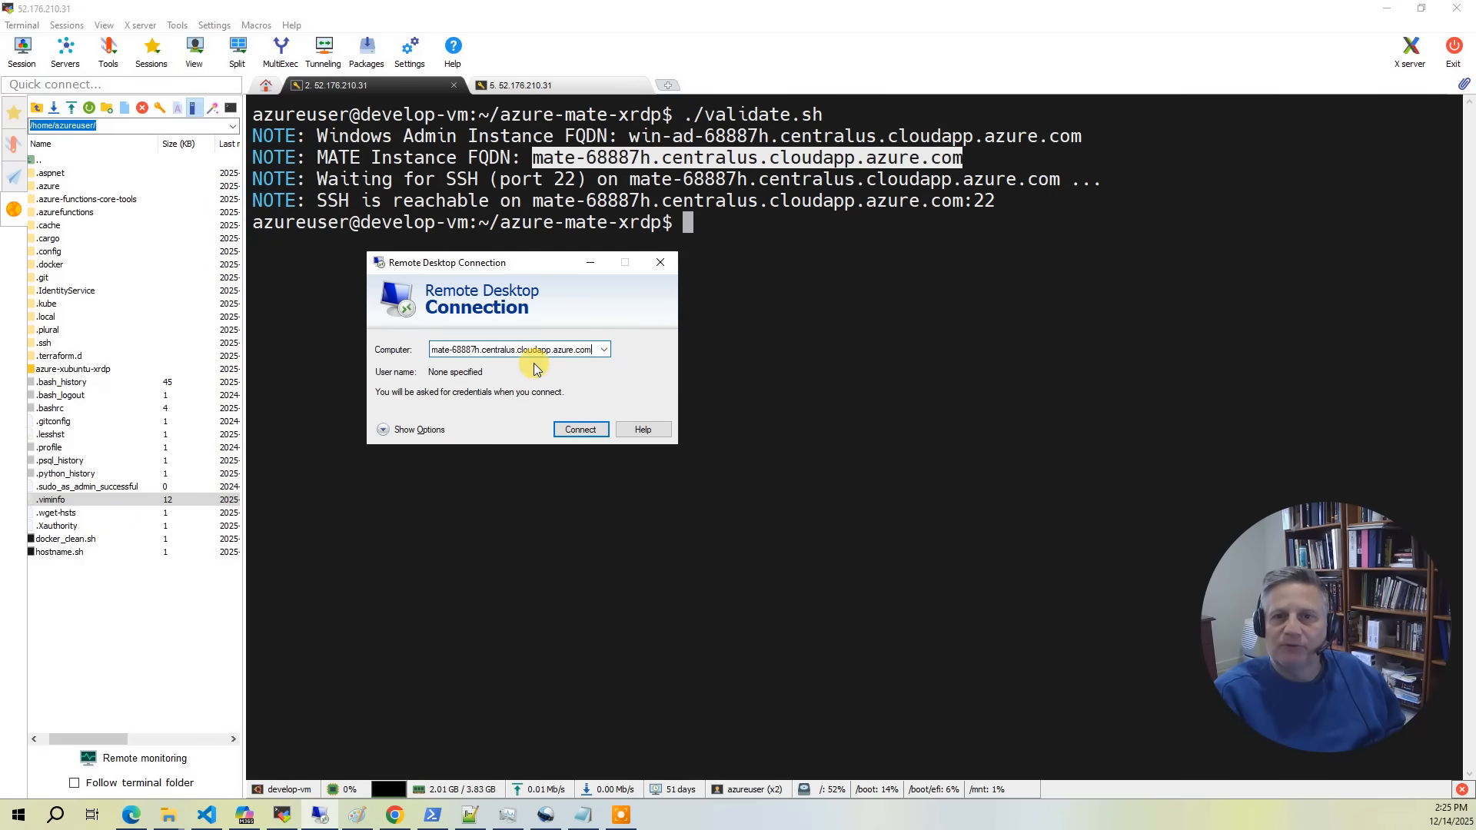
{"action": "left_click", "coordinate": [579, 429]}
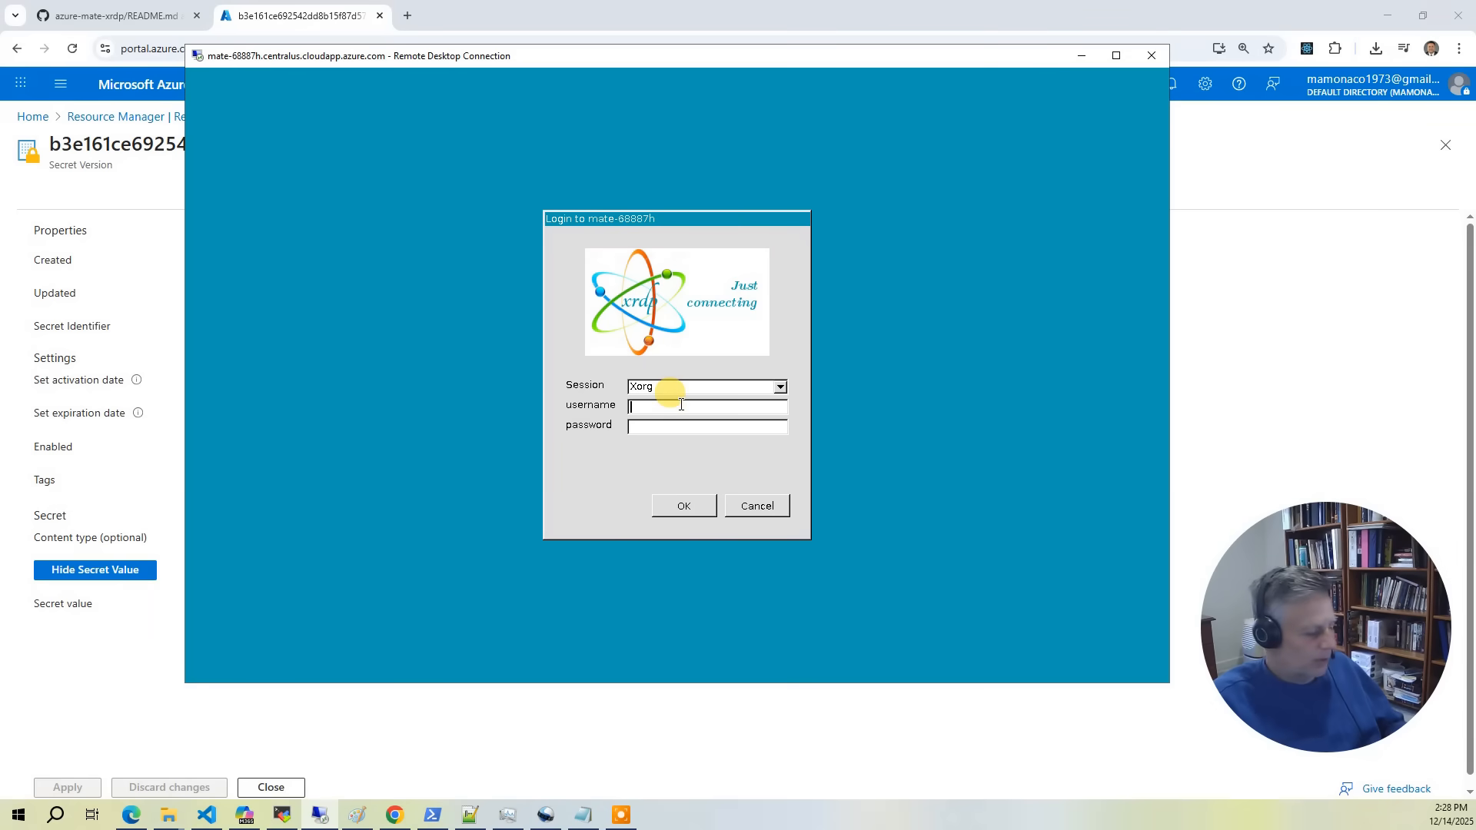
{"action": "left_click", "coordinate": [756, 506]}
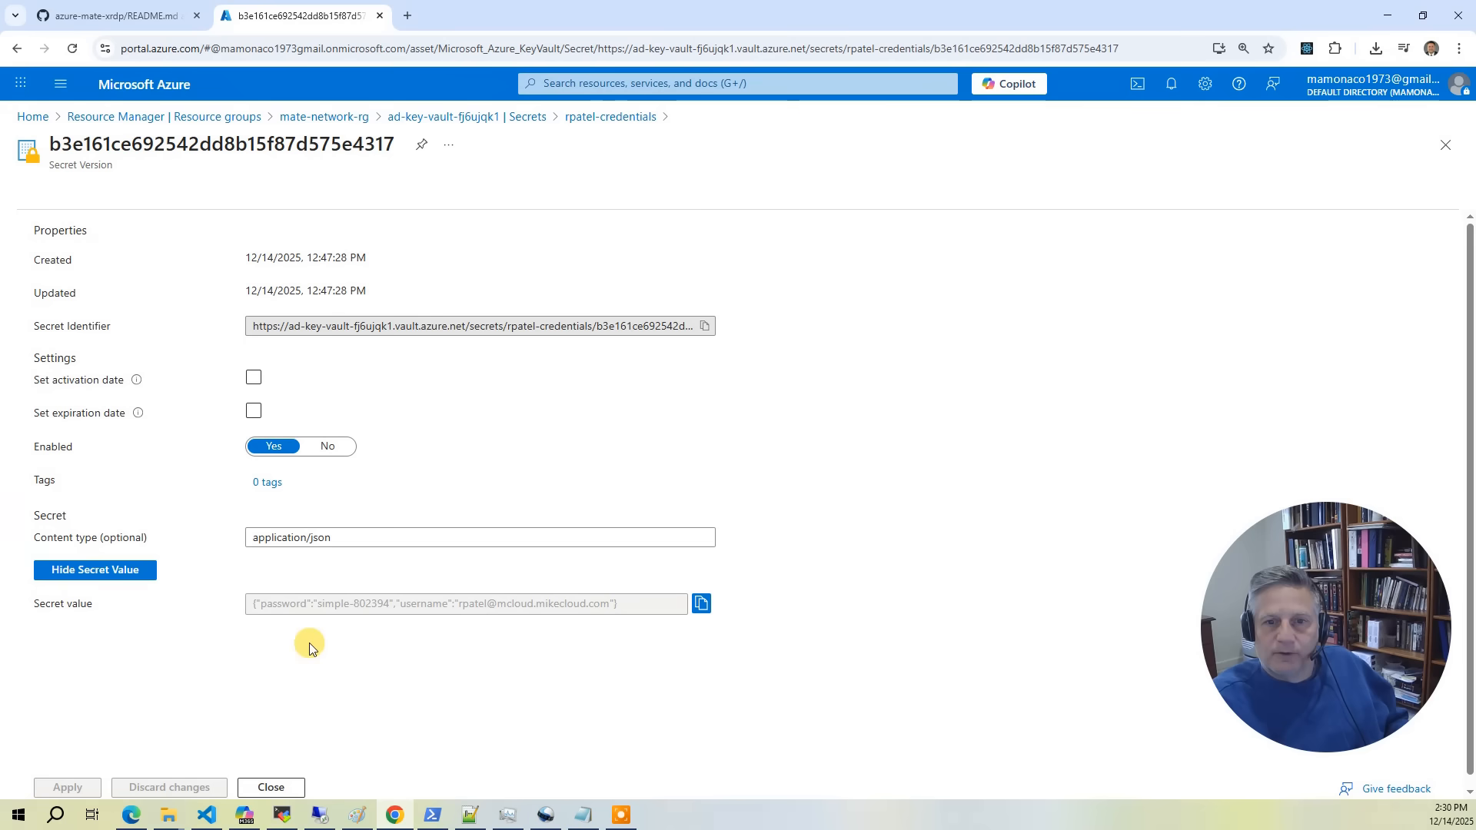
{"action": "mouse_move", "coordinate": [430, 636]}
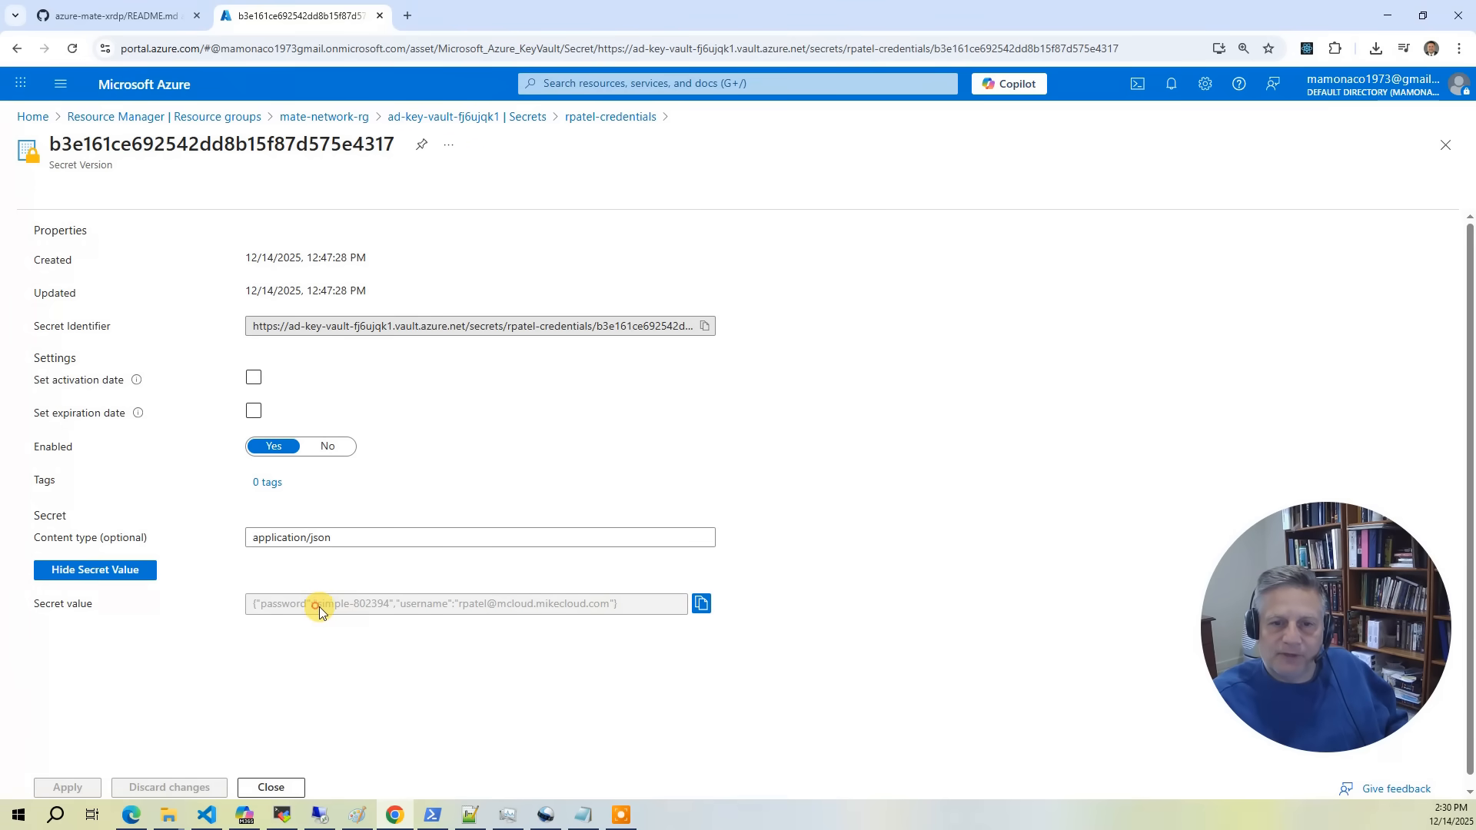
{"action": "double_click", "coordinate": [353, 604]}
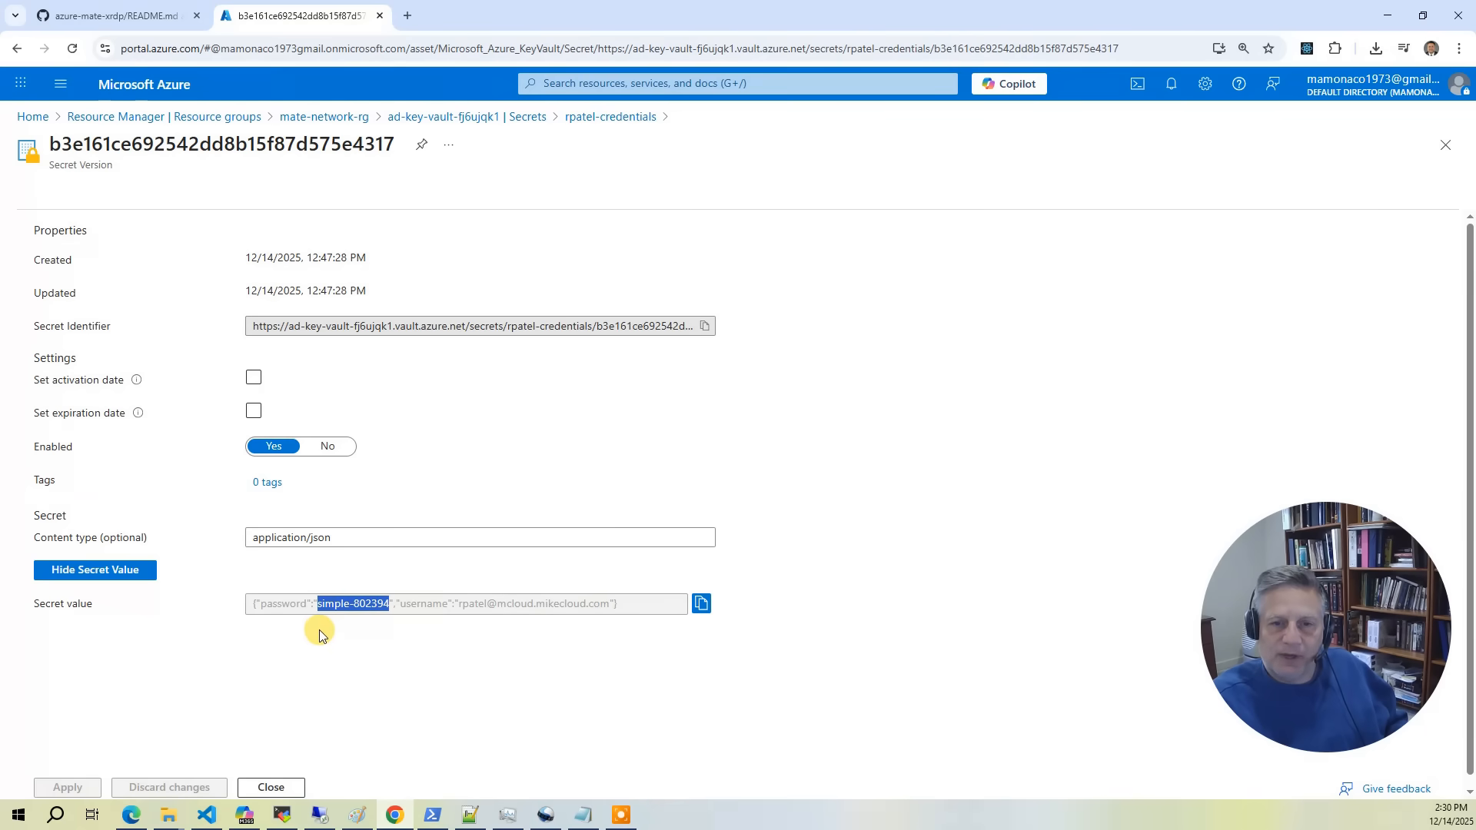
{"action": "mouse_move", "coordinate": [295, 666]}
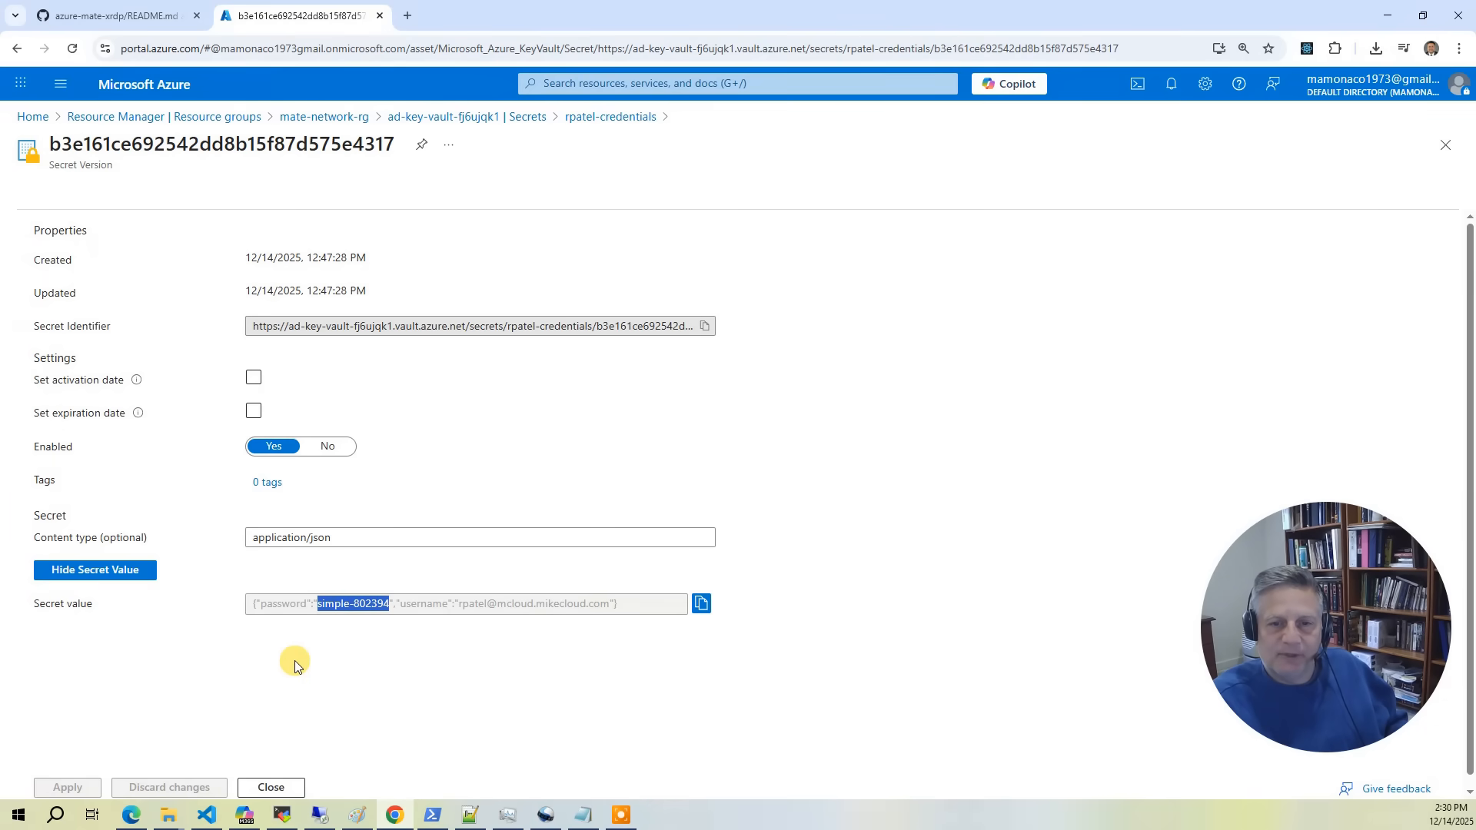
{"action": "mouse_move", "coordinate": [339, 681]}
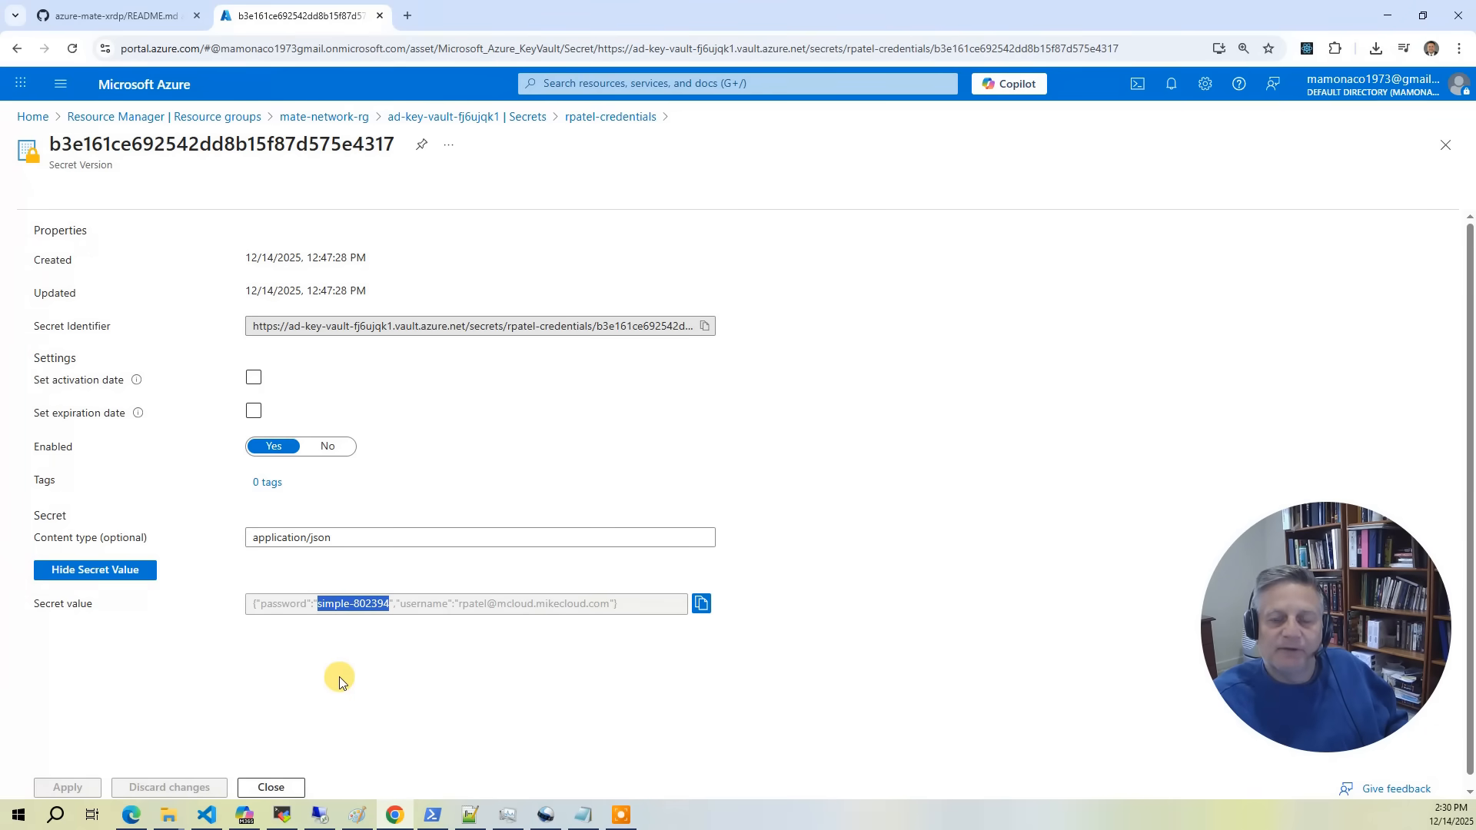
{"action": "mouse_move", "coordinate": [687, 751]}
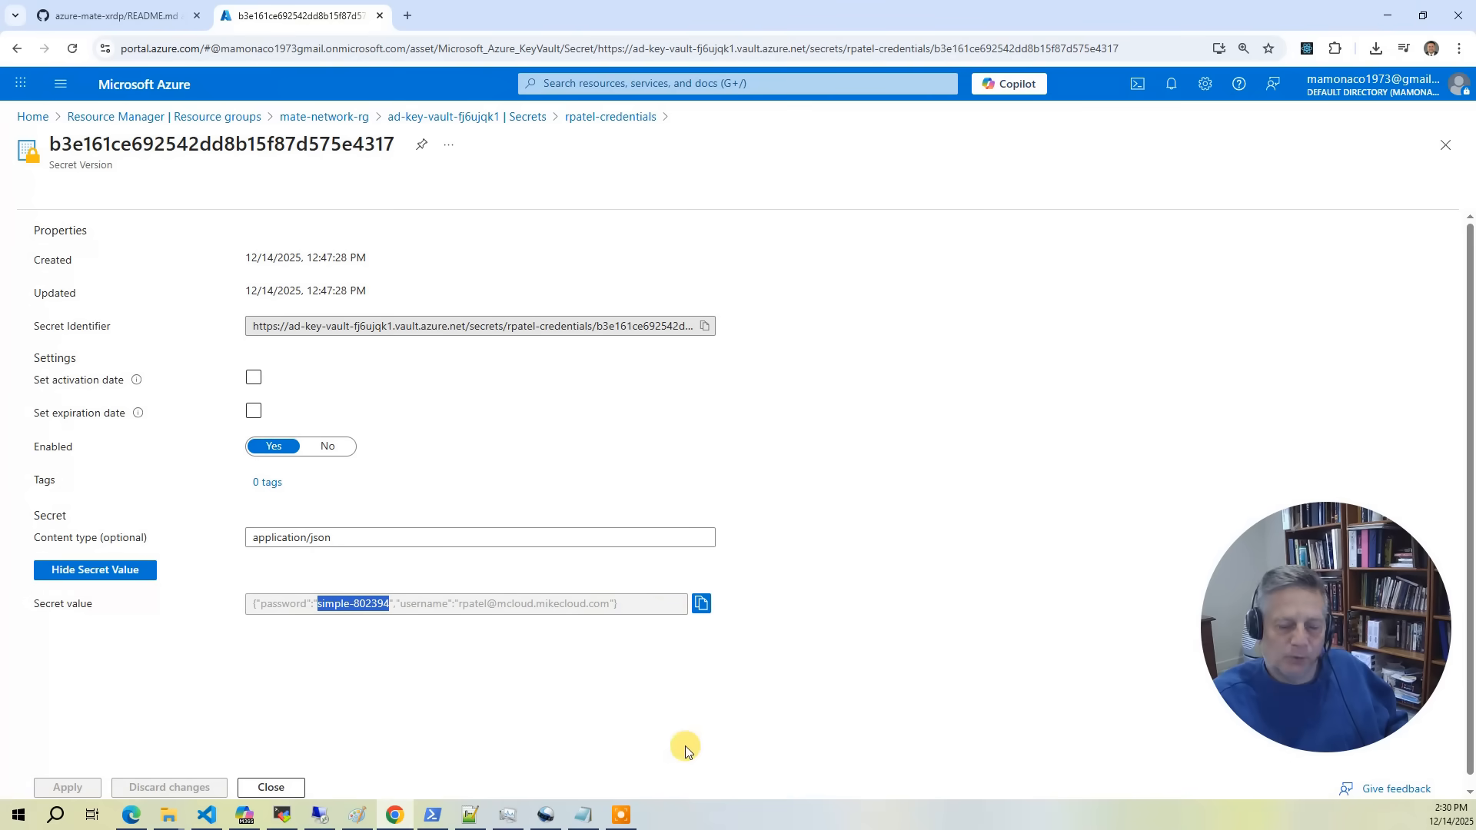
{"action": "mouse_move", "coordinate": [339, 649]}
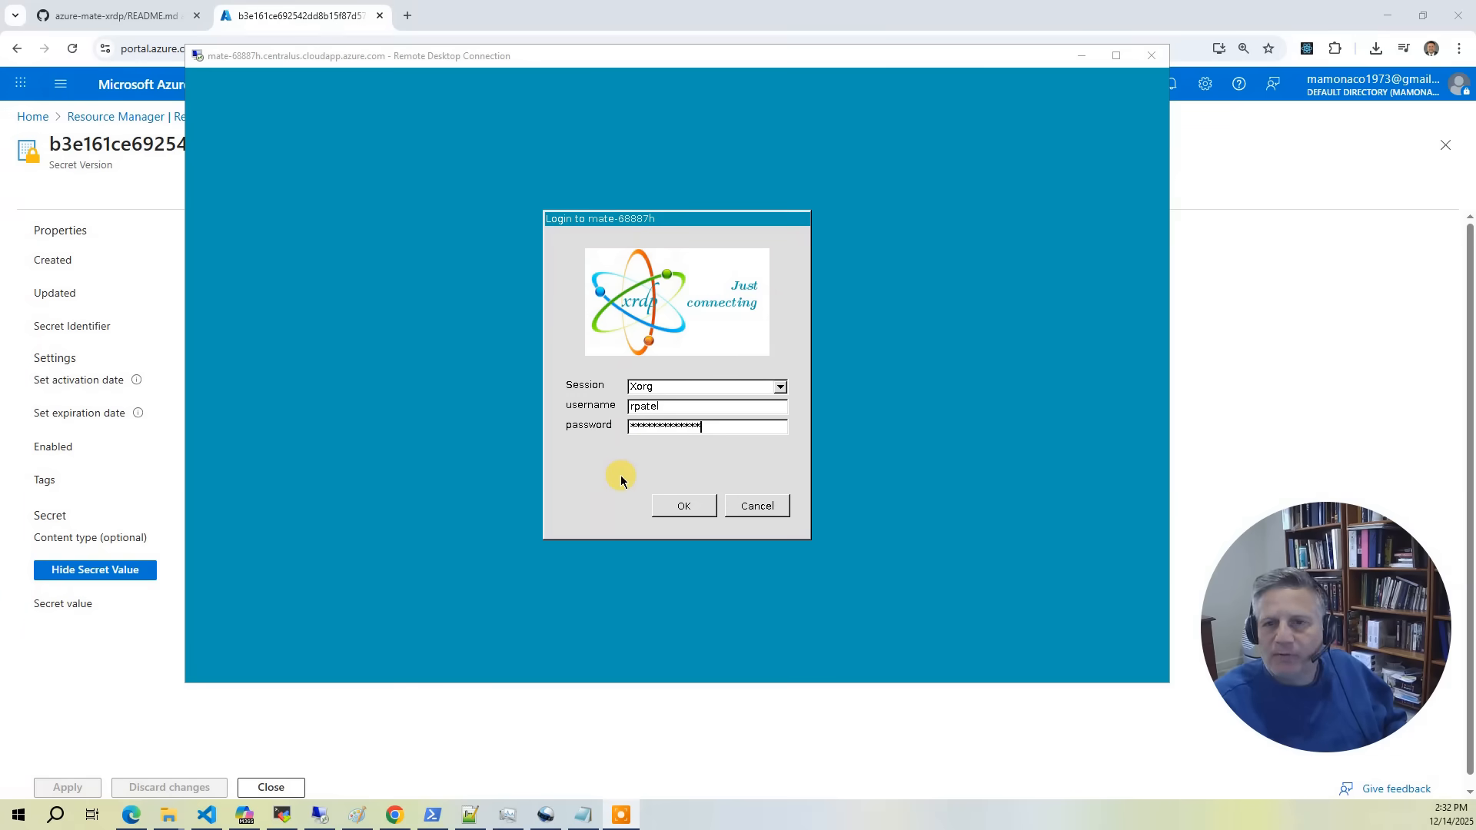
{"action": "mouse_move", "coordinate": [620, 478]}
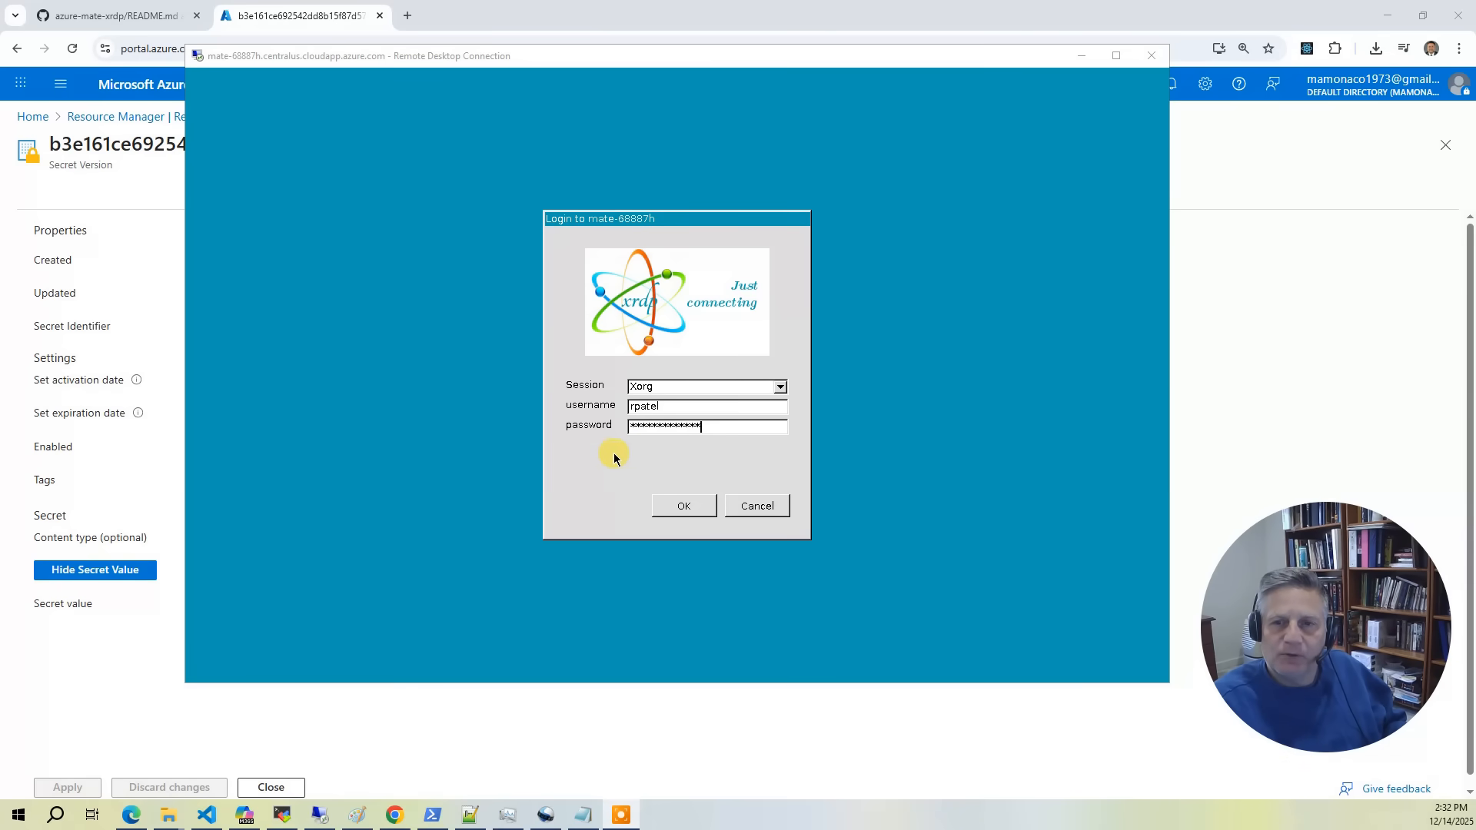
Step: Submit the xrdp login, then close Chrome and Postman on the MATE desktop
{"action": "left_click", "coordinate": [683, 506]}
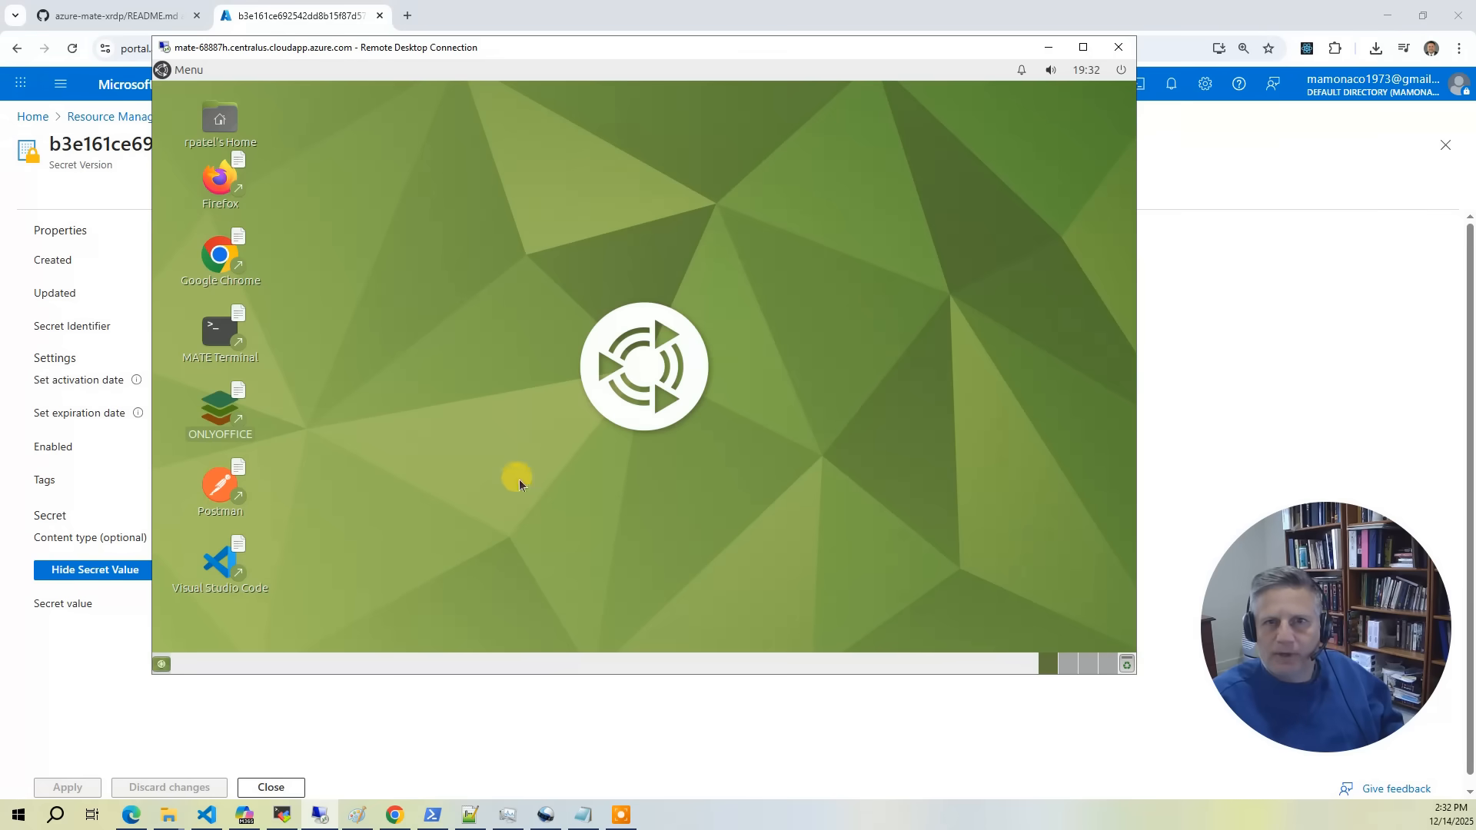
{"action": "mouse_move", "coordinate": [517, 482]}
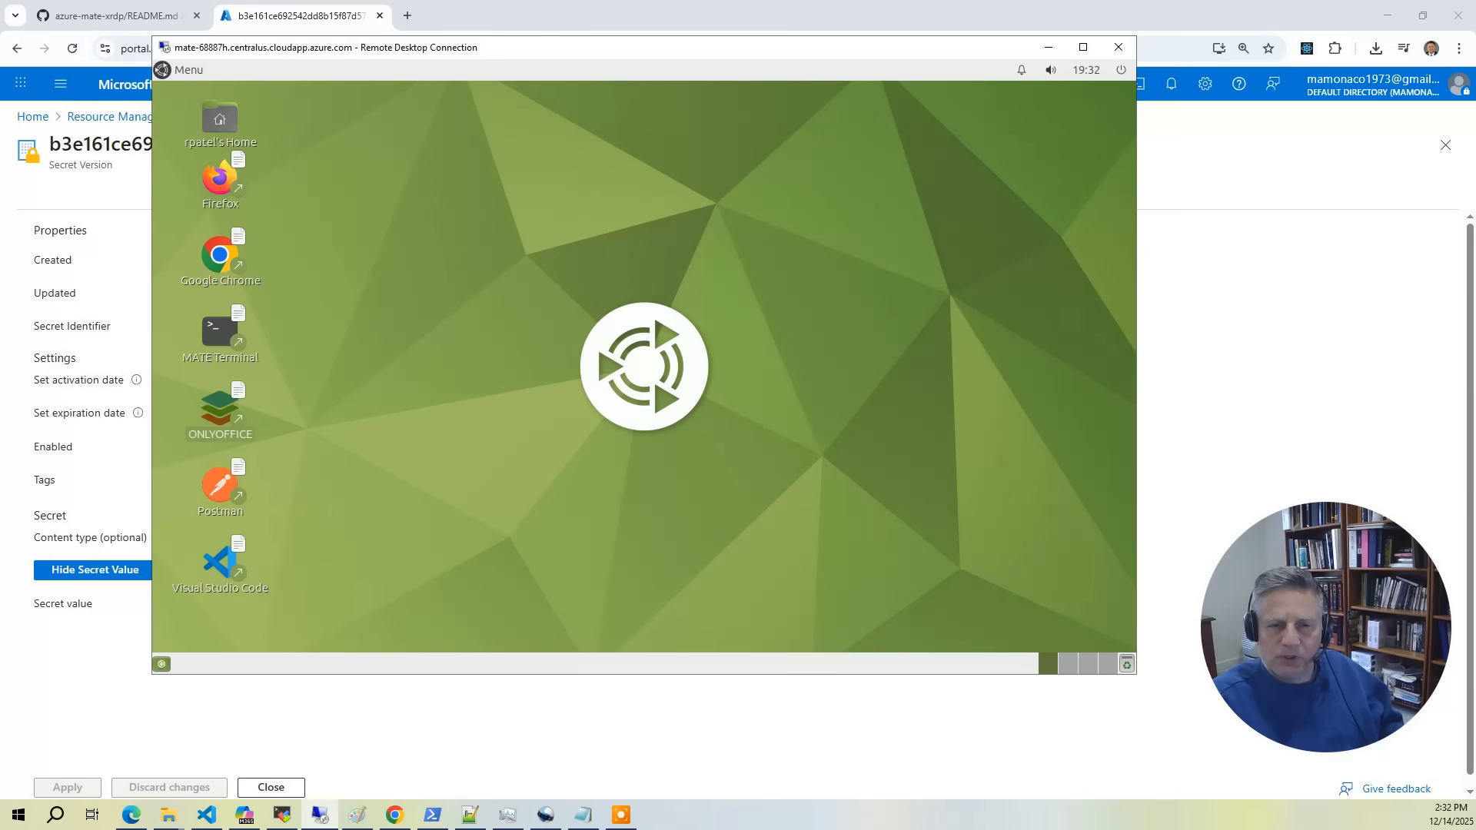
{"action": "mouse_move", "coordinate": [287, 703]}
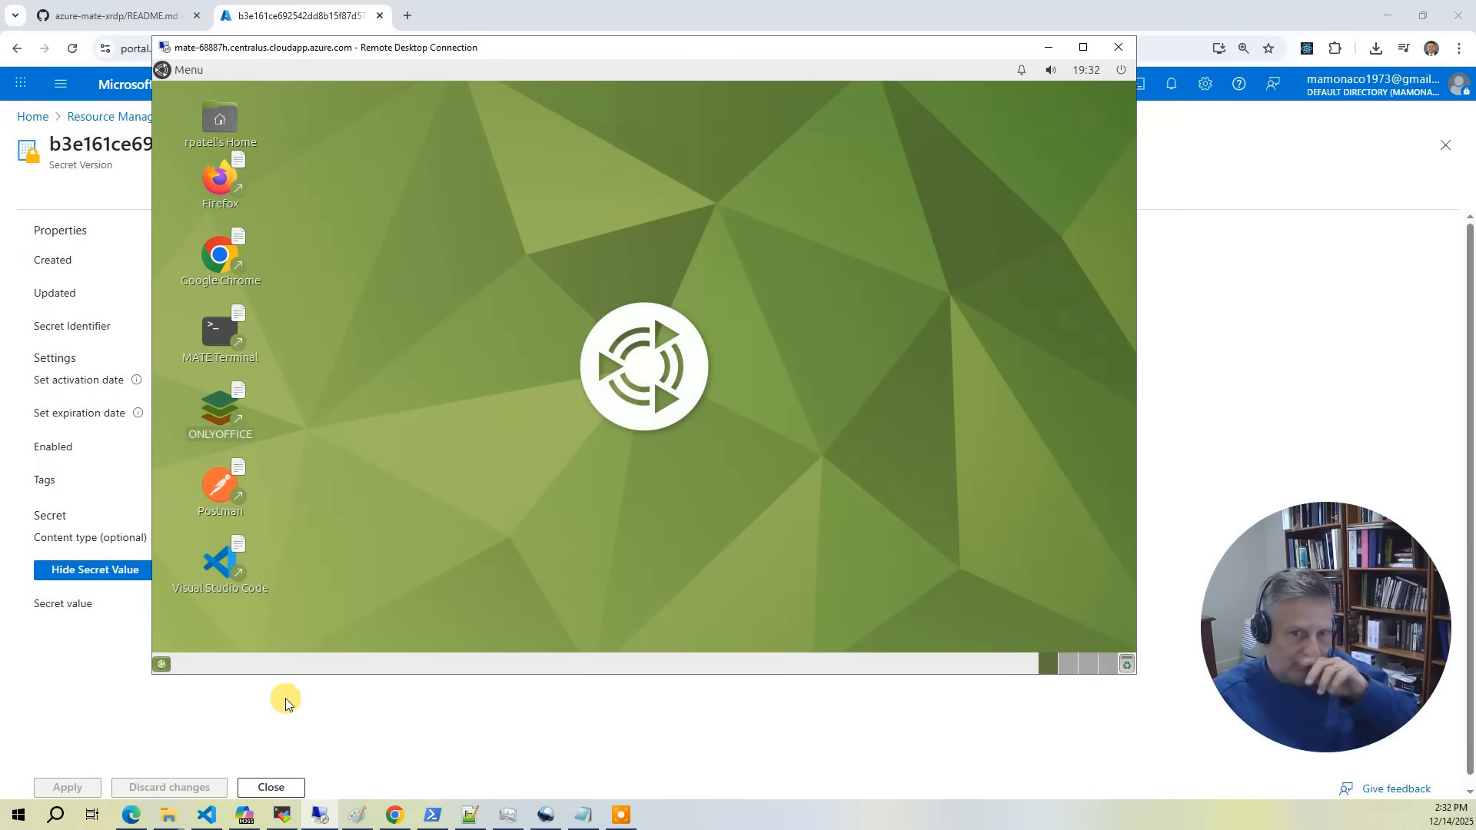
{"action": "mouse_move", "coordinate": [186, 181]}
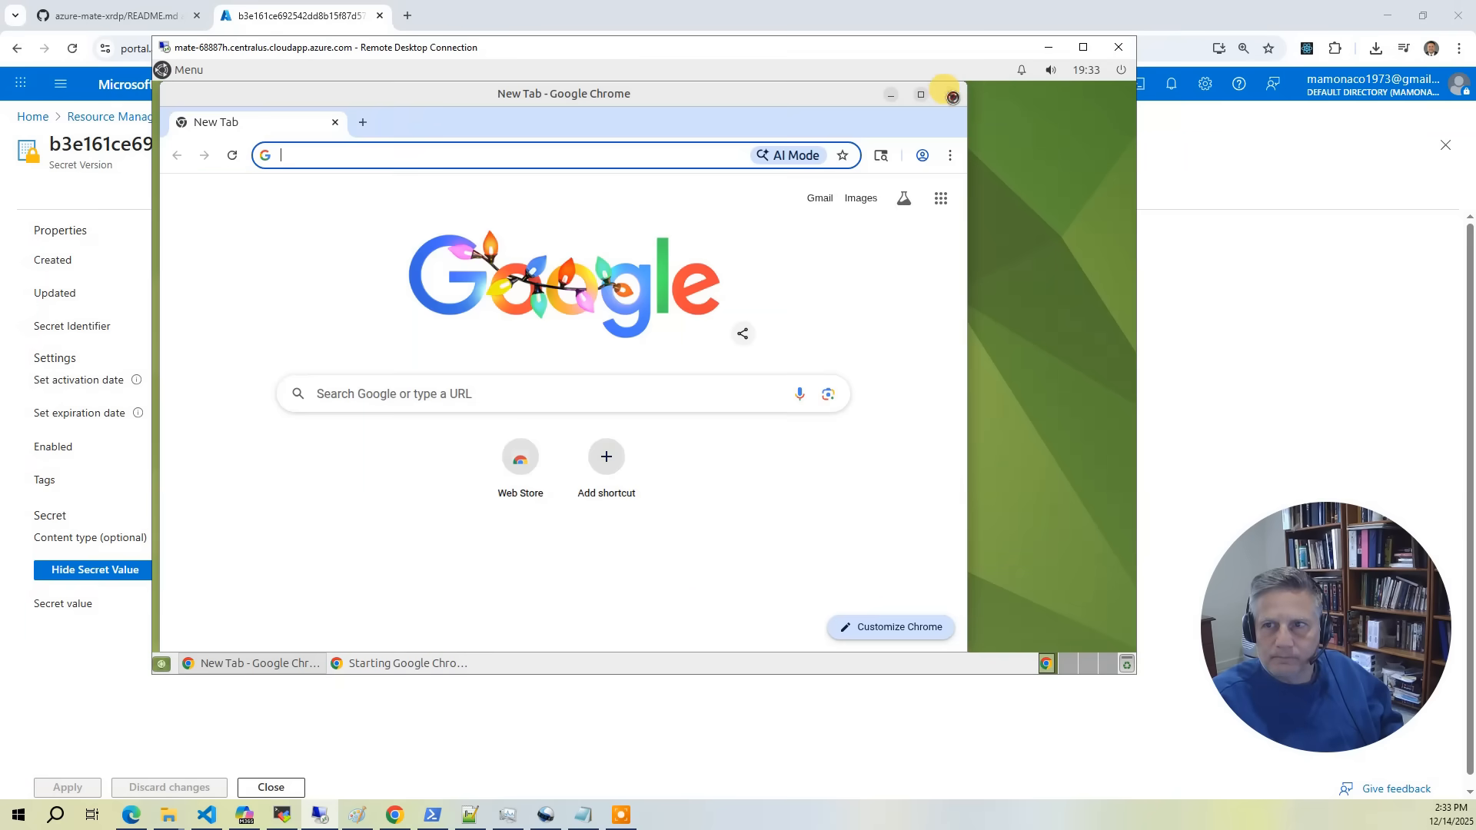
{"action": "left_click", "coordinate": [953, 96]}
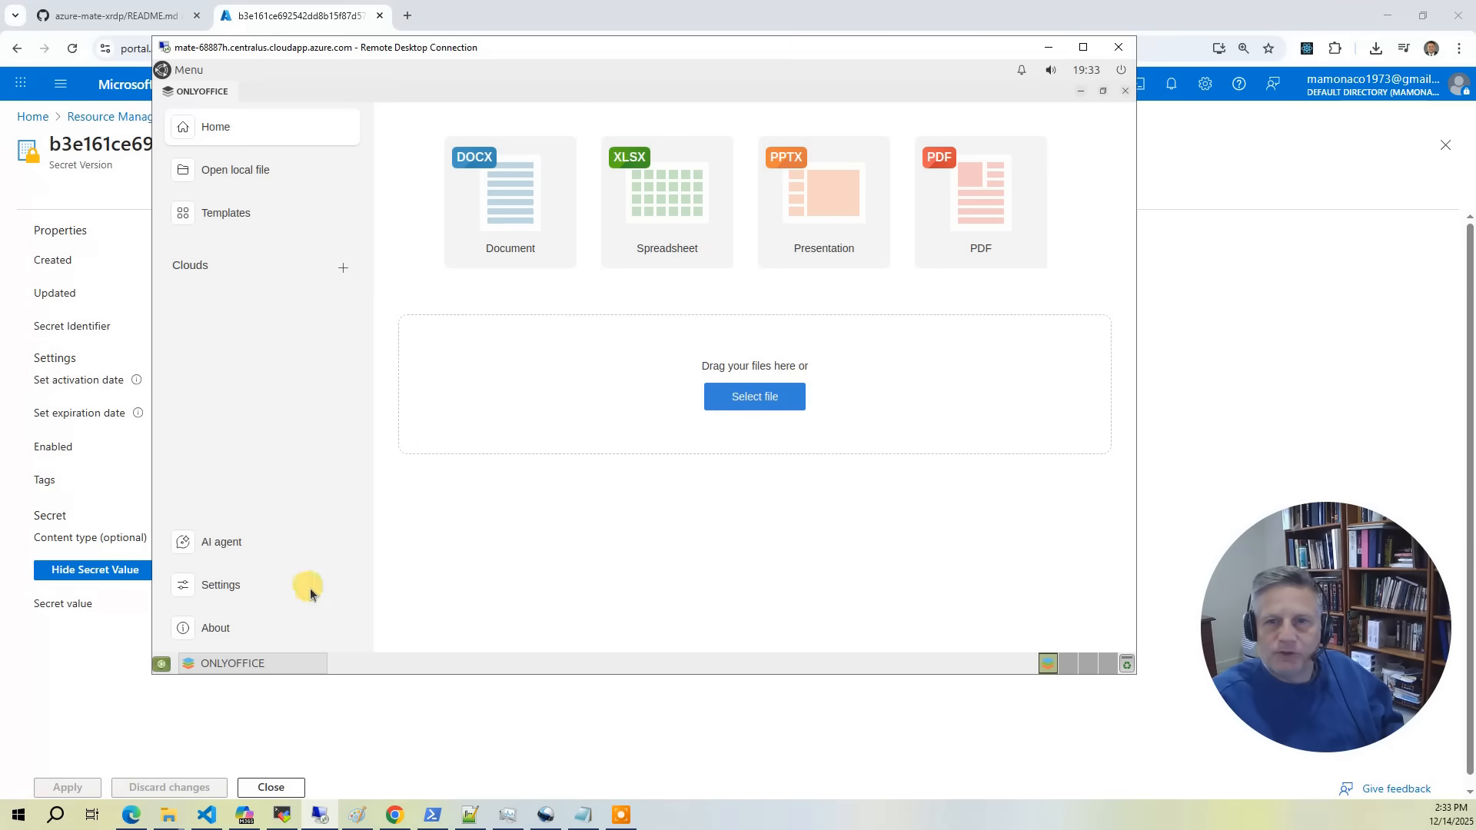
{"action": "mouse_move", "coordinate": [807, 235]}
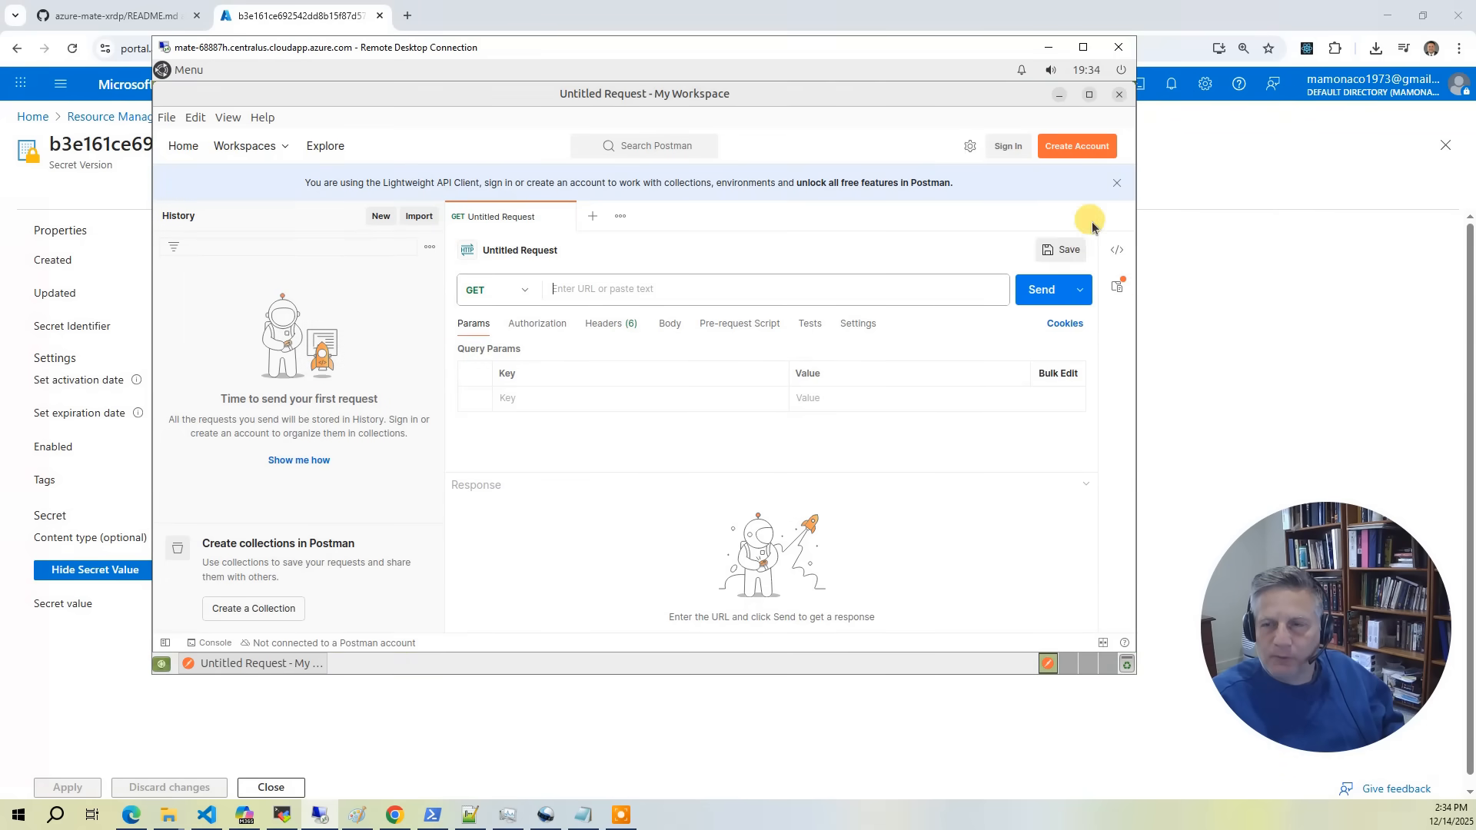
{"action": "mouse_move", "coordinate": [1120, 127]}
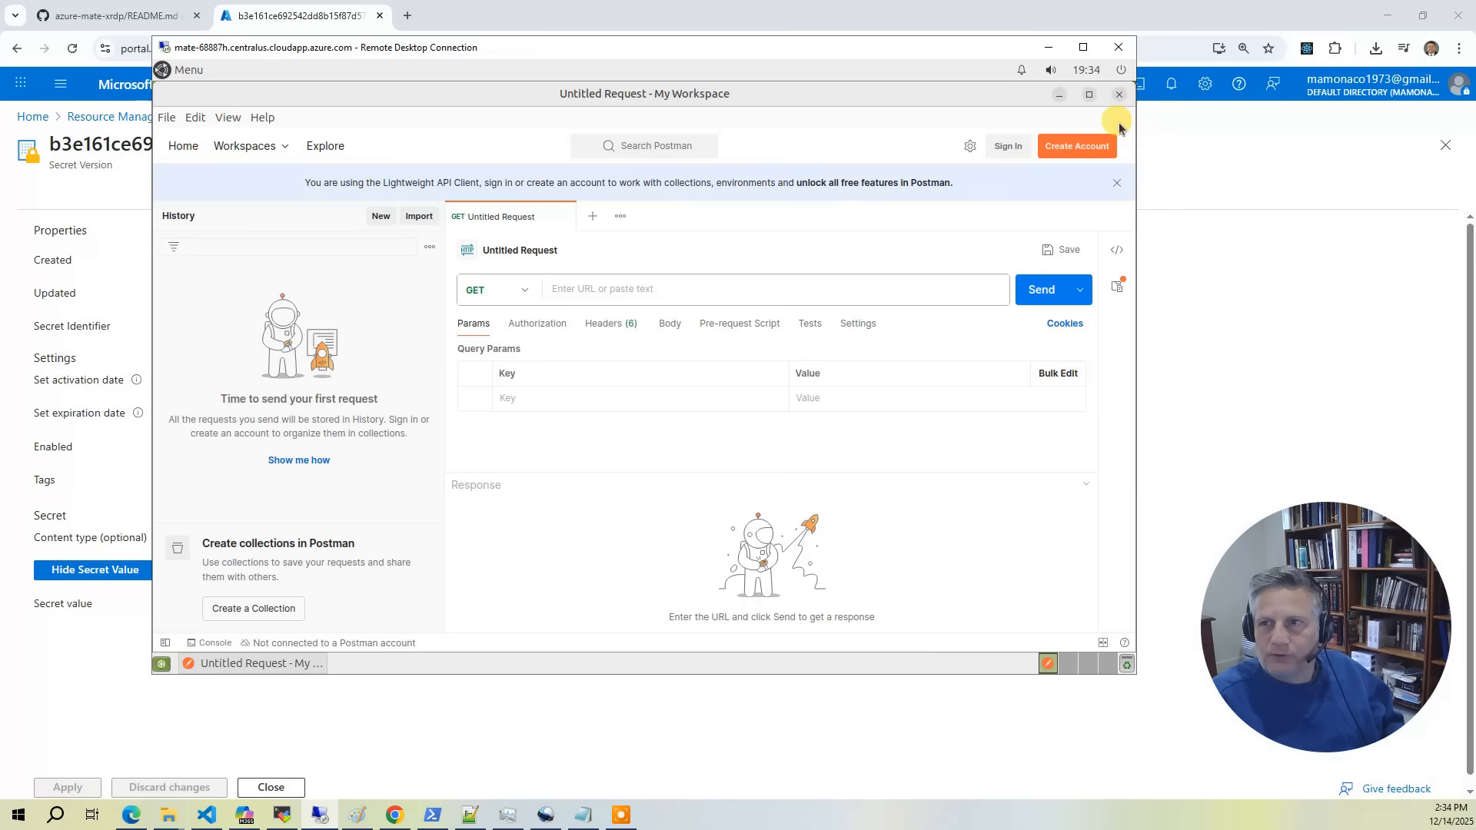
{"action": "left_click", "coordinate": [1118, 94]}
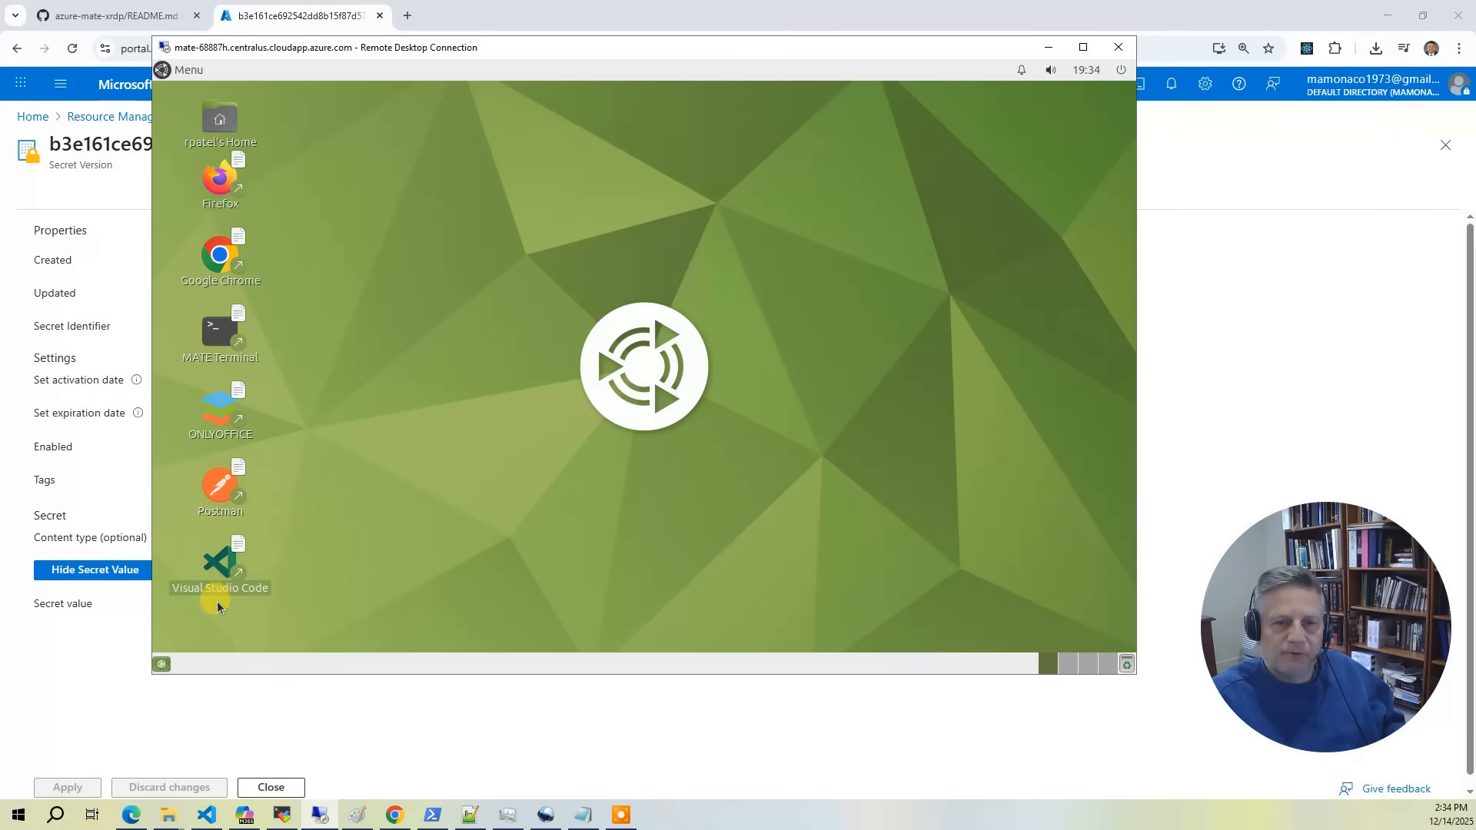
Step: Launch VS Code and run ./check_env.sh from the aws-setup folder
{"action": "double_click", "coordinate": [219, 564]}
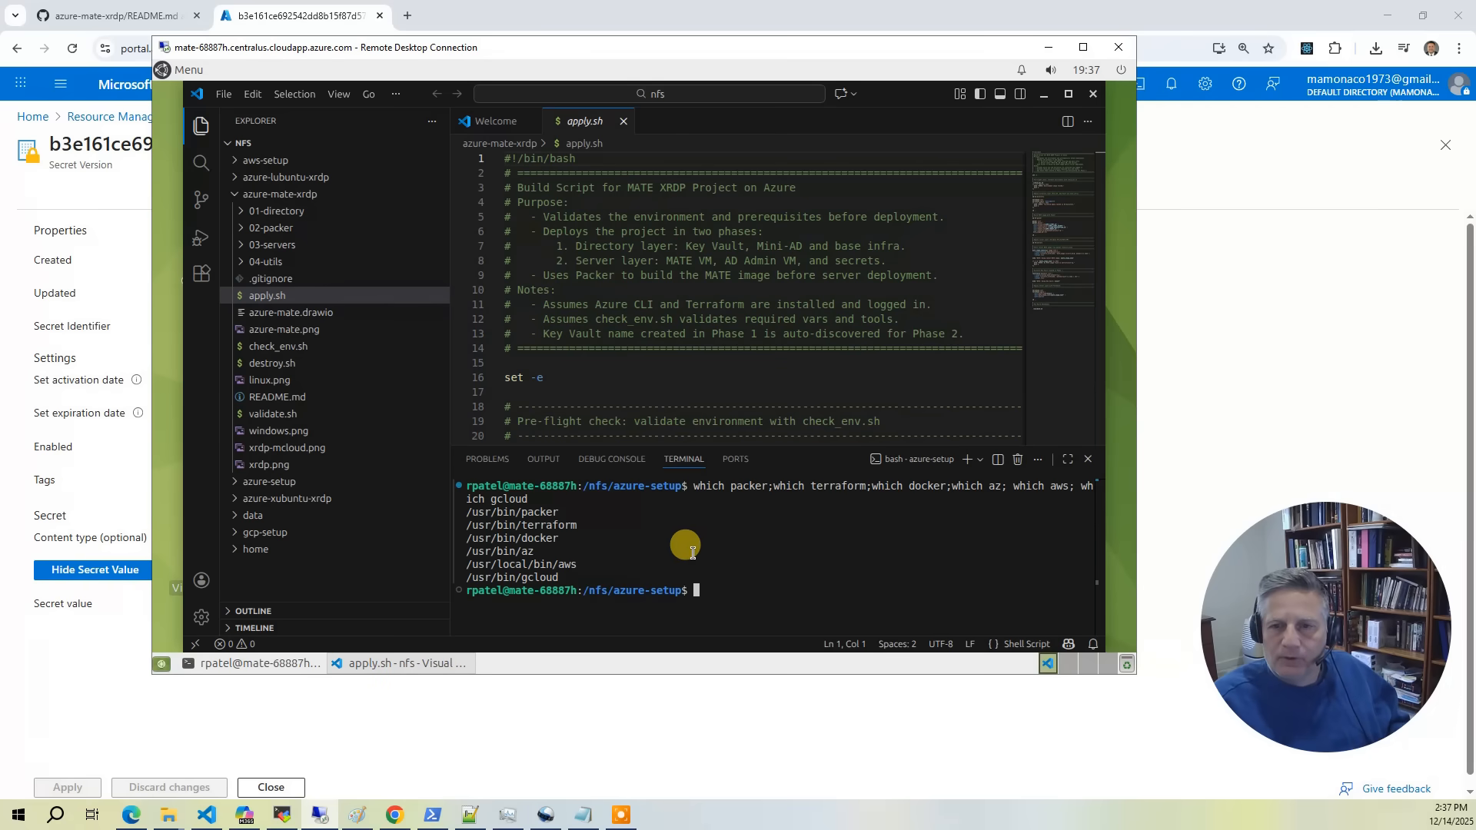
{"action": "mouse_move", "coordinate": [658, 540]}
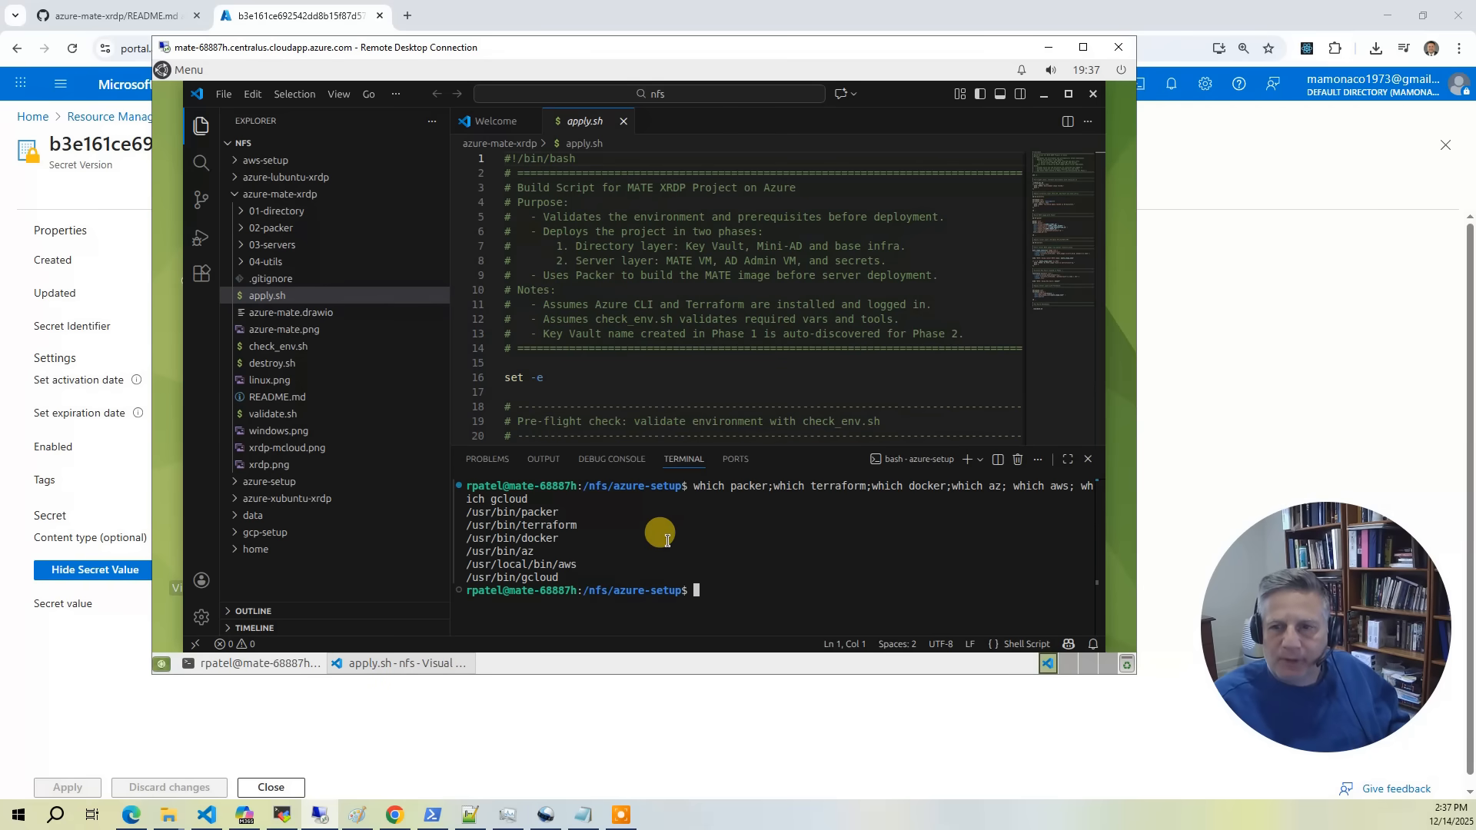
{"action": "mouse_move", "coordinate": [1030, 486]}
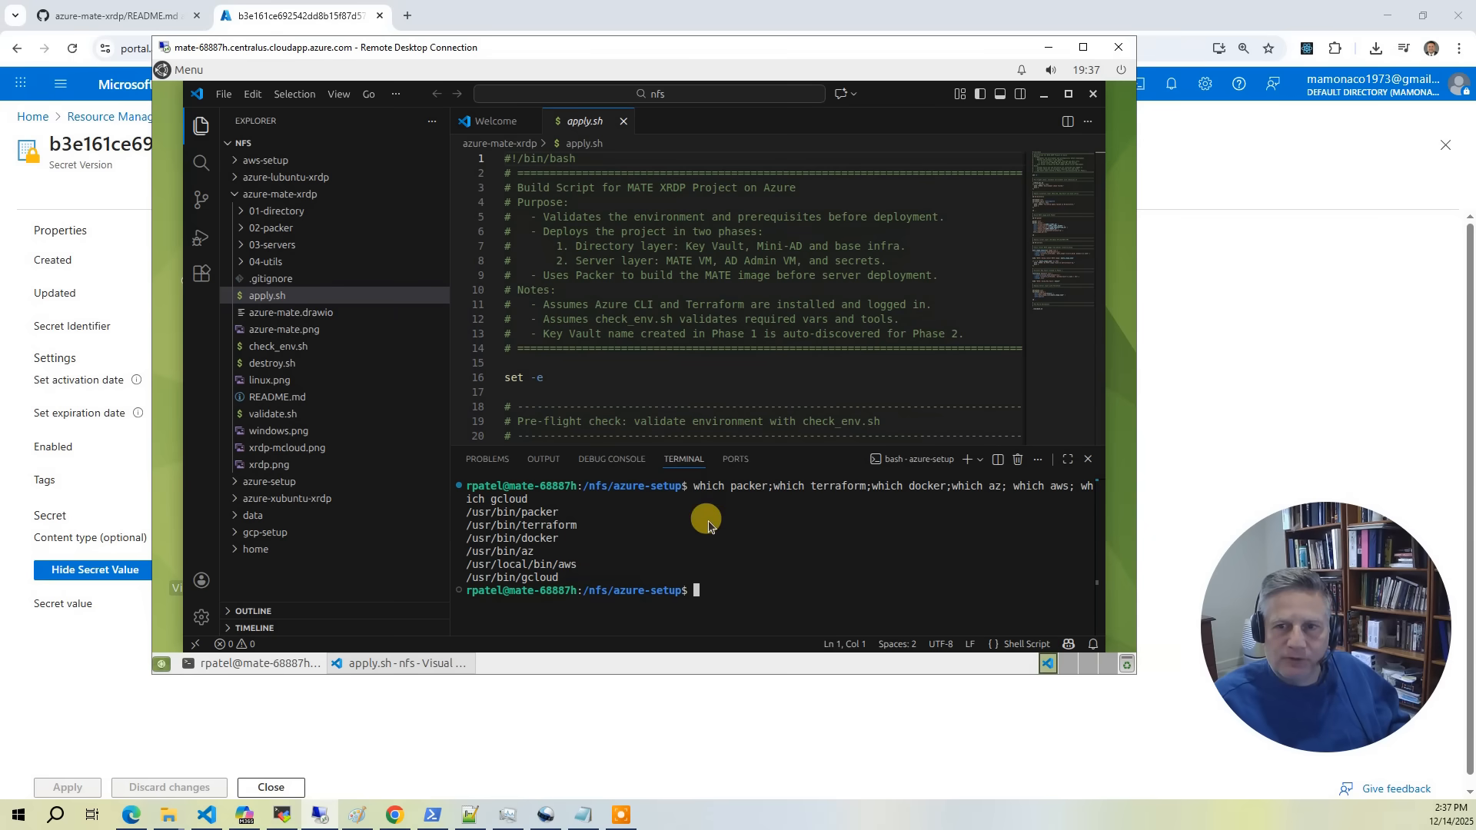
{"action": "mouse_move", "coordinate": [803, 625]}
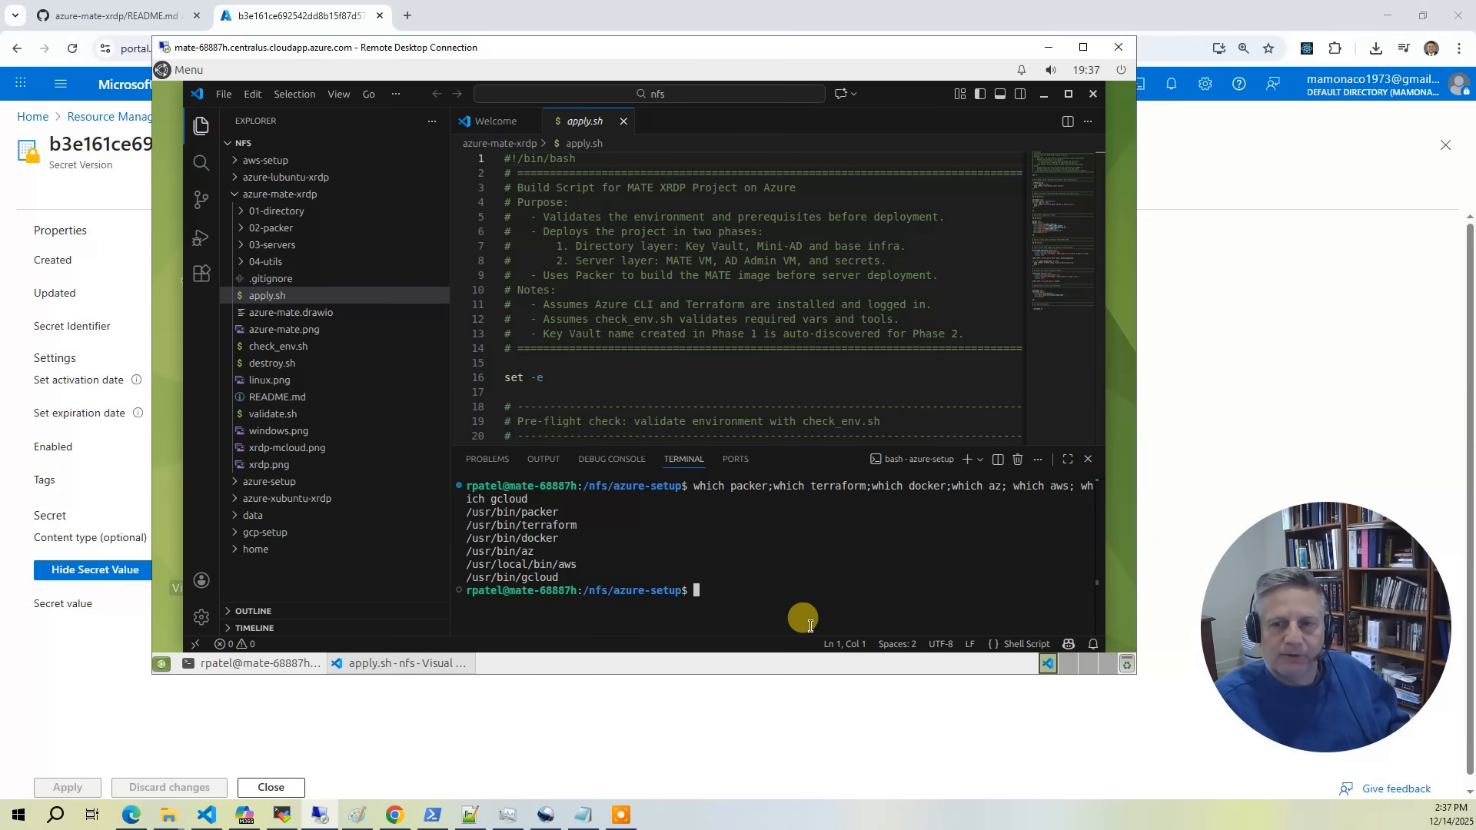
{"action": "mouse_move", "coordinate": [713, 602]}
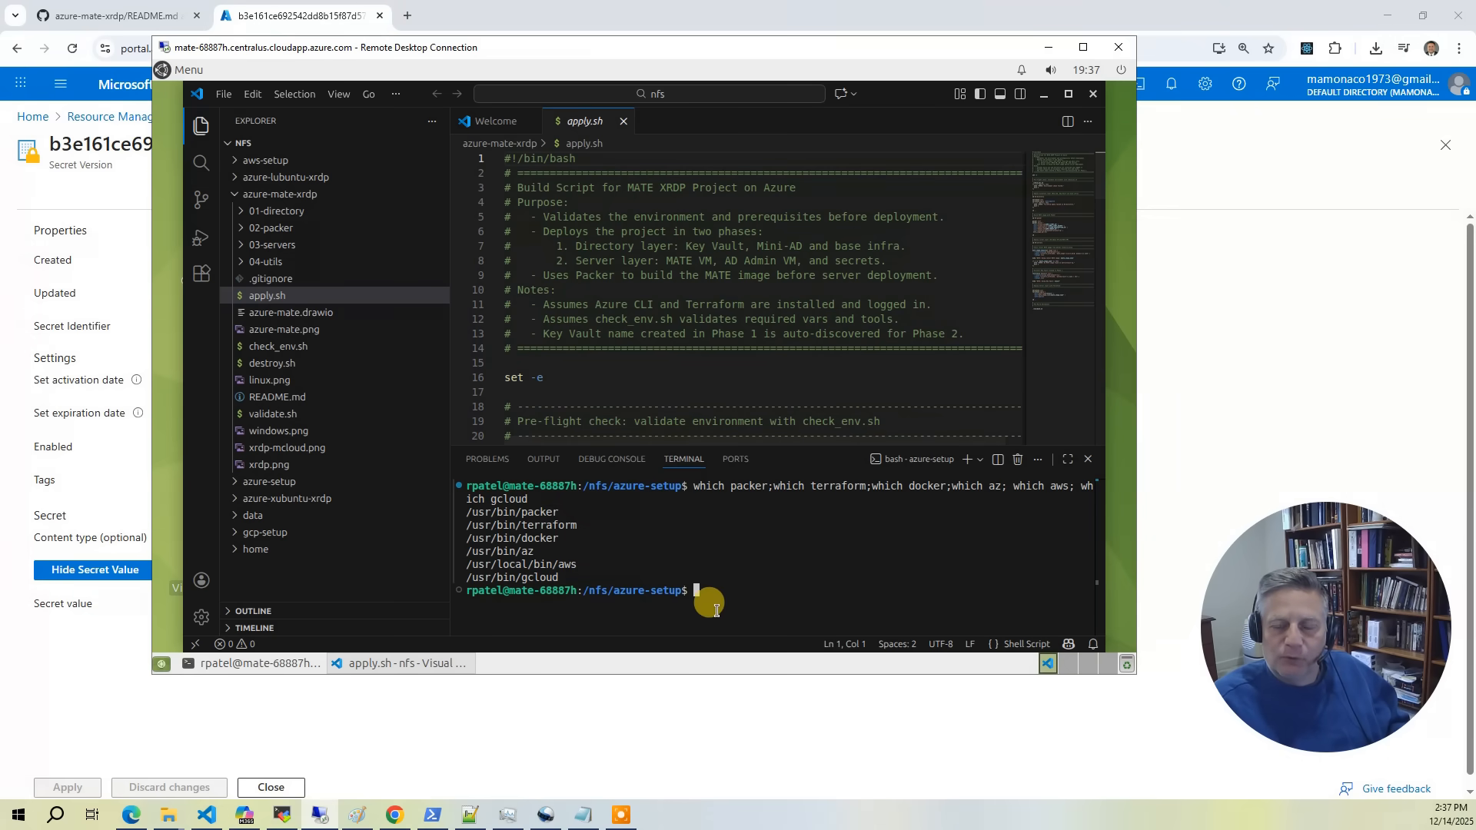
{"action": "mouse_move", "coordinate": [701, 621]}
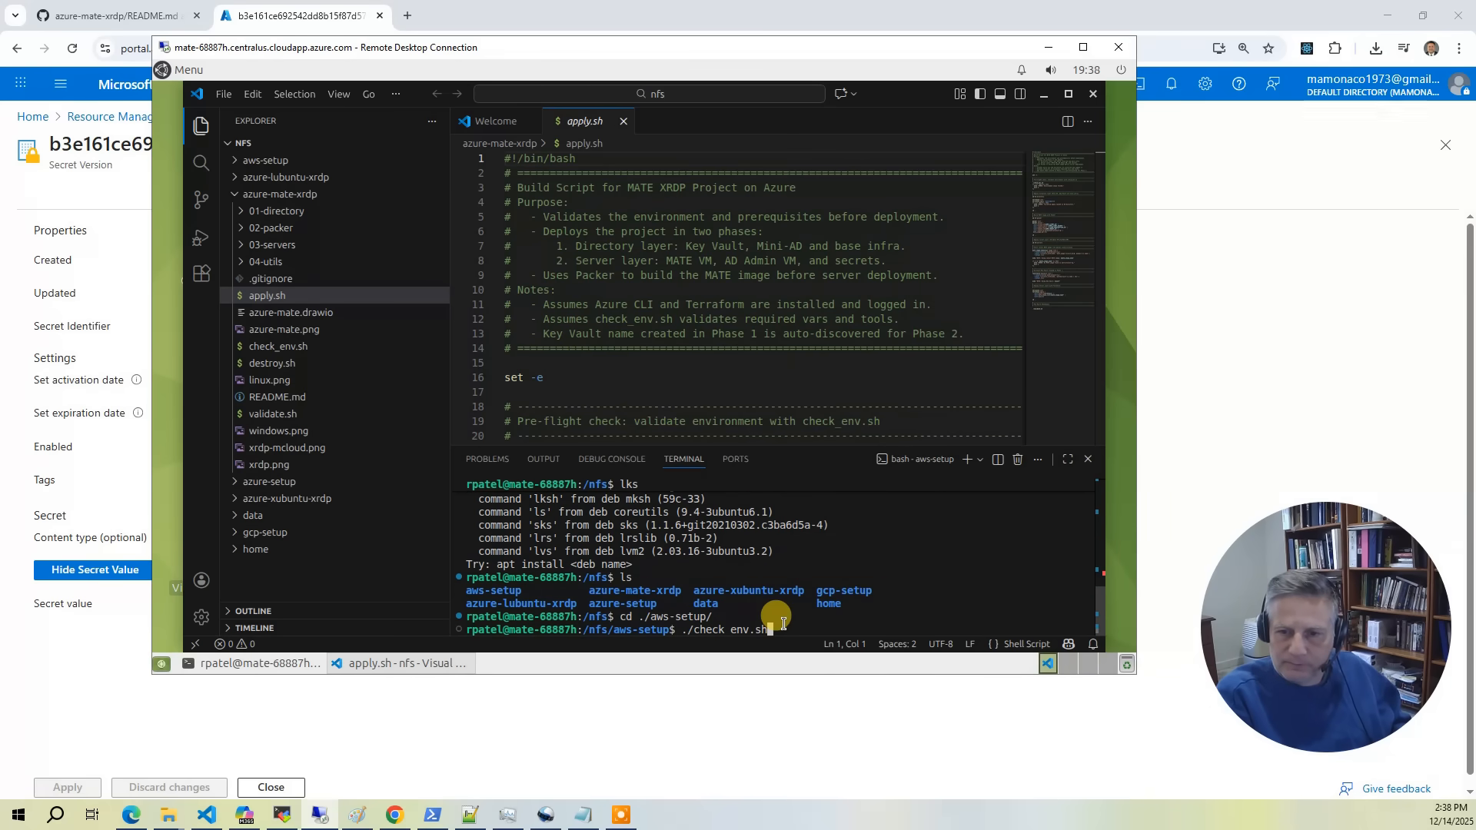
{"action": "key", "text": "Return"}
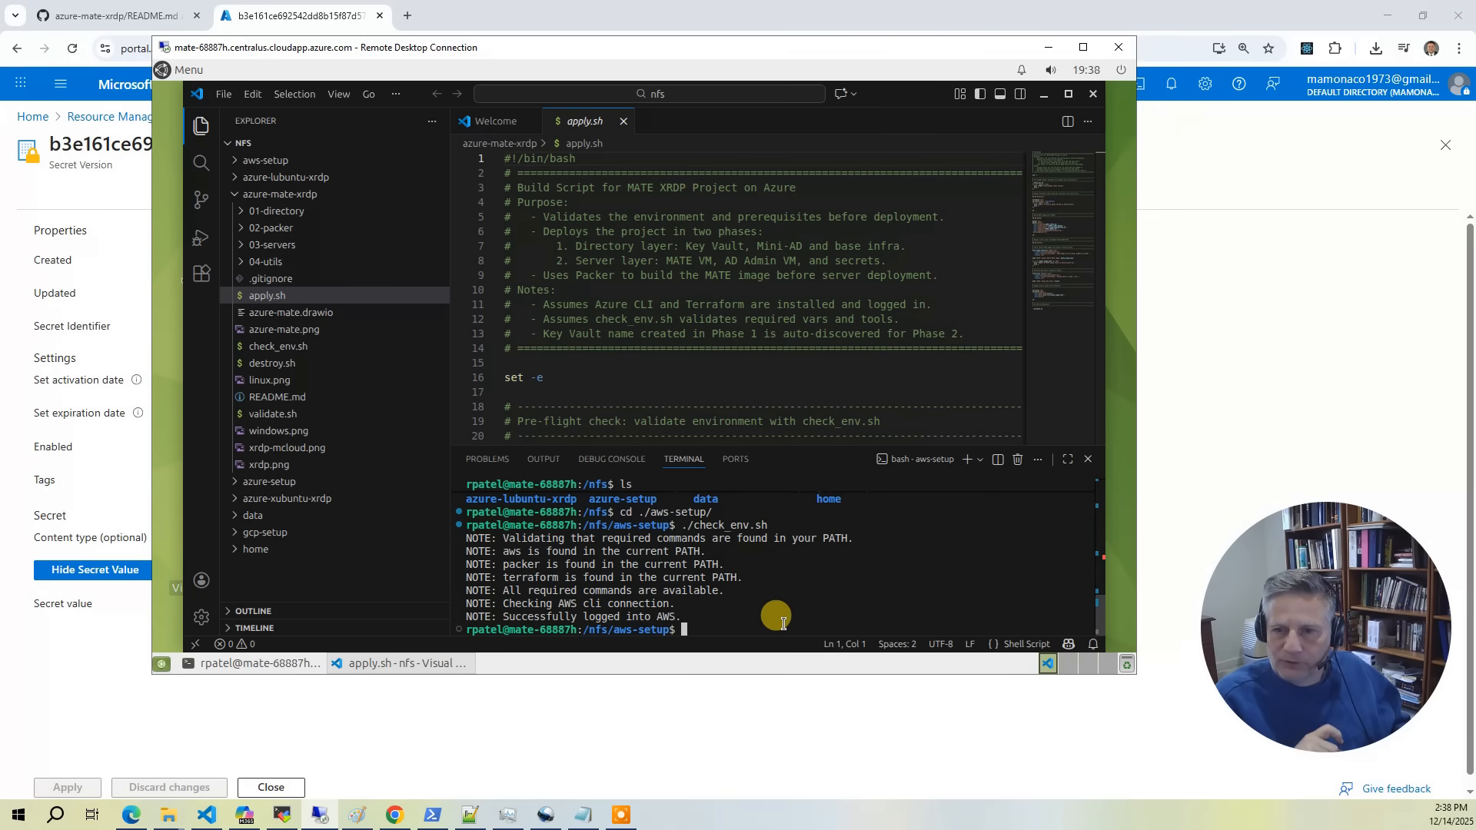
{"action": "mouse_move", "coordinate": [567, 704]}
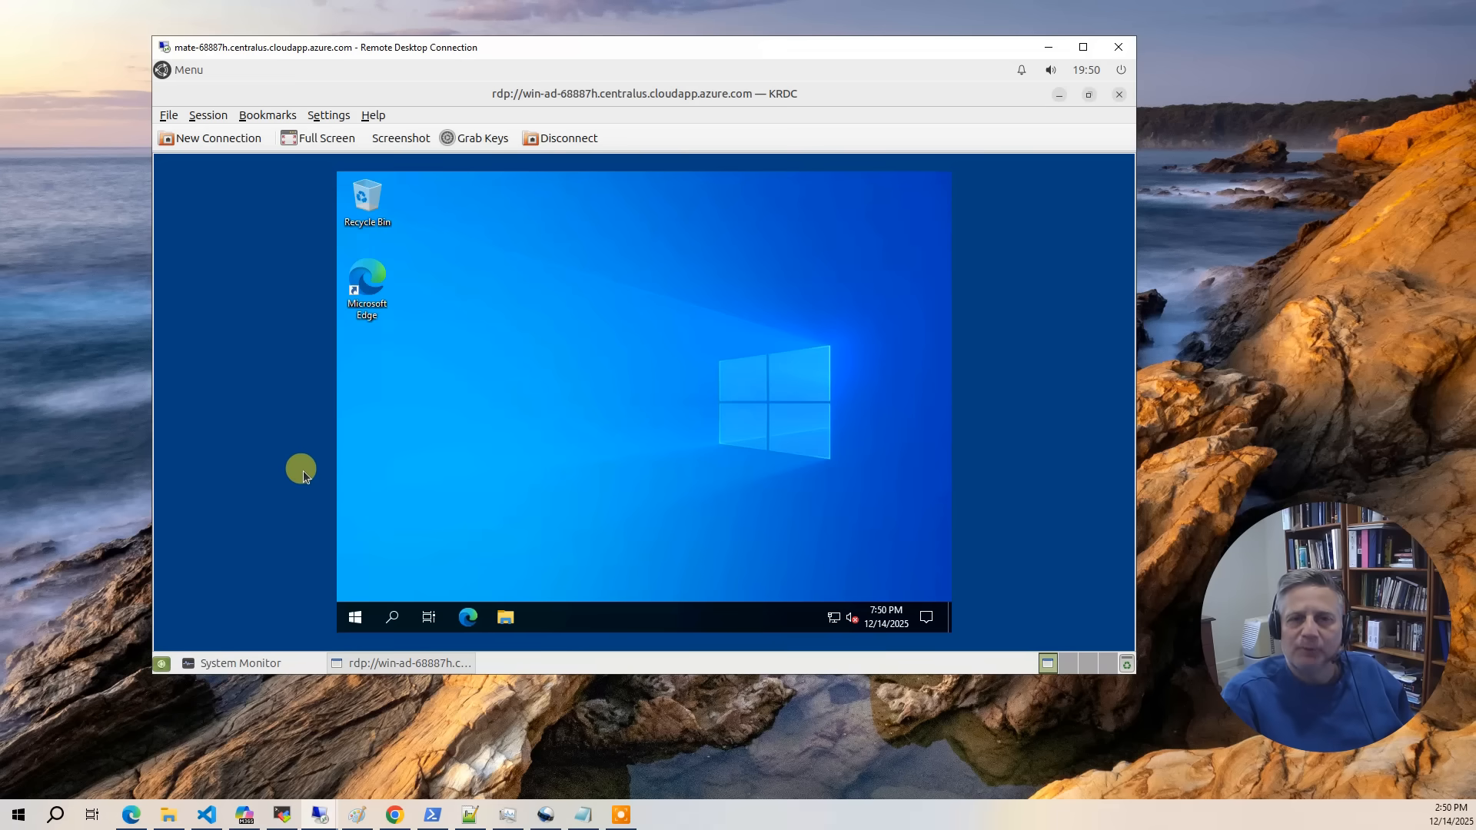
{"action": "mouse_move", "coordinate": [289, 502]}
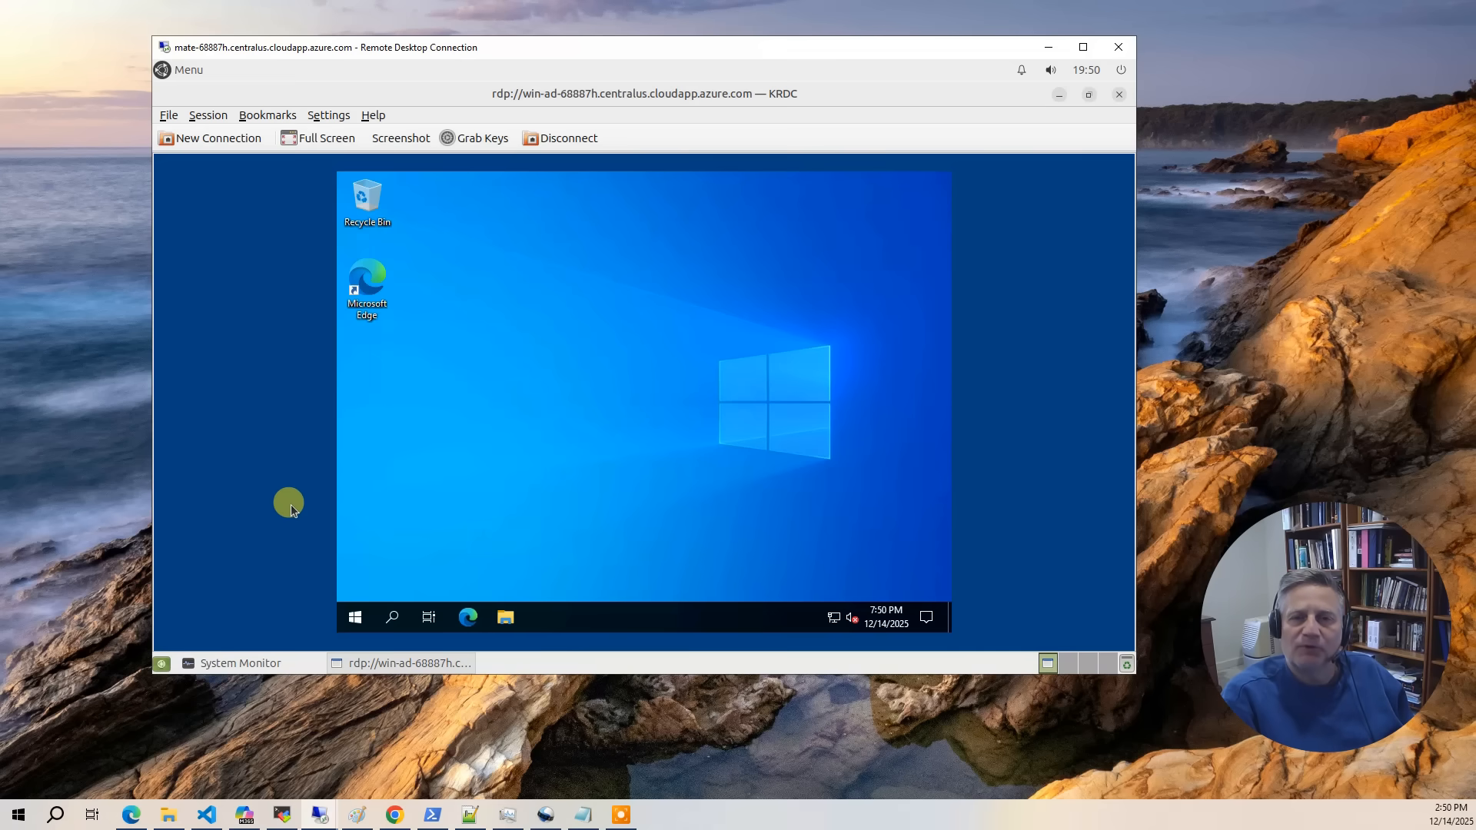
{"action": "mouse_move", "coordinate": [269, 468]}
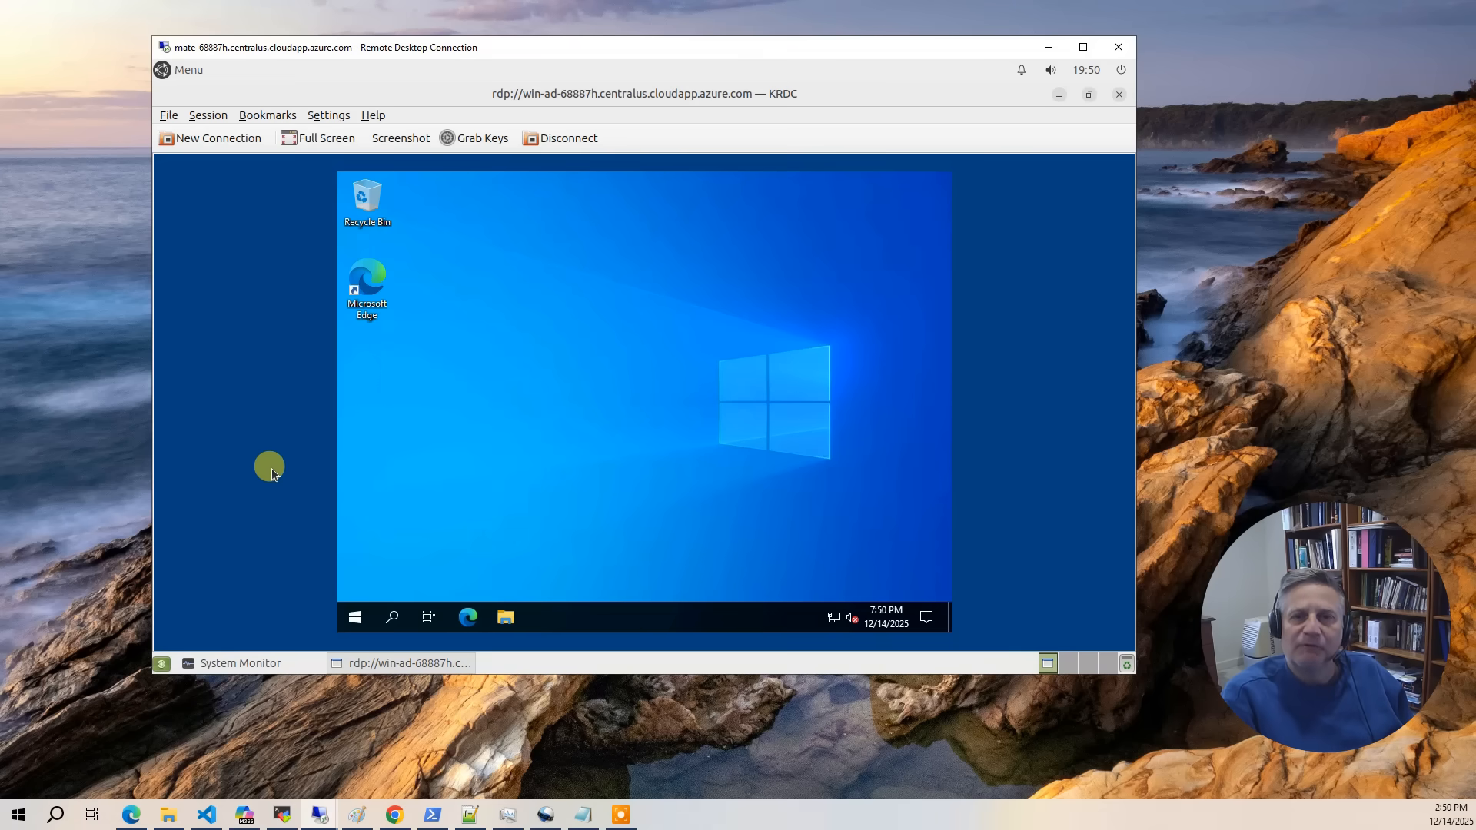
{"action": "mouse_move", "coordinate": [236, 586]}
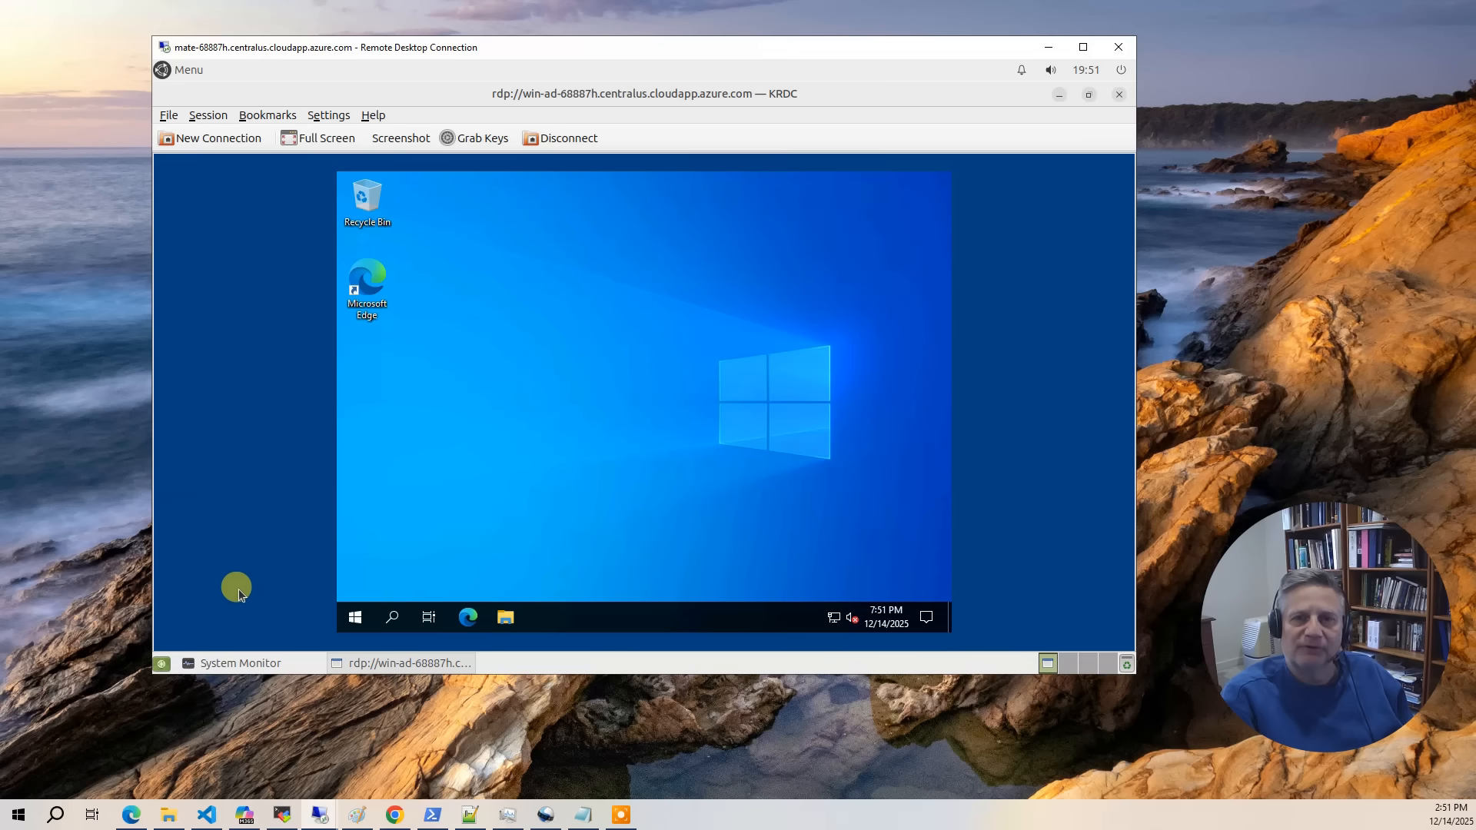
{"action": "mouse_move", "coordinate": [287, 448]}
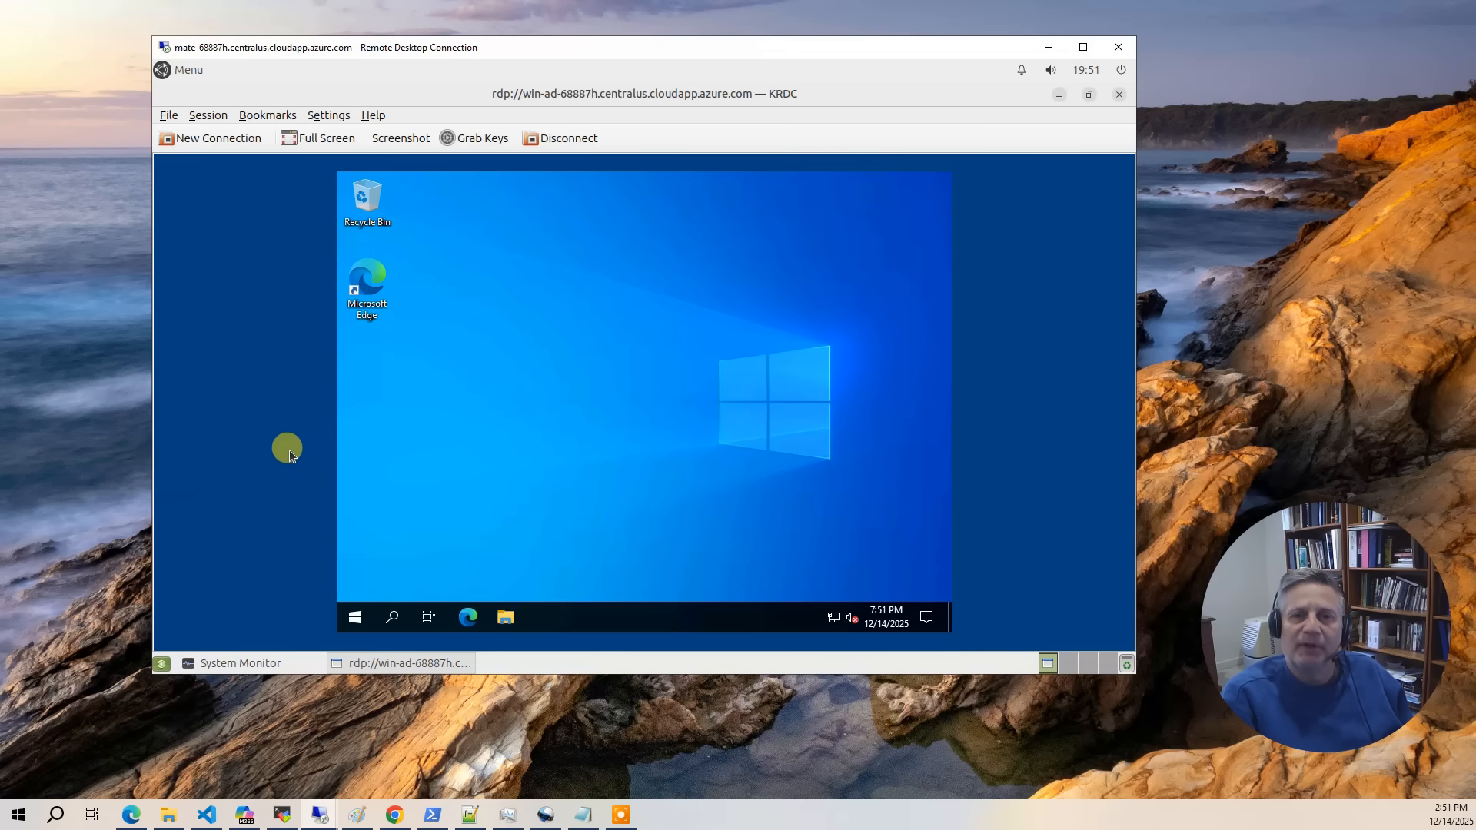
{"action": "mouse_move", "coordinate": [272, 415]}
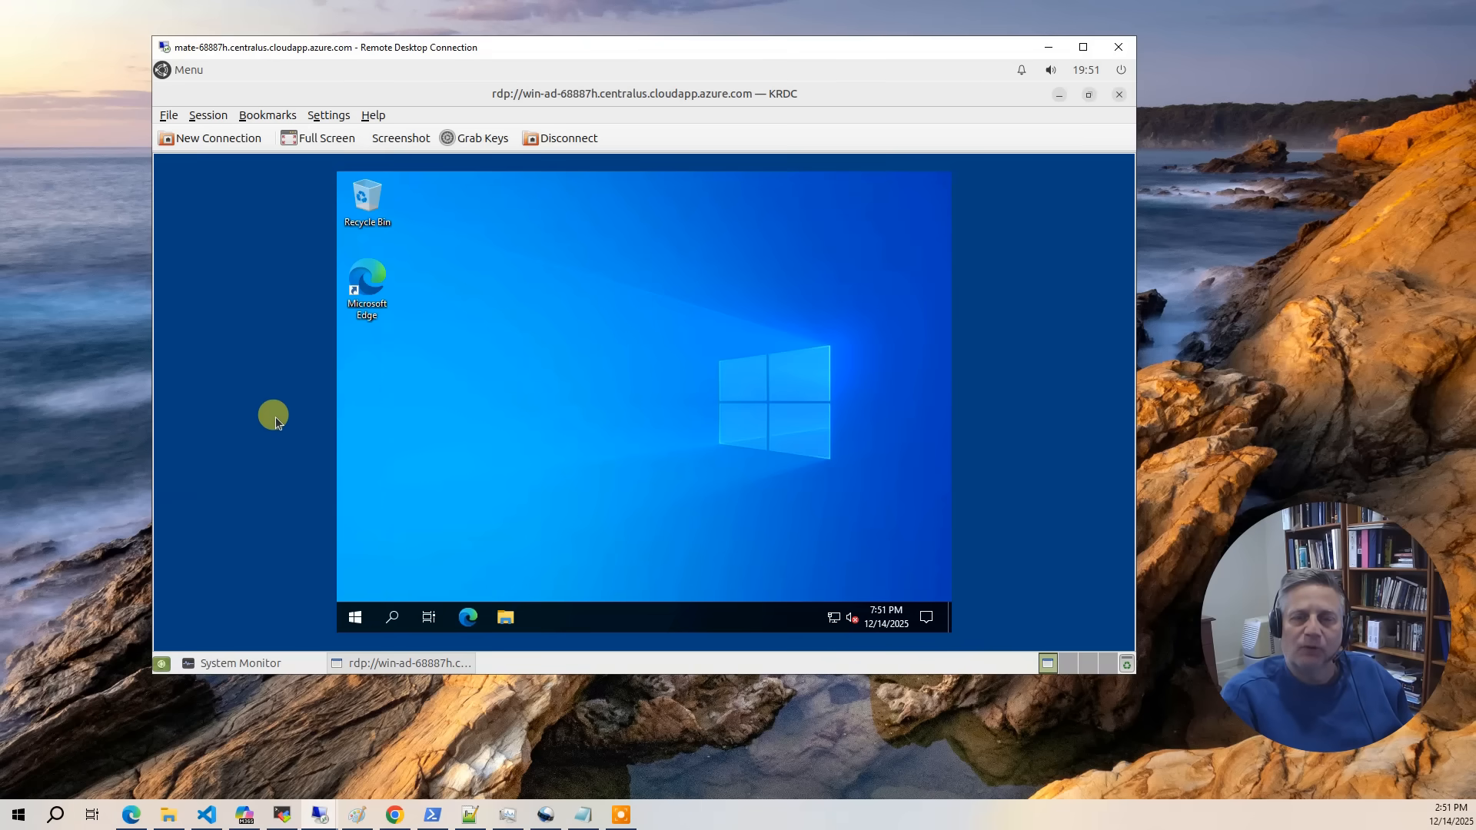
{"action": "mouse_move", "coordinate": [335, 458]}
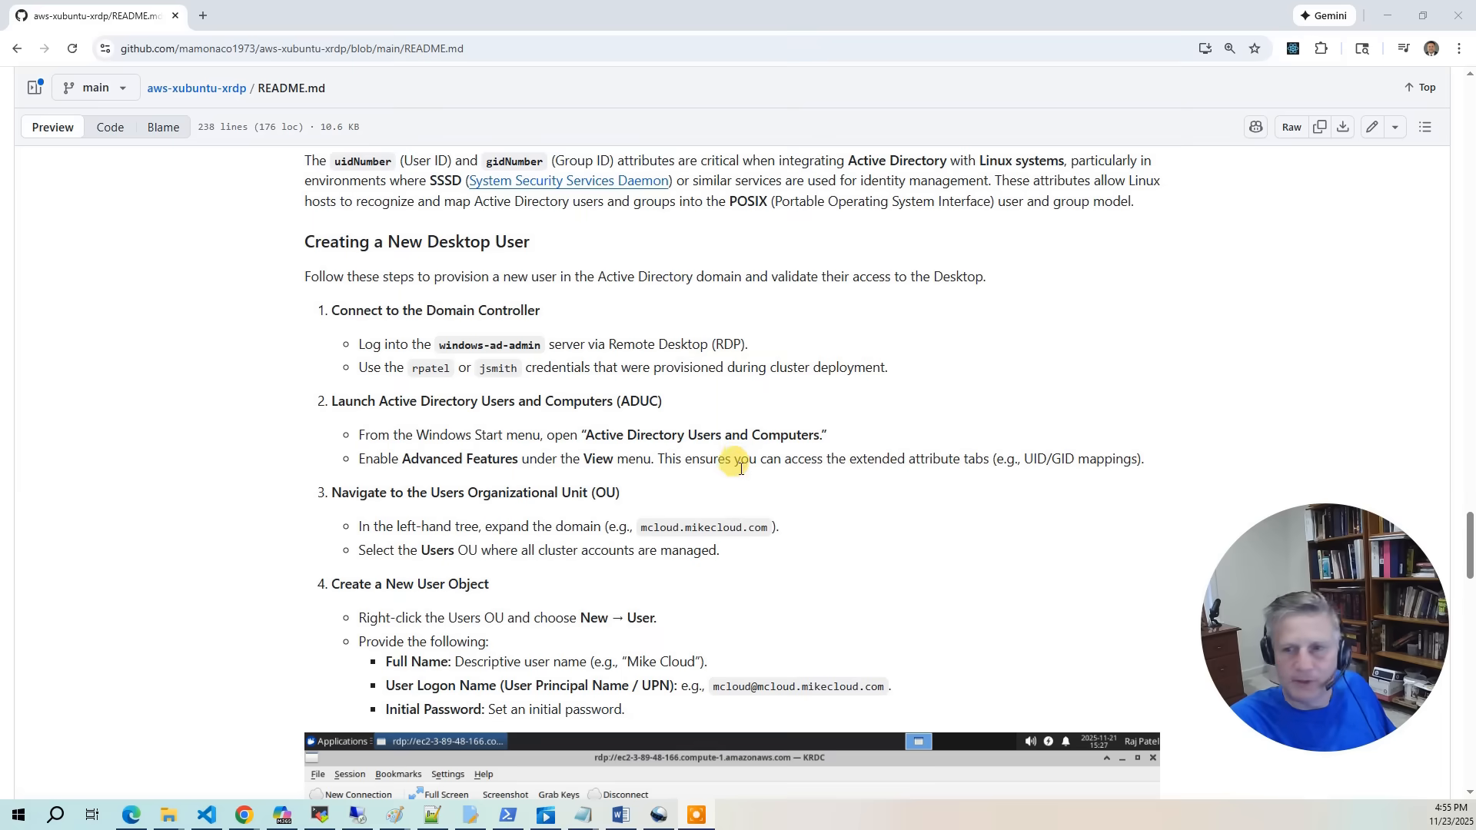
{"action": "mouse_move", "coordinate": [1023, 315]}
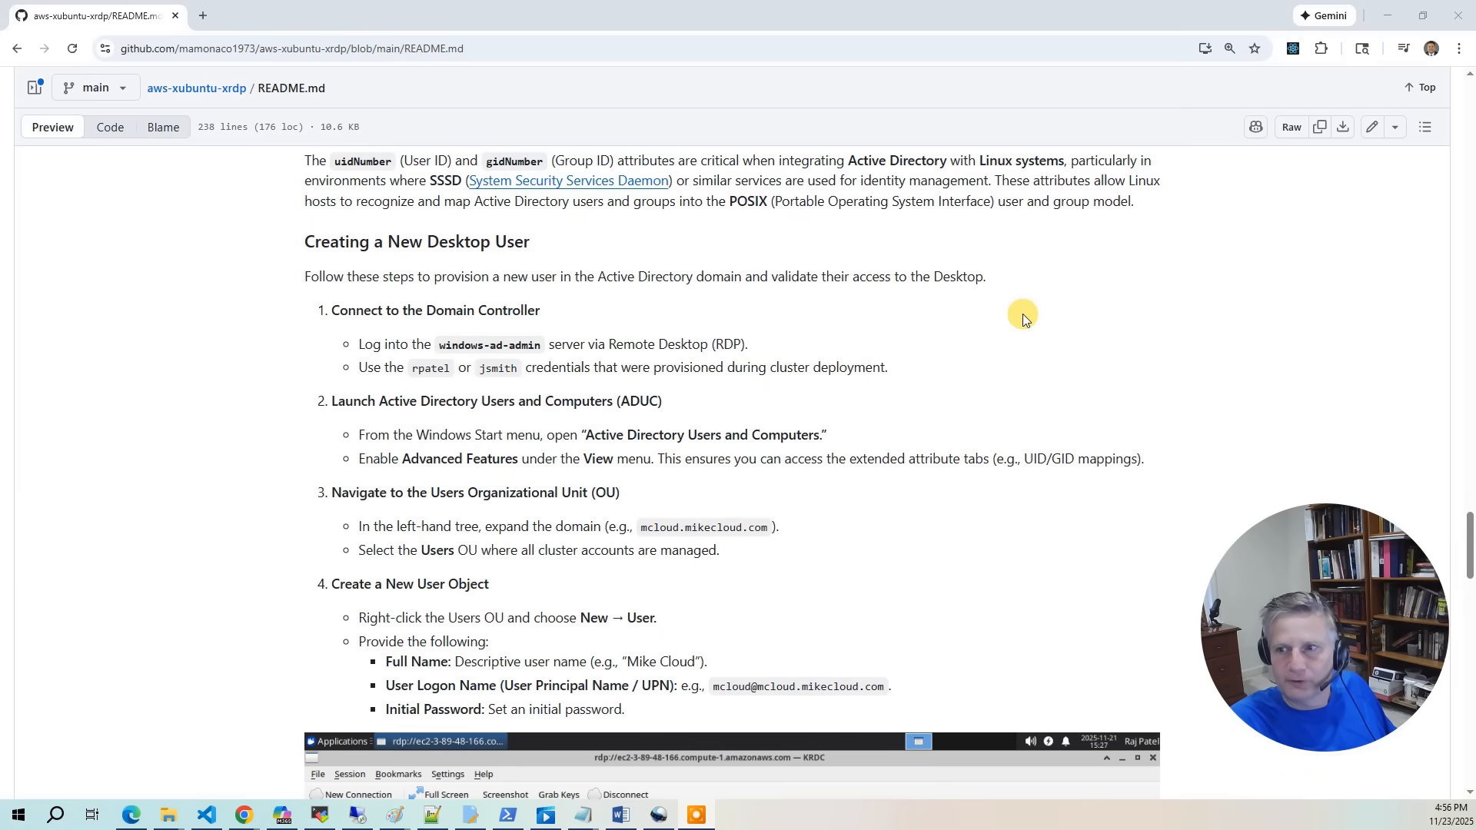
{"action": "mouse_move", "coordinate": [952, 346]}
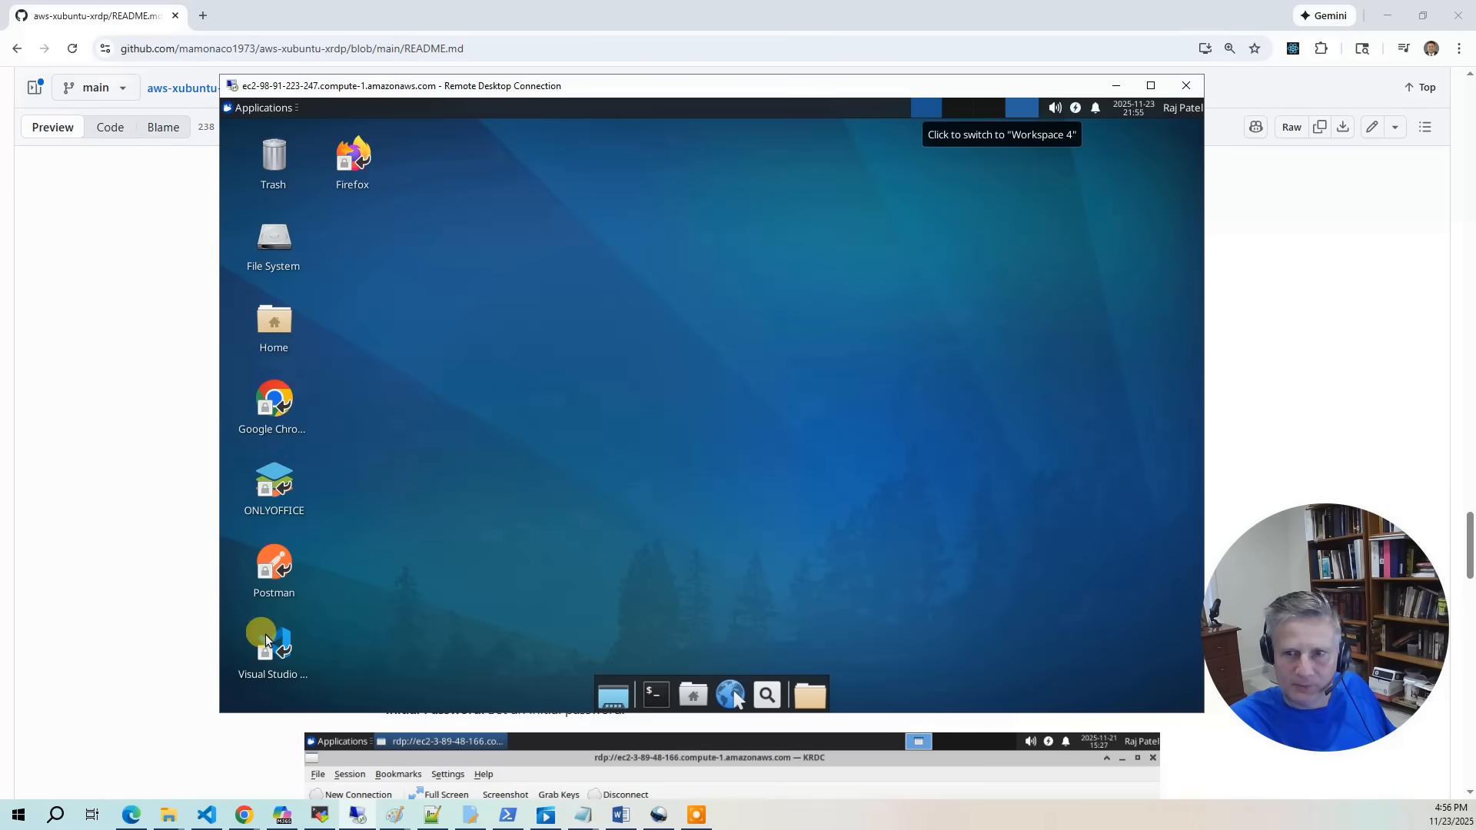
{"action": "mouse_move", "coordinate": [713, 444]}
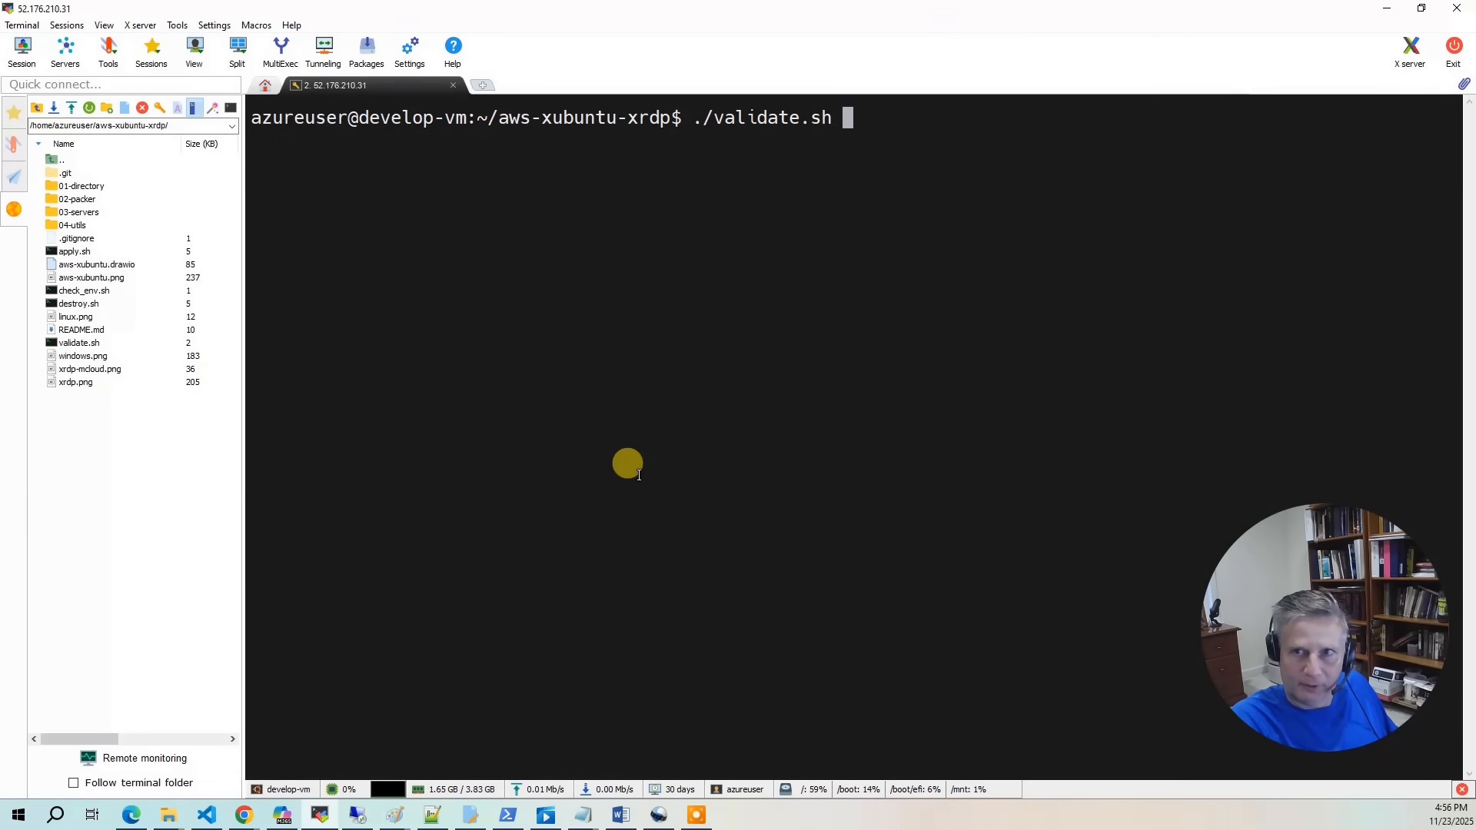
Step: Run ./validate.sh and copy the reported Windows instance DNS name
{"action": "key", "text": "Return"}
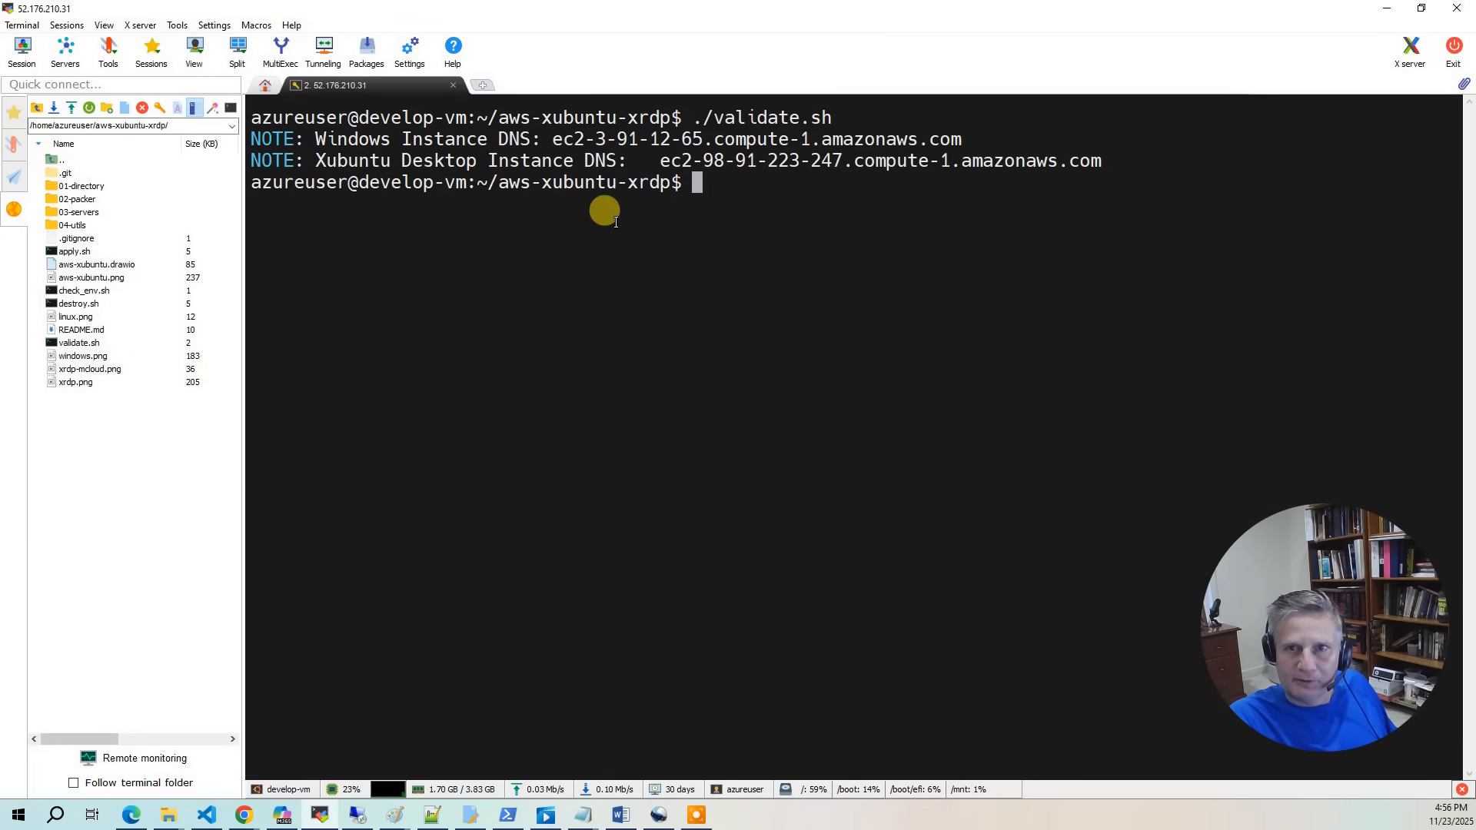
{"action": "mouse_move", "coordinate": [588, 122]}
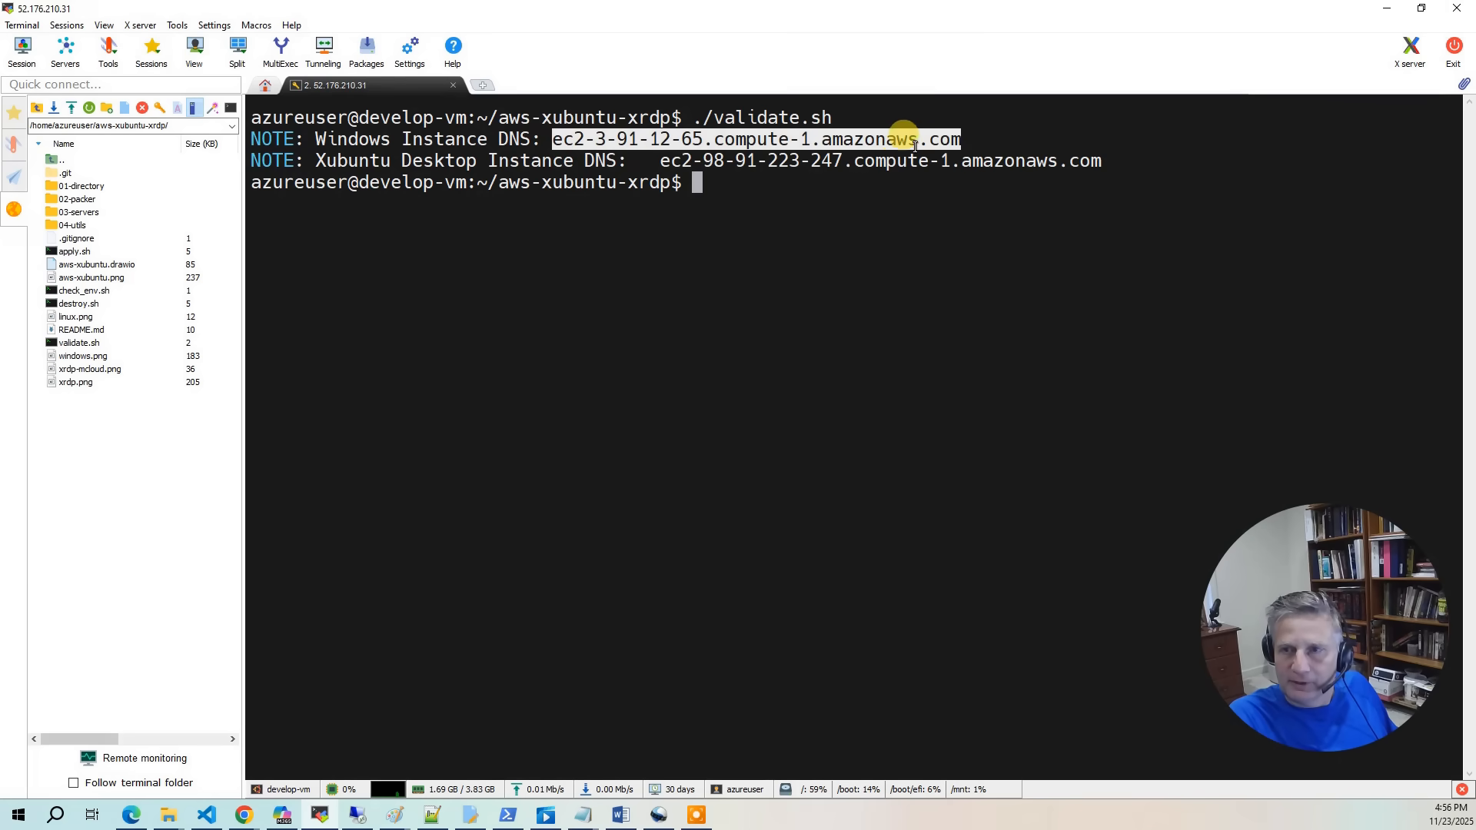
{"action": "right_click", "coordinate": [1021, 146]}
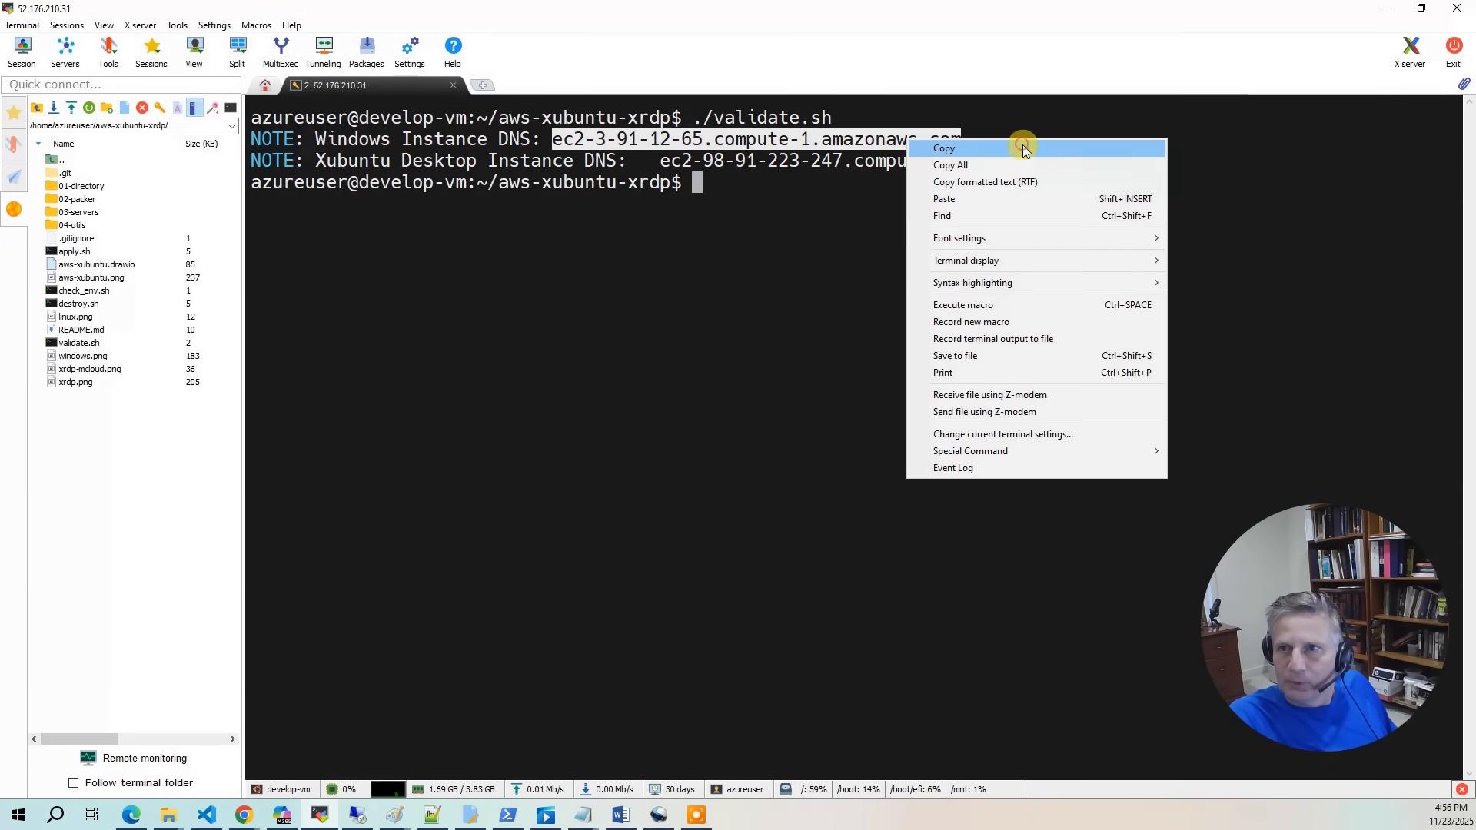
{"action": "left_click", "coordinate": [943, 148]}
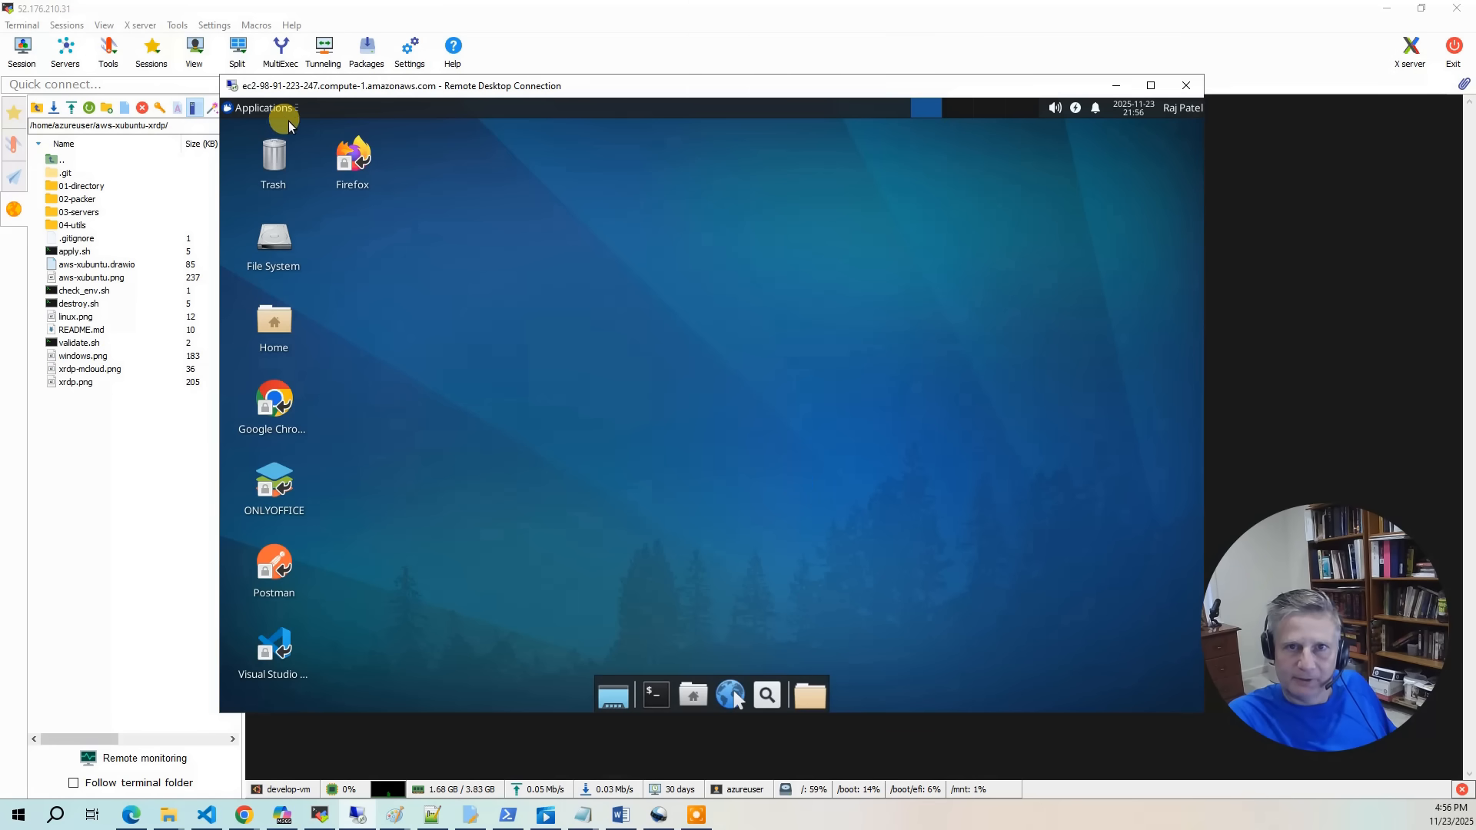
Step: Launch KRDC from the Xubuntu applications menu and set the protocol to rdp
{"action": "left_click", "coordinate": [264, 107]}
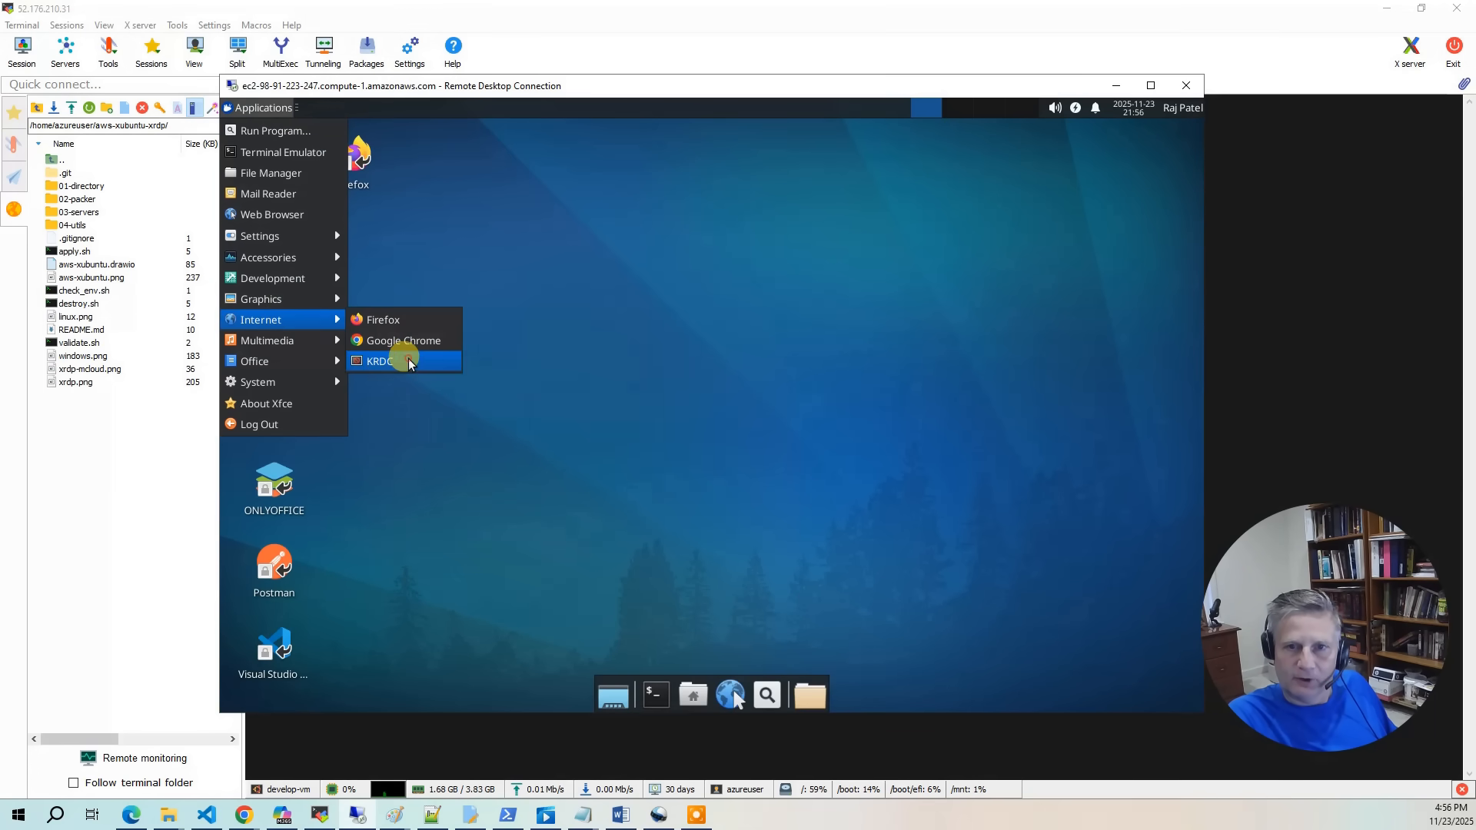
{"action": "left_click", "coordinate": [379, 361]}
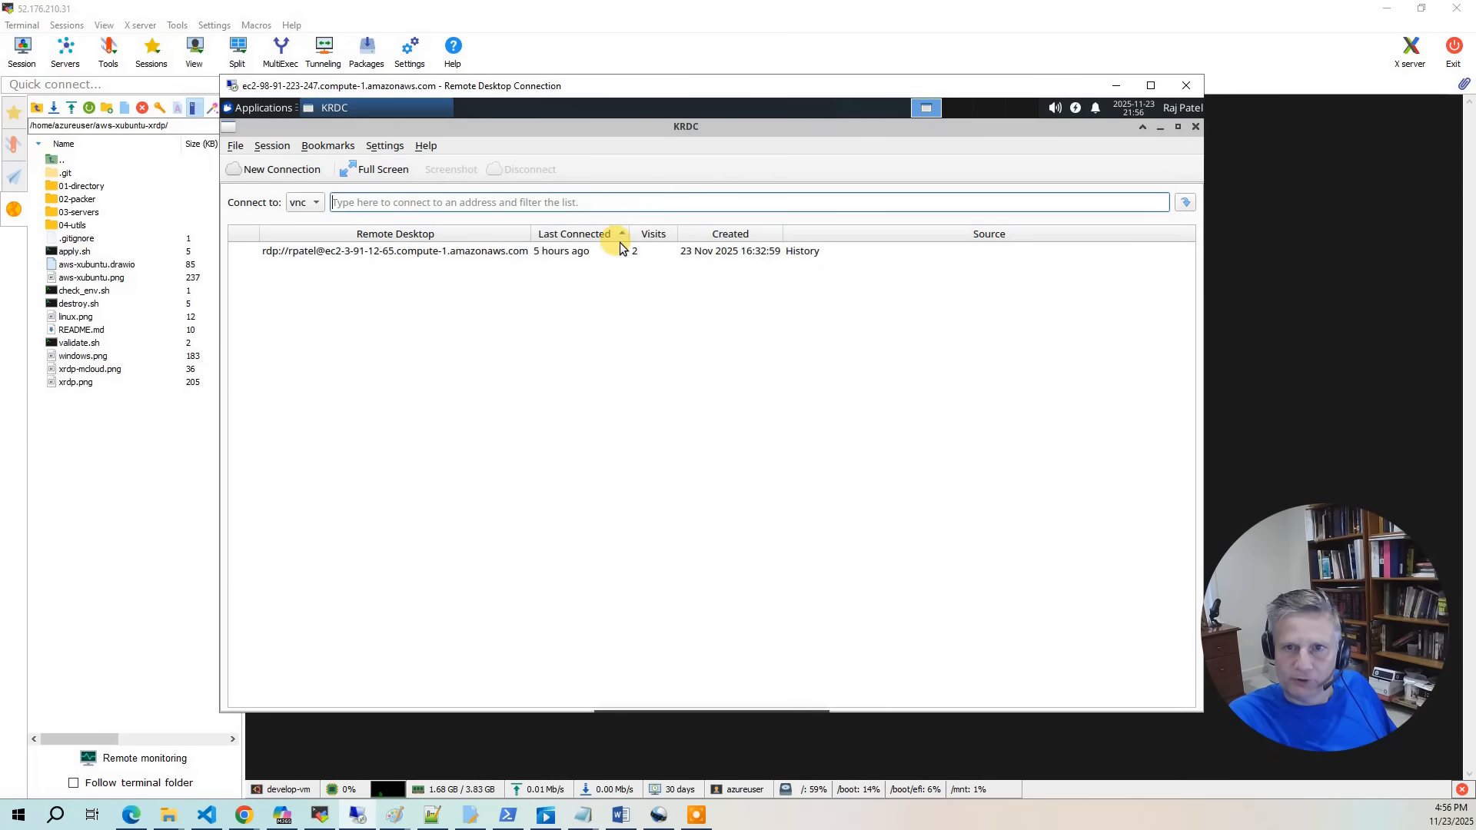
{"action": "left_click", "coordinate": [303, 202]}
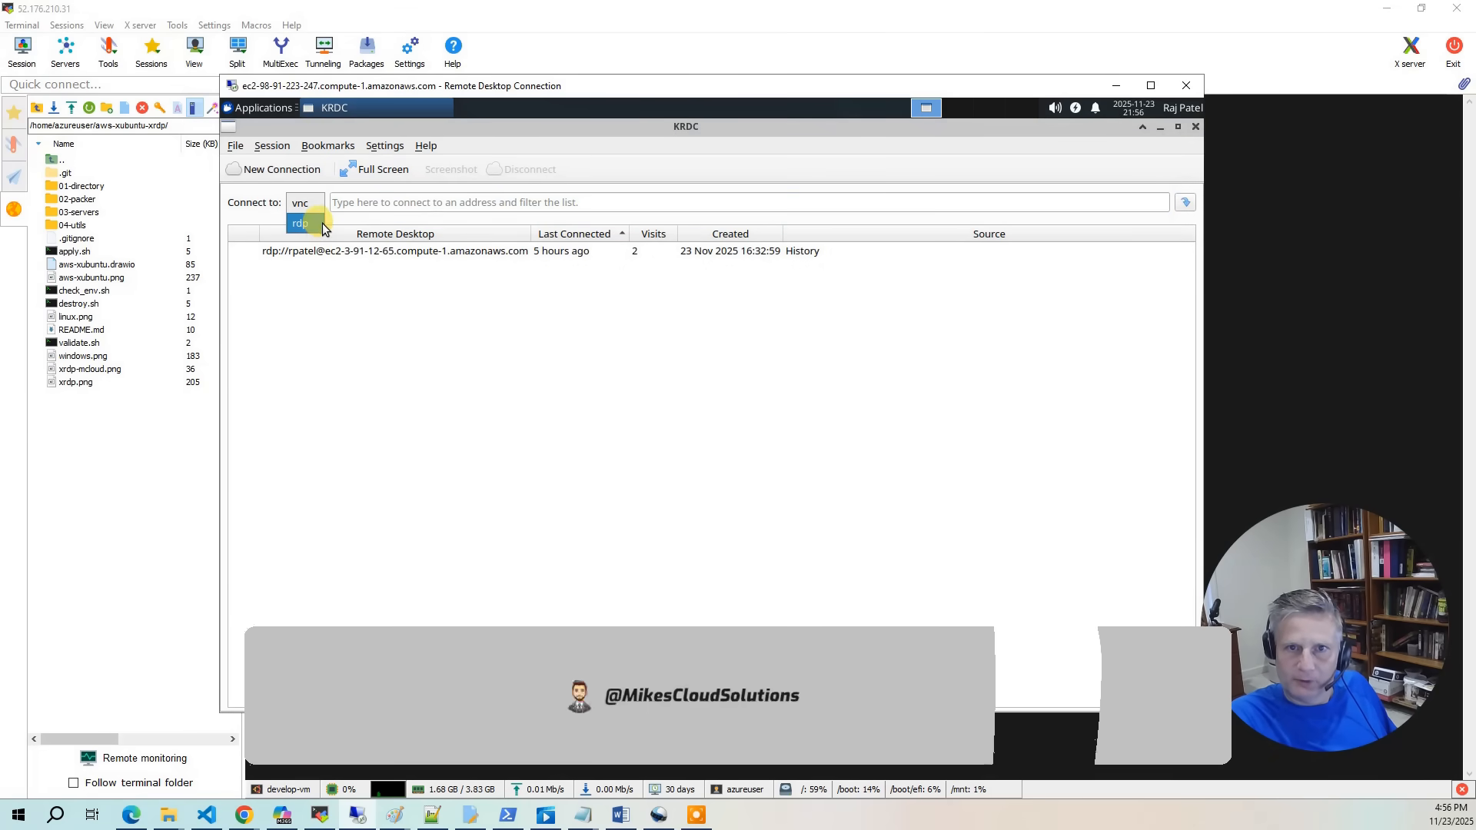
{"action": "left_click", "coordinate": [299, 223]}
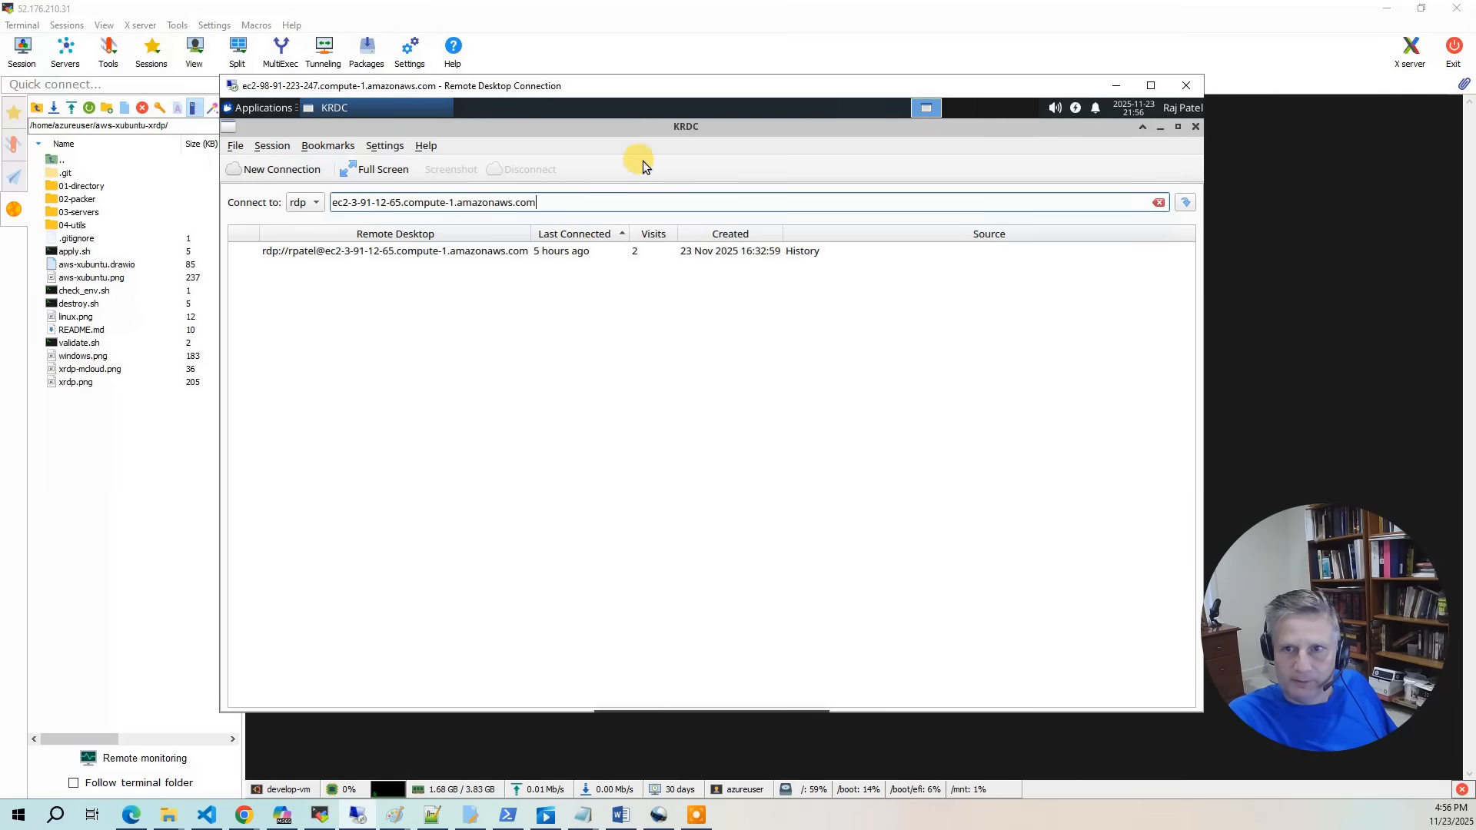
{"action": "mouse_move", "coordinate": [1249, 311]}
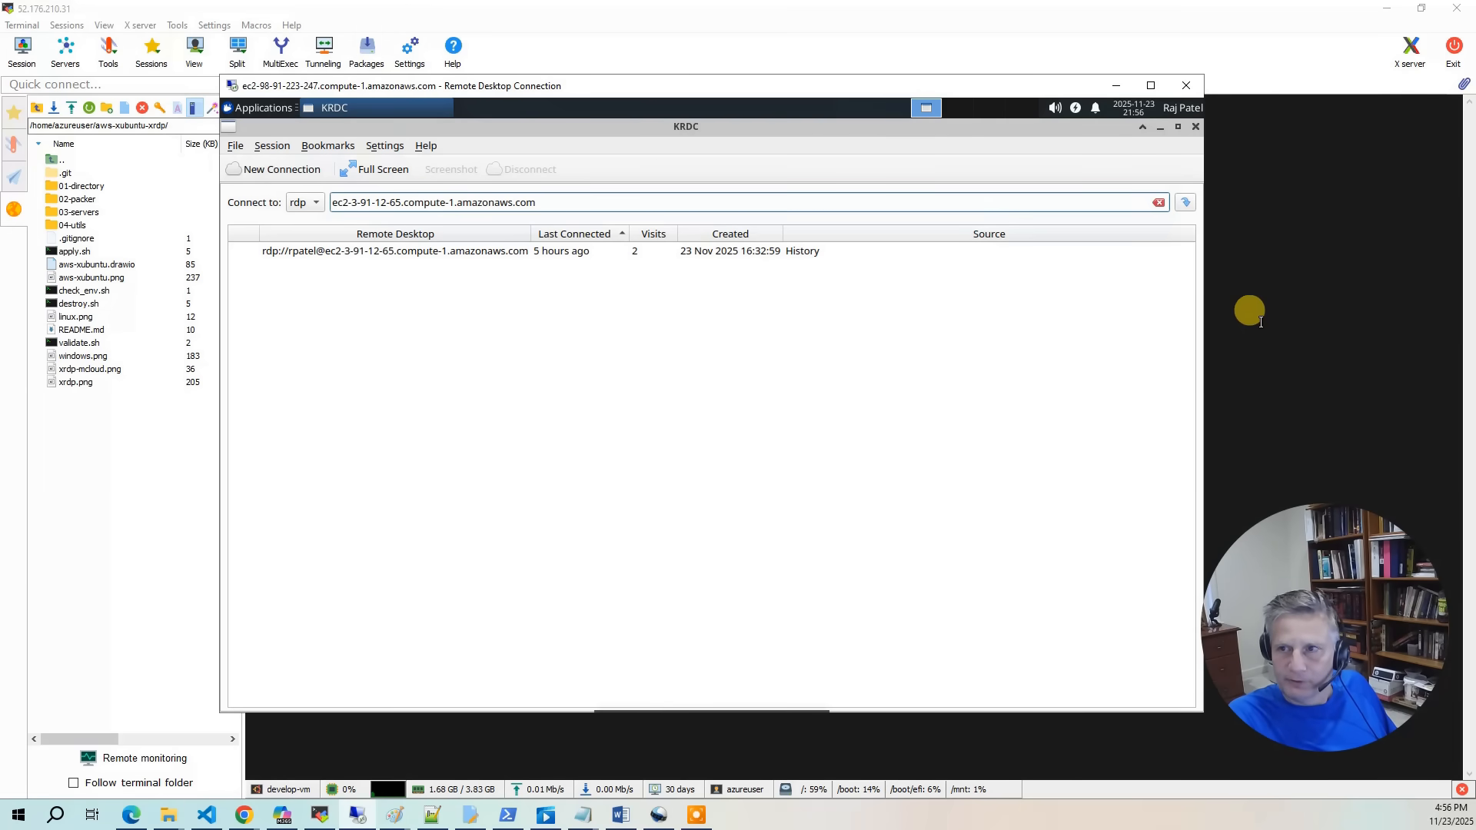
{"action": "left_click", "coordinate": [1183, 201]}
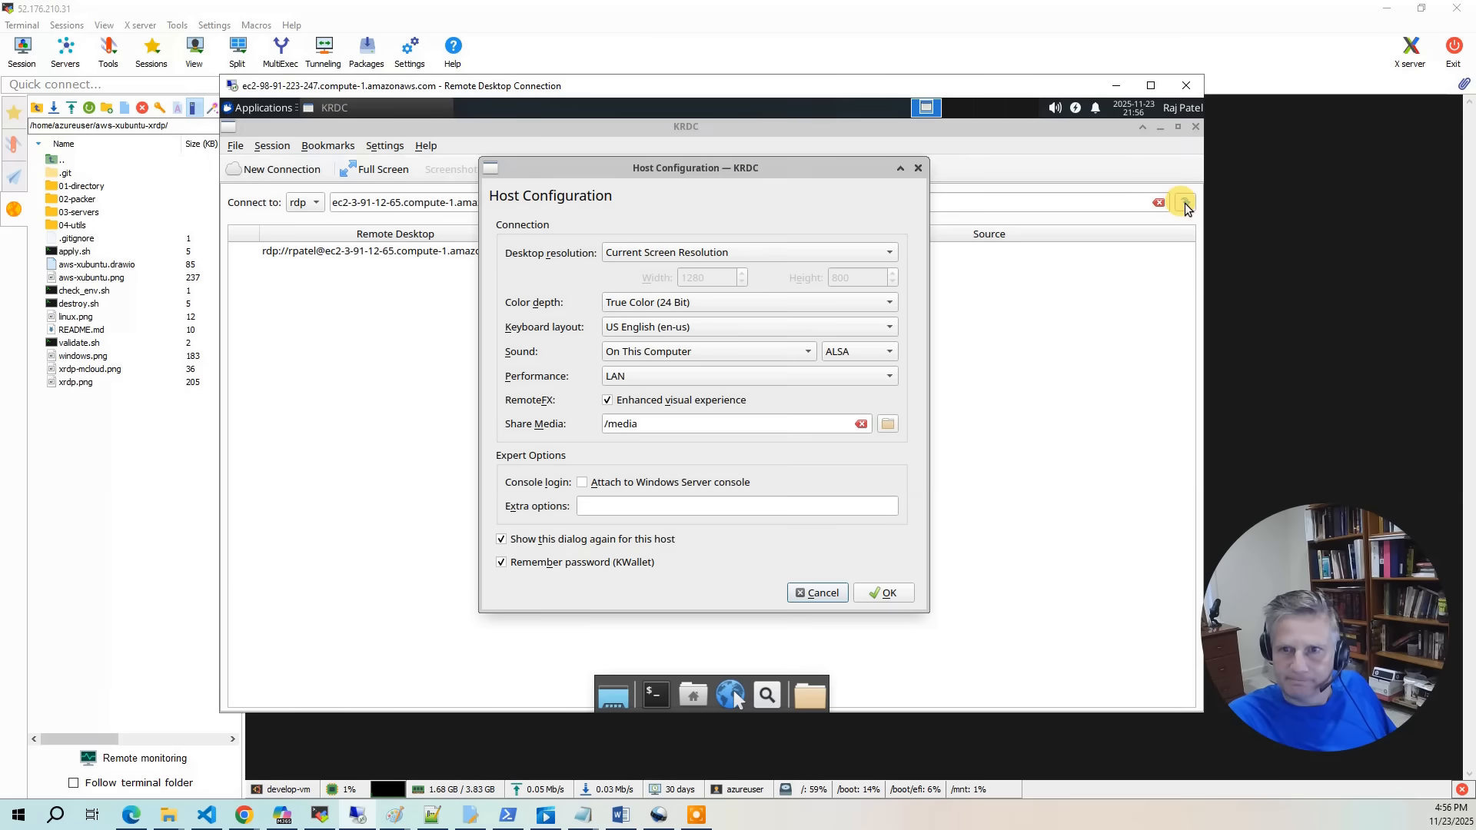
{"action": "mouse_move", "coordinate": [836, 583]}
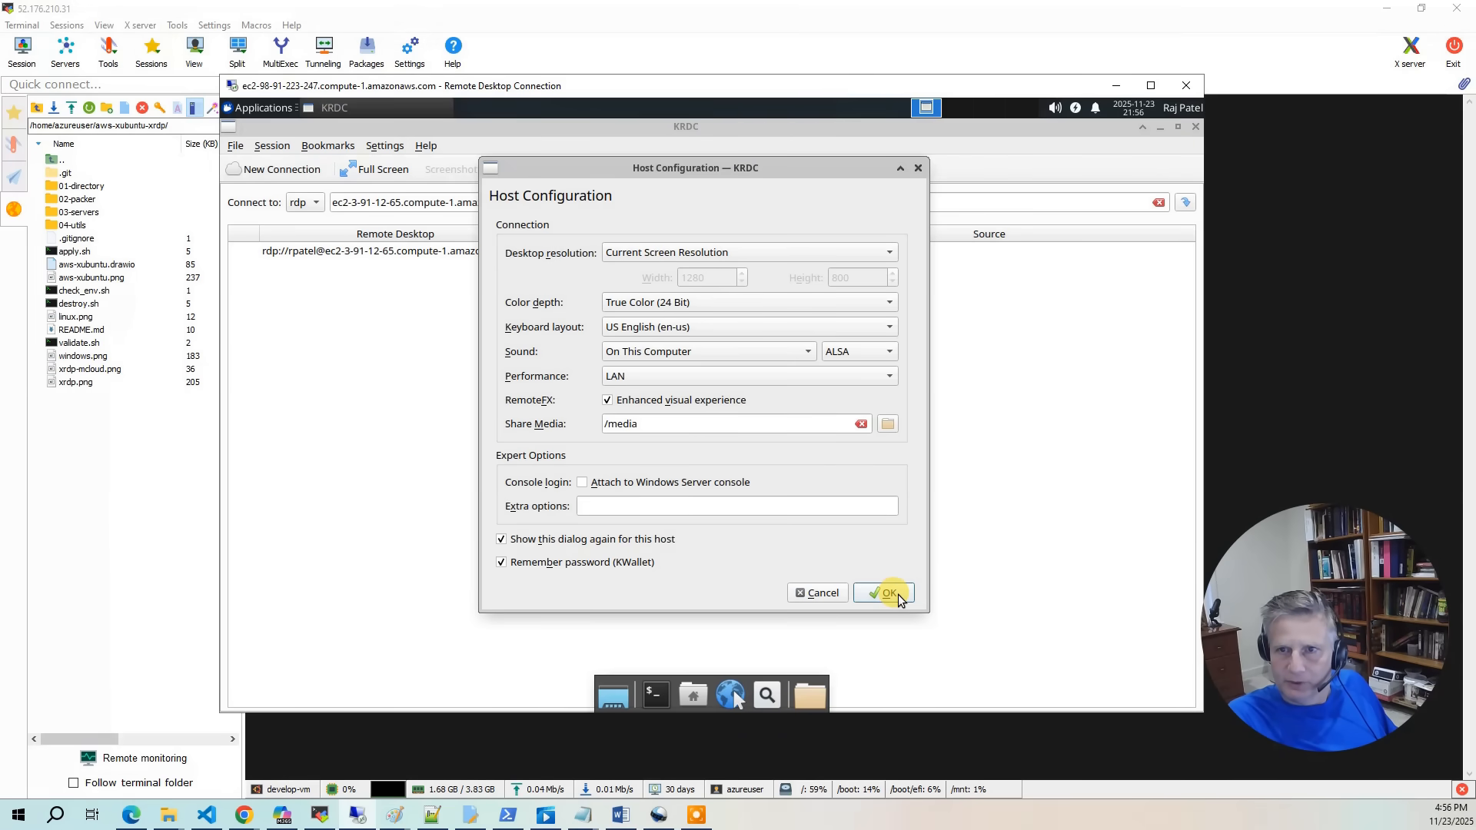
{"action": "left_click", "coordinate": [884, 592]}
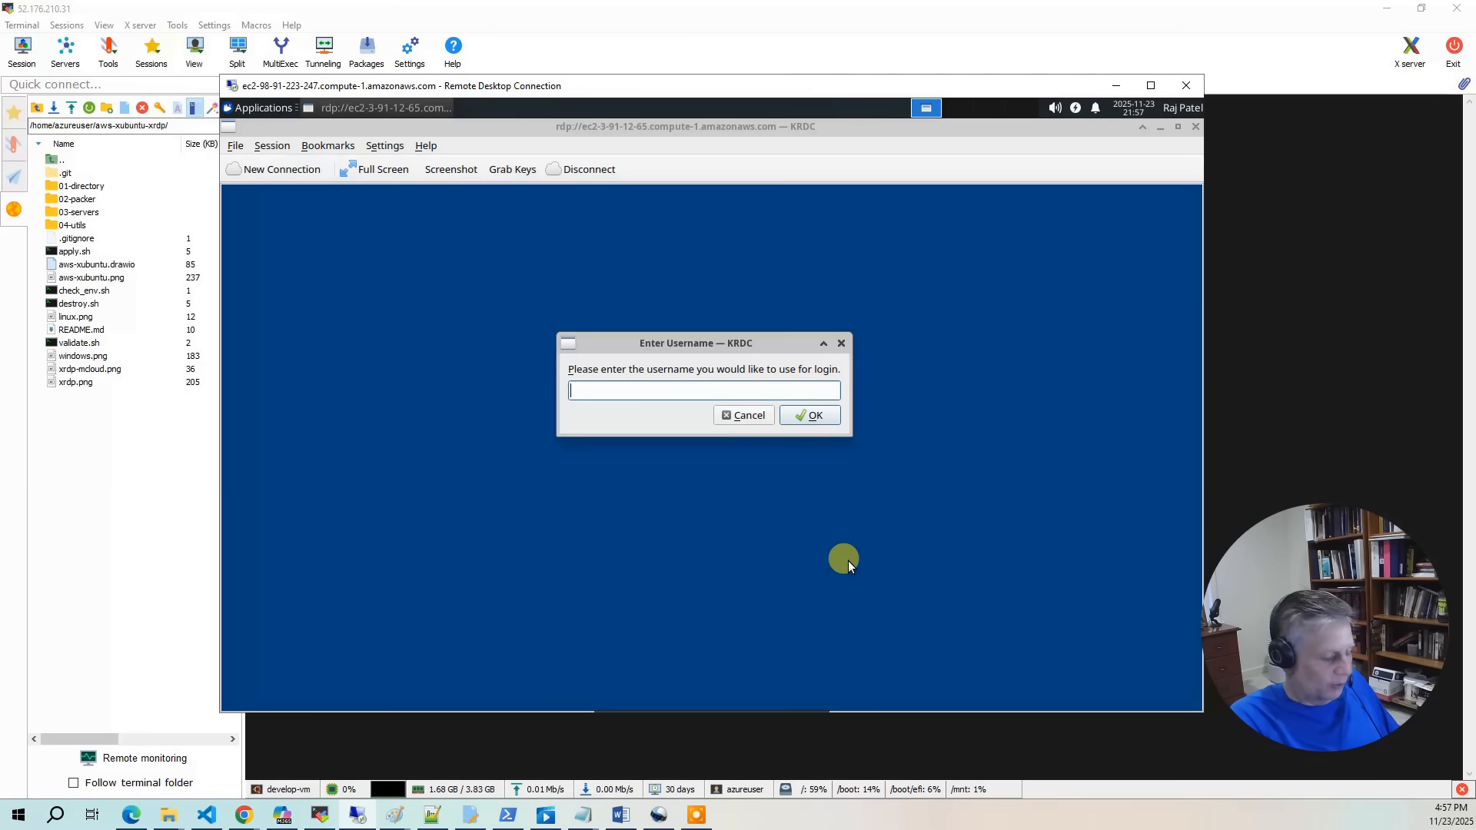
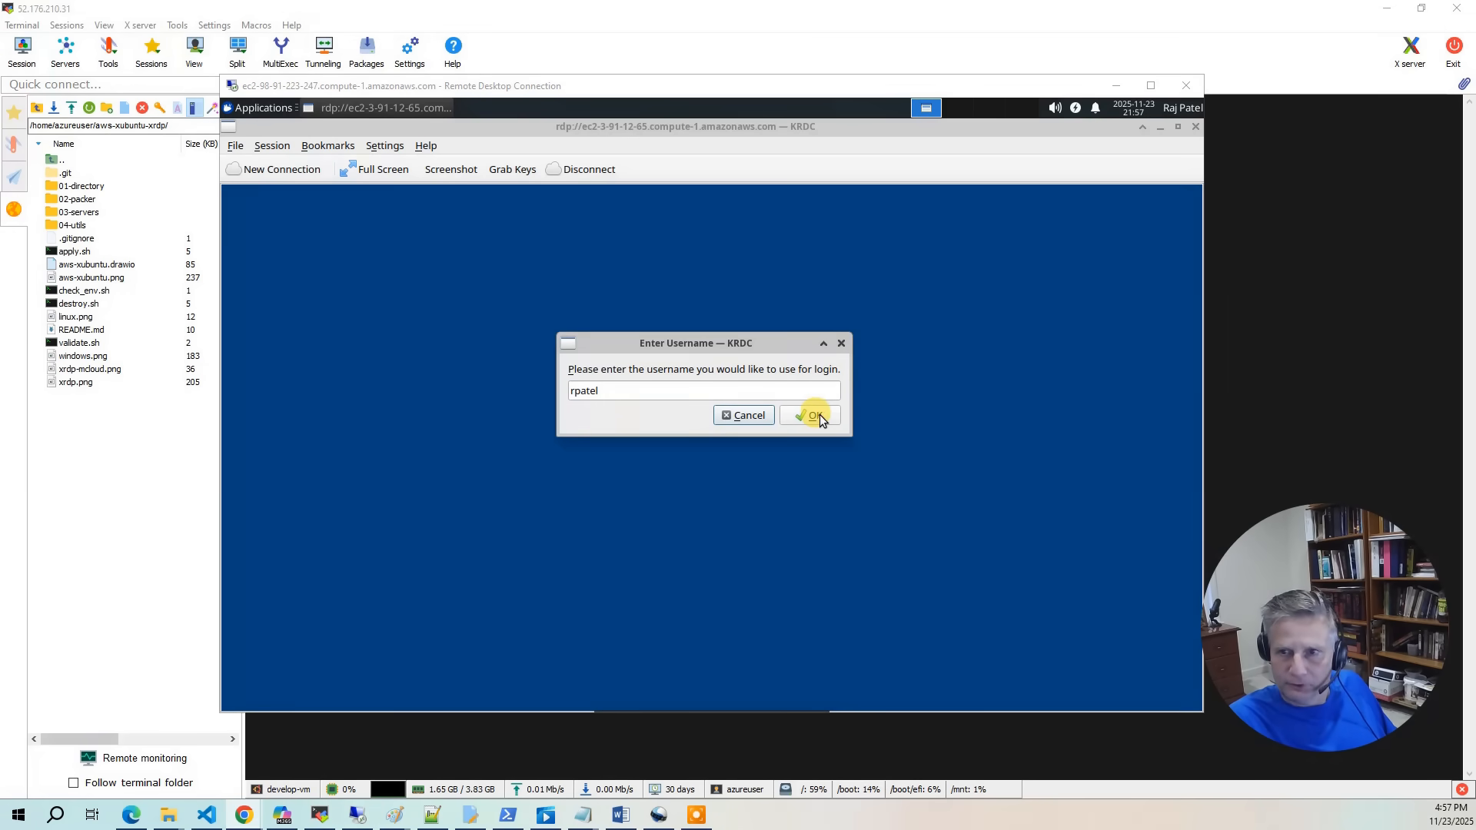
{"action": "left_click", "coordinate": [811, 415]}
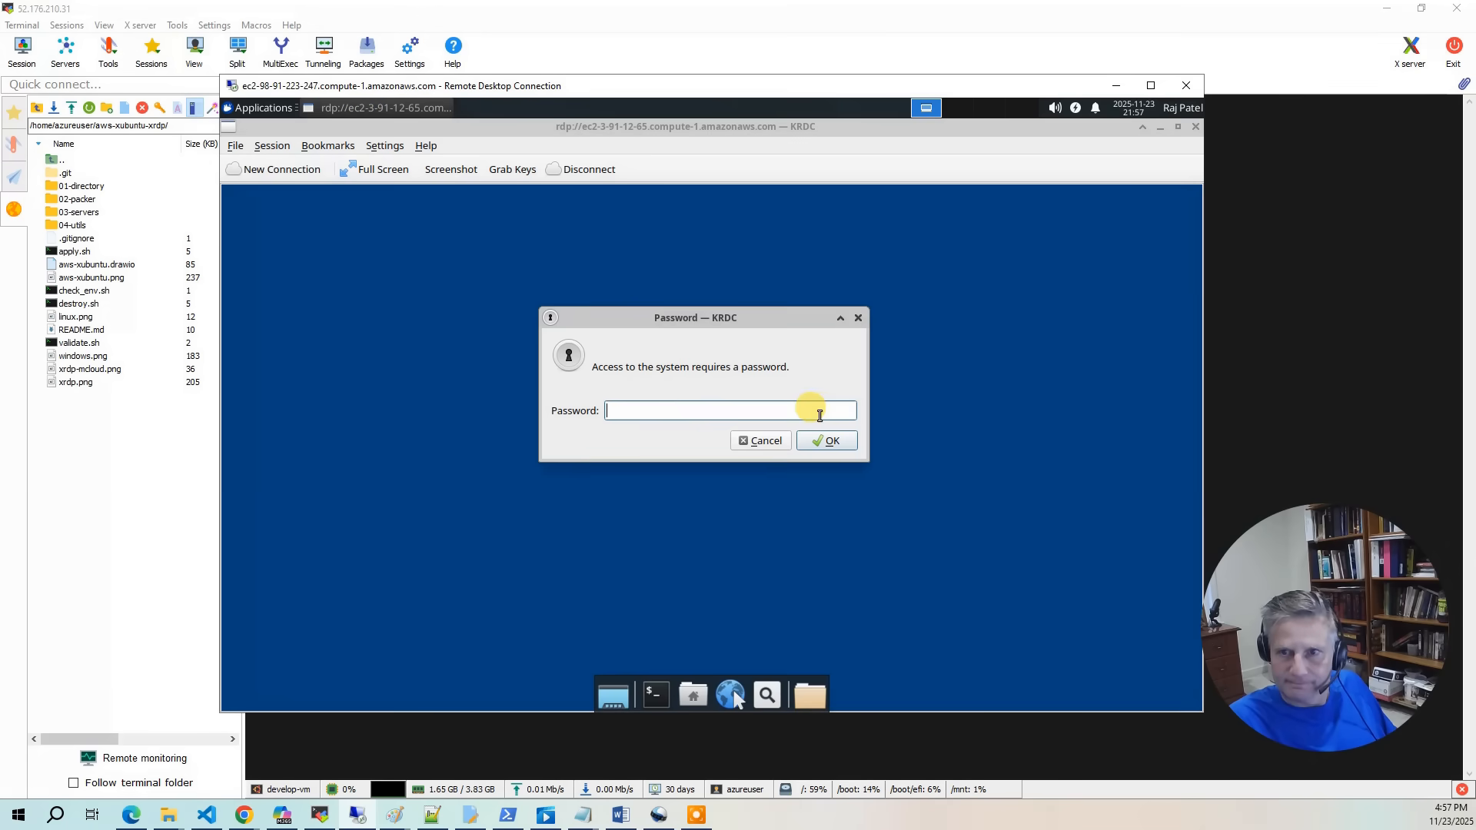
{"action": "left_click", "coordinate": [825, 439]}
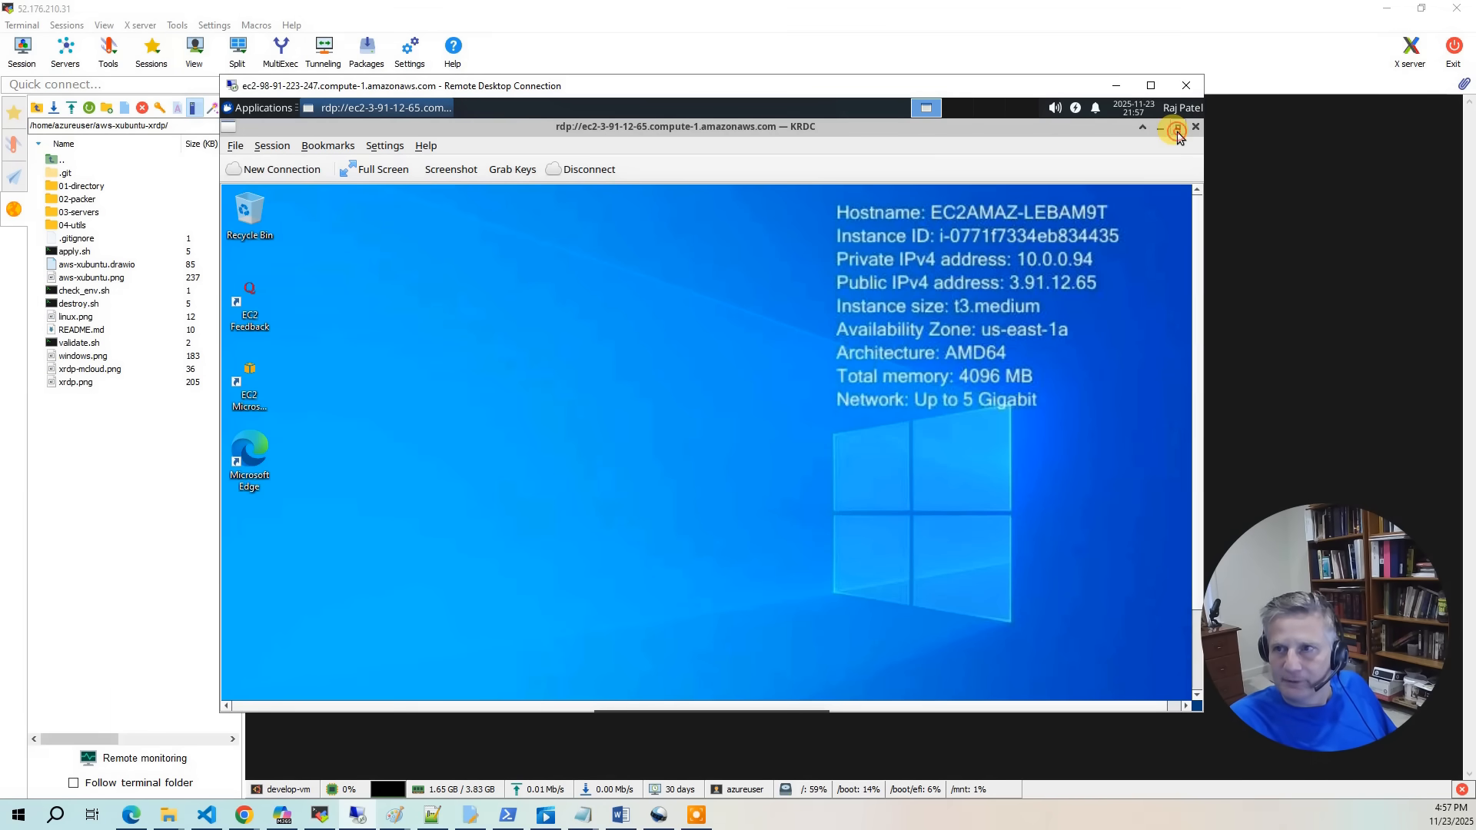
{"action": "mouse_move", "coordinate": [381, 169]}
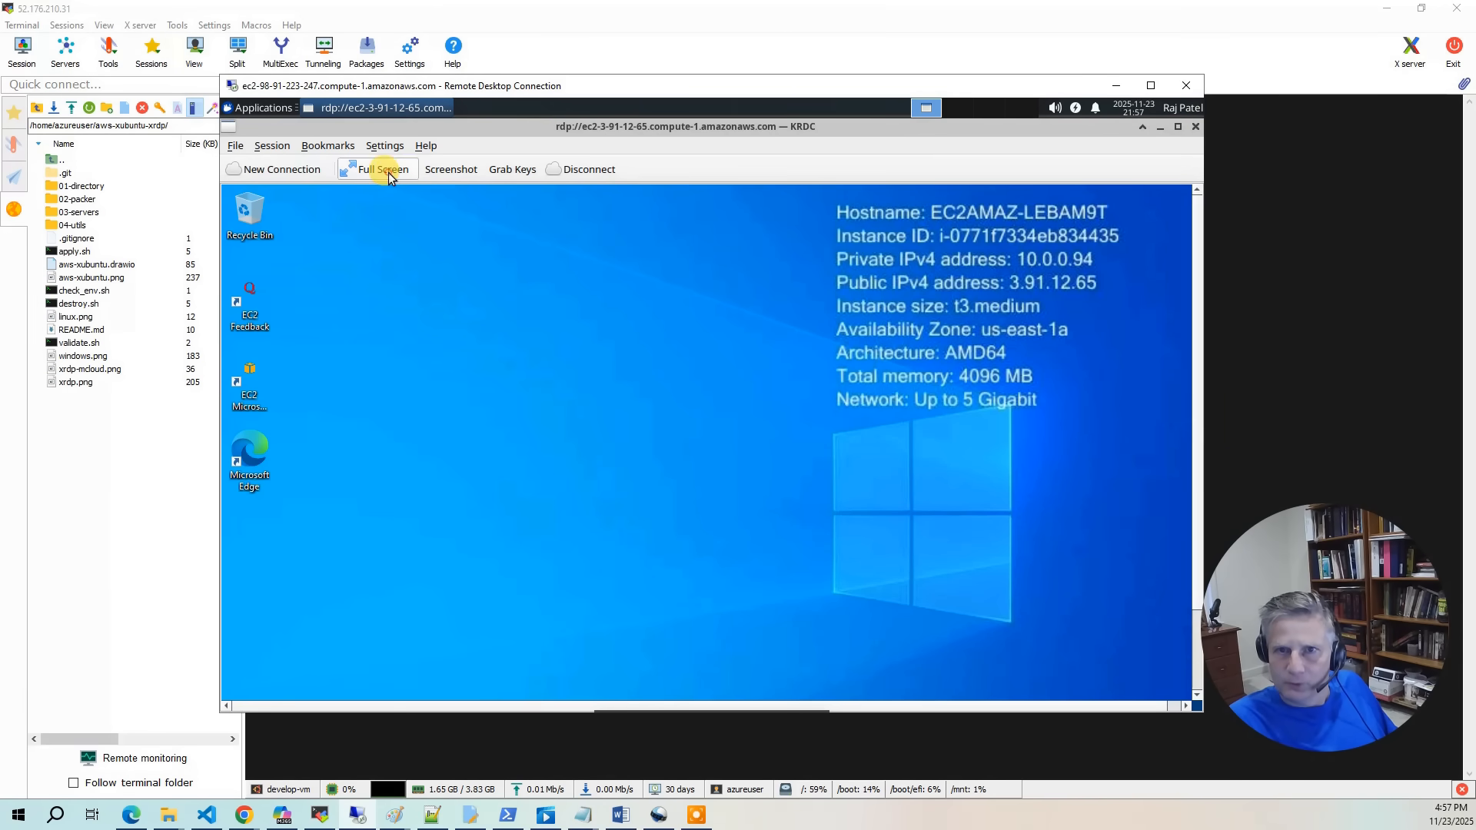
Step: Go full screen and browse File Explorer to Z: efs > aws-xubuntu-xrdp > 04-utils
{"action": "left_click", "coordinate": [381, 168]}
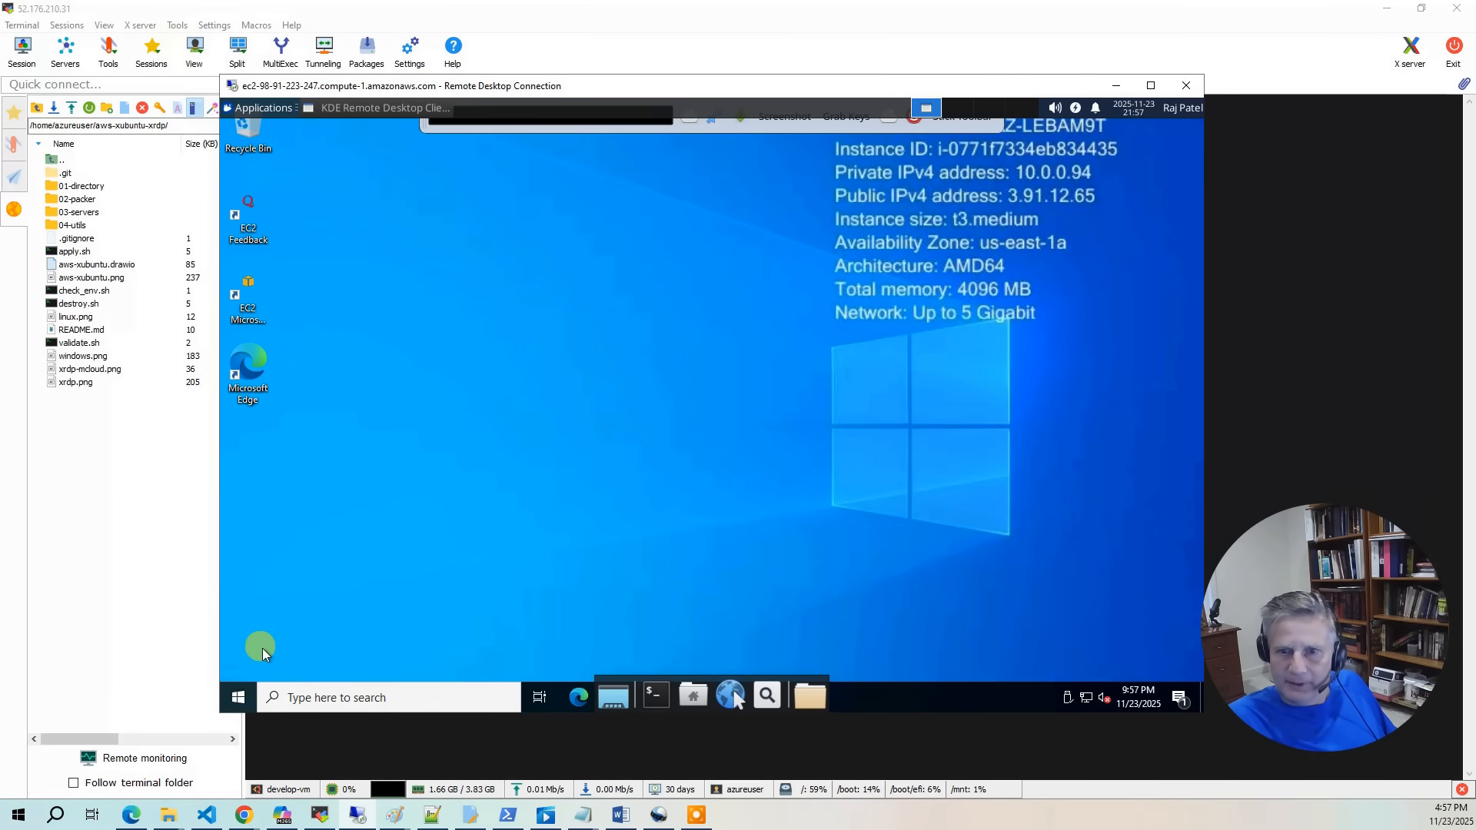
{"action": "mouse_move", "coordinate": [236, 697]}
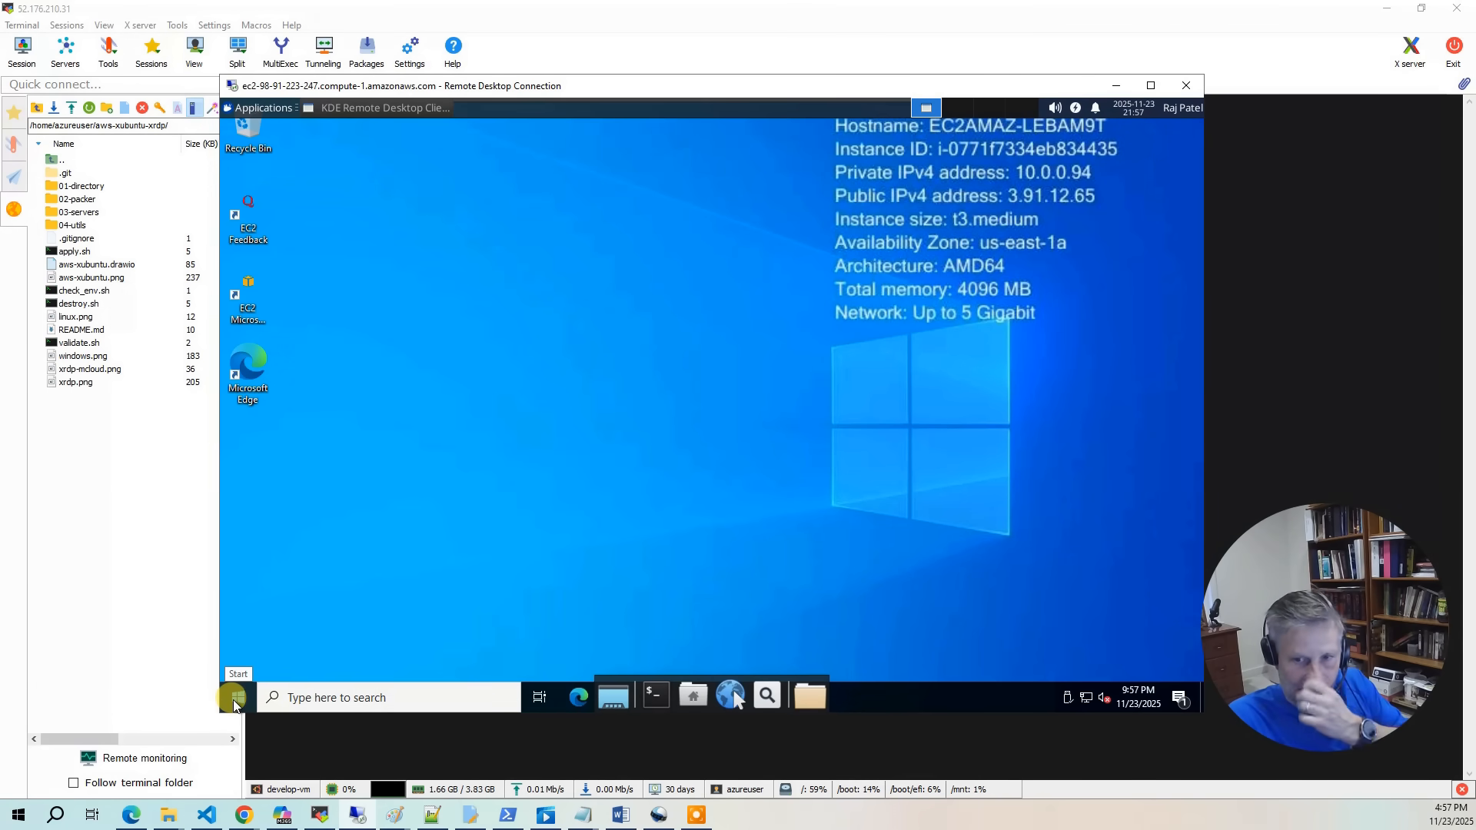
{"action": "mouse_move", "coordinate": [915, 576]}
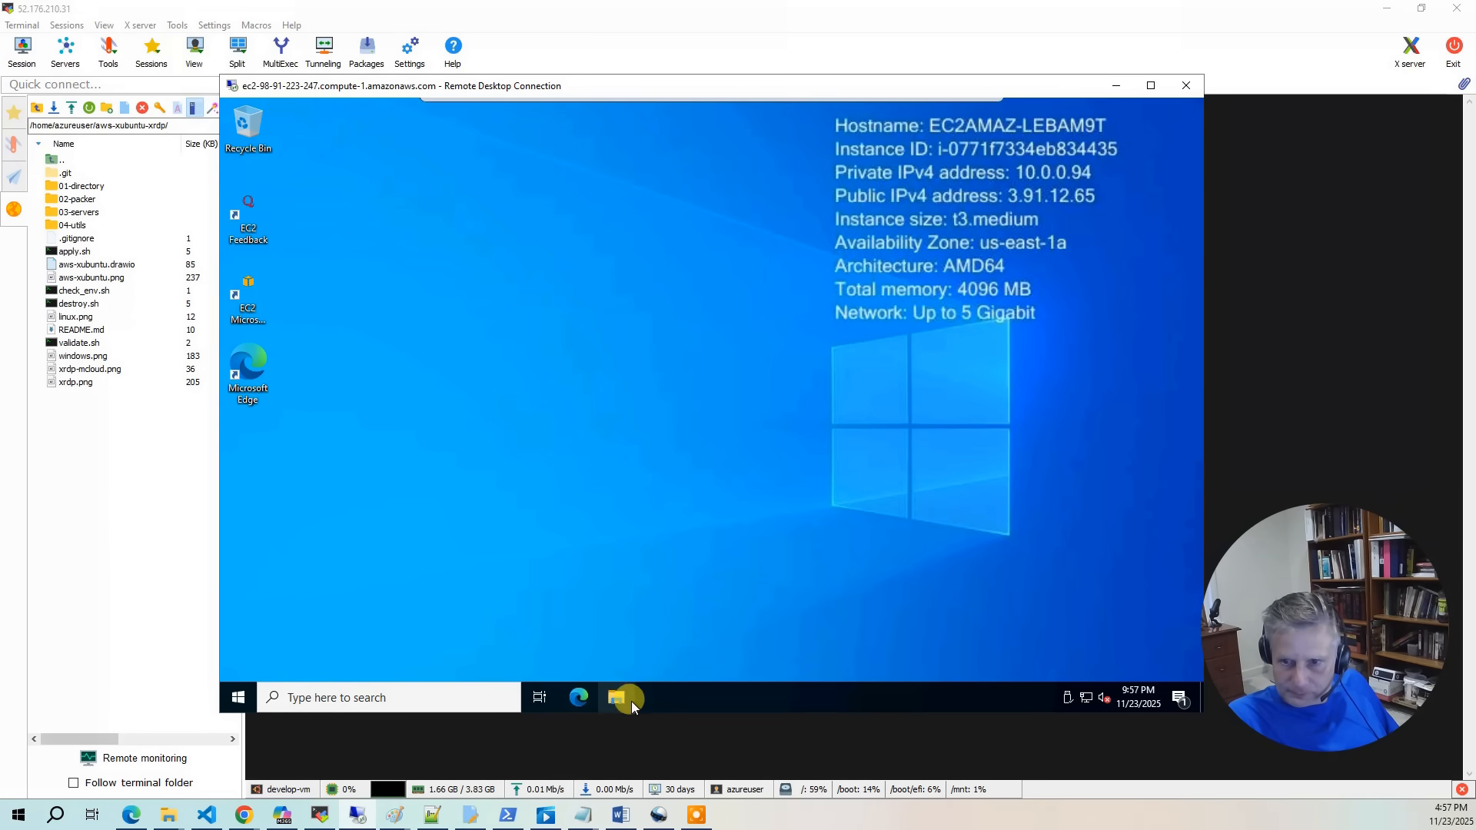
{"action": "left_click", "coordinate": [616, 697]}
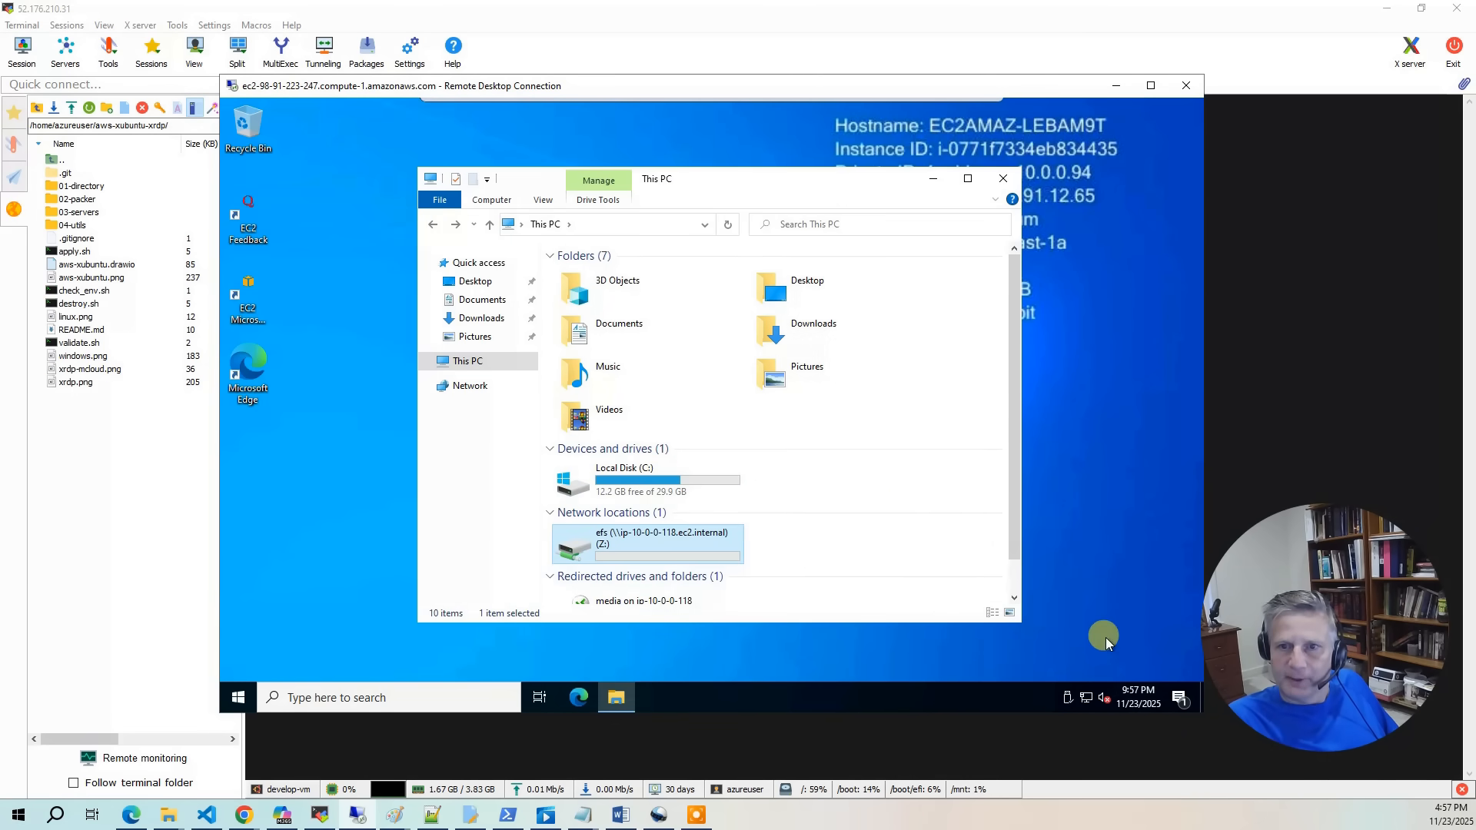
{"action": "mouse_move", "coordinate": [807, 527]}
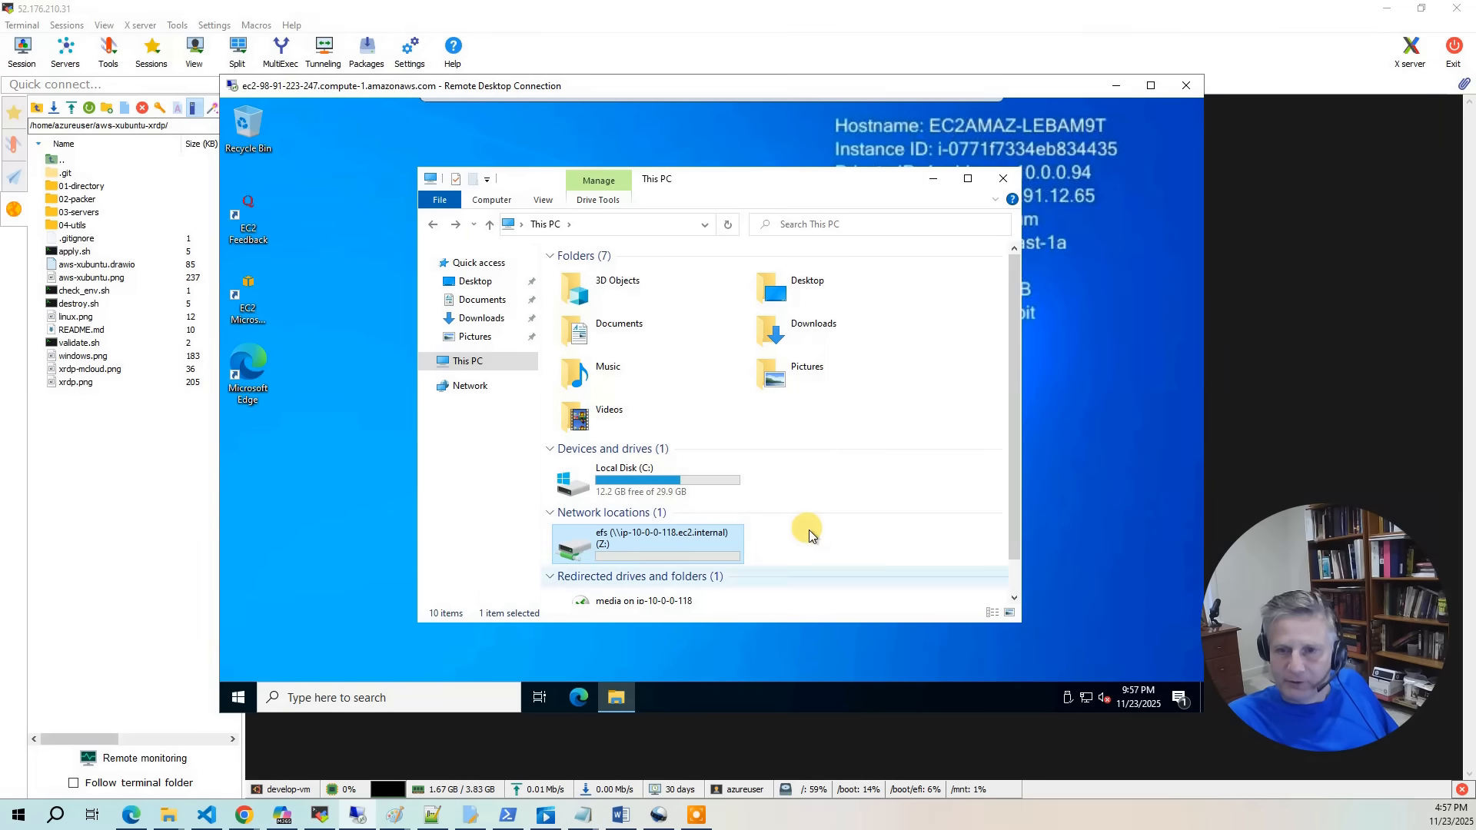
{"action": "double_click", "coordinate": [662, 537]}
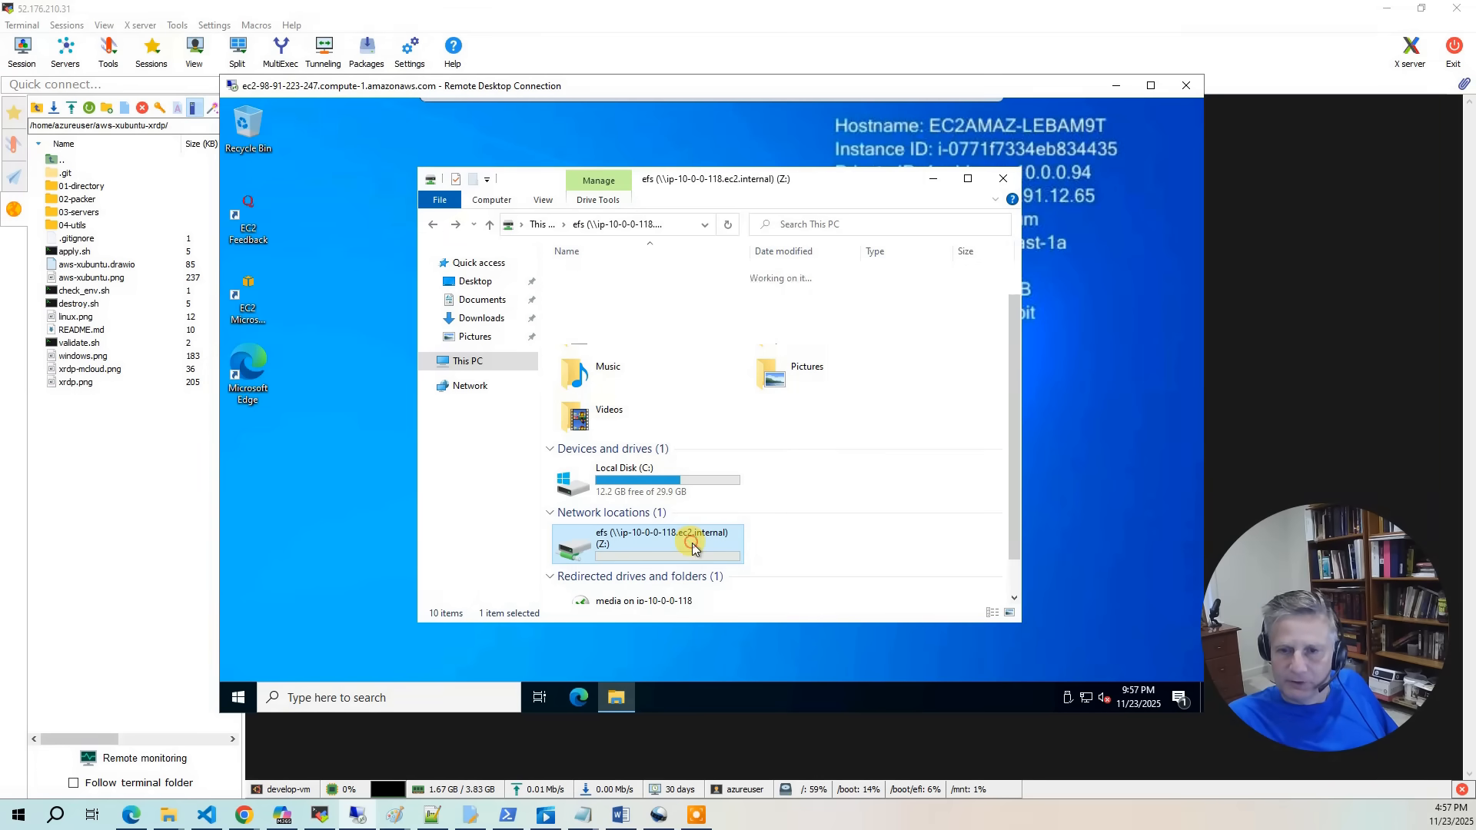
{"action": "double_click", "coordinate": [692, 544]}
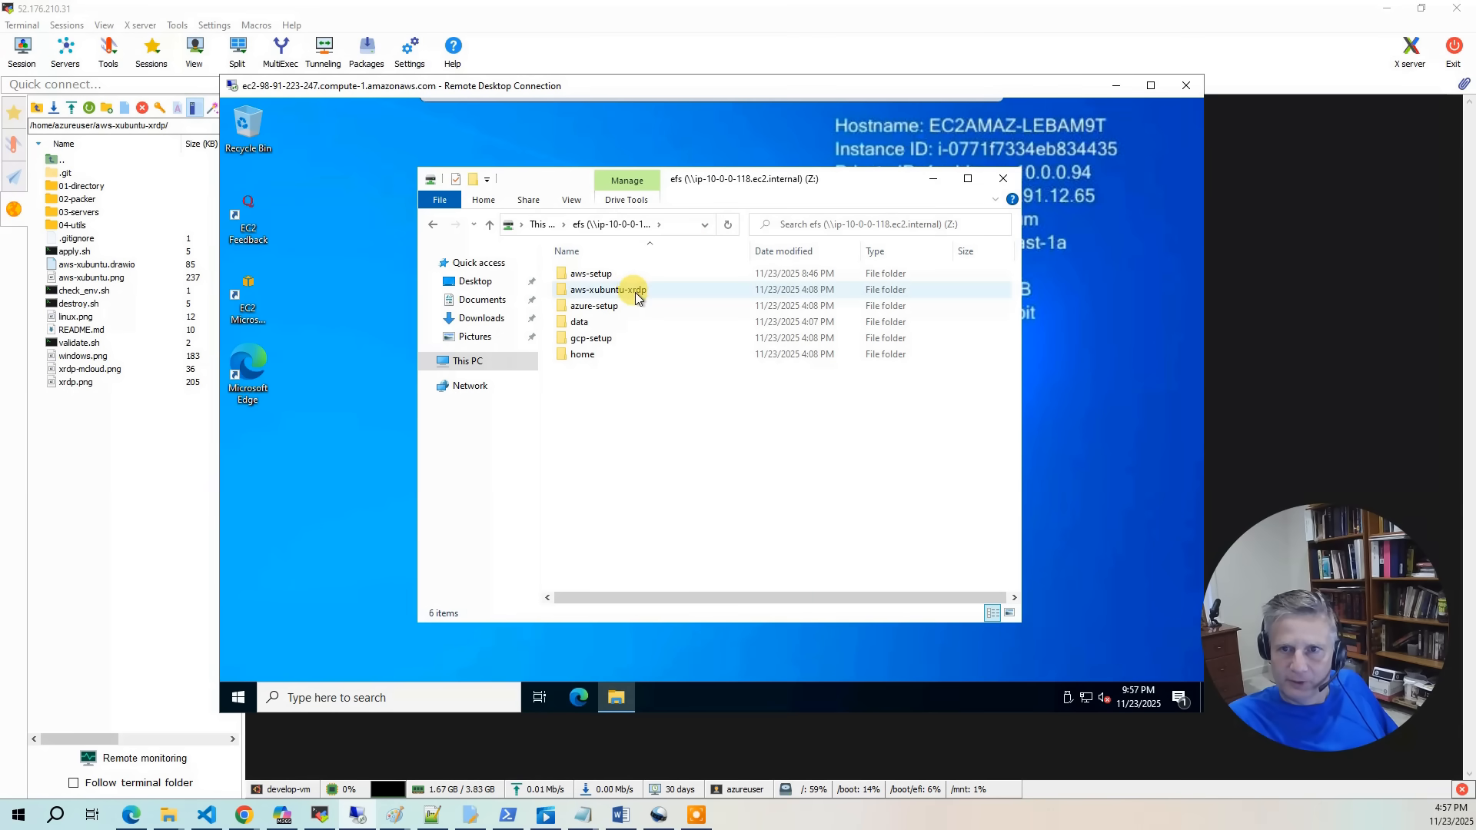
{"action": "double_click", "coordinate": [607, 289]}
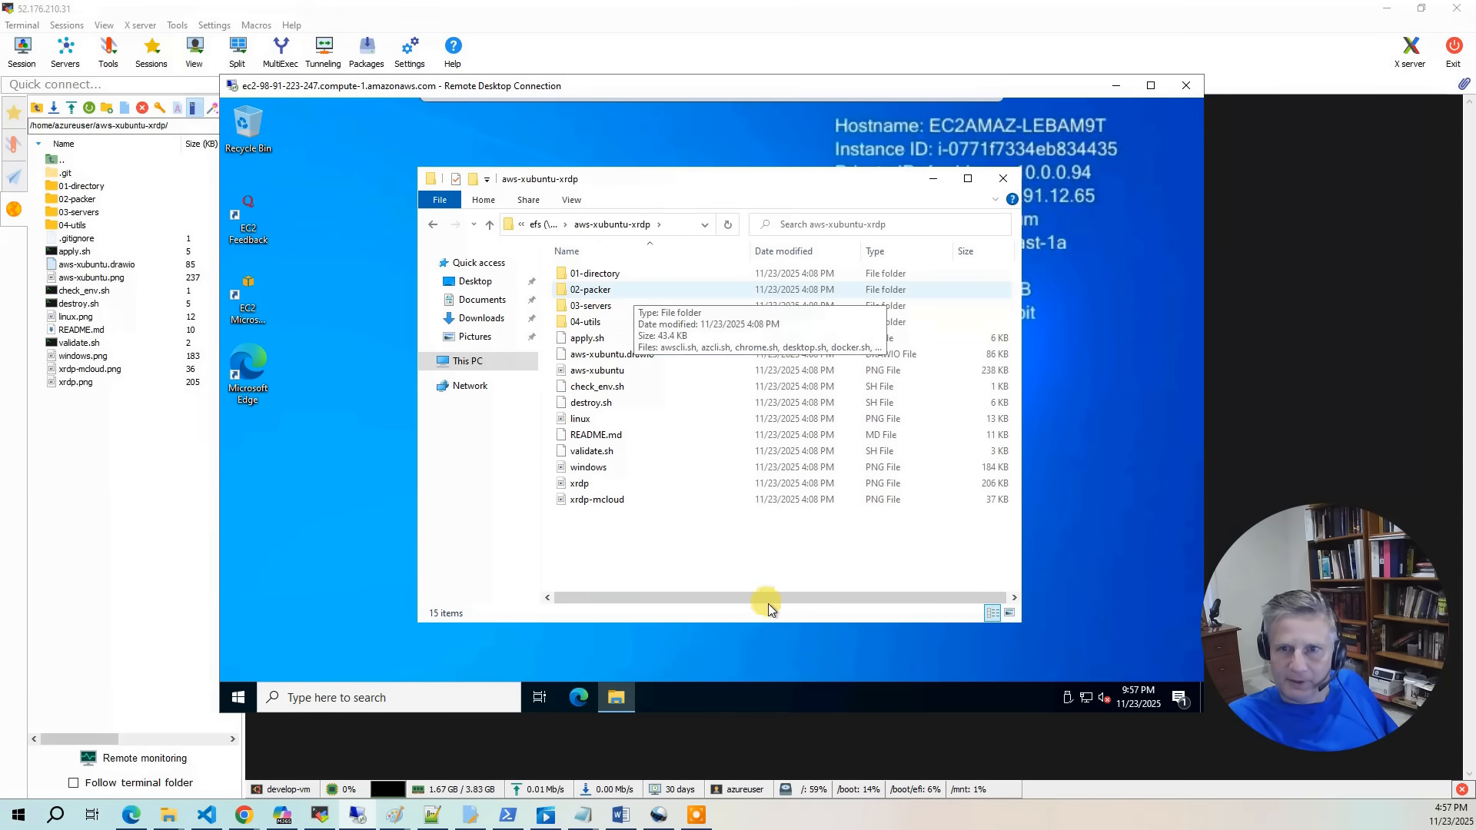
{"action": "double_click", "coordinate": [590, 322]}
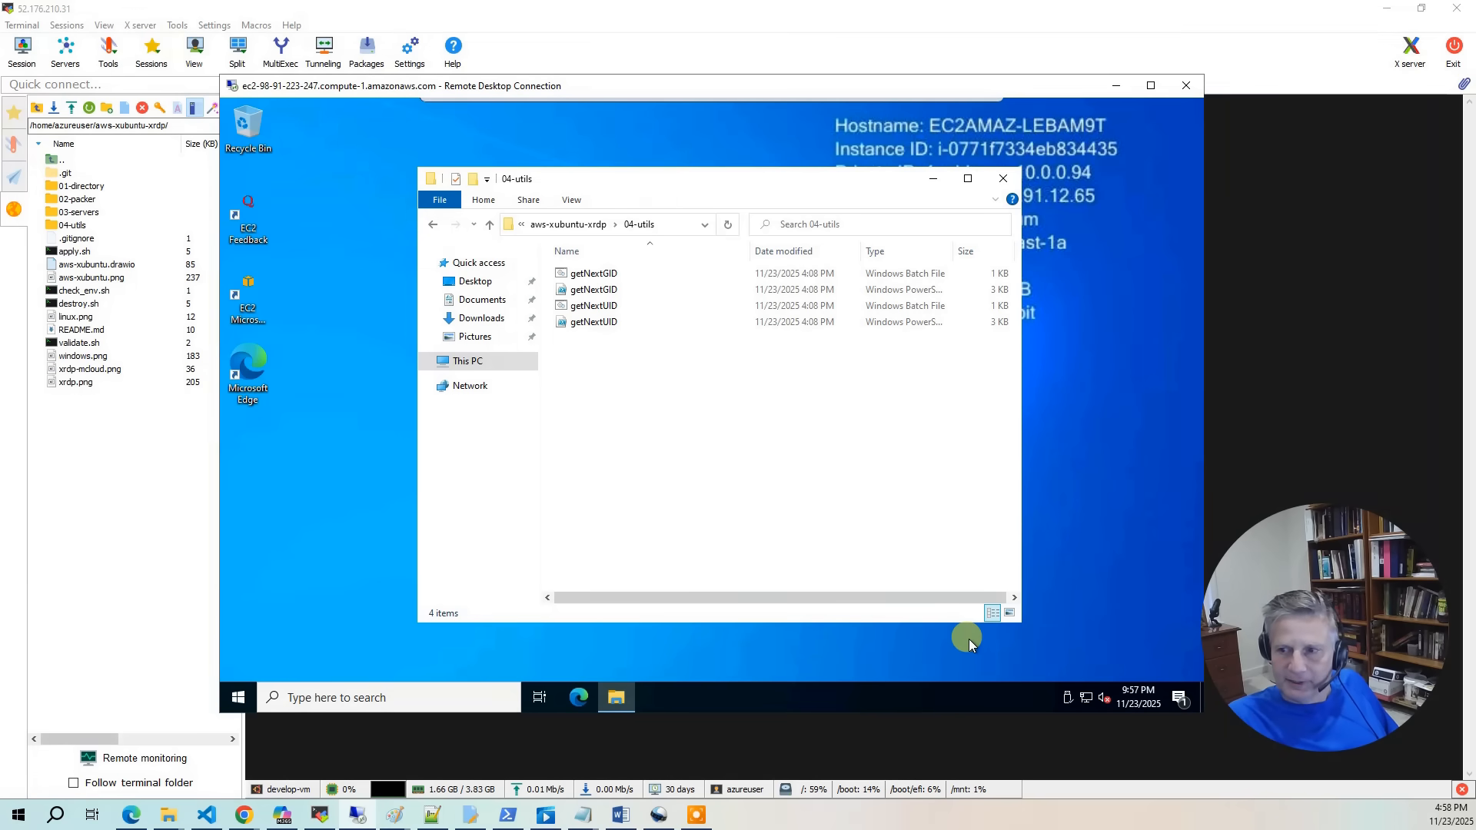
{"action": "mouse_move", "coordinate": [739, 617]}
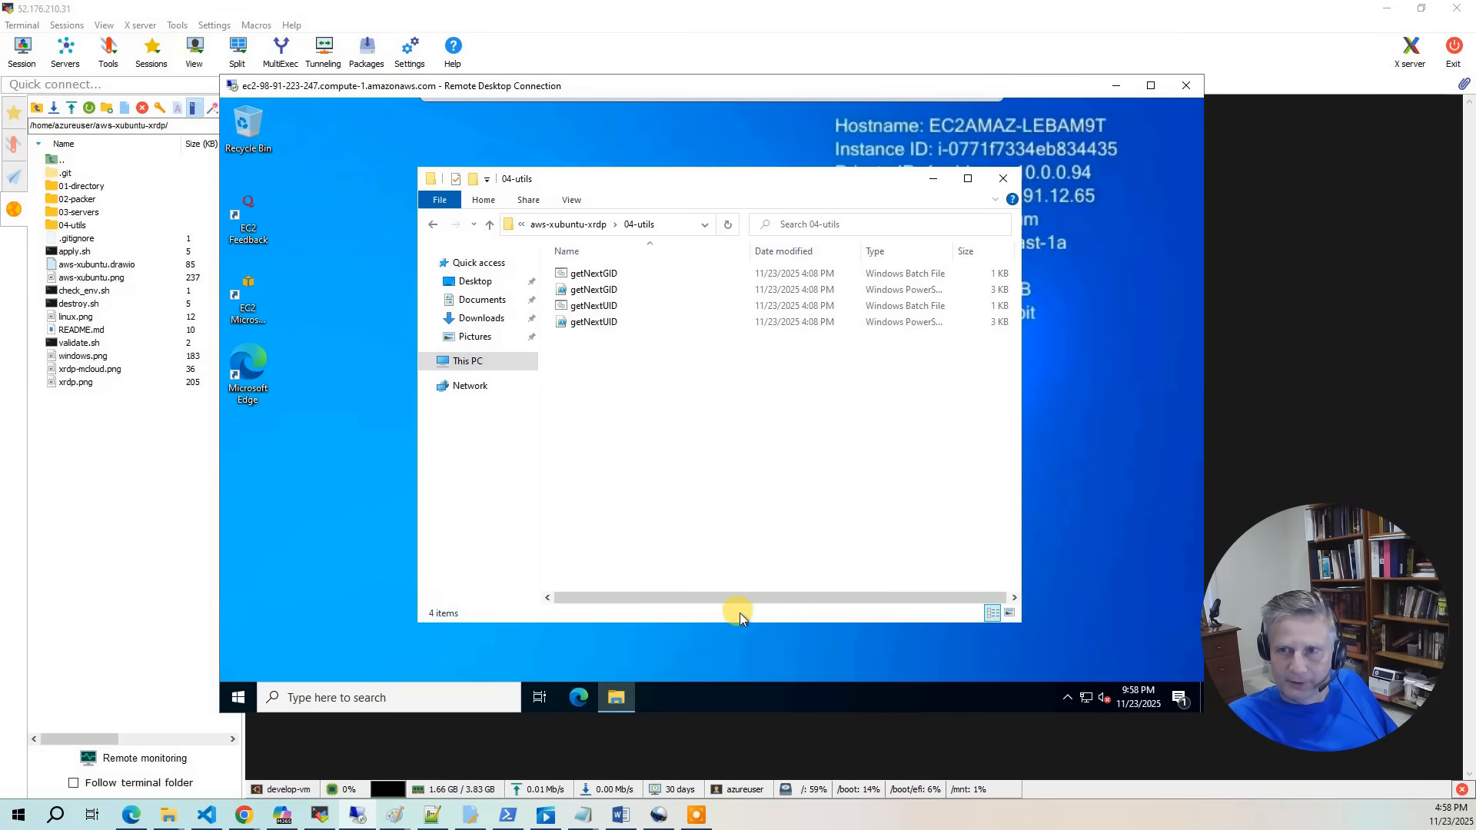
{"action": "mouse_move", "coordinate": [608, 544]}
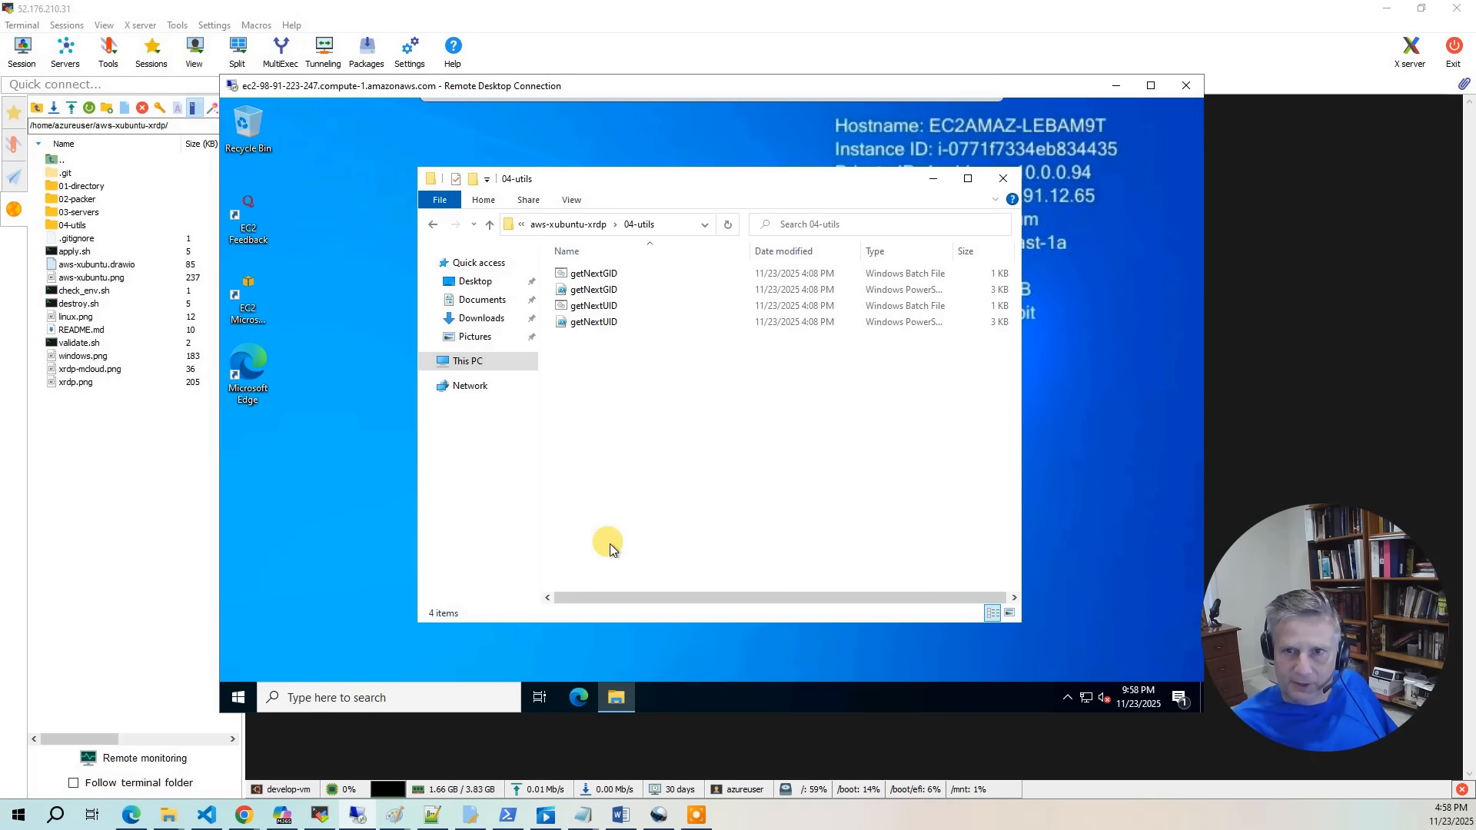
{"action": "mouse_move", "coordinate": [794, 483]}
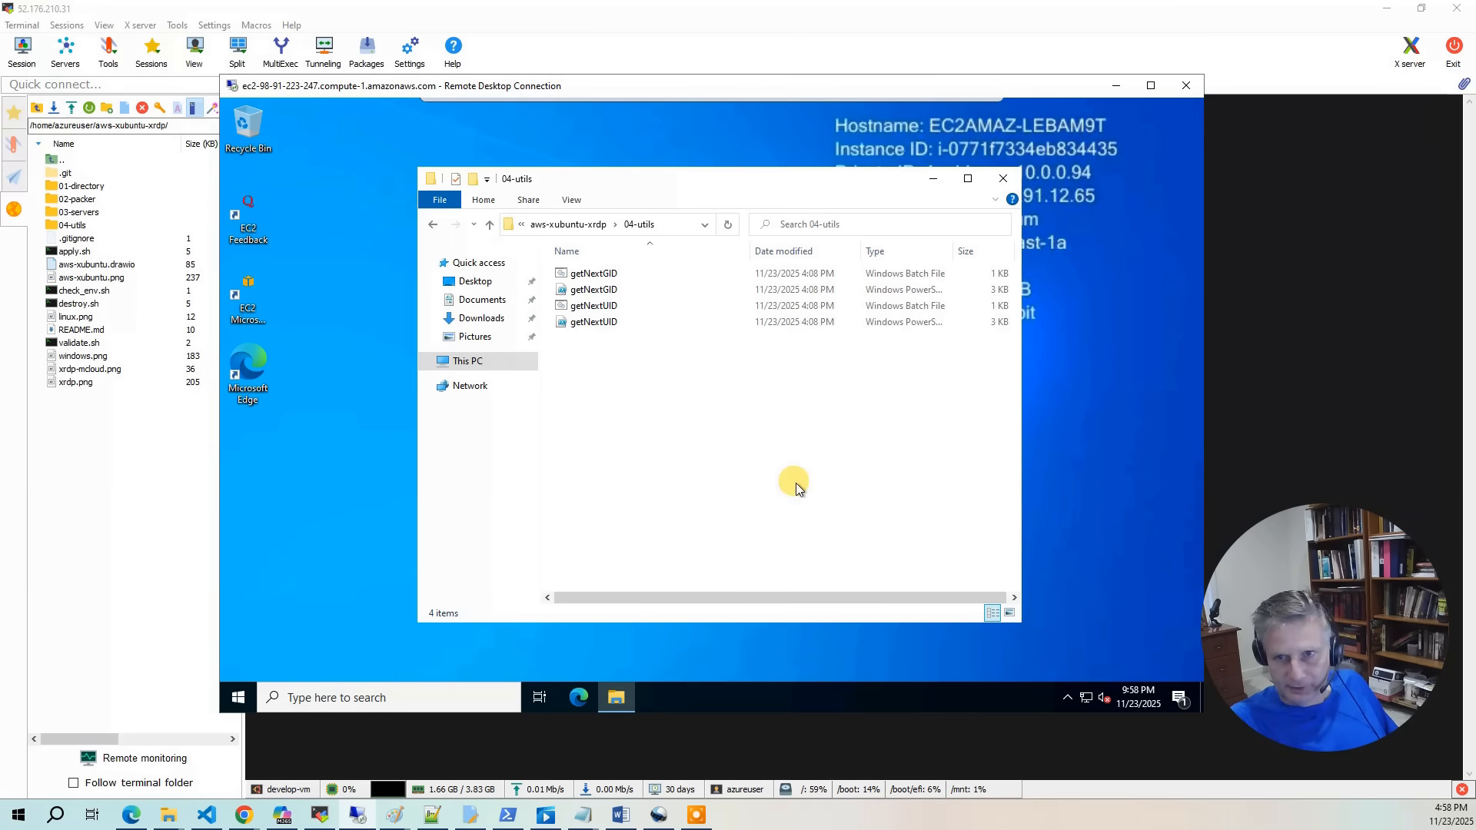
Step: Run getNextUID.bat, confirm the unverified script, and close its console output
{"action": "double_click", "coordinate": [593, 321]}
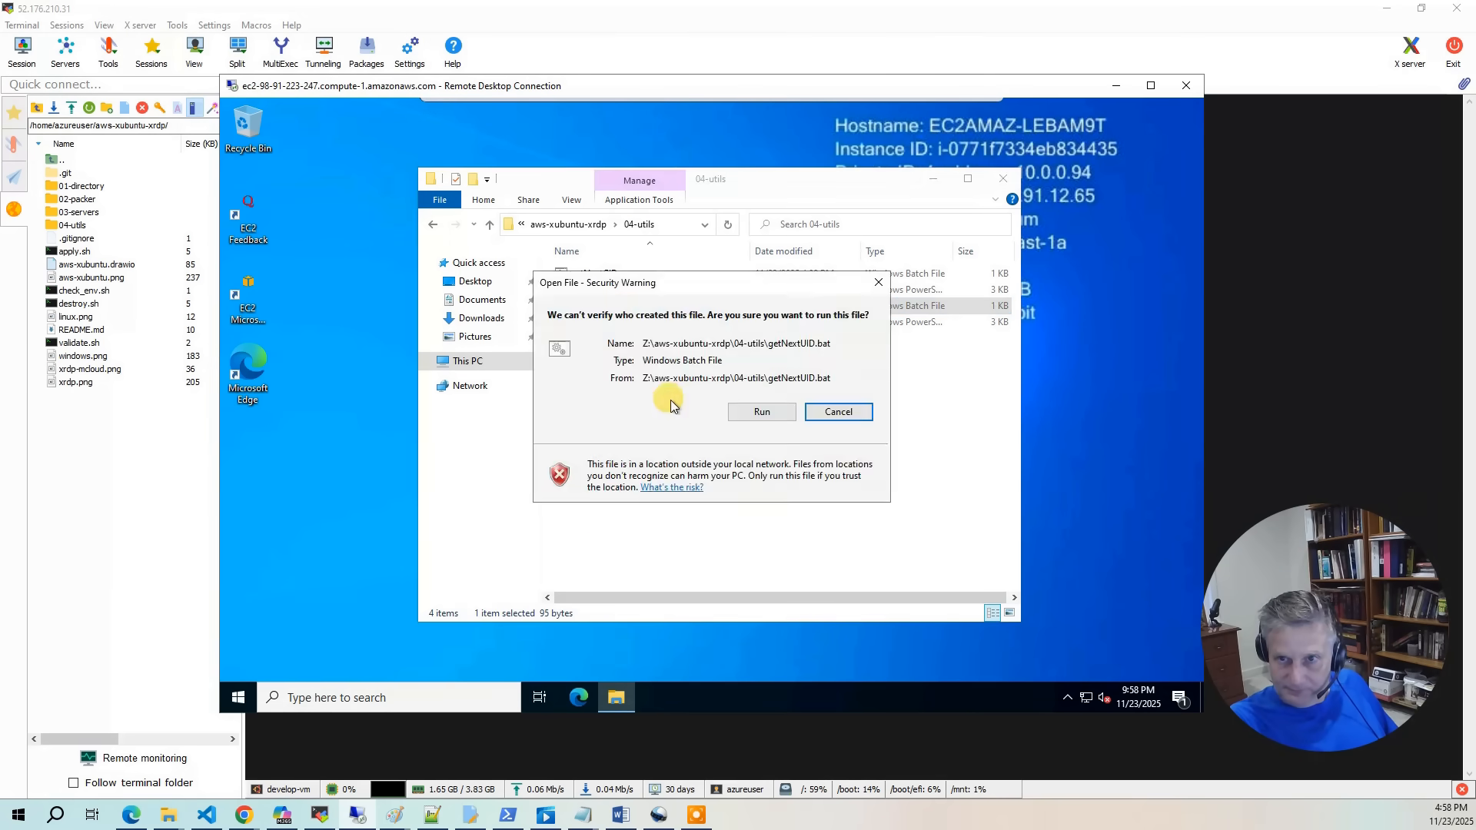
{"action": "left_click", "coordinate": [760, 411]}
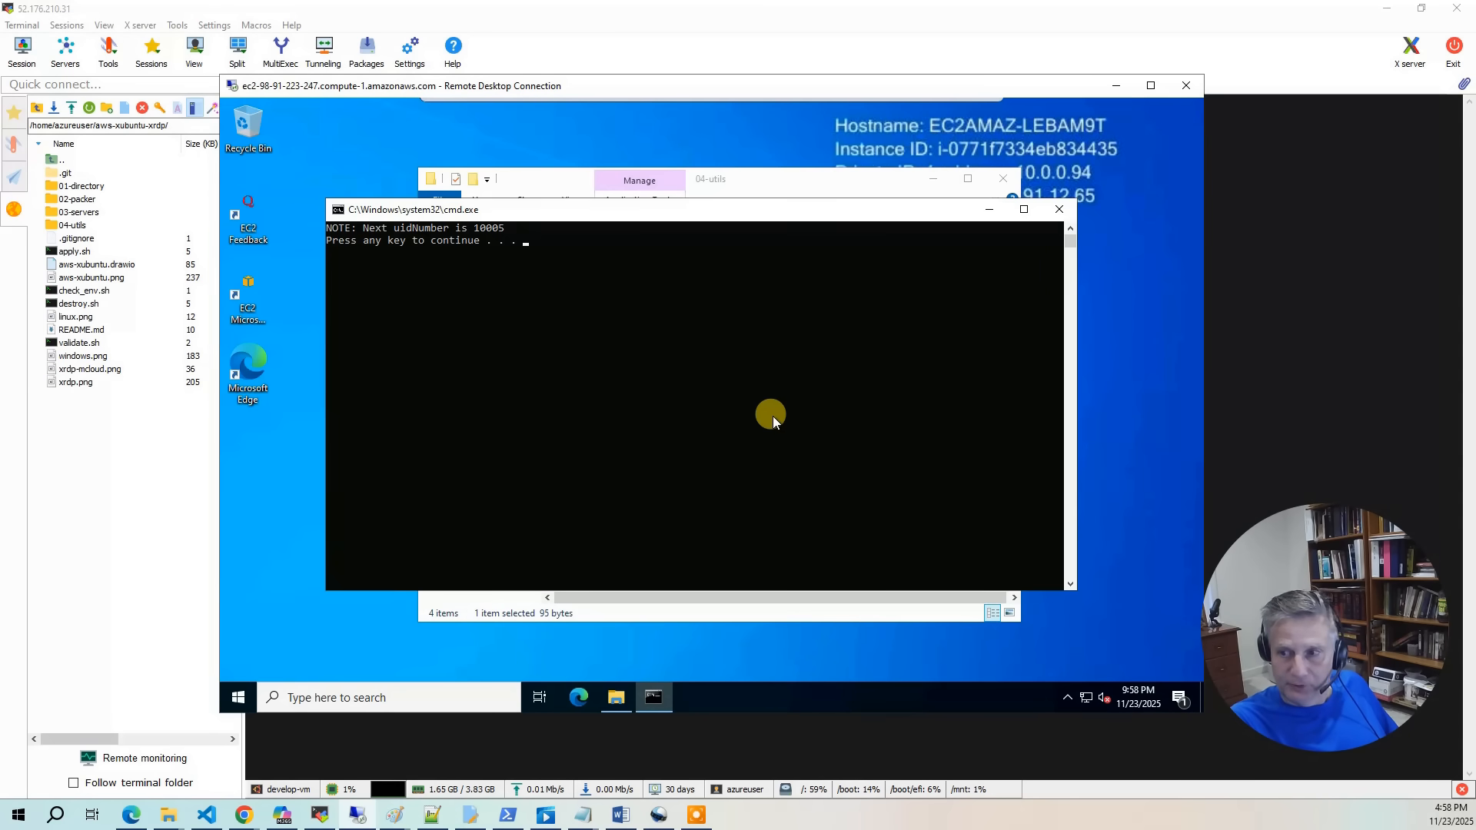
{"action": "mouse_move", "coordinate": [1169, 231]}
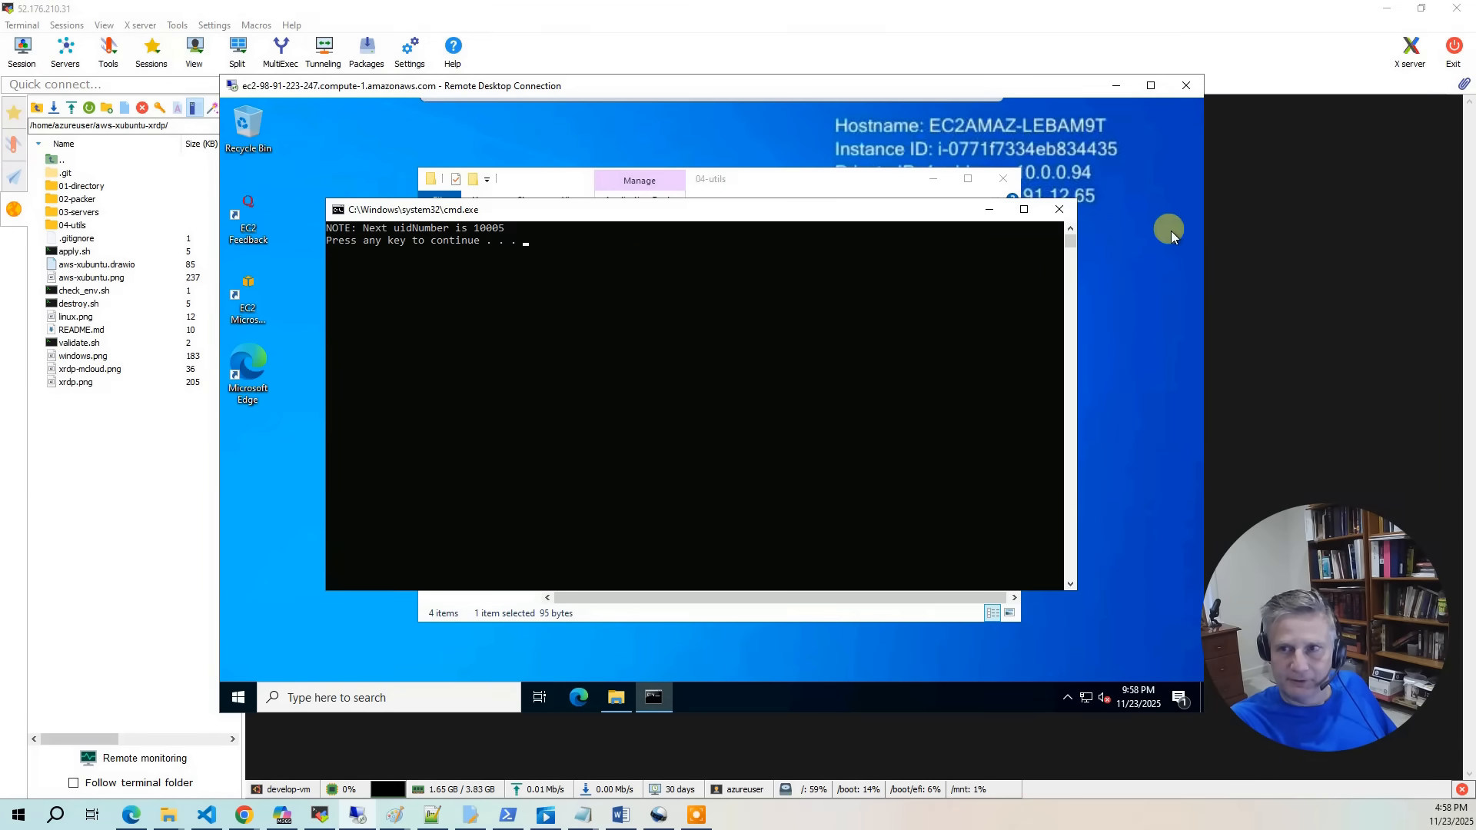
{"action": "left_click", "coordinate": [238, 696]}
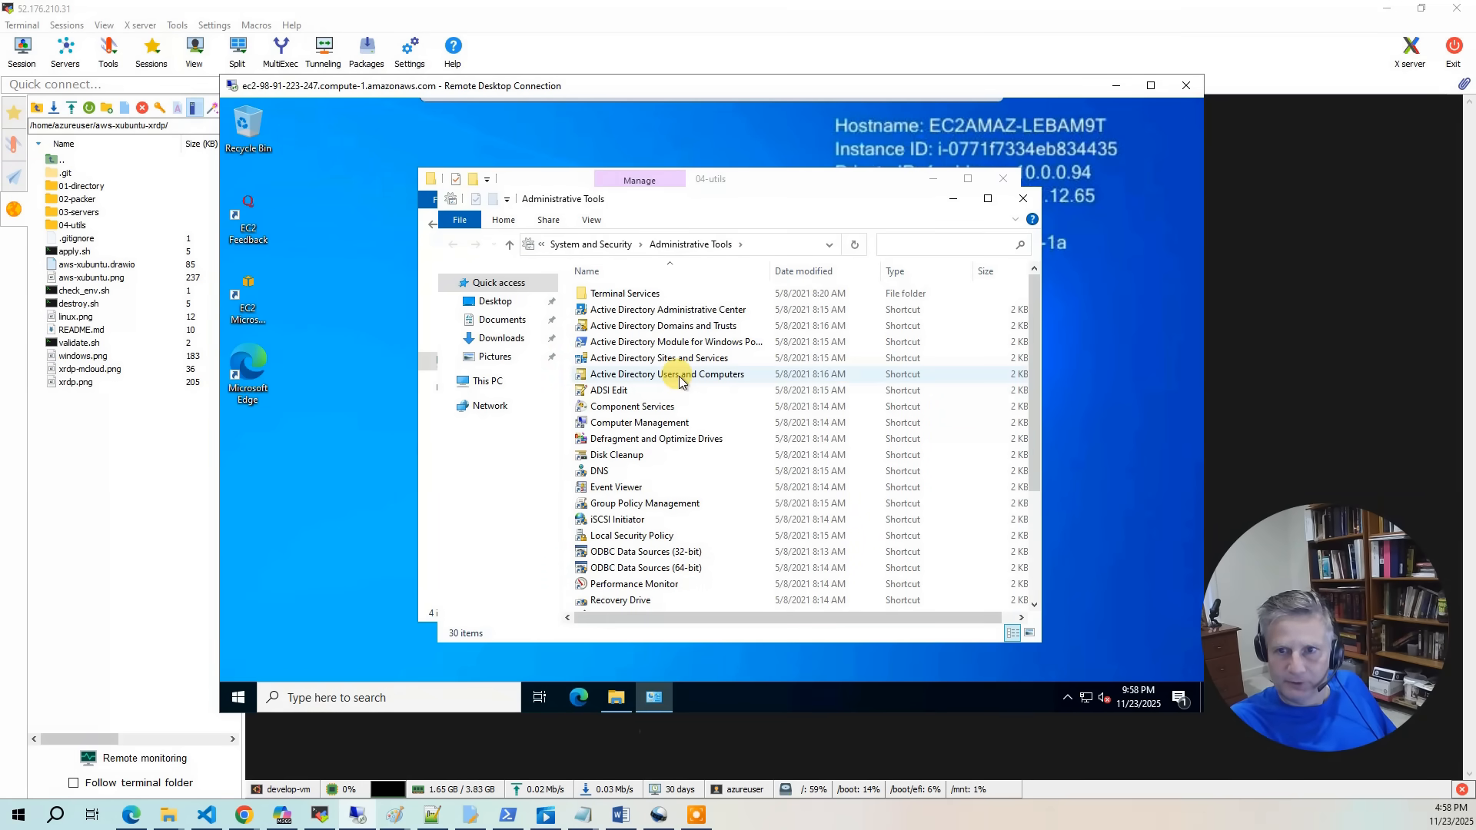
Step: Launch Active Directory Users and Computers maximized and open mcloud.mikecloud.com's Users container
{"action": "left_click", "coordinate": [668, 374]}
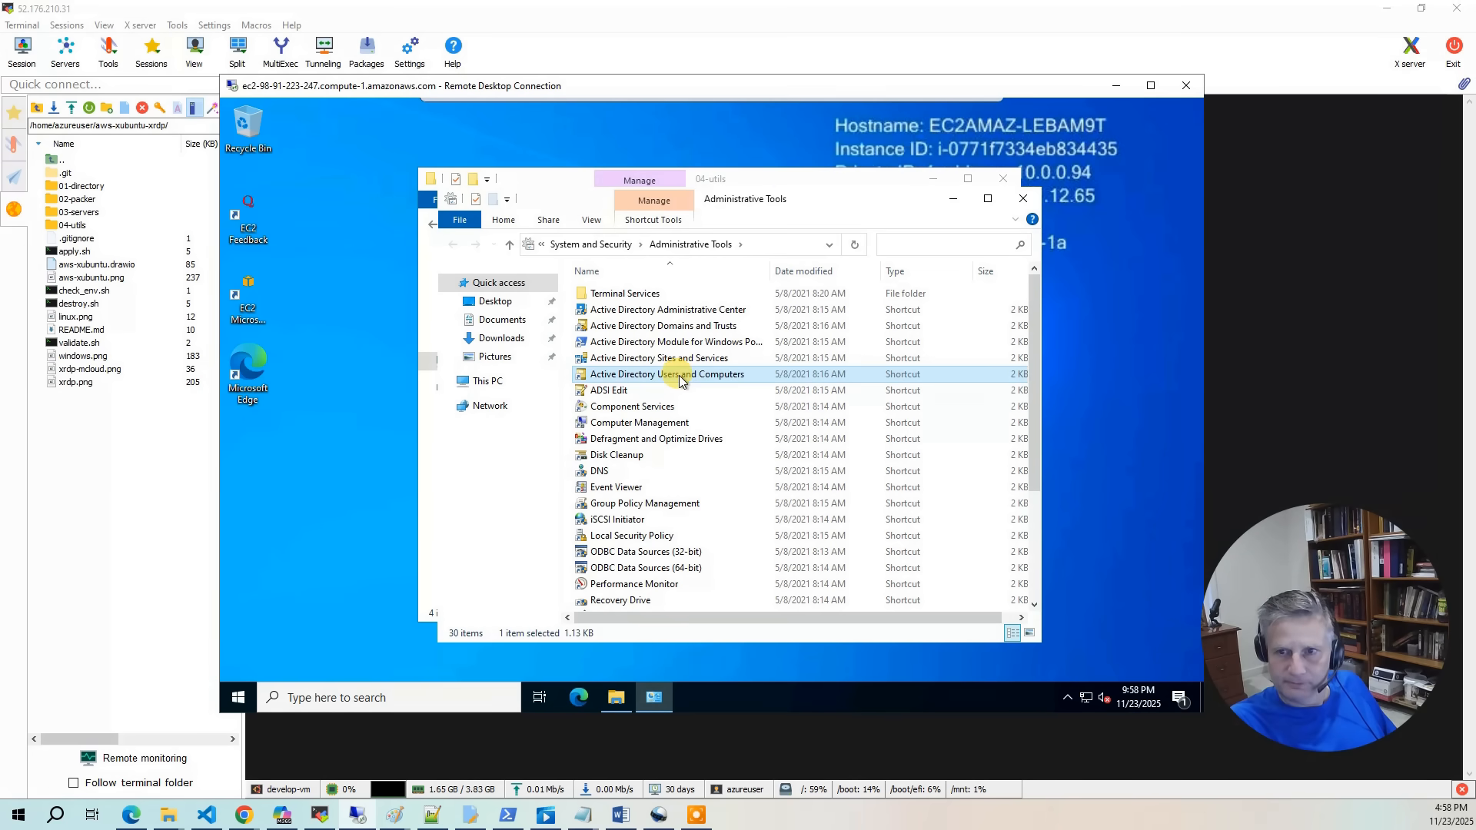
{"action": "double_click", "coordinate": [667, 374]}
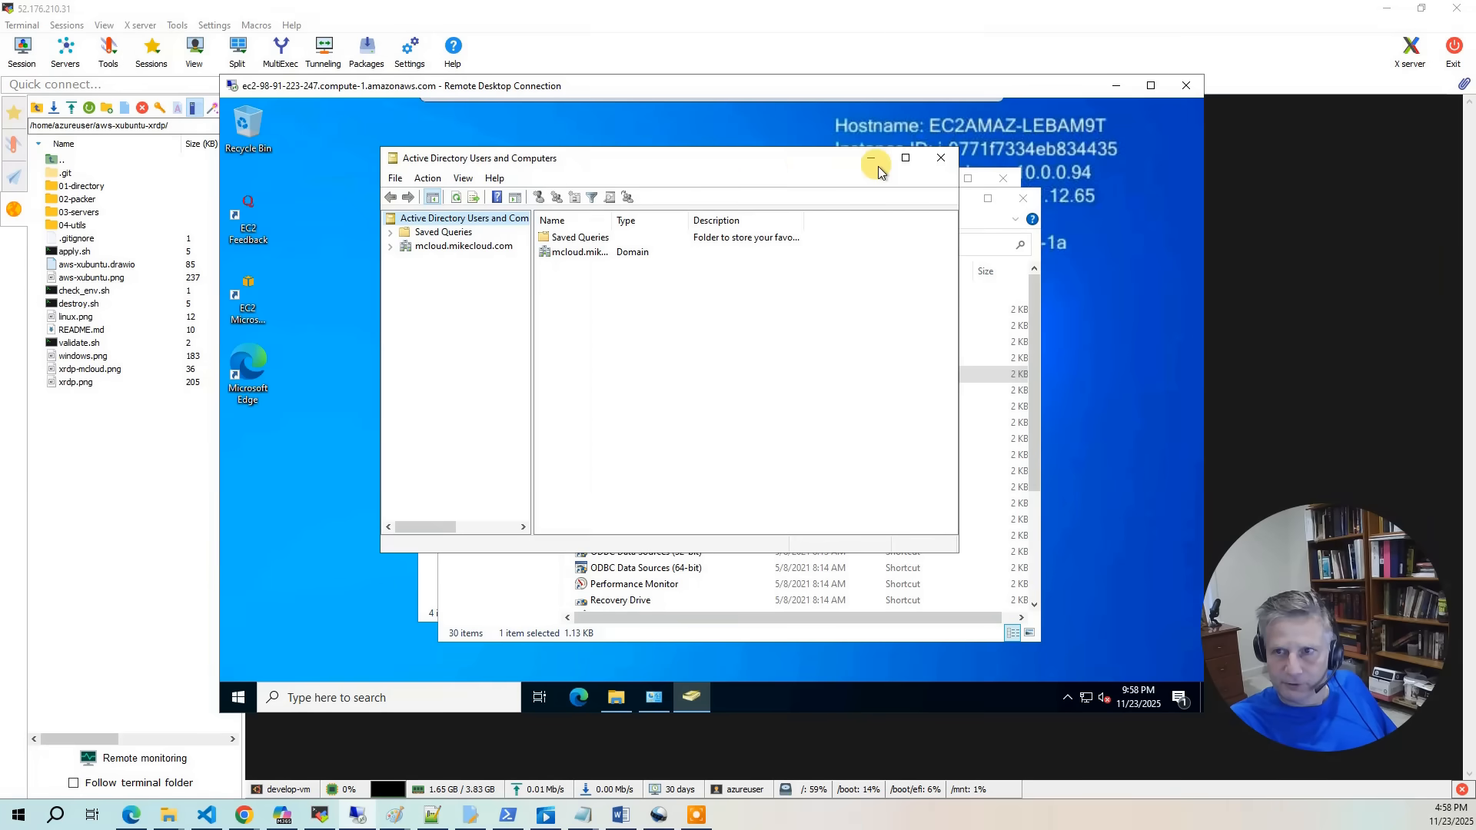
{"action": "left_click", "coordinate": [905, 157]}
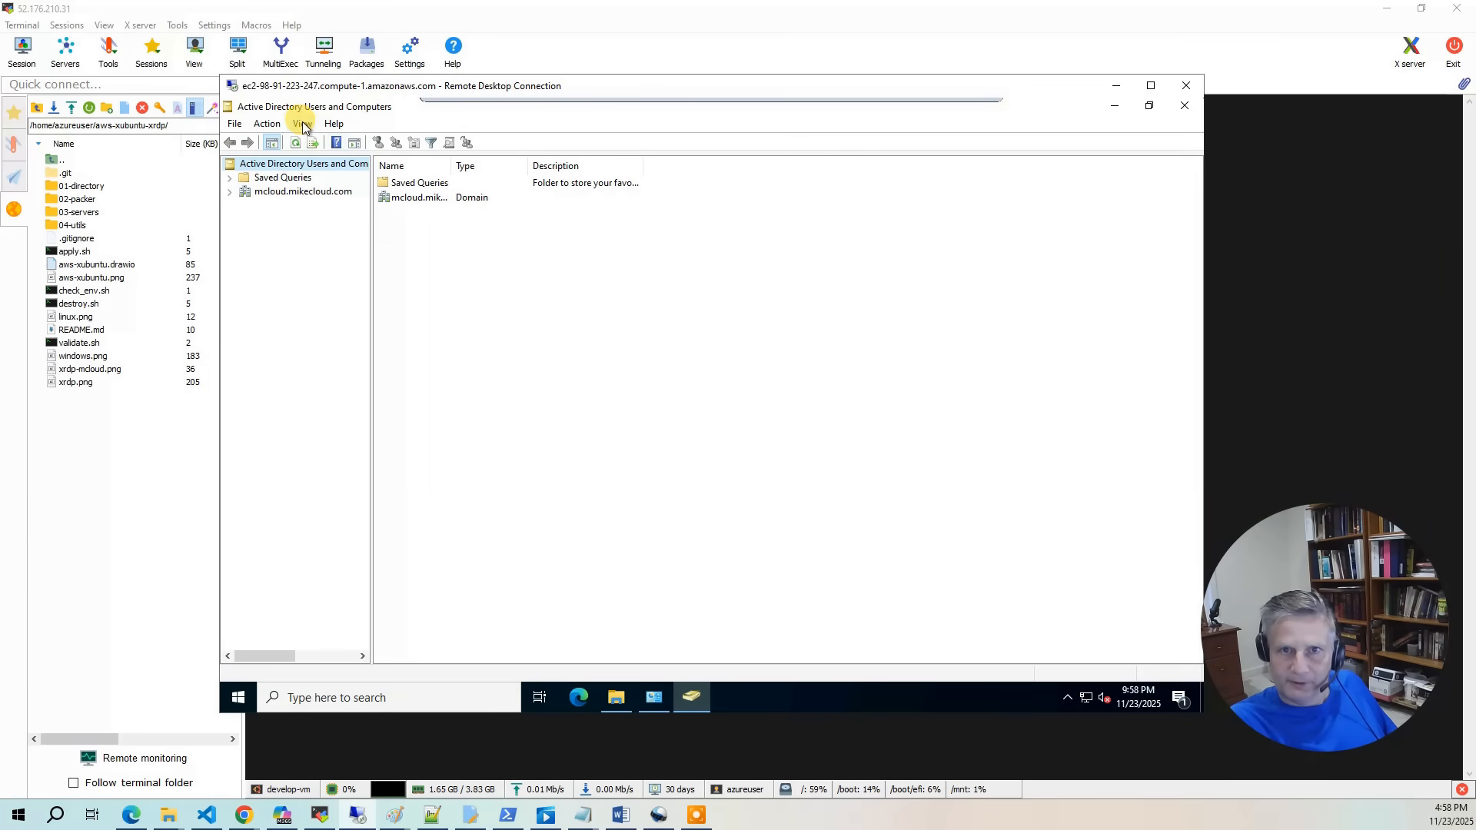
{"action": "left_click", "coordinate": [302, 123]}
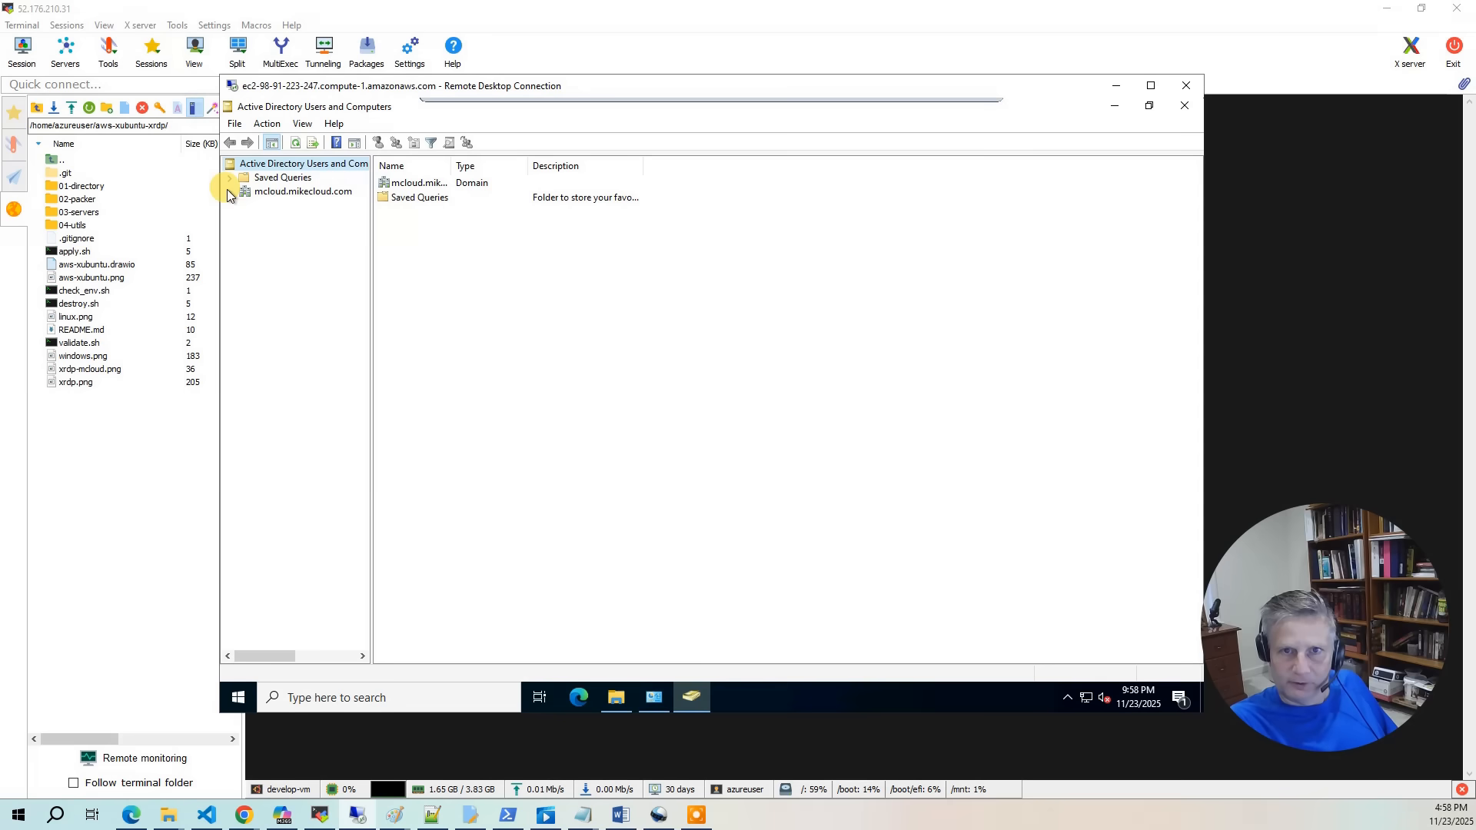
{"action": "left_click", "coordinate": [229, 192]}
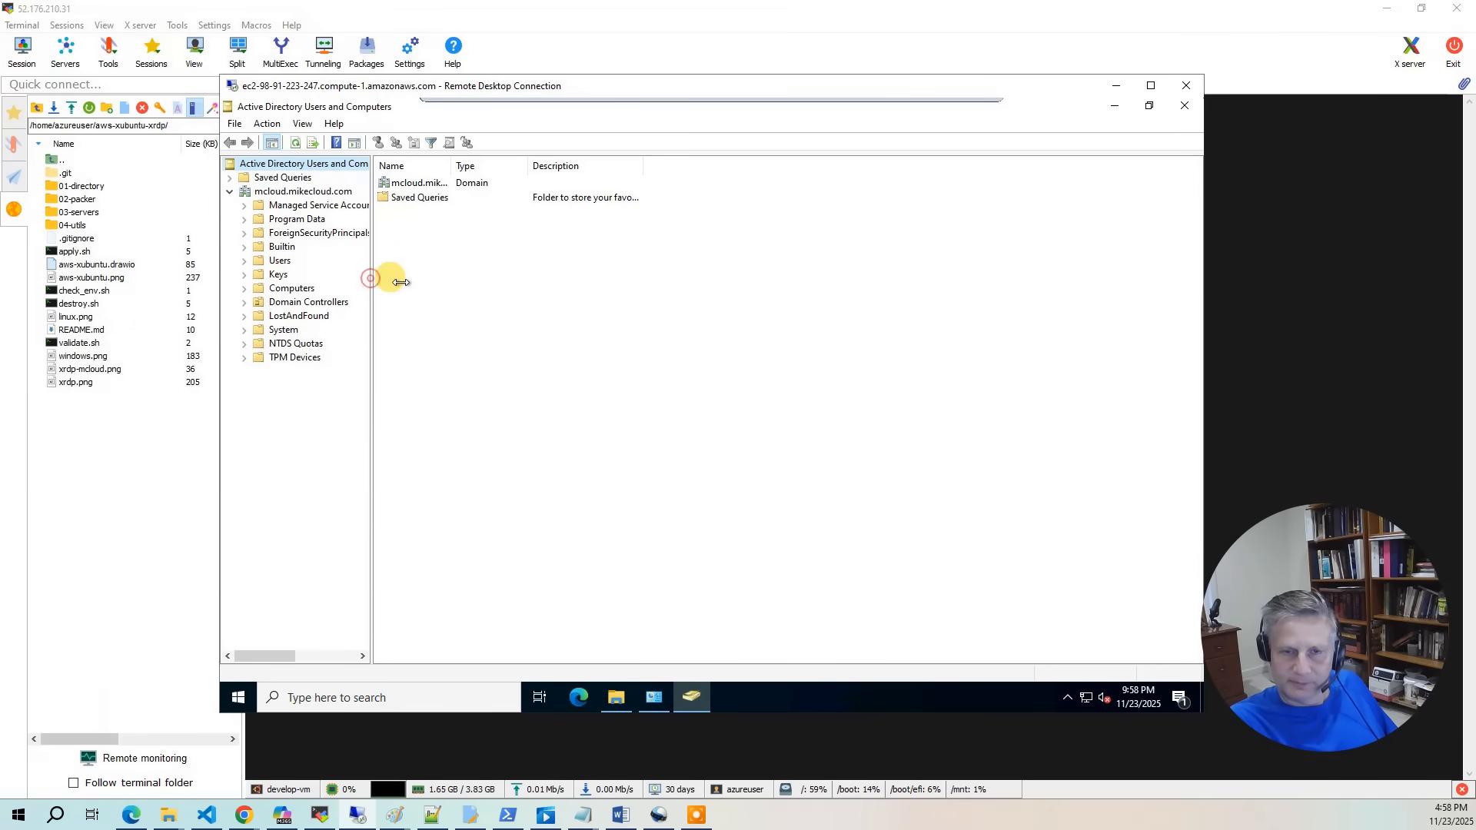
{"action": "left_click", "coordinate": [279, 260]}
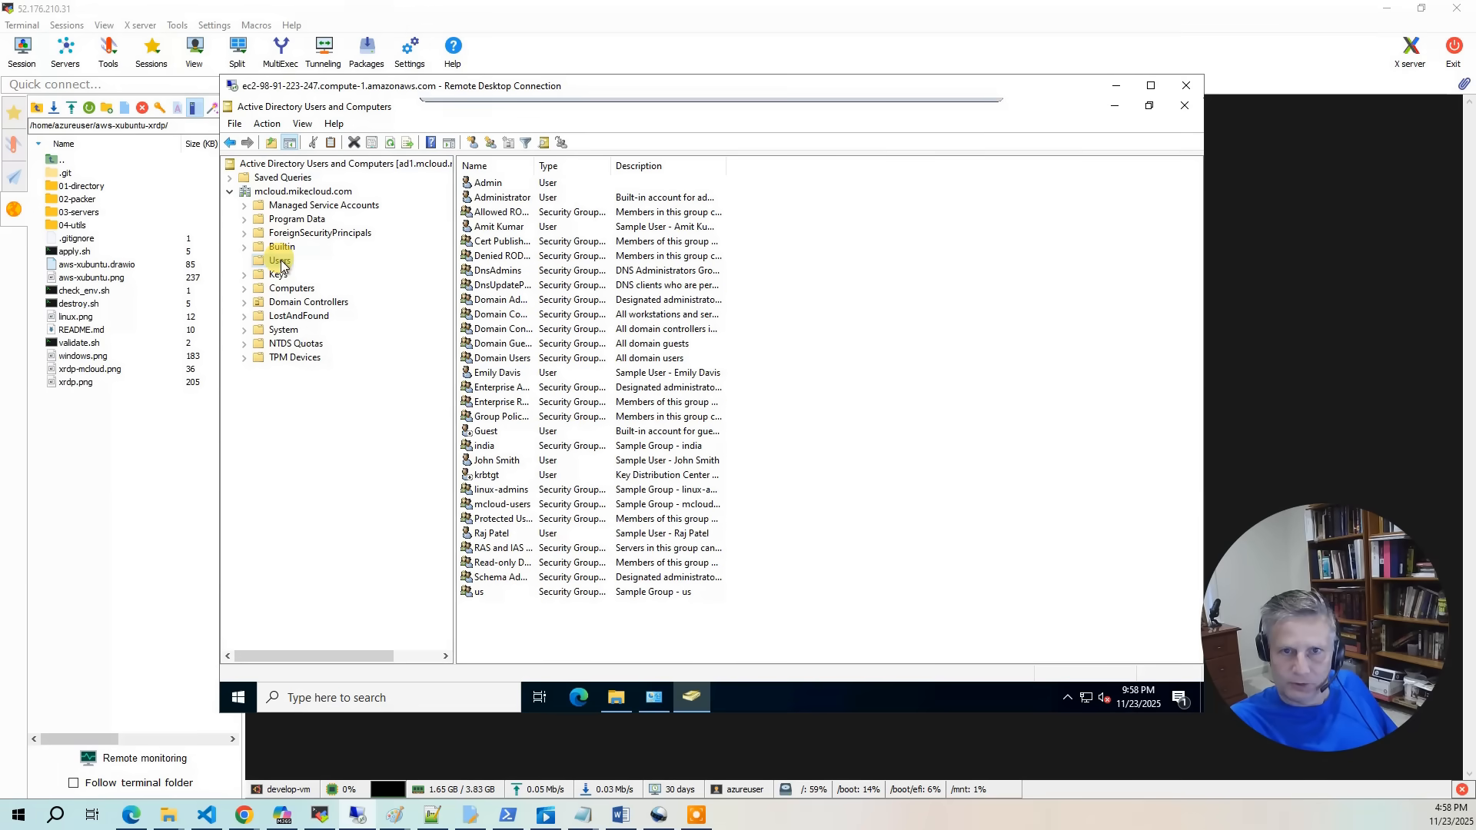
{"action": "right_click", "coordinate": [281, 260]}
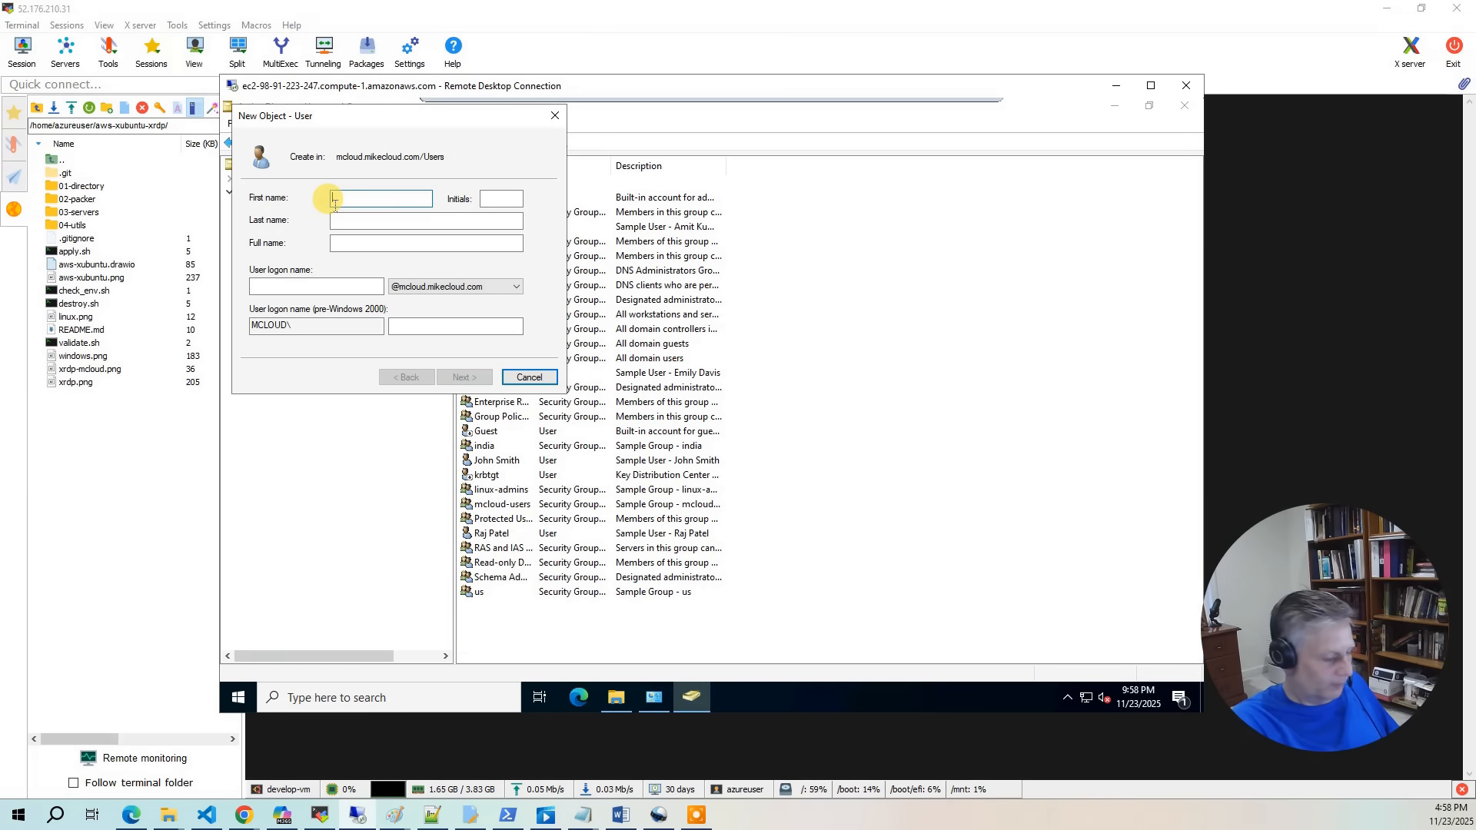
Step: Create user Mike Cloud, logon mcloud, with Password never expires ticked
{"action": "type", "text": "Mike"}
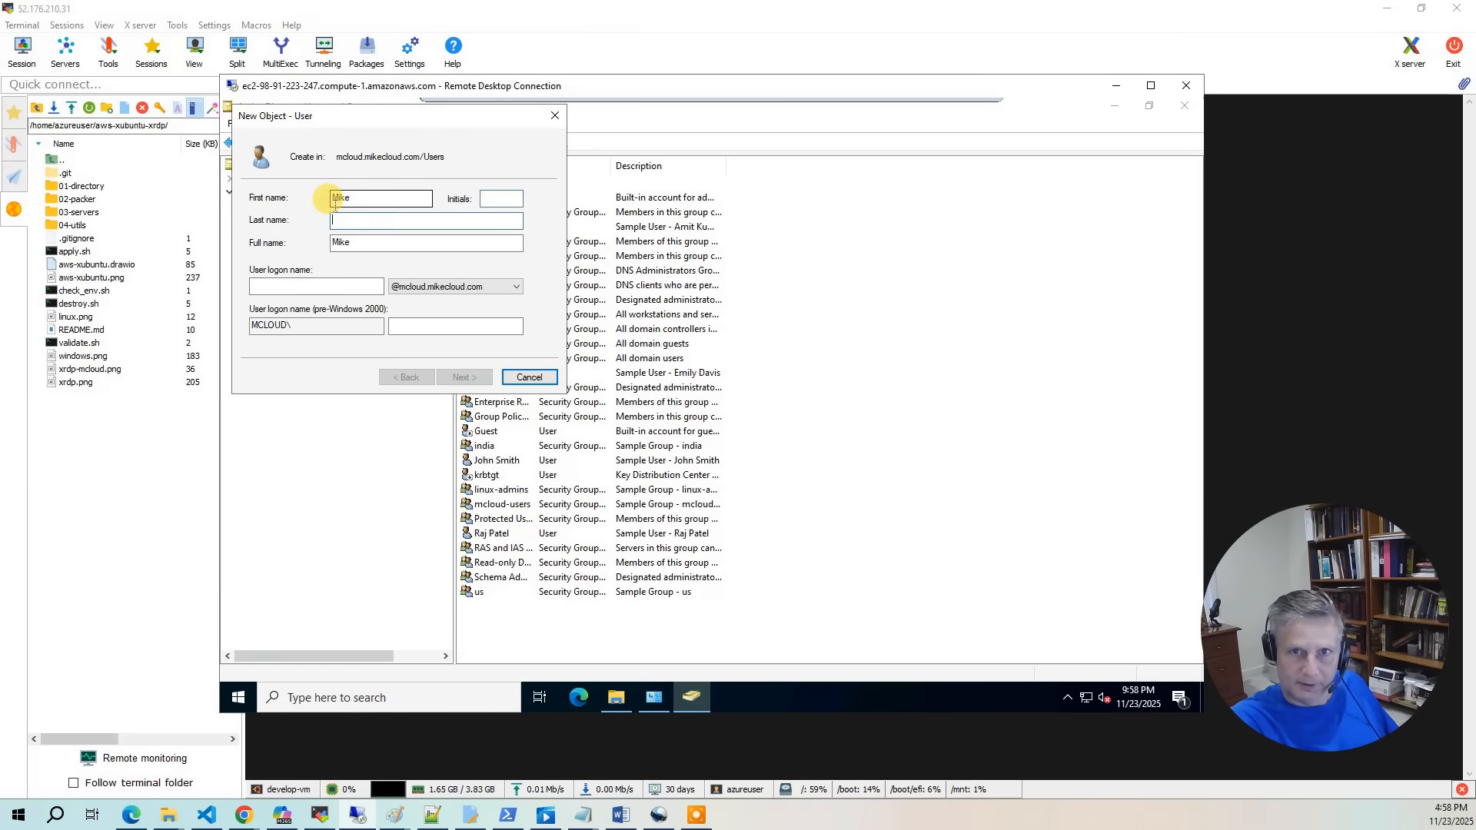
{"action": "type", "text": "Cloud"}
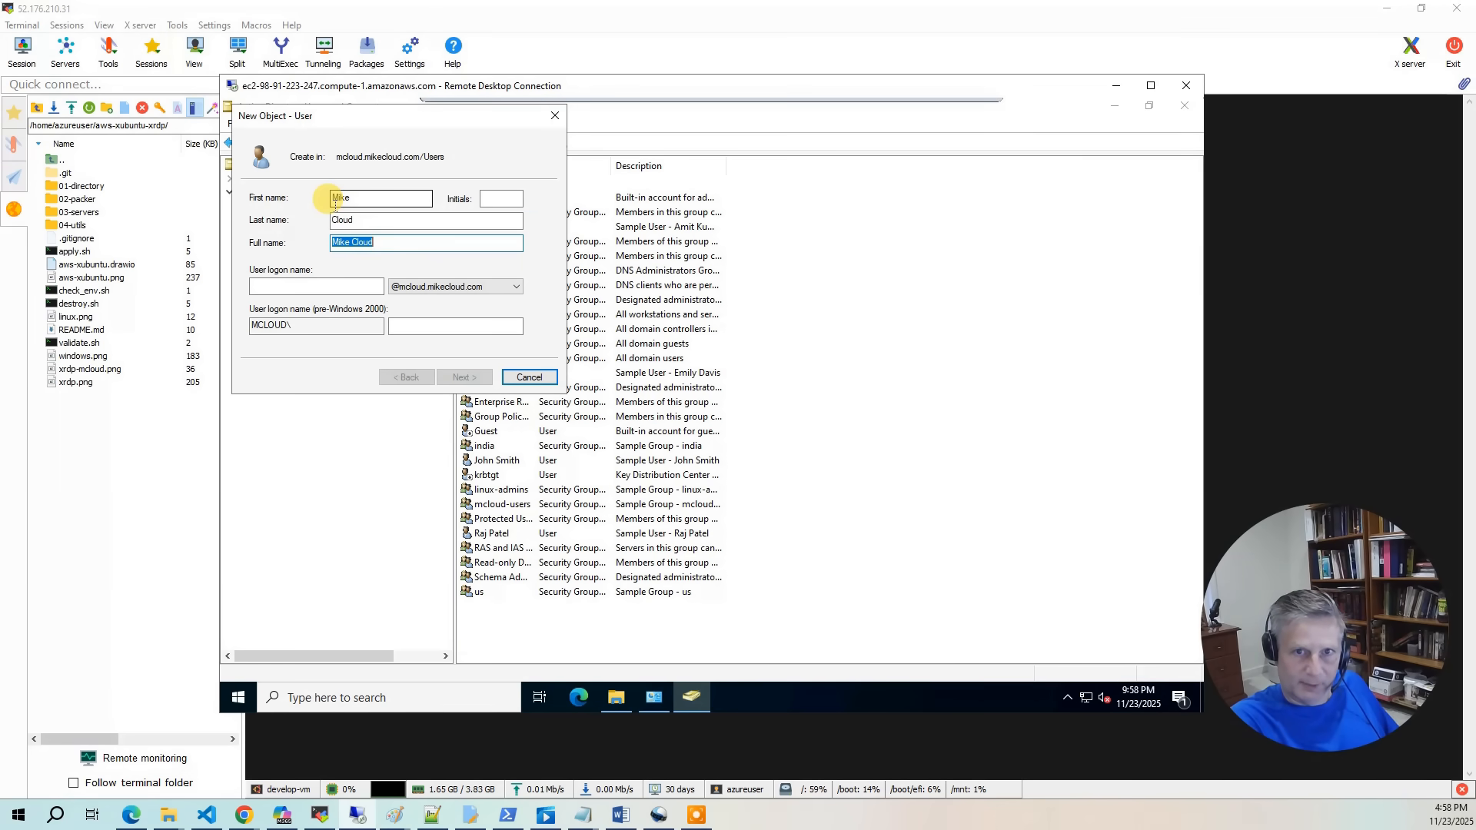
{"action": "type", "text": "mcloud"}
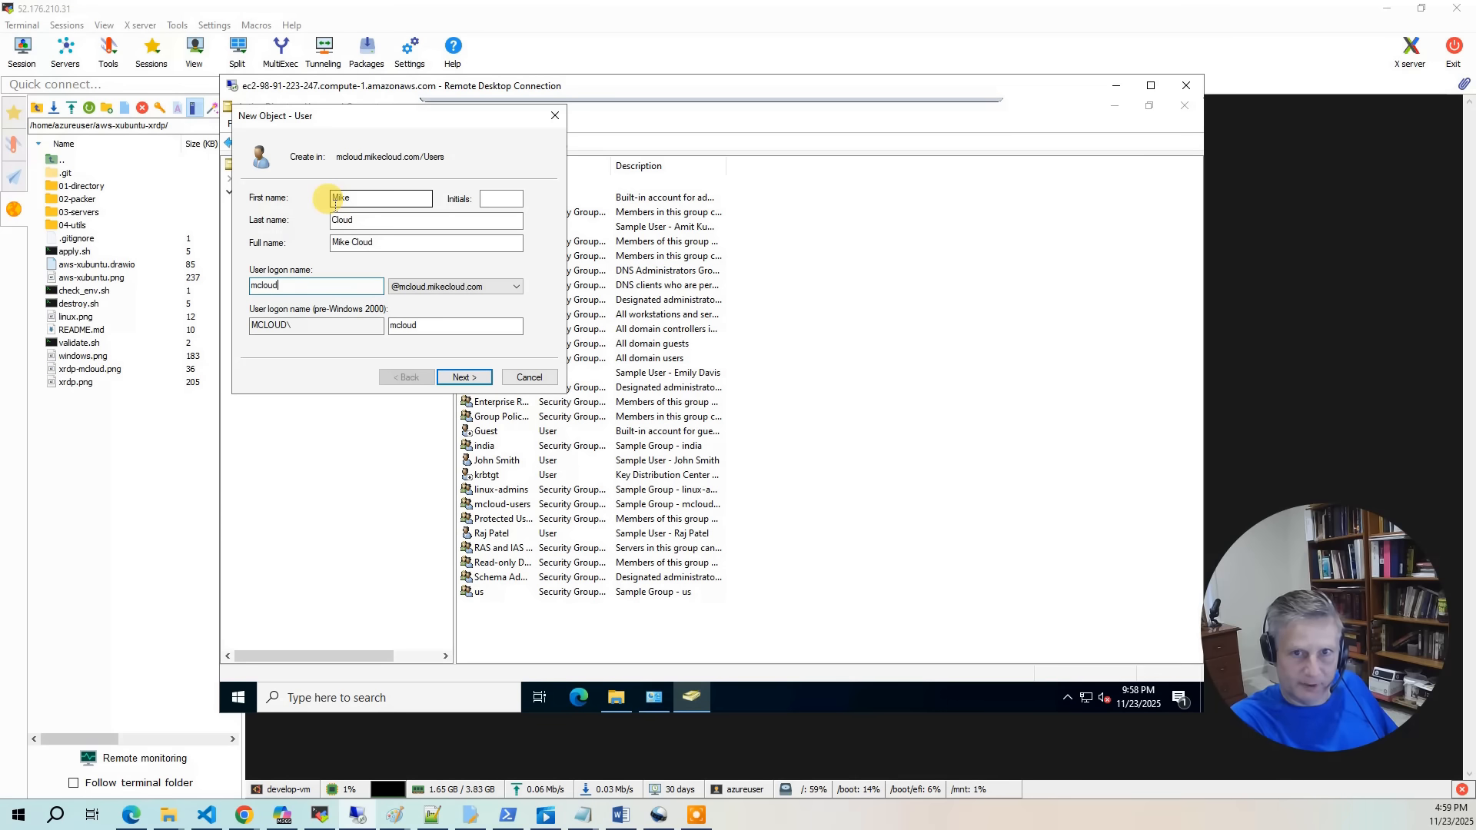
{"action": "left_click", "coordinate": [462, 377]}
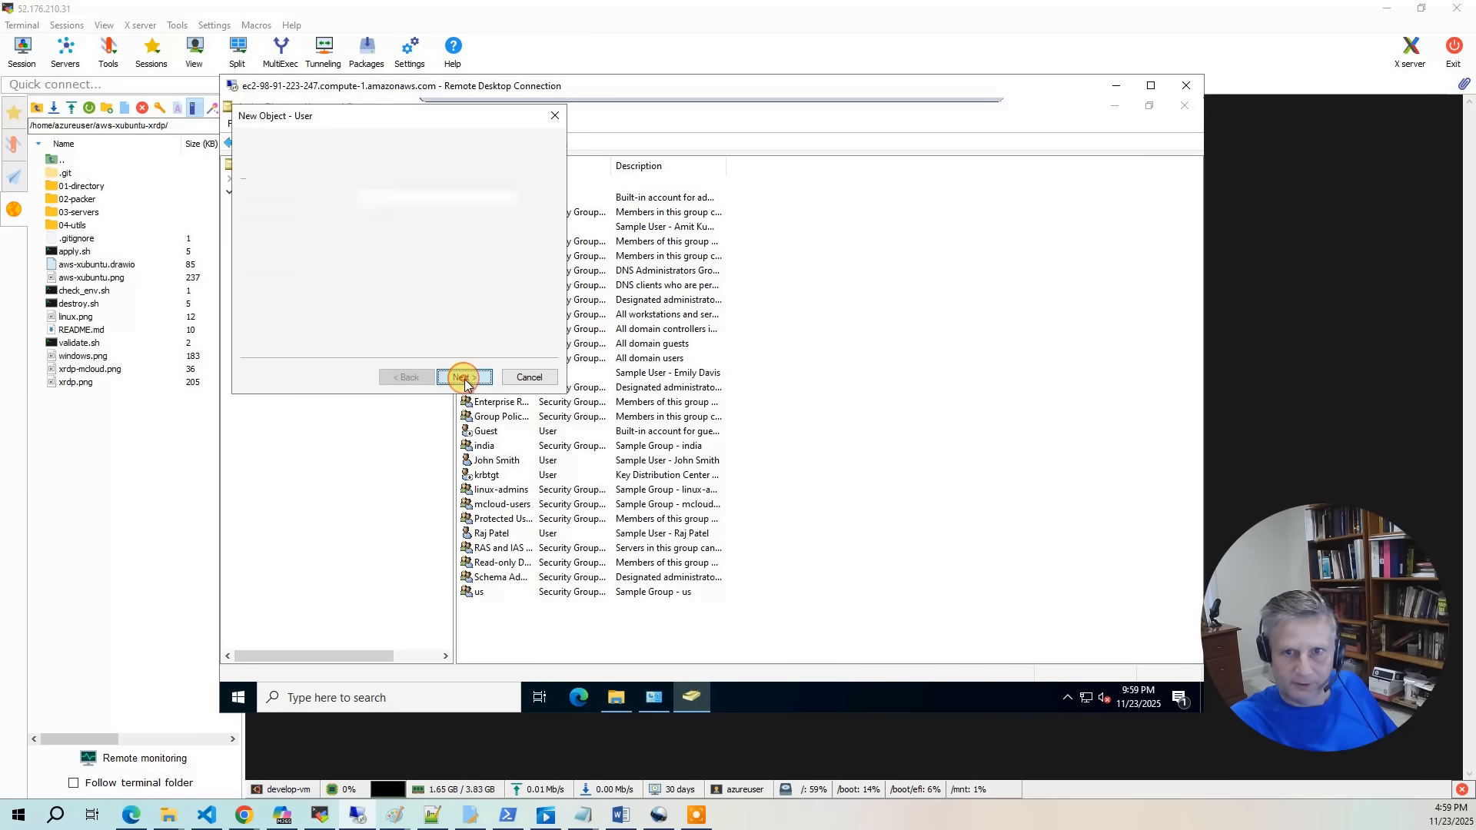
{"action": "left_click", "coordinate": [462, 376]}
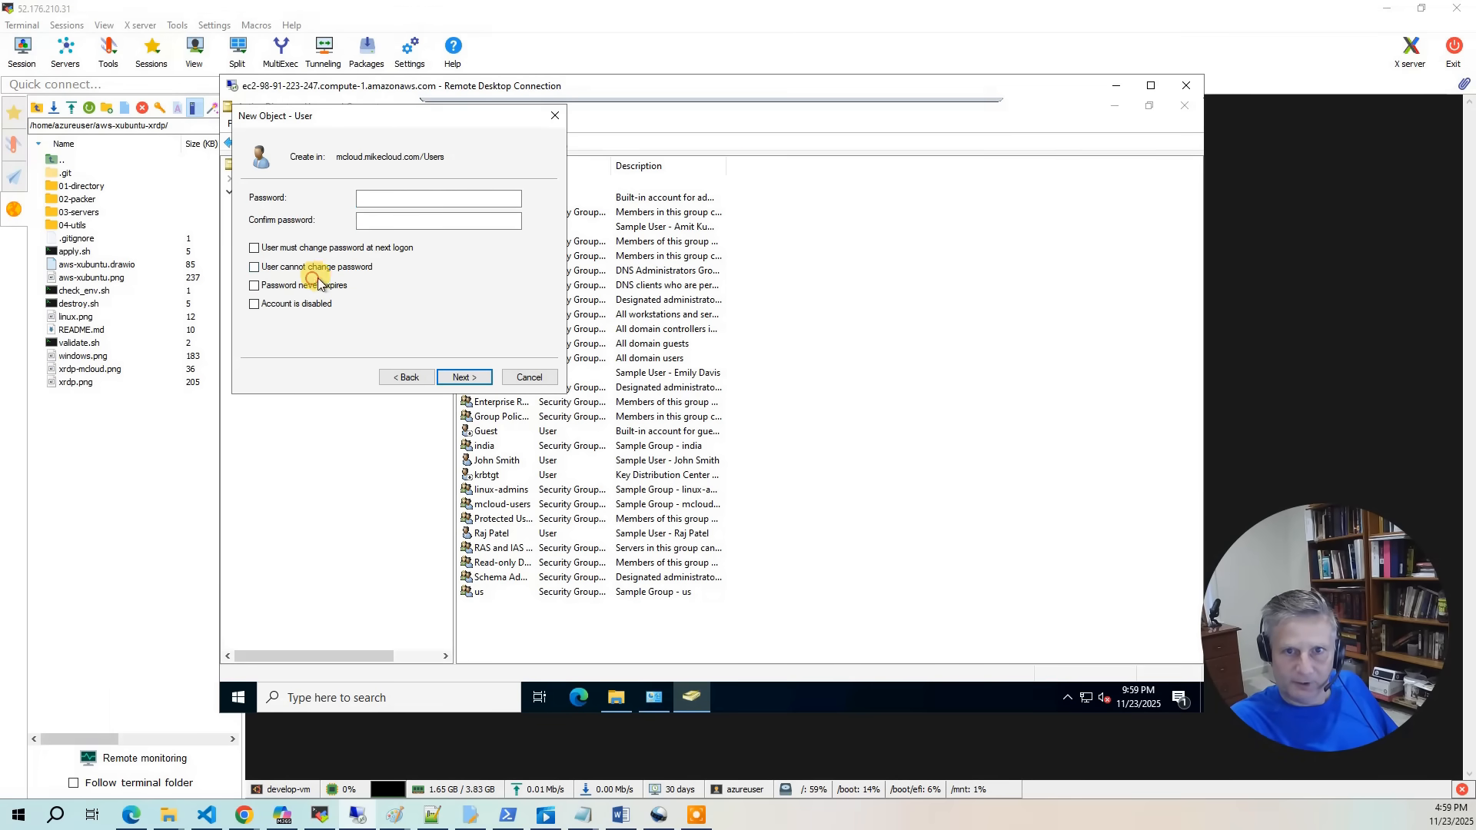
{"action": "left_click", "coordinate": [253, 285]}
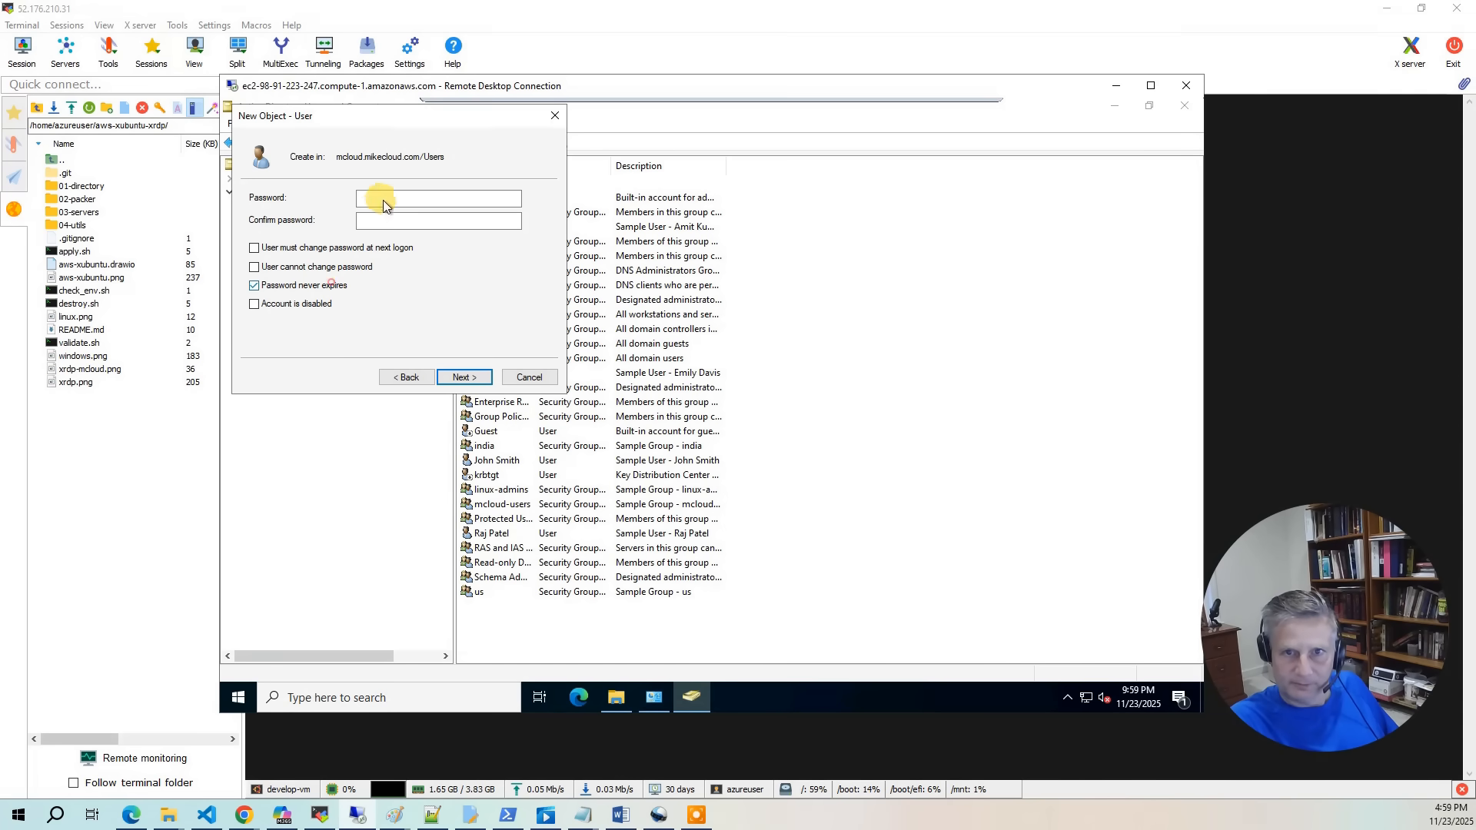
{"action": "left_click", "coordinate": [463, 377]}
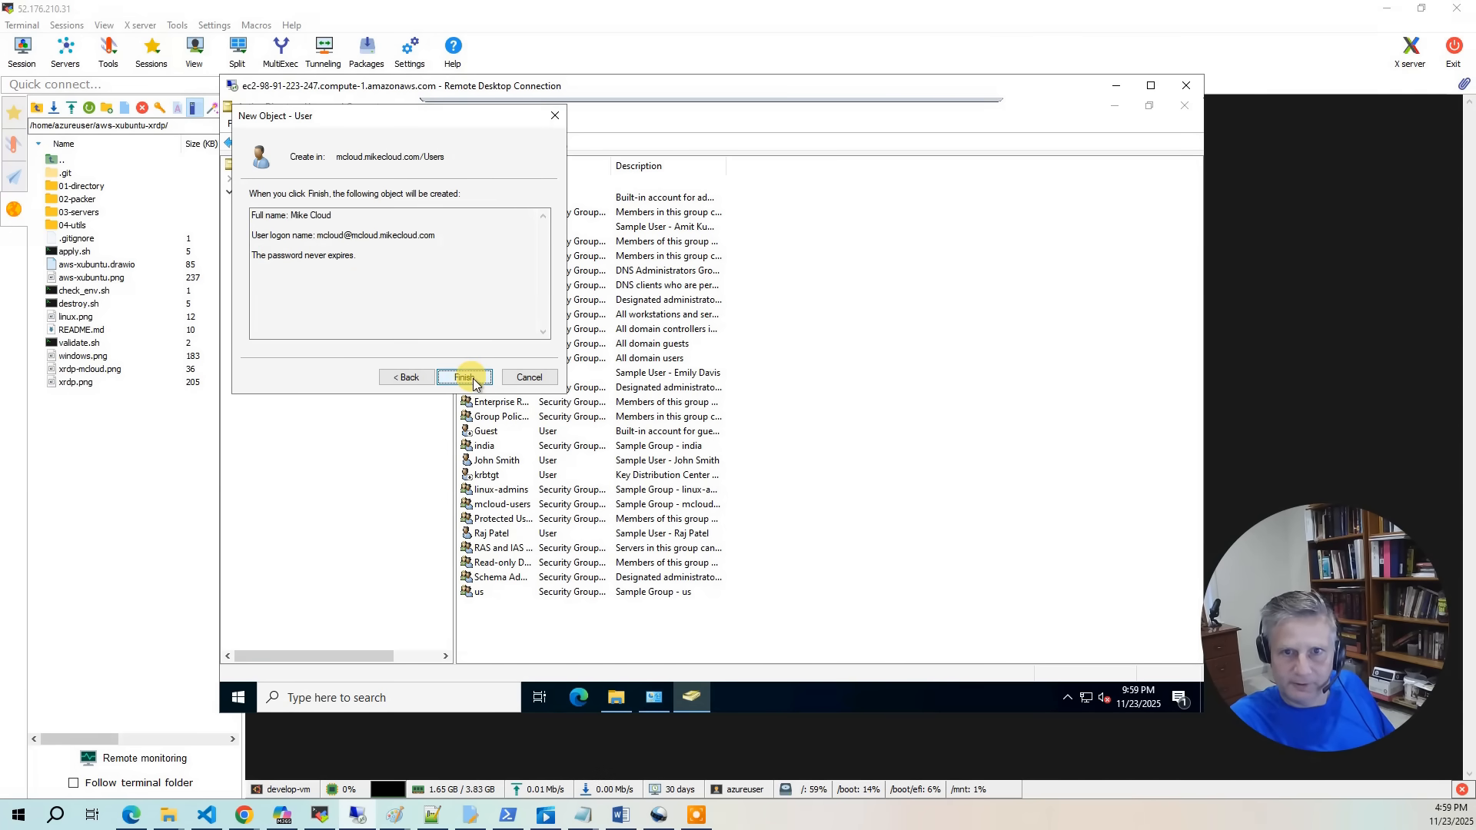
{"action": "left_click", "coordinate": [462, 376]}
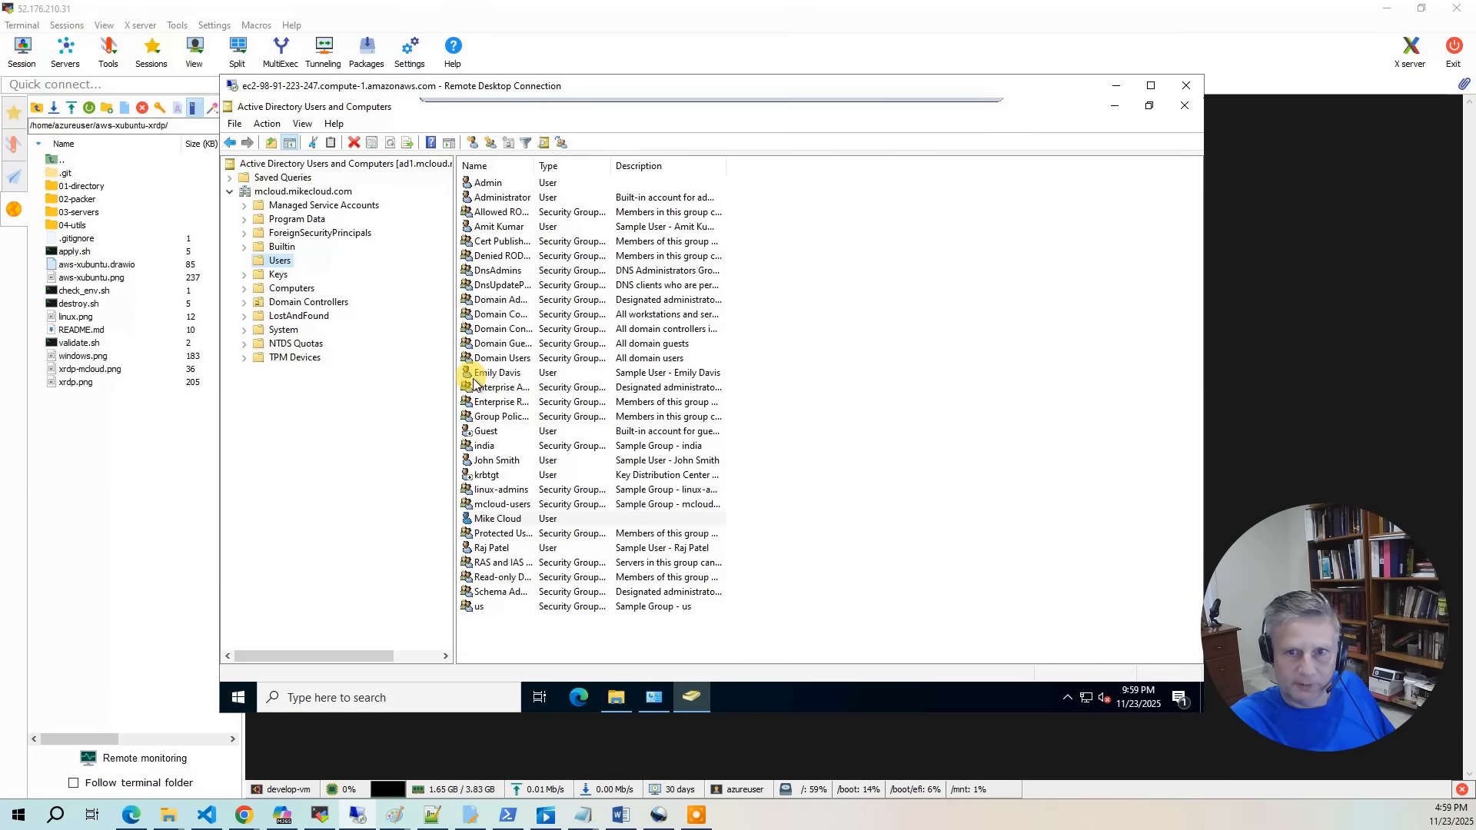
{"action": "left_click", "coordinate": [497, 518]}
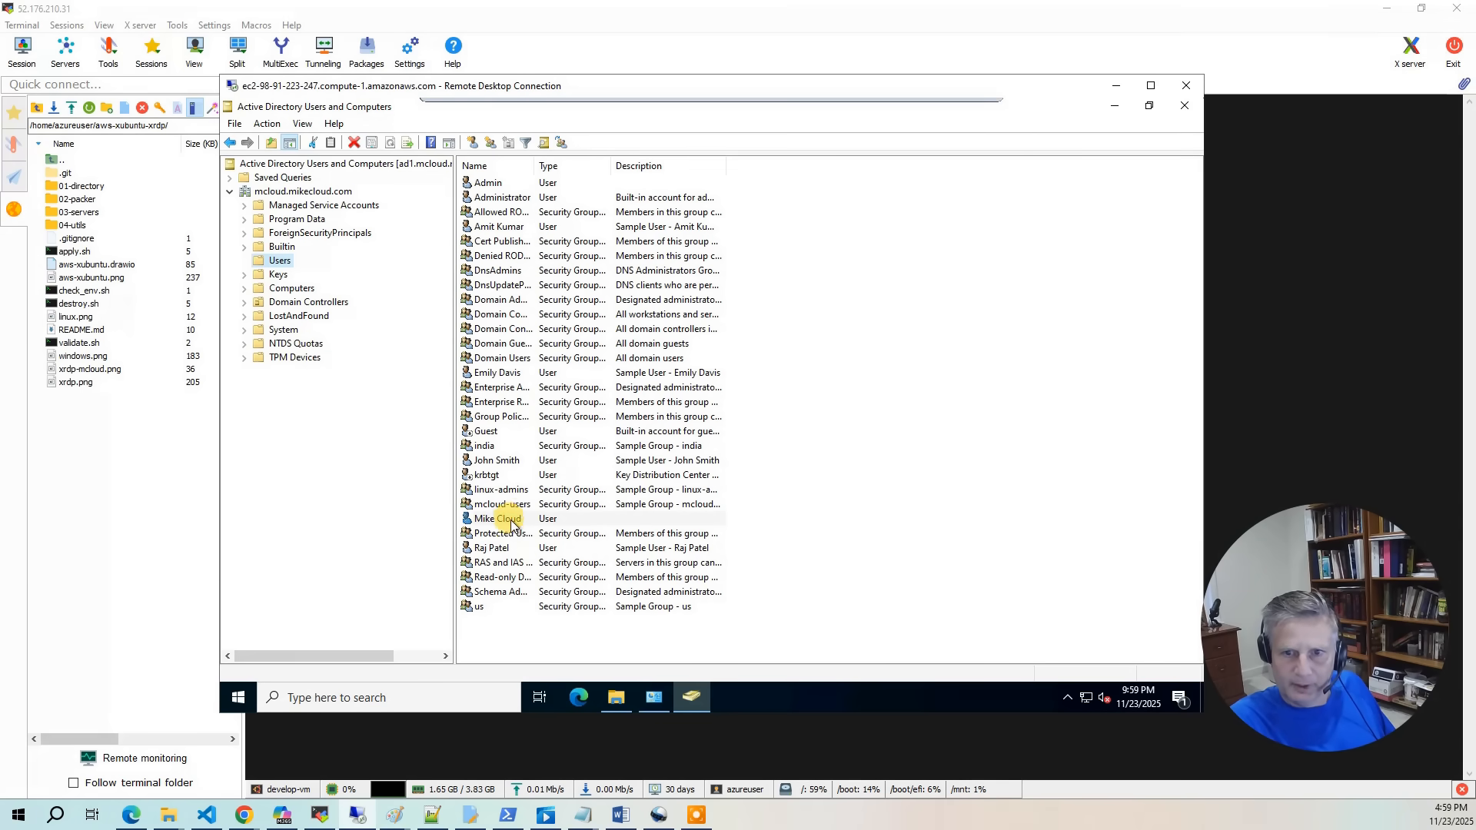
{"action": "double_click", "coordinate": [497, 519]}
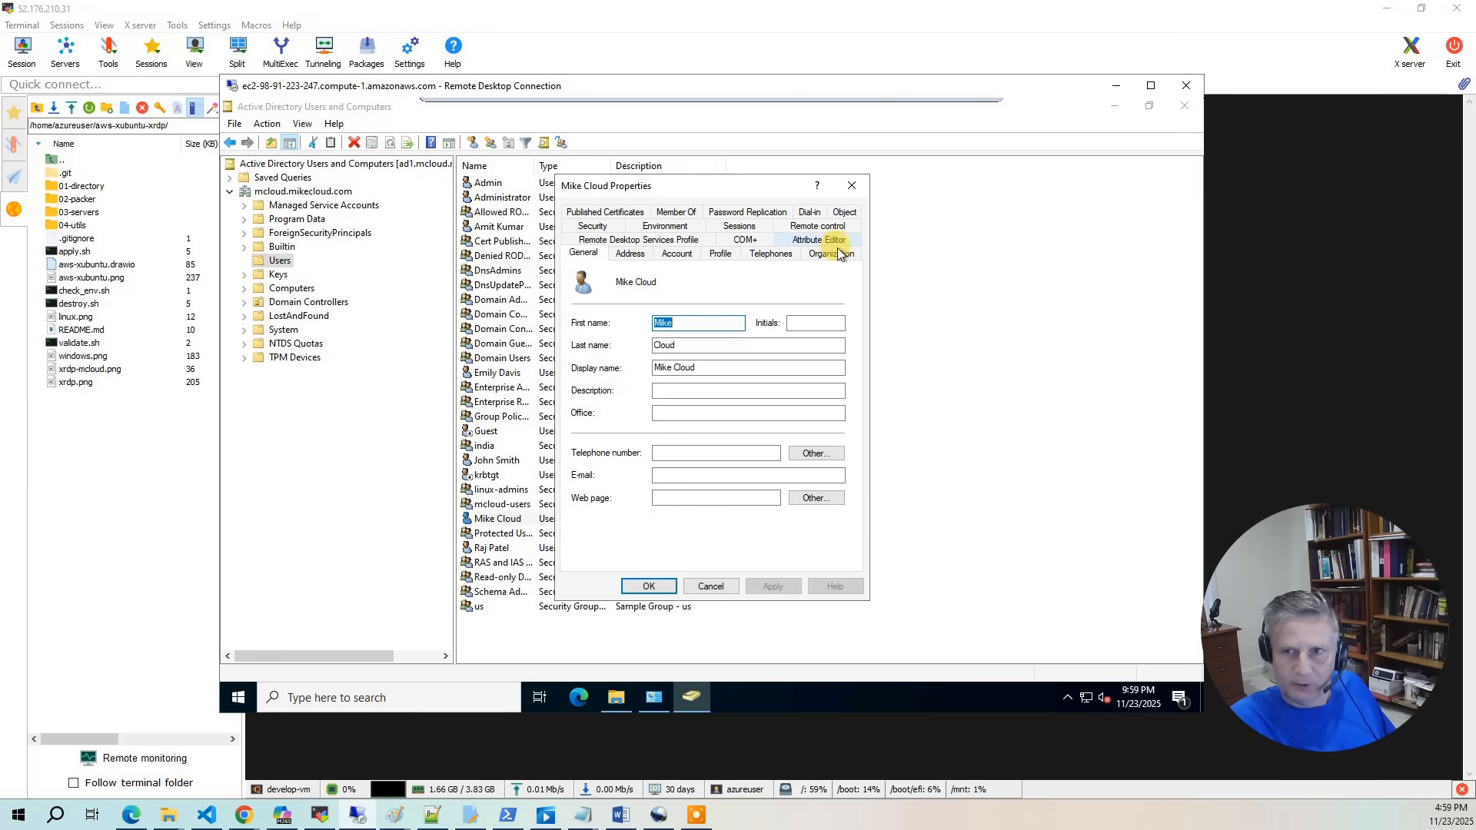
{"action": "left_click", "coordinate": [830, 239]}
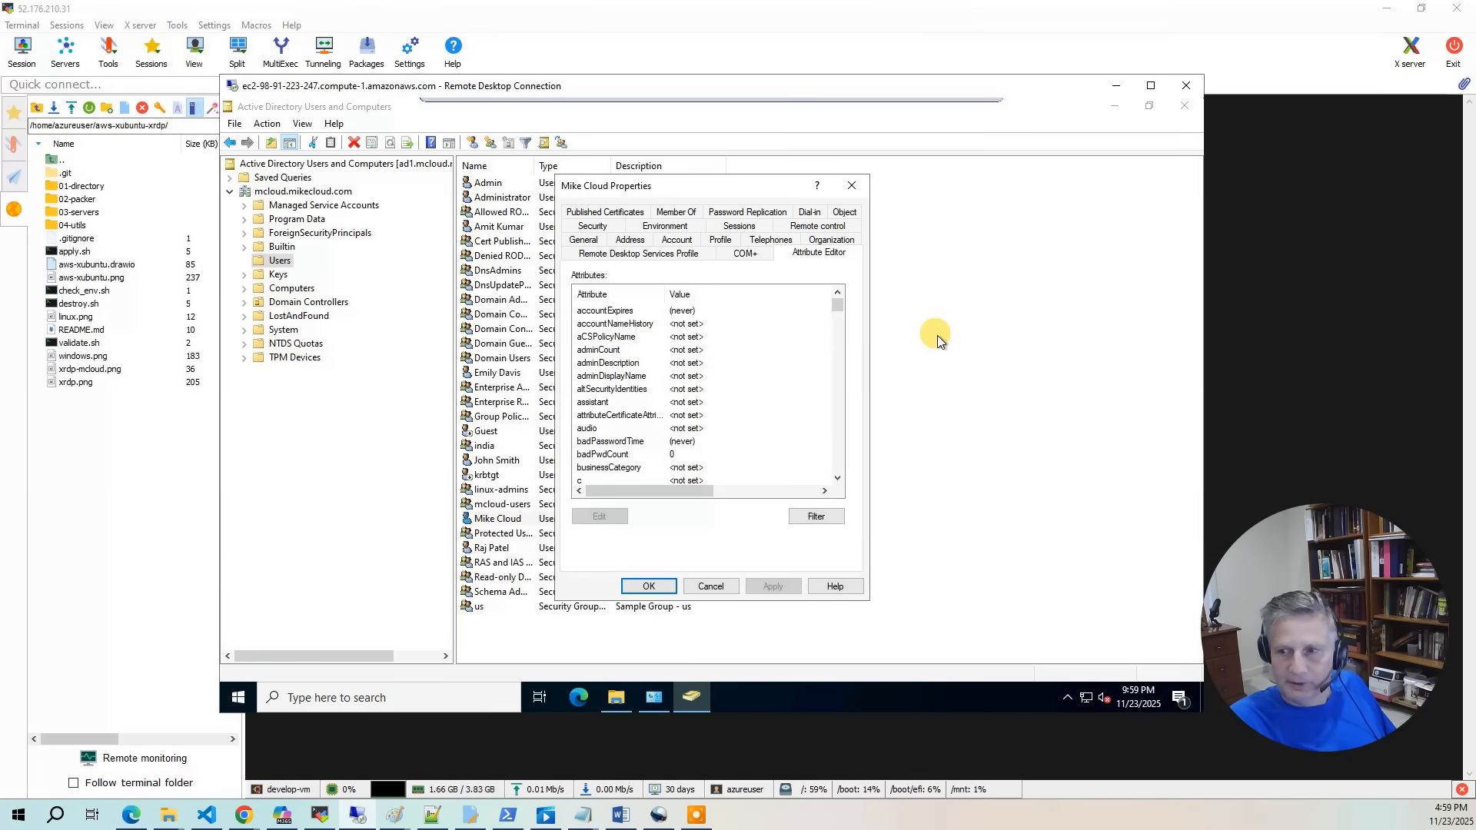
{"action": "mouse_move", "coordinate": [796, 320]}
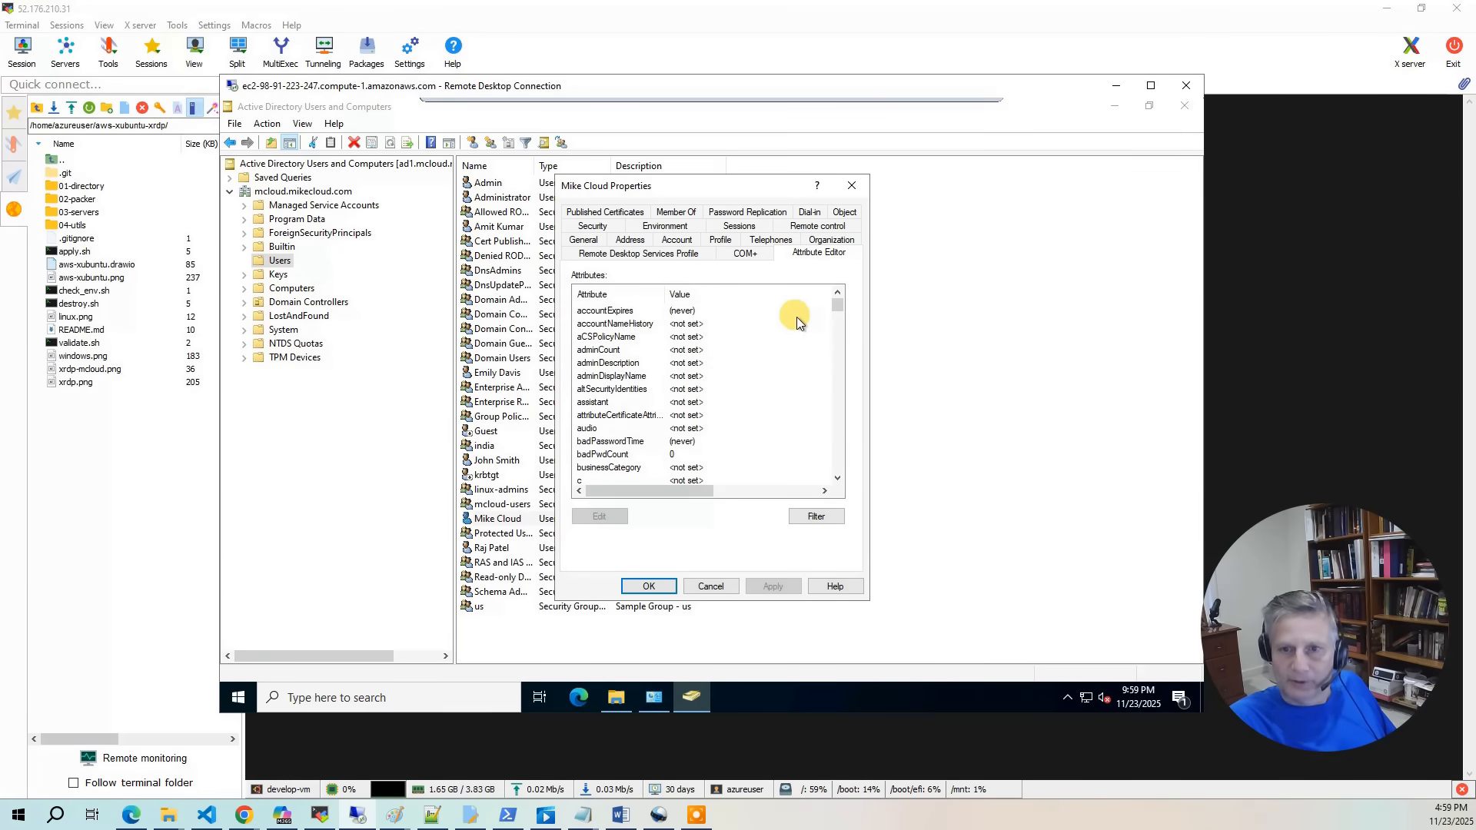
{"action": "scroll", "scroll_direction": "down", "scroll_amount": 3}
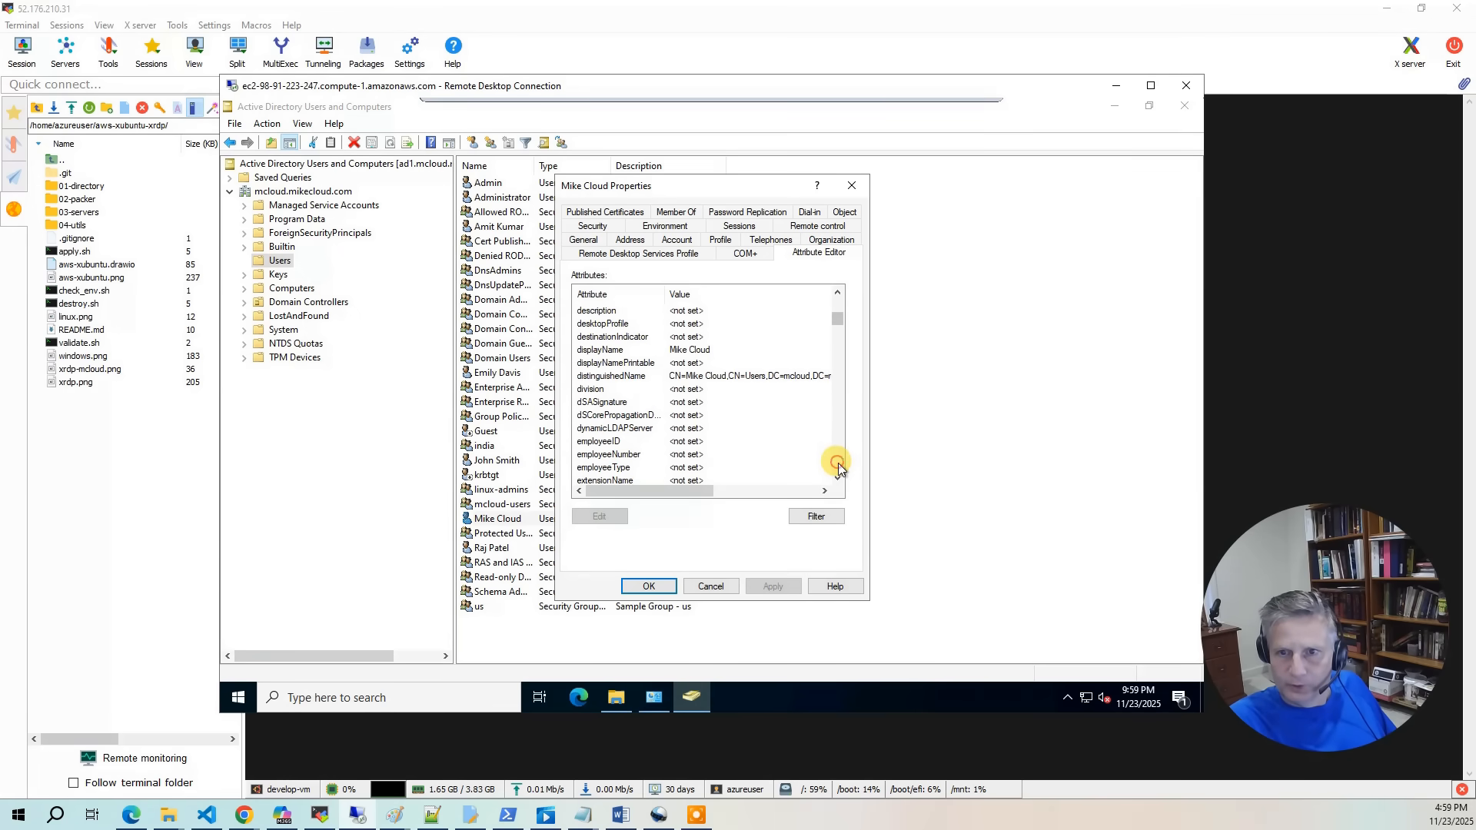
{"action": "scroll", "scroll_direction": "down", "scroll_amount": 3}
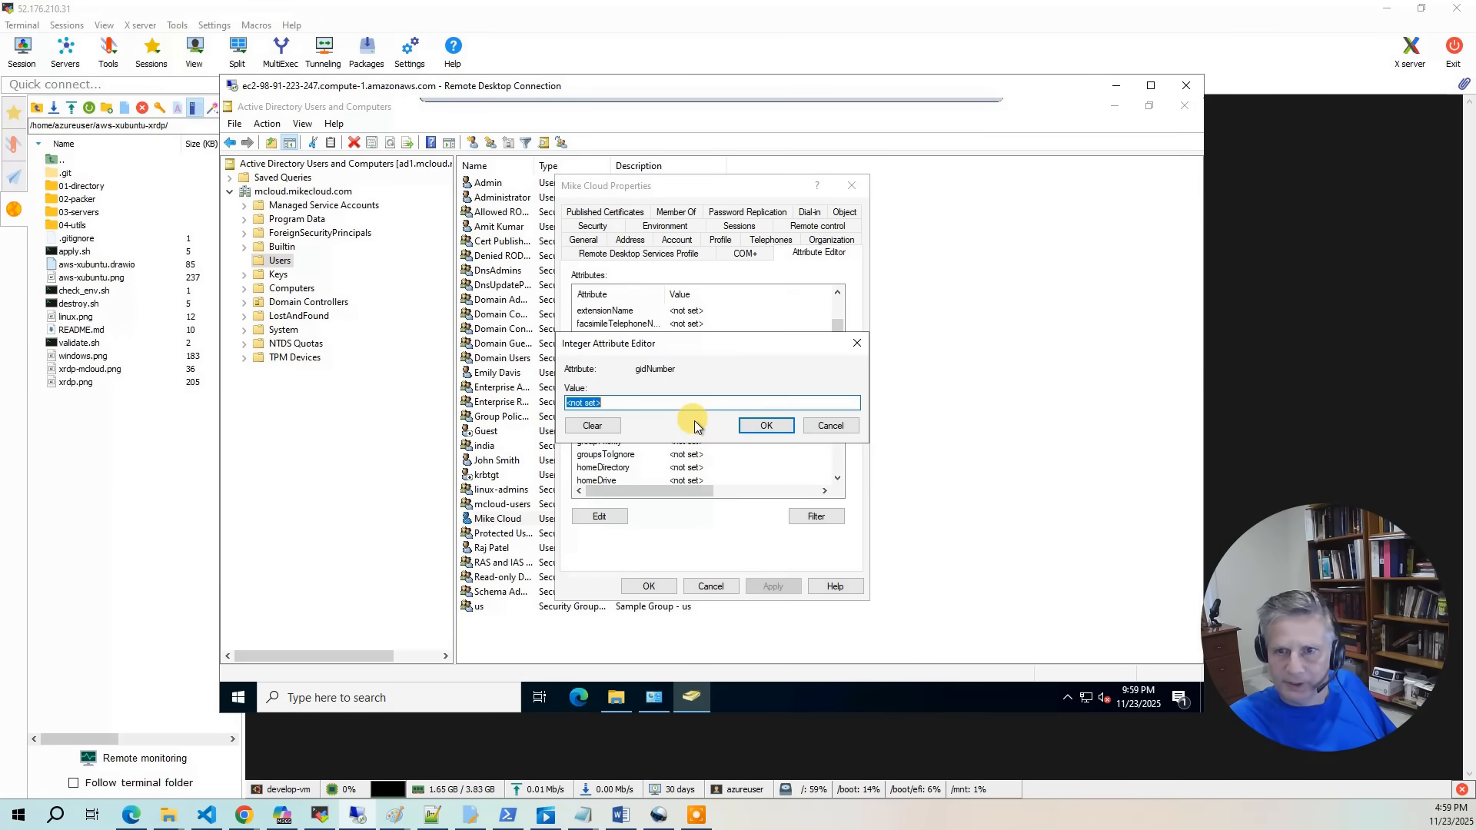
{"action": "type", "text": "10001"}
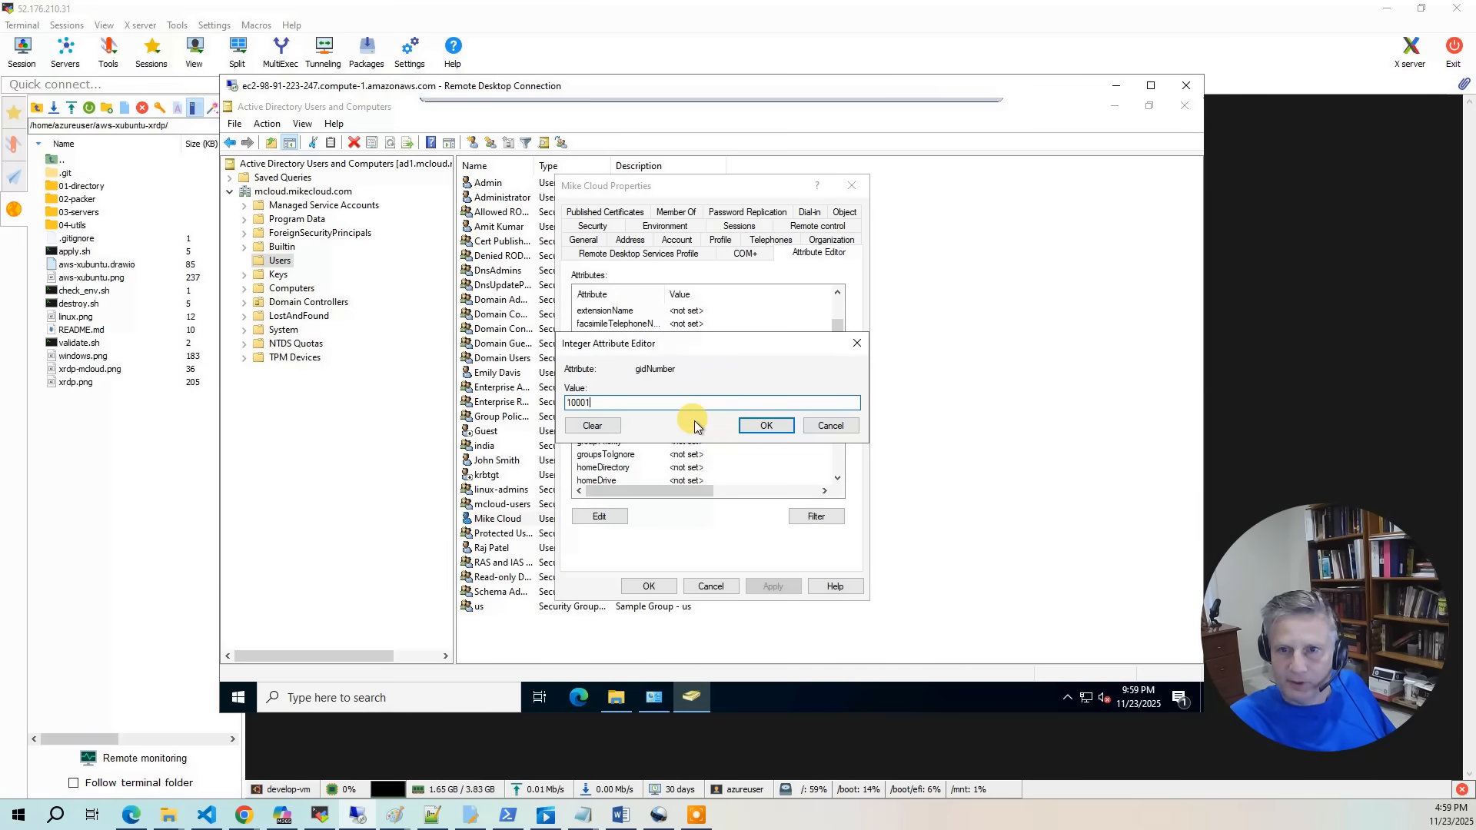
{"action": "left_click", "coordinate": [765, 425]}
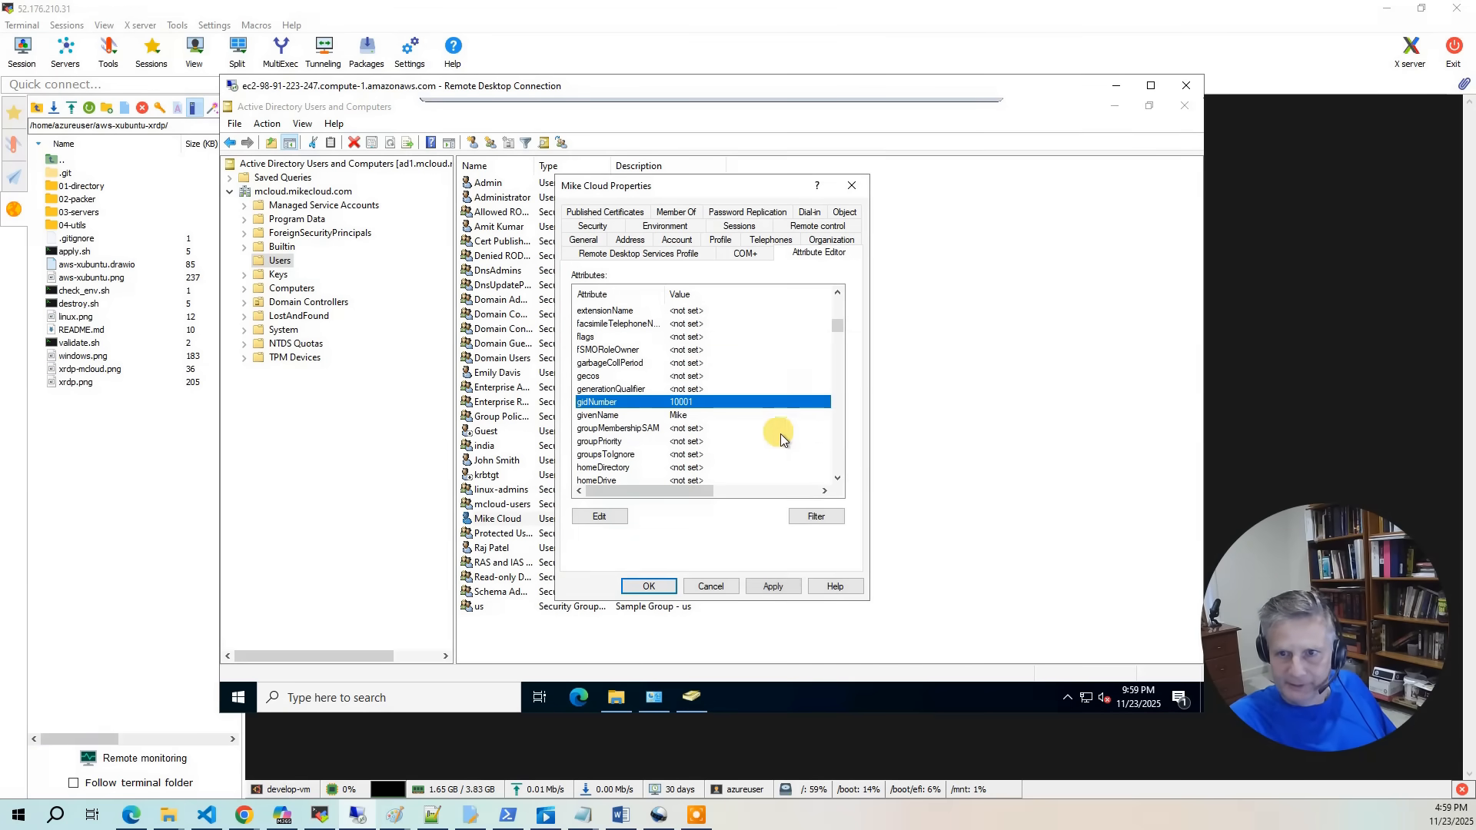
{"action": "scroll", "scroll_direction": "down", "scroll_amount": 3}
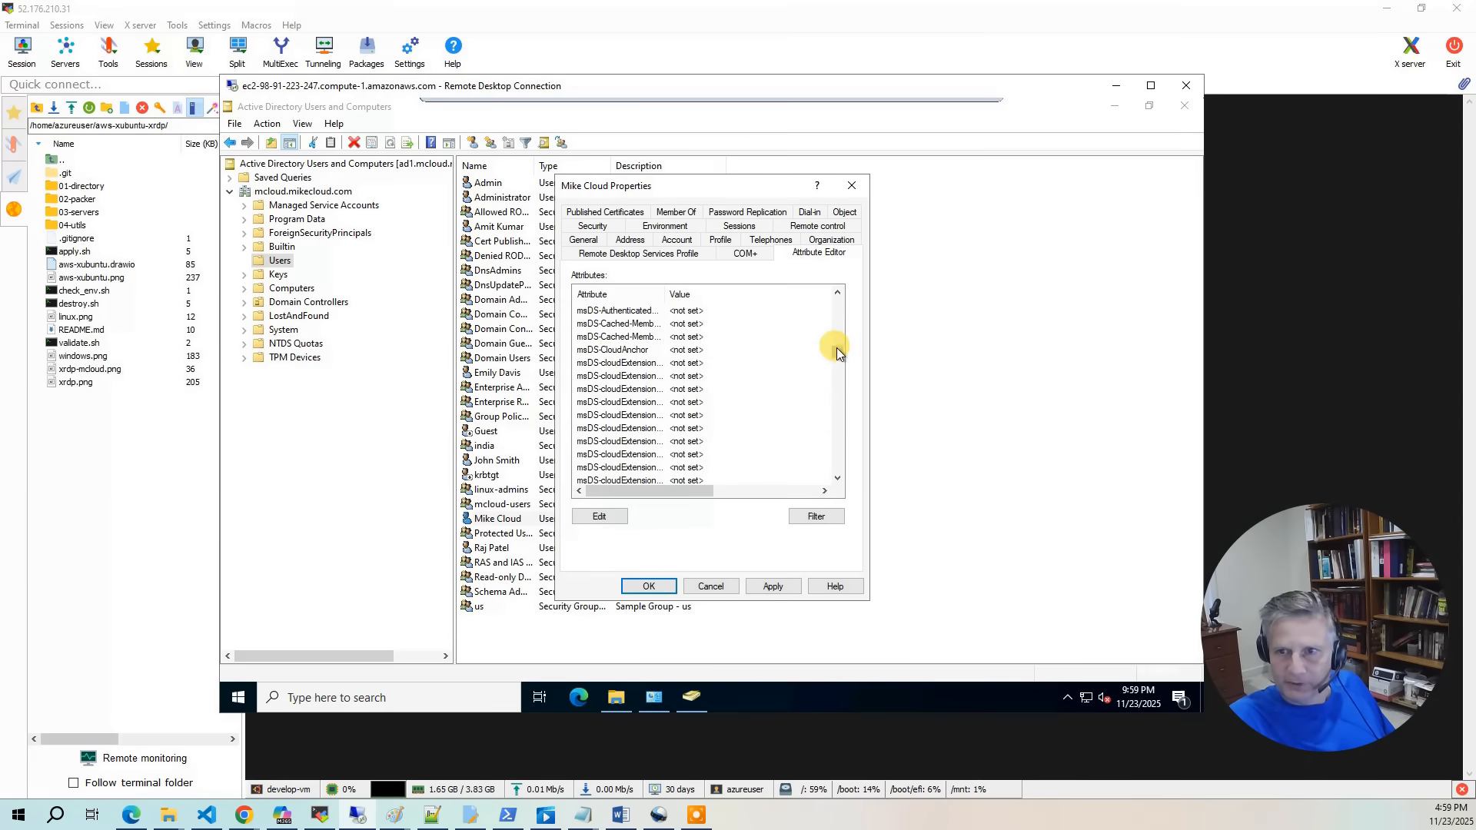
{"action": "scroll", "scroll_direction": "down", "scroll_amount": 3}
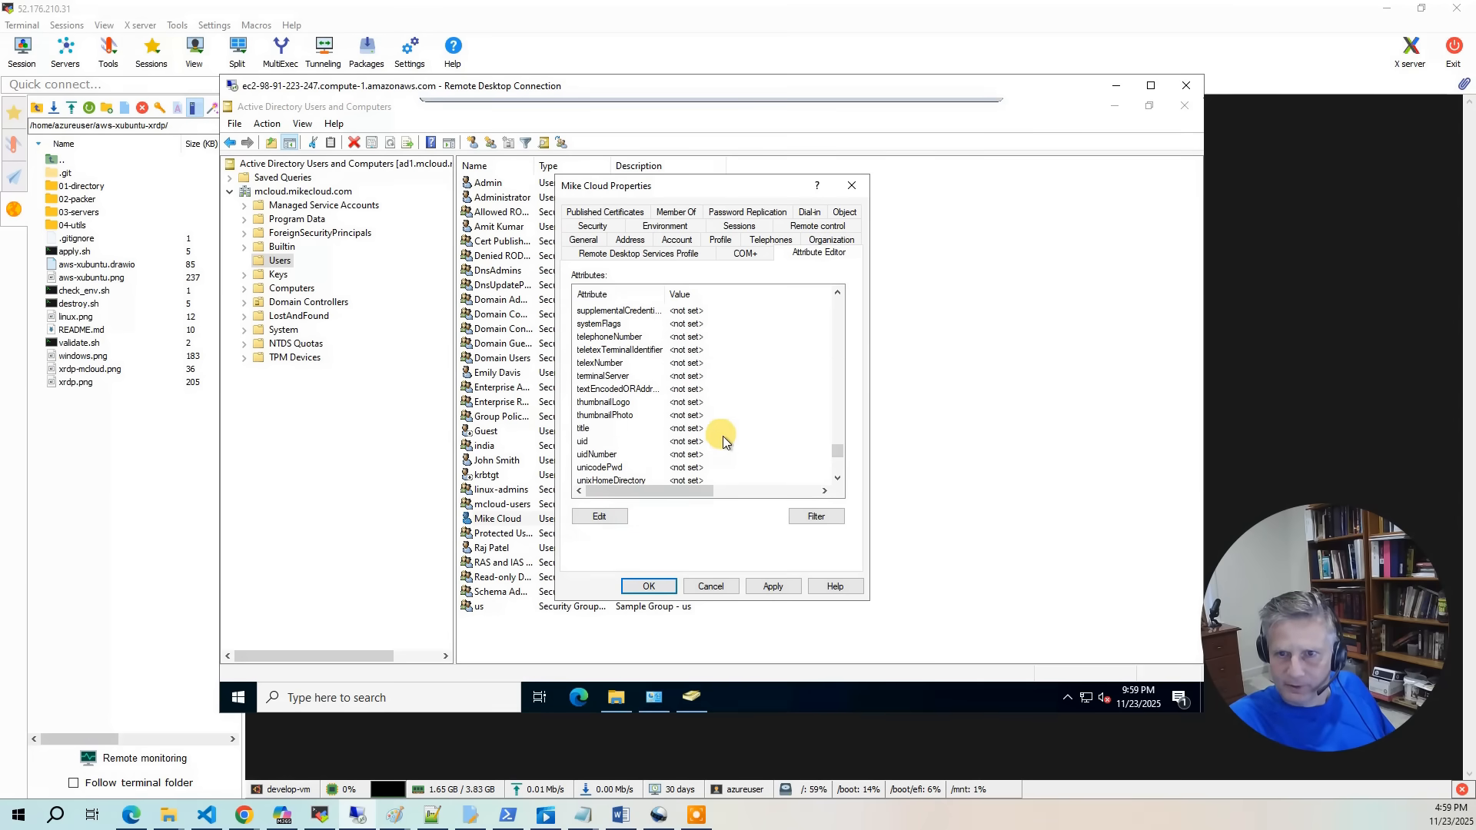
{"action": "double_click", "coordinate": [583, 441]}
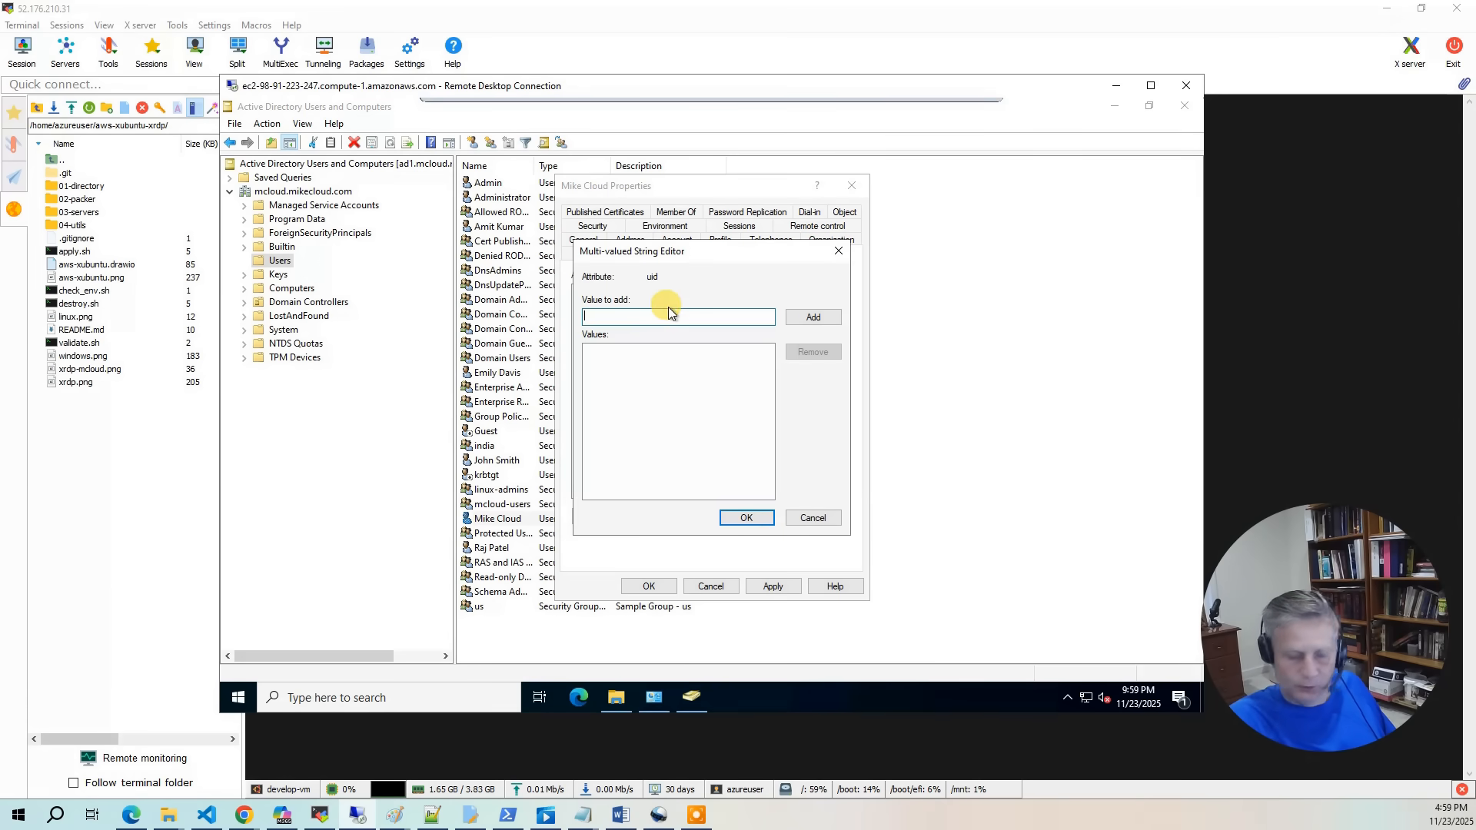
{"action": "type", "text": "mcloud"}
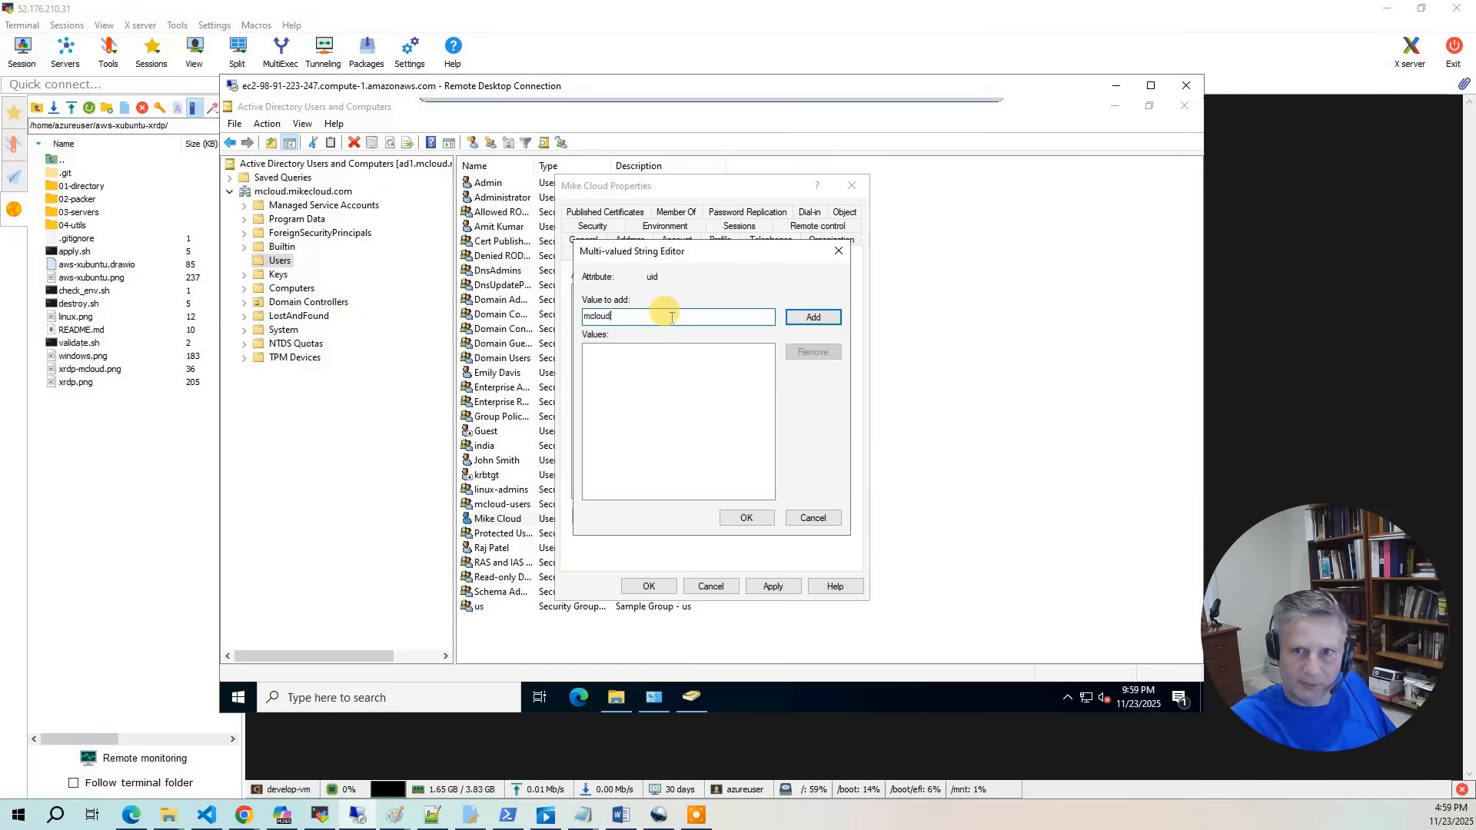
{"action": "left_click", "coordinate": [812, 316]}
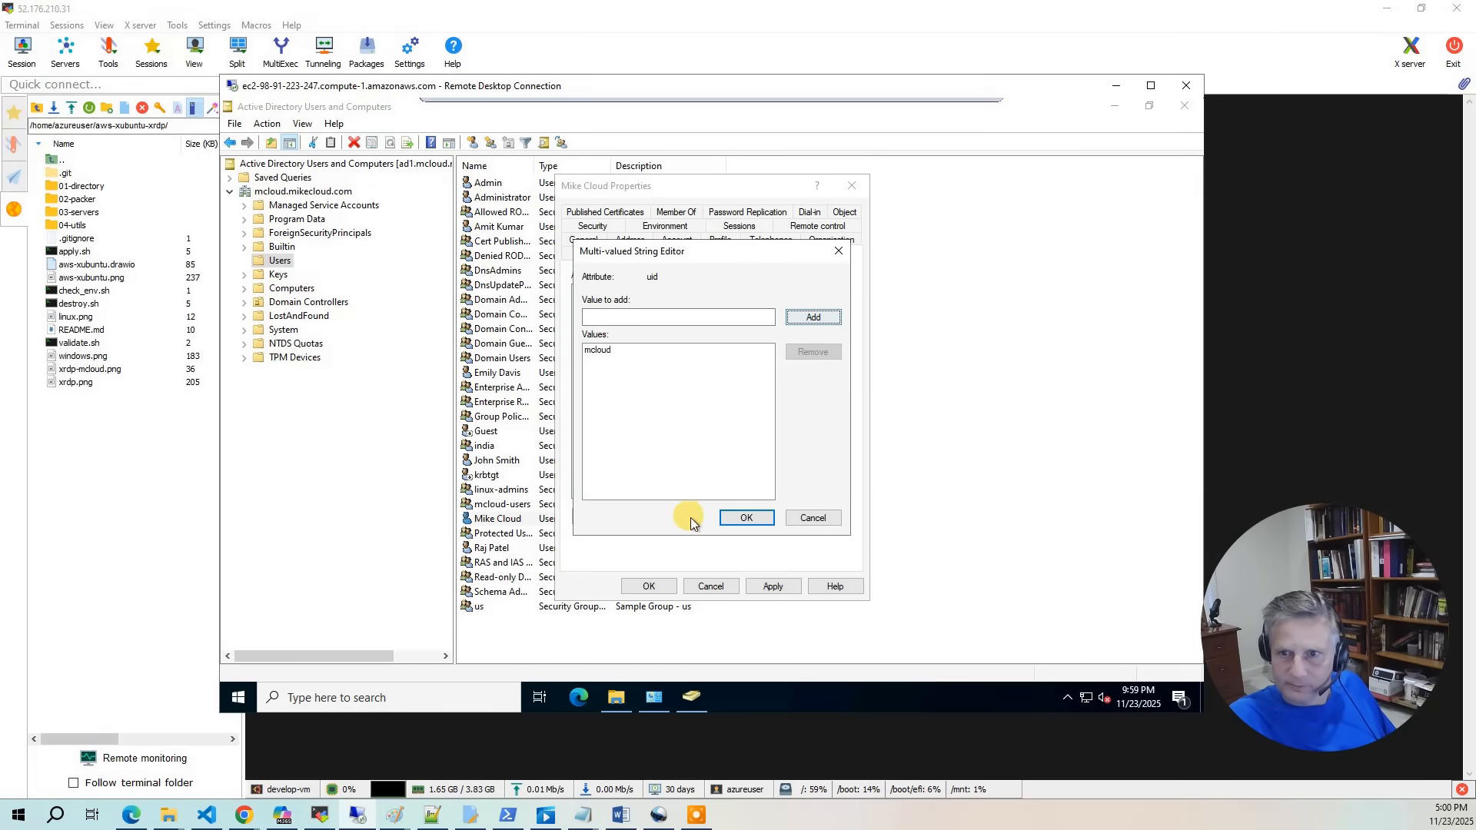
{"action": "left_click", "coordinate": [745, 517]}
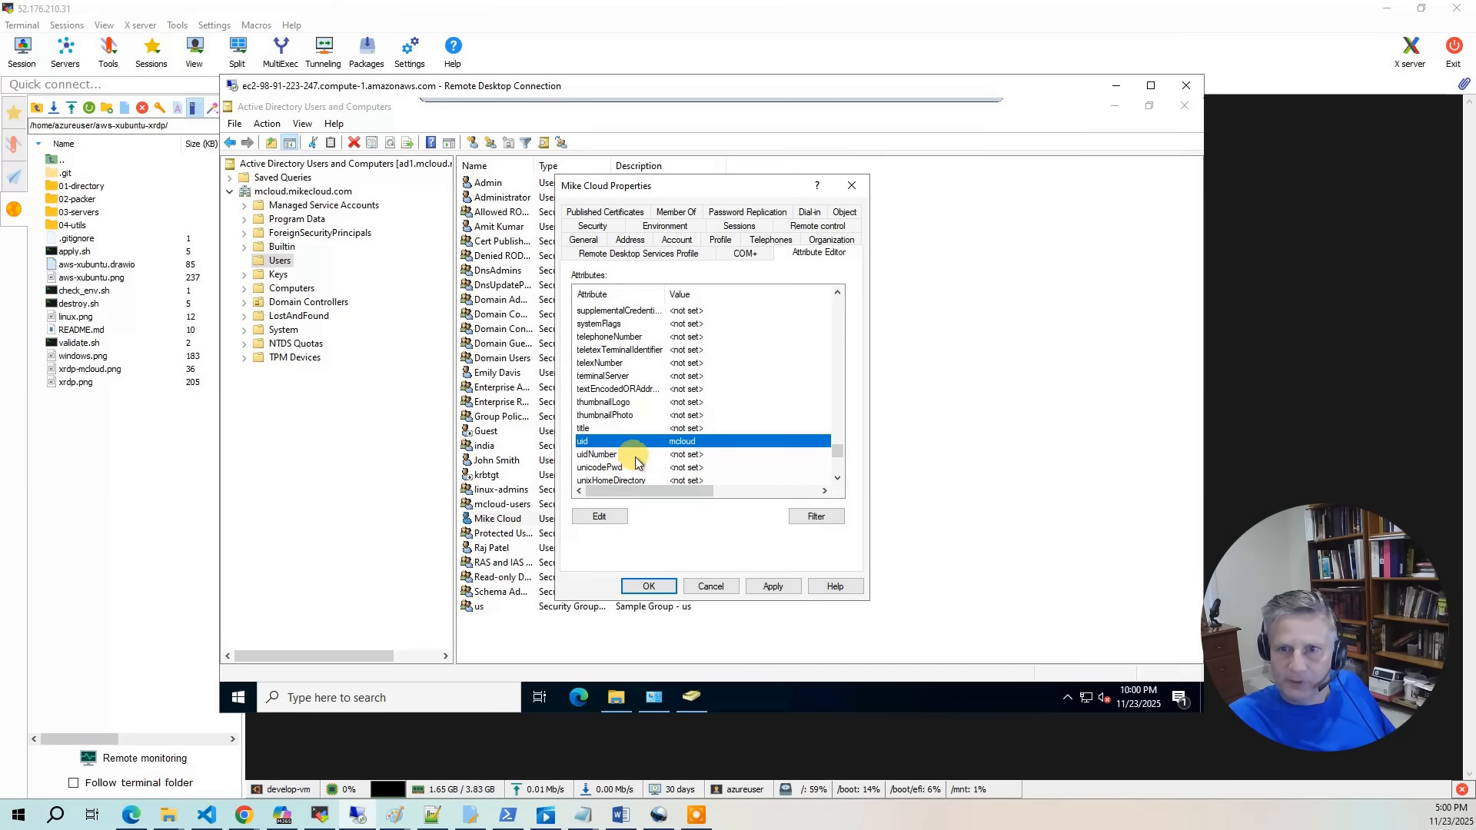
{"action": "double_click", "coordinate": [595, 454]}
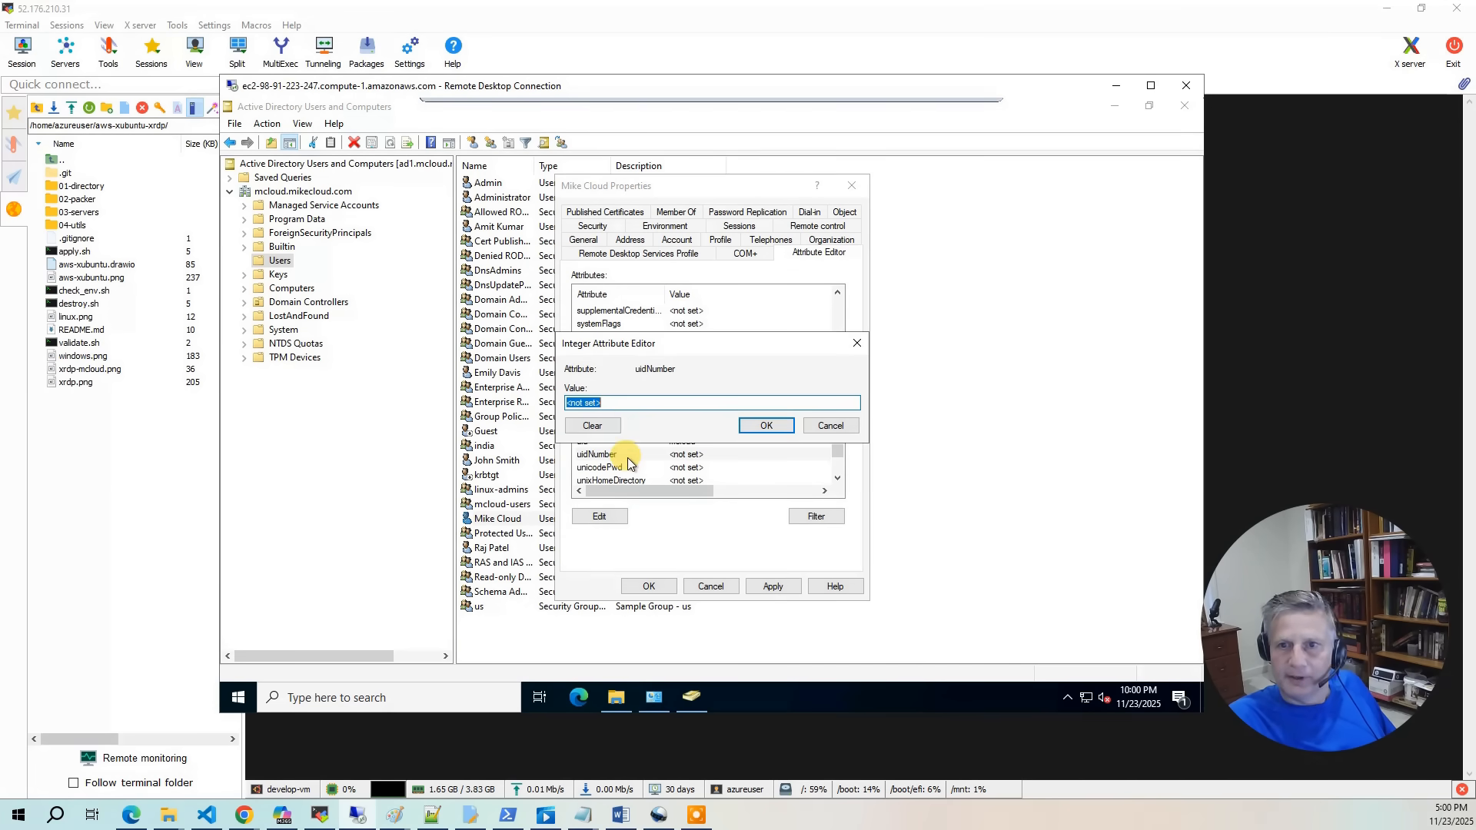
{"action": "mouse_move", "coordinate": [625, 431]}
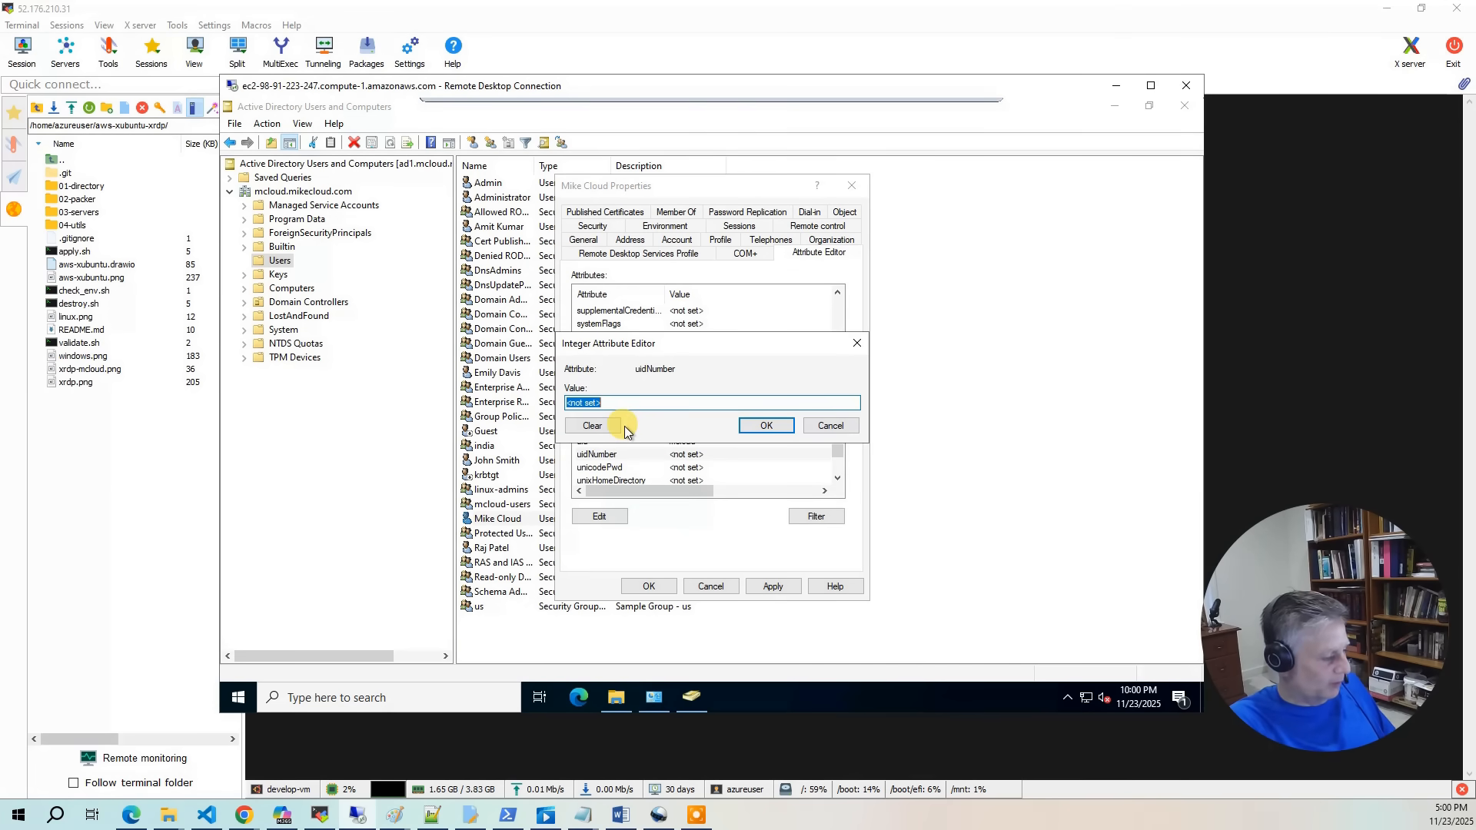
{"action": "type", "text": "10005"}
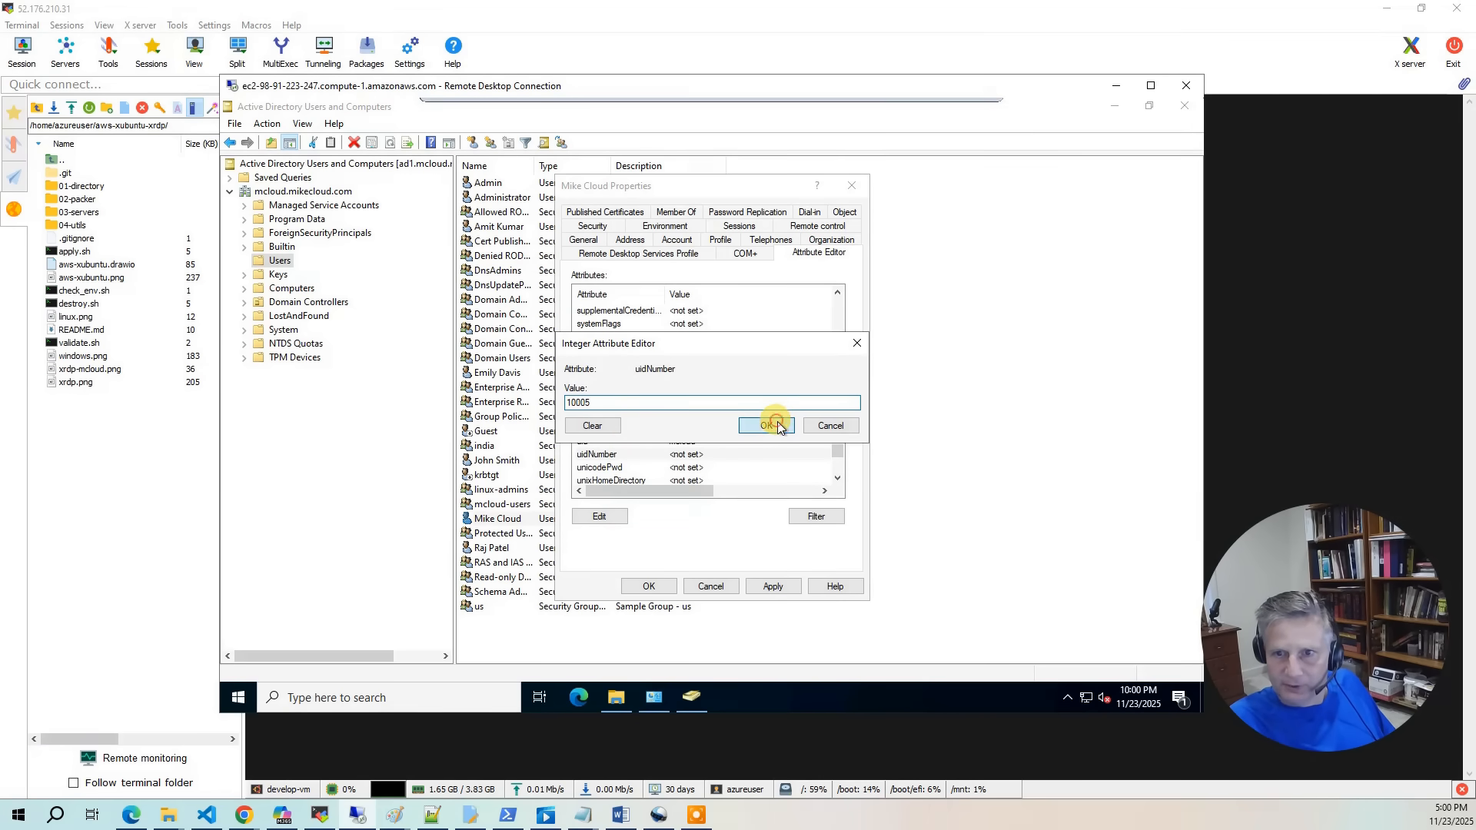
{"action": "left_click", "coordinate": [766, 424]}
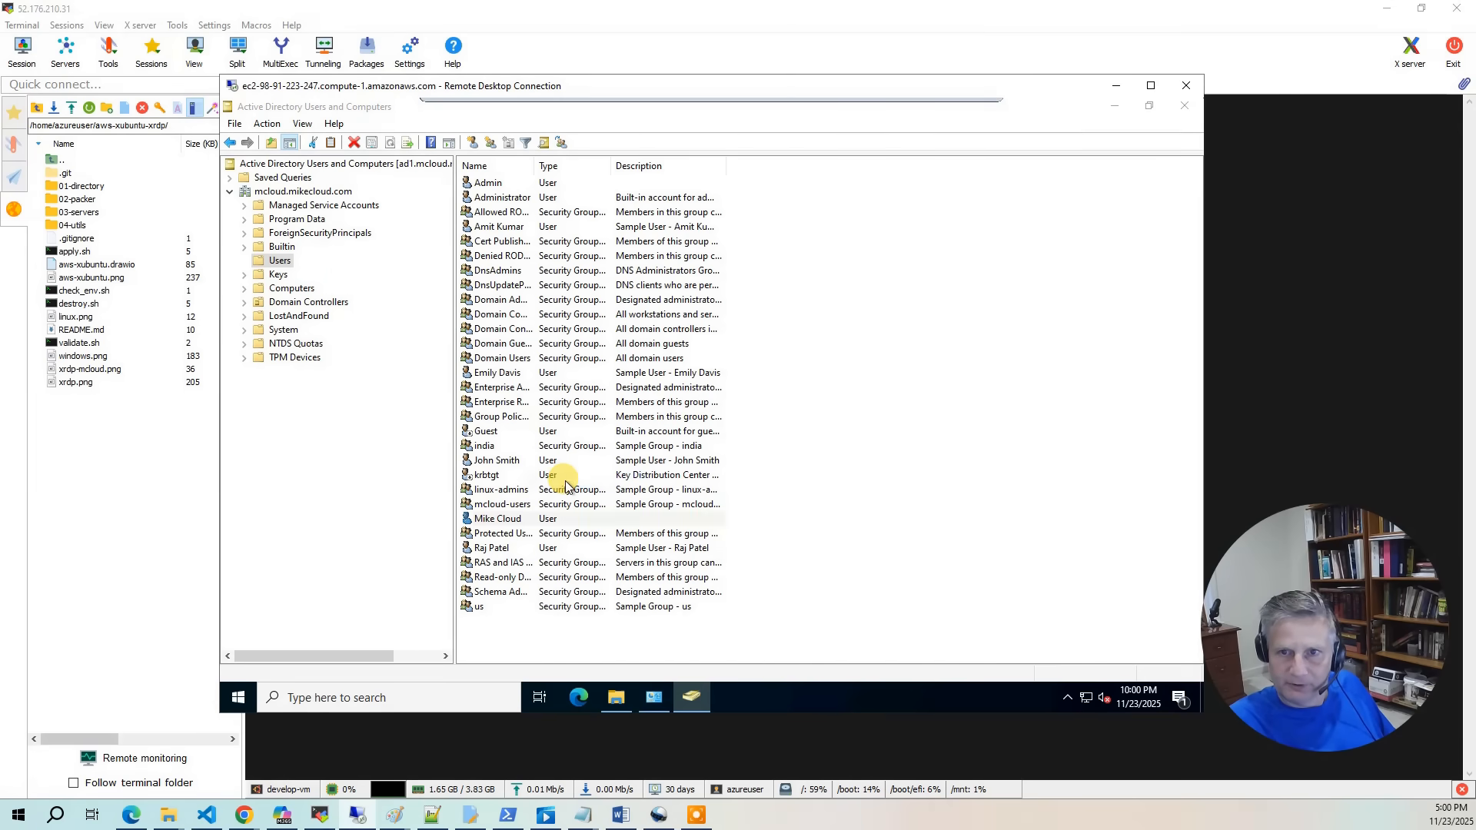
{"action": "double_click", "coordinate": [498, 517]}
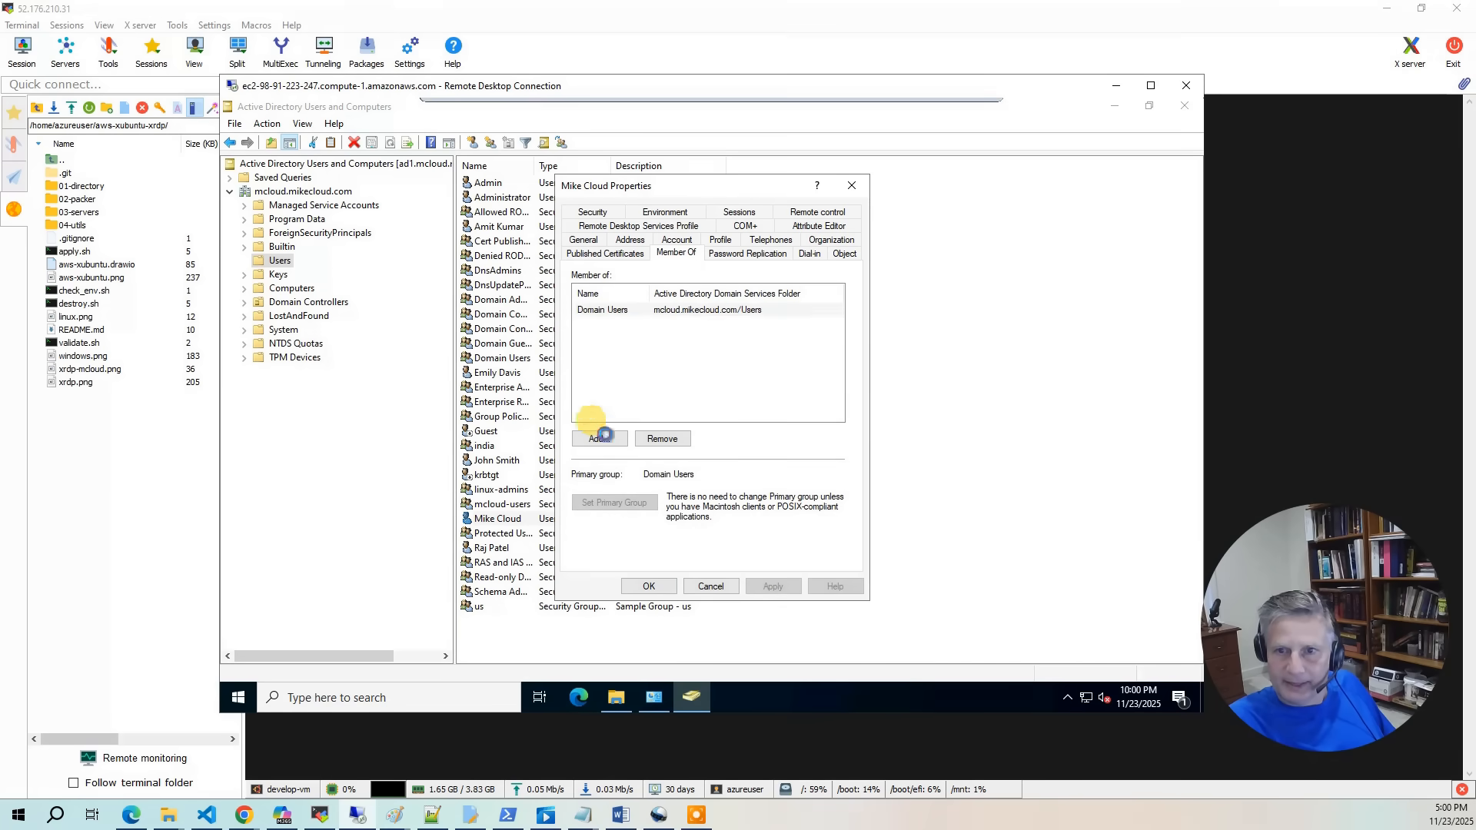
{"action": "left_click", "coordinate": [598, 438]}
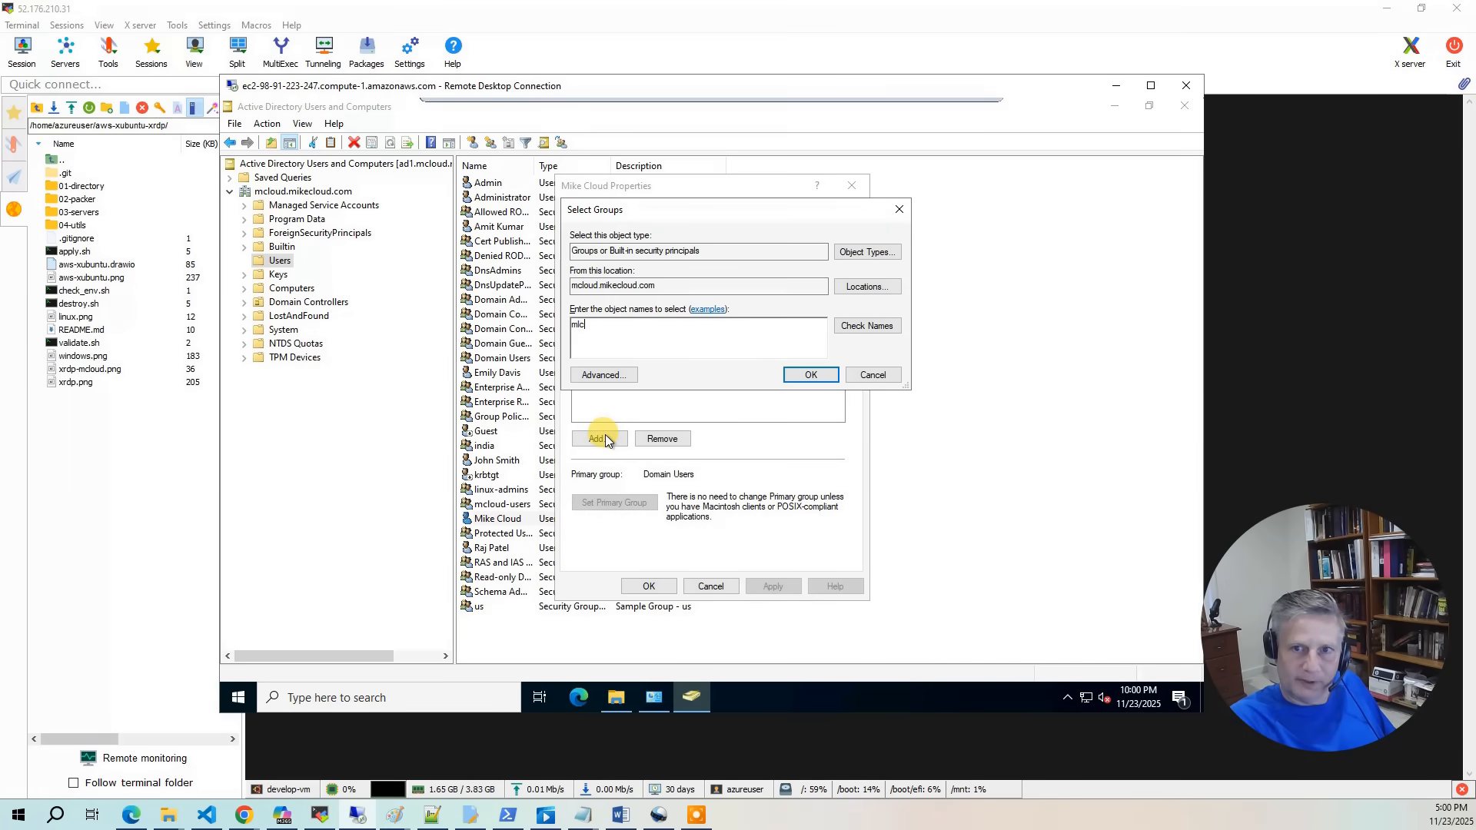
{"action": "left_click", "coordinate": [808, 375]}
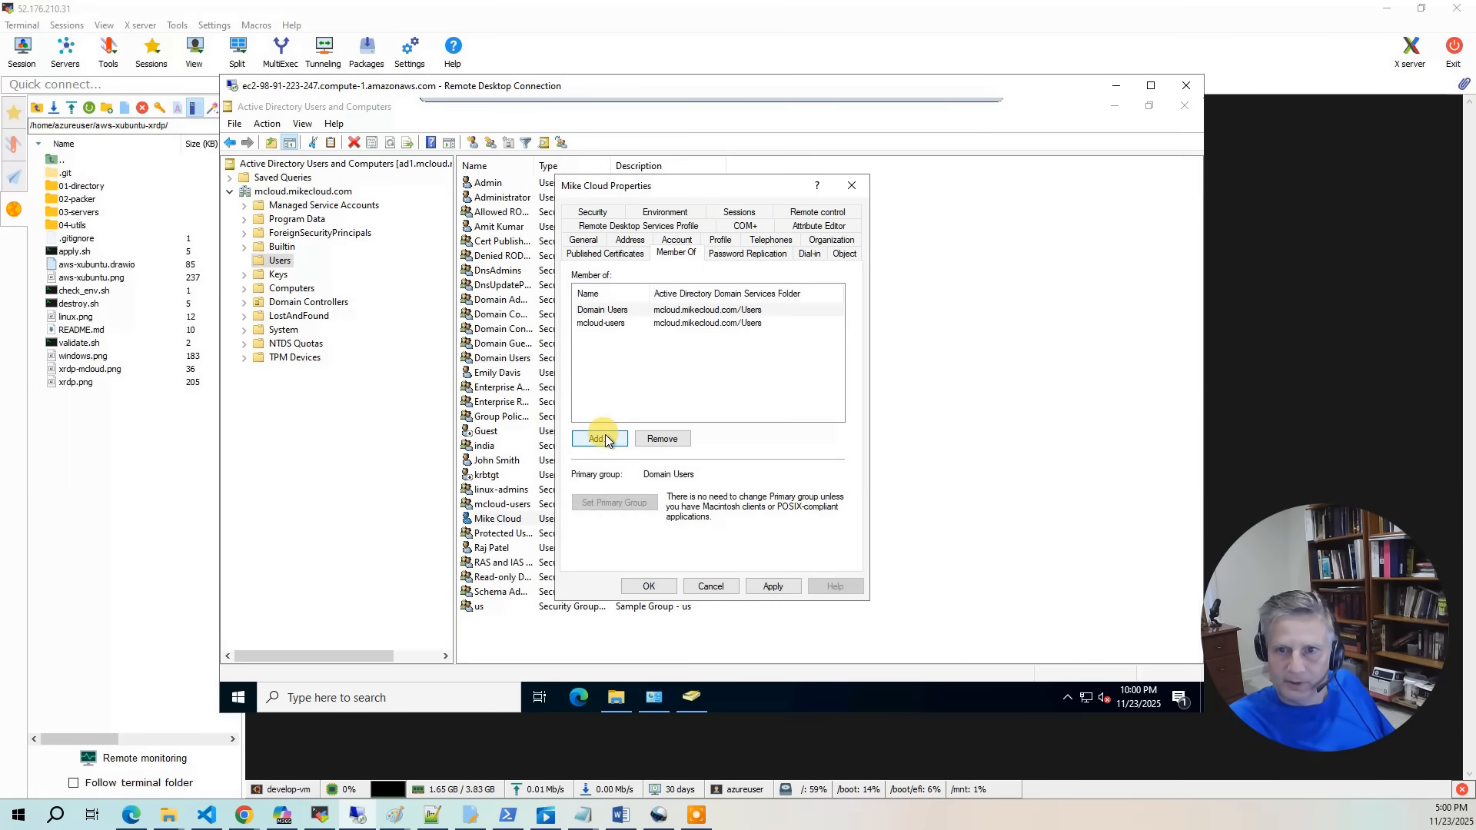
{"action": "left_click", "coordinate": [596, 437]}
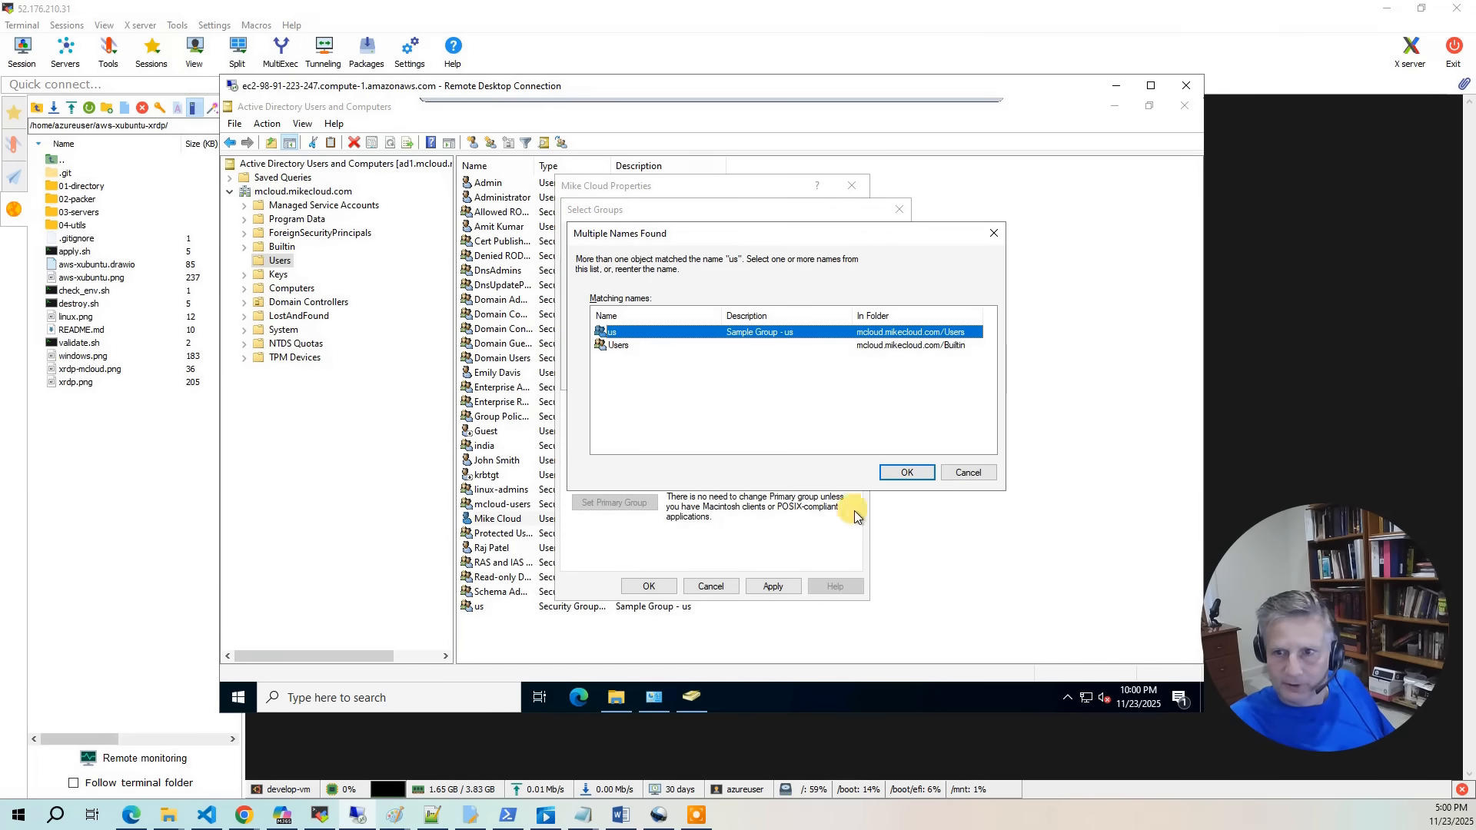
{"action": "left_click", "coordinate": [904, 471]}
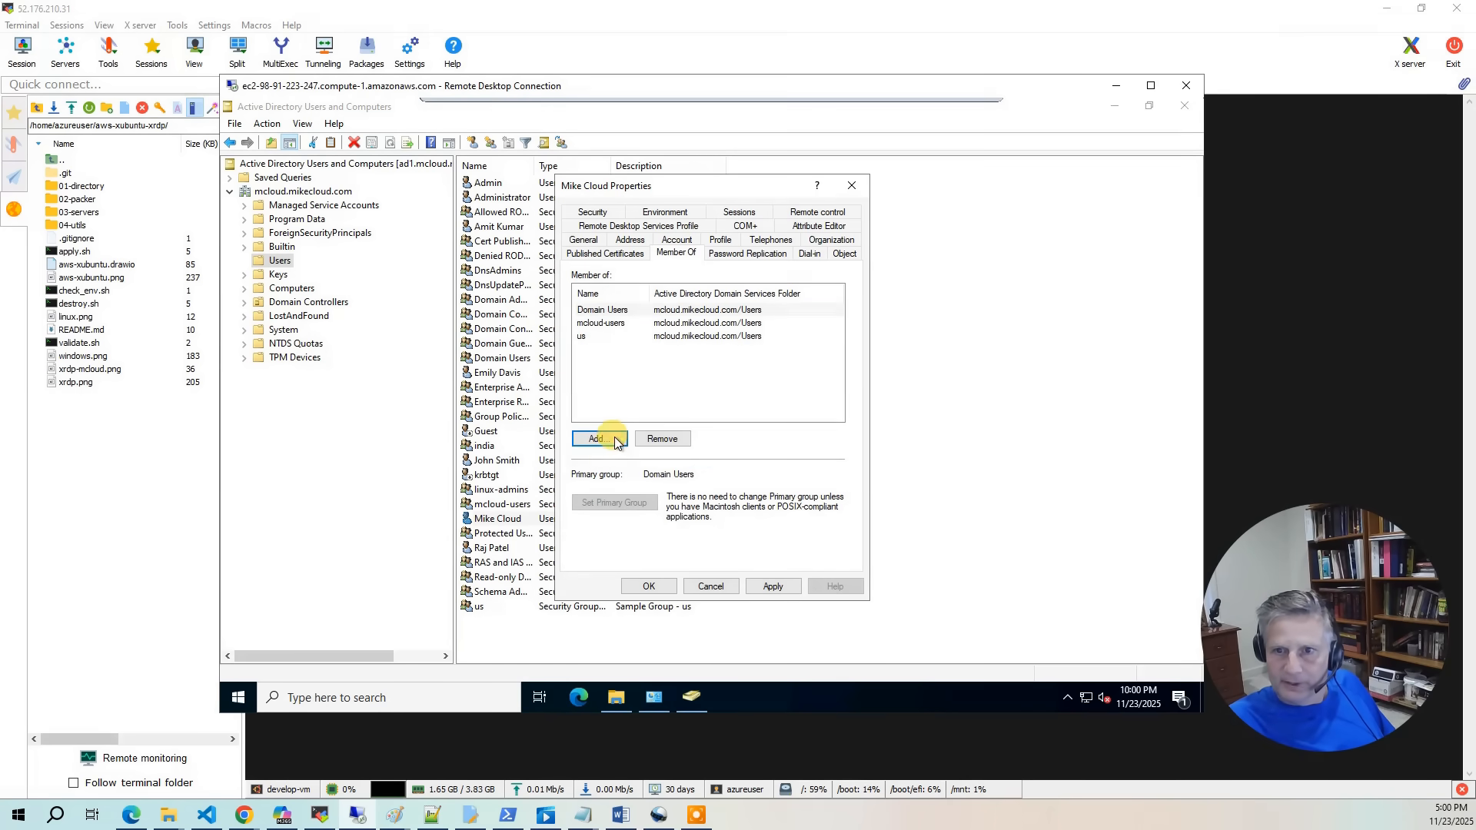
{"action": "left_click", "coordinate": [596, 439]}
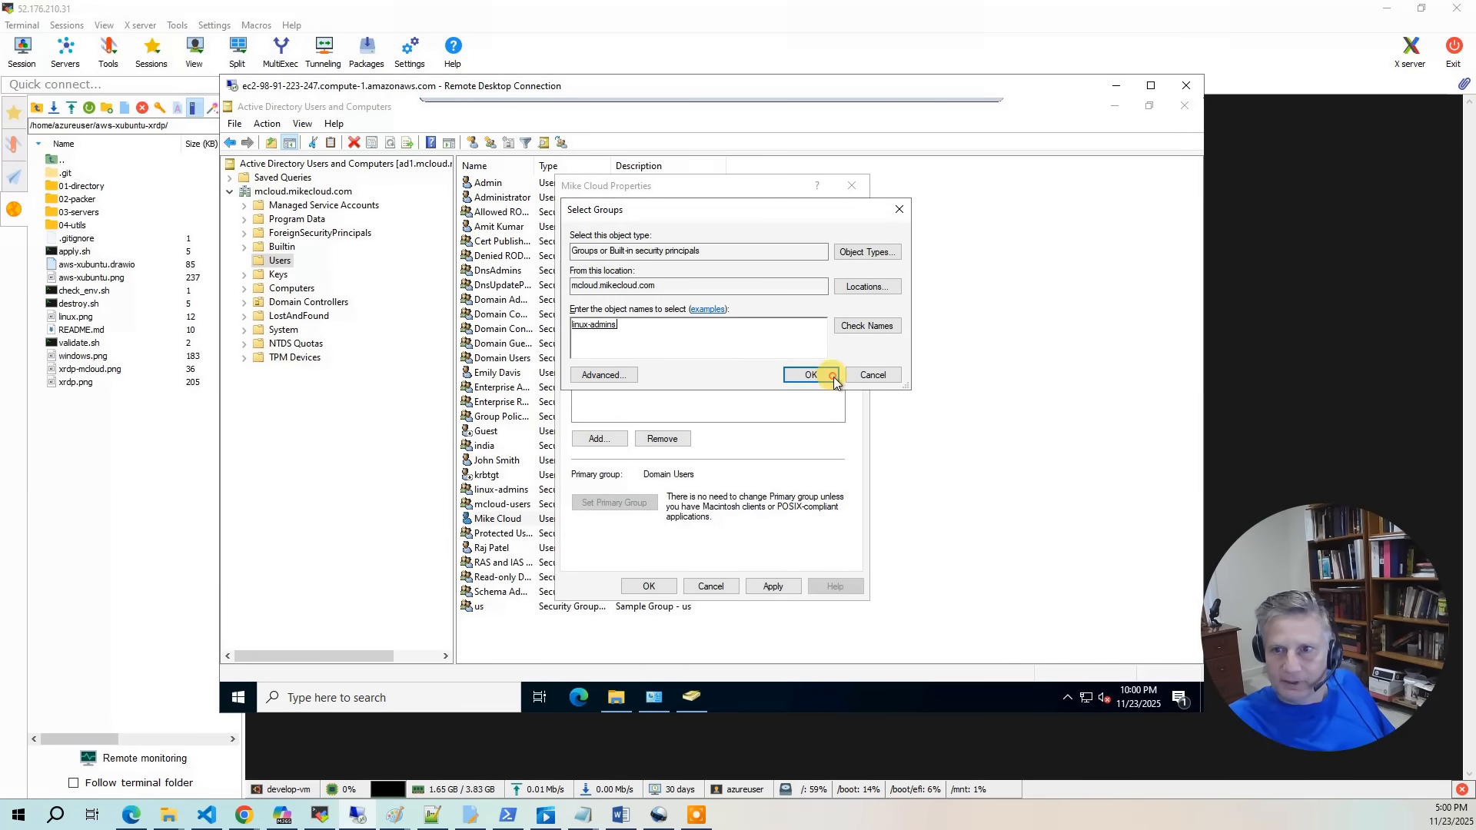
{"action": "left_click", "coordinate": [810, 374]}
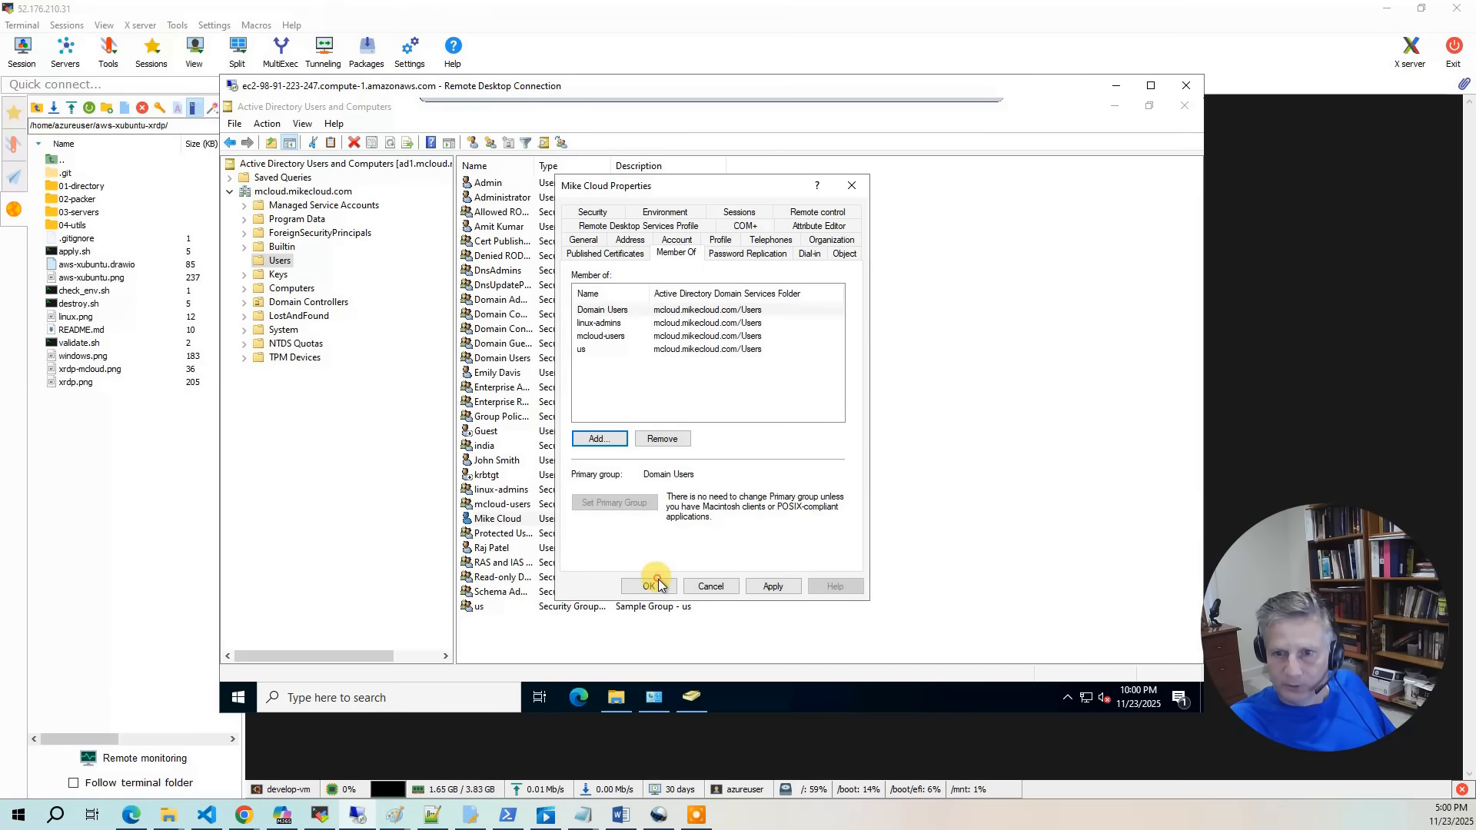
{"action": "left_click", "coordinate": [649, 585]}
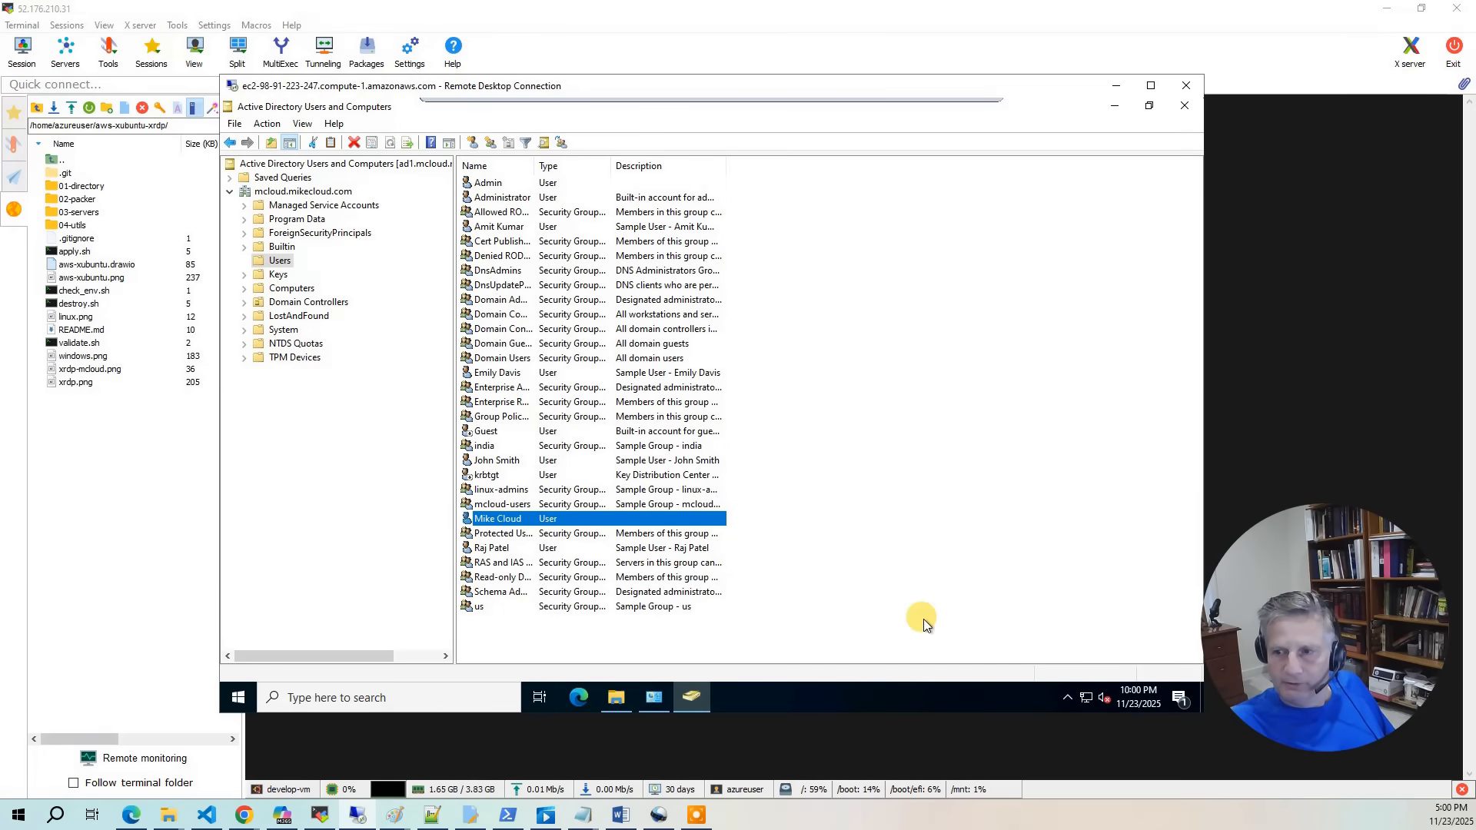
{"action": "mouse_move", "coordinate": [617, 697]}
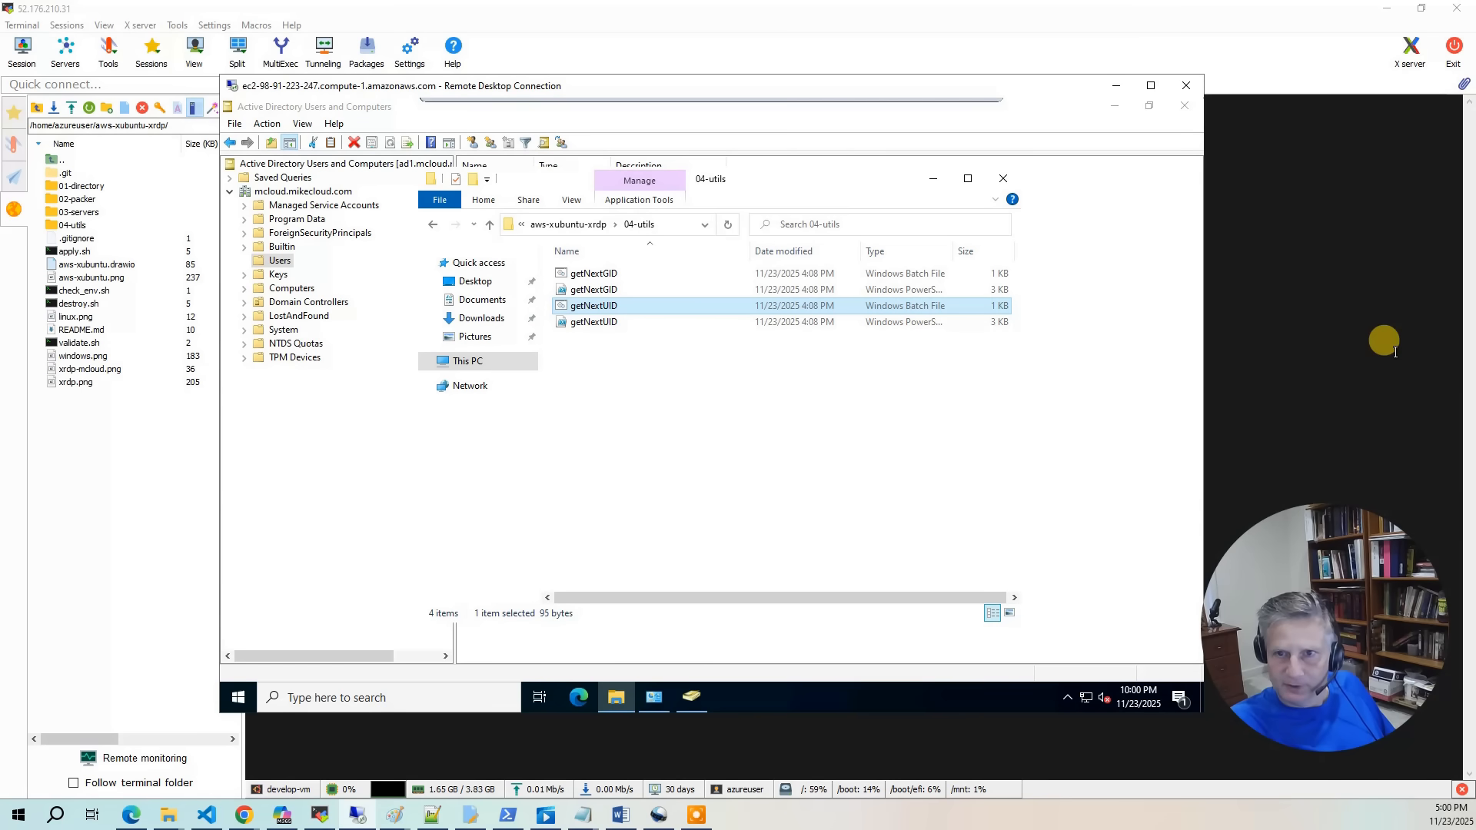
Step: Run getNextUID from 04-utils despite the warning; the next free uidNumber is 10006
{"action": "double_click", "coordinate": [594, 306]}
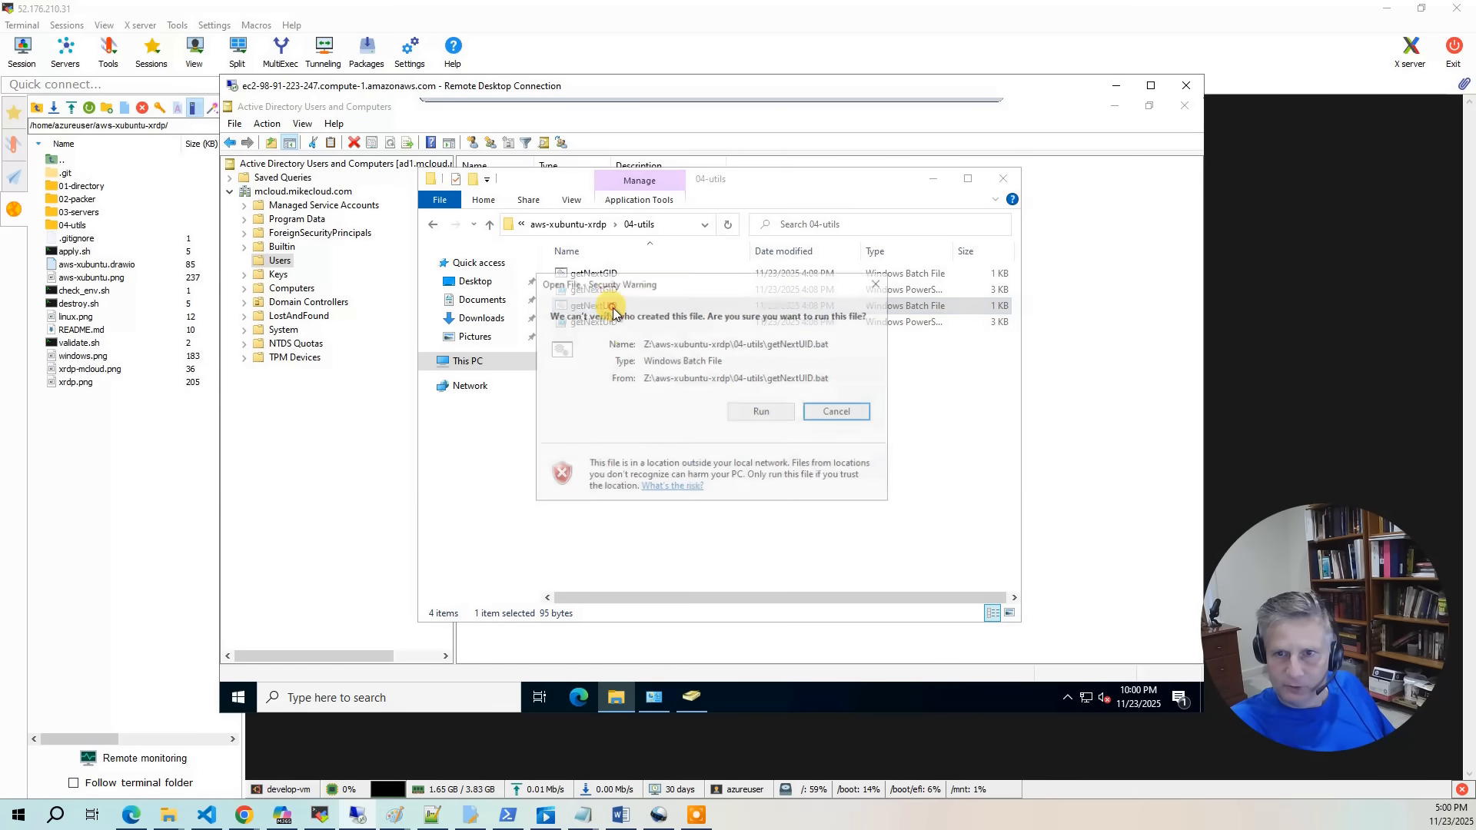
{"action": "left_click", "coordinate": [759, 411]}
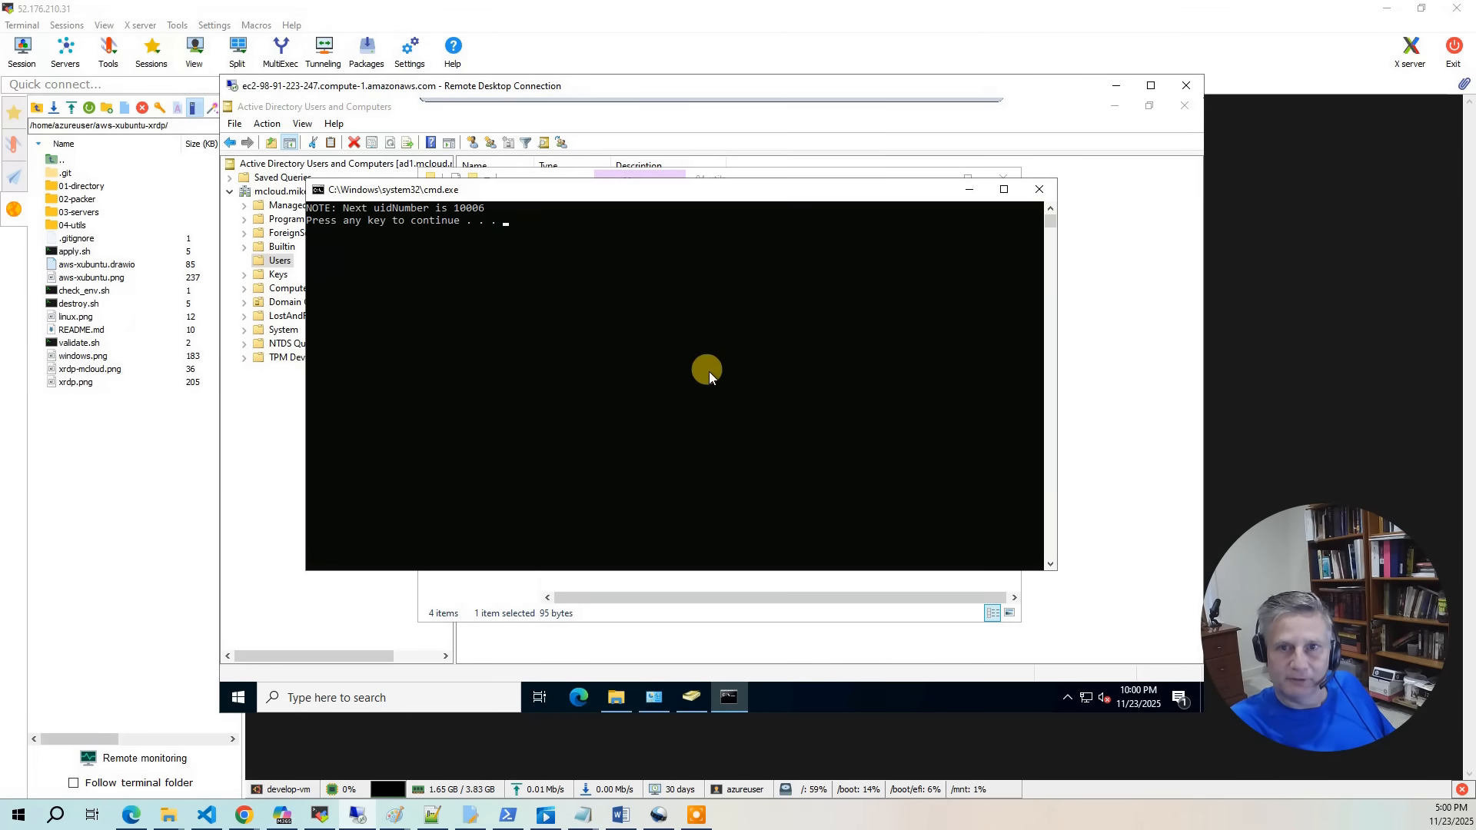
{"action": "mouse_move", "coordinate": [499, 263]}
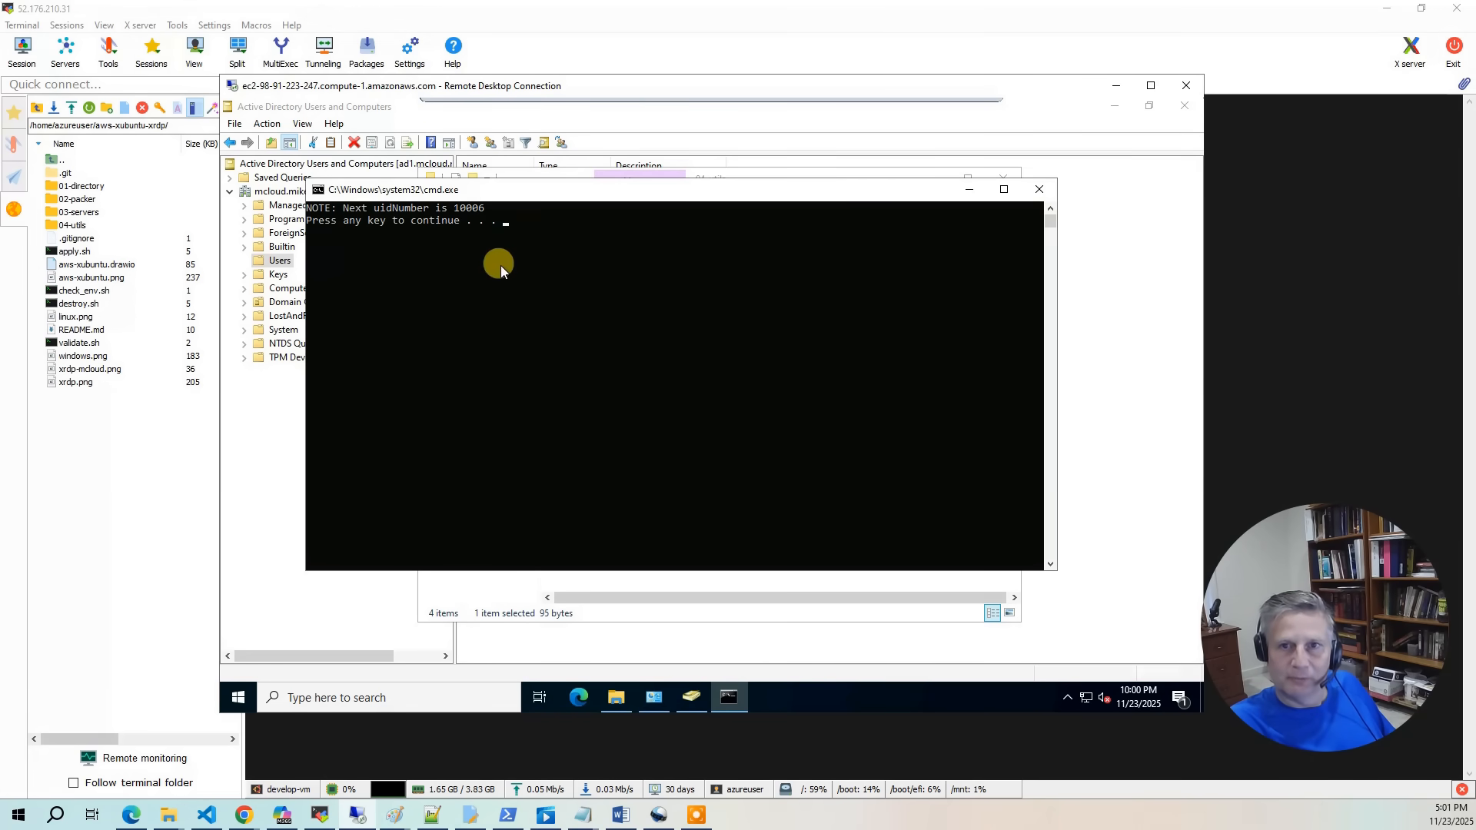
{"action": "mouse_move", "coordinate": [722, 545]}
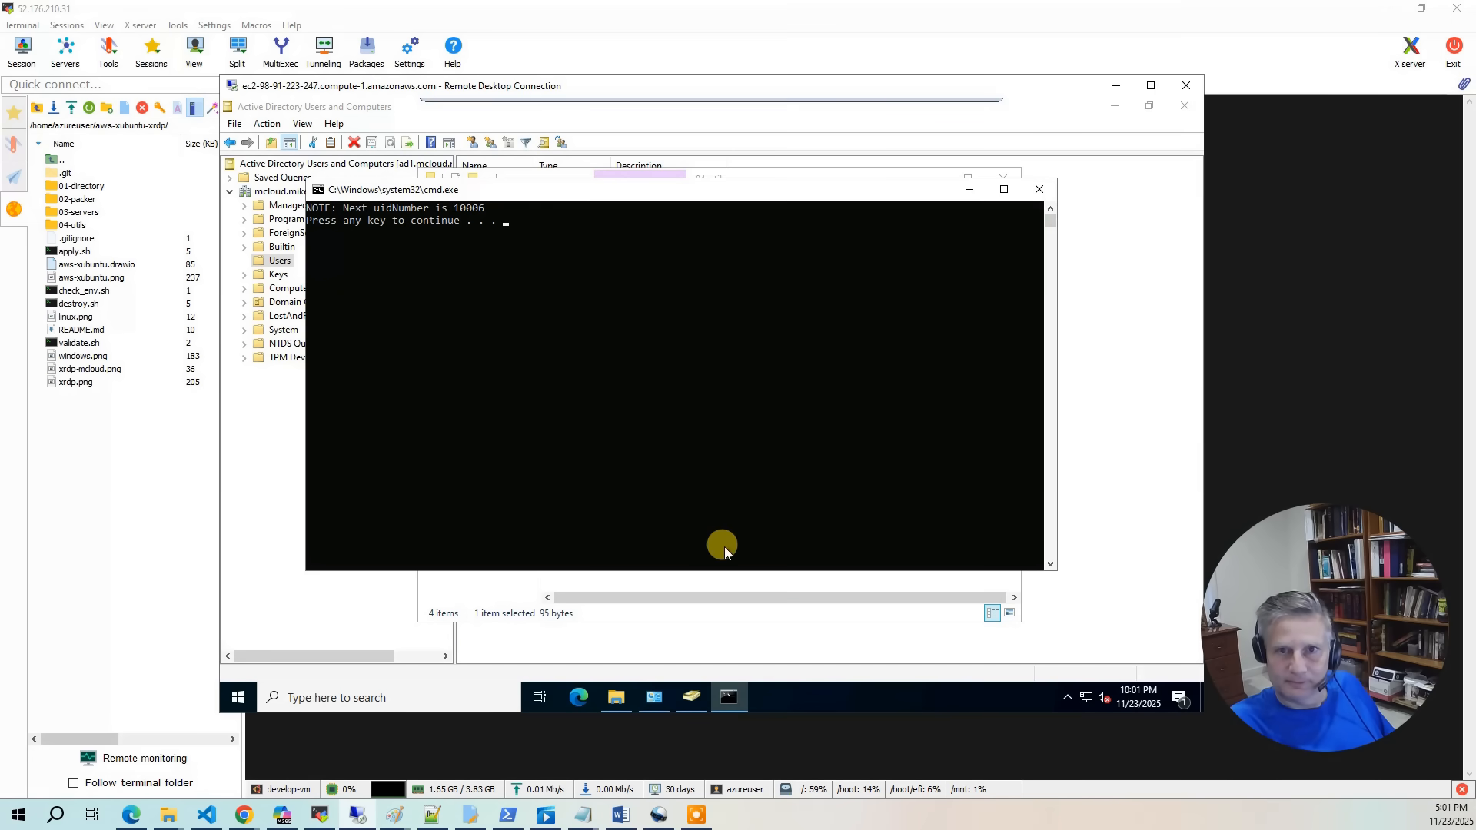
{"action": "mouse_move", "coordinate": [686, 91]}
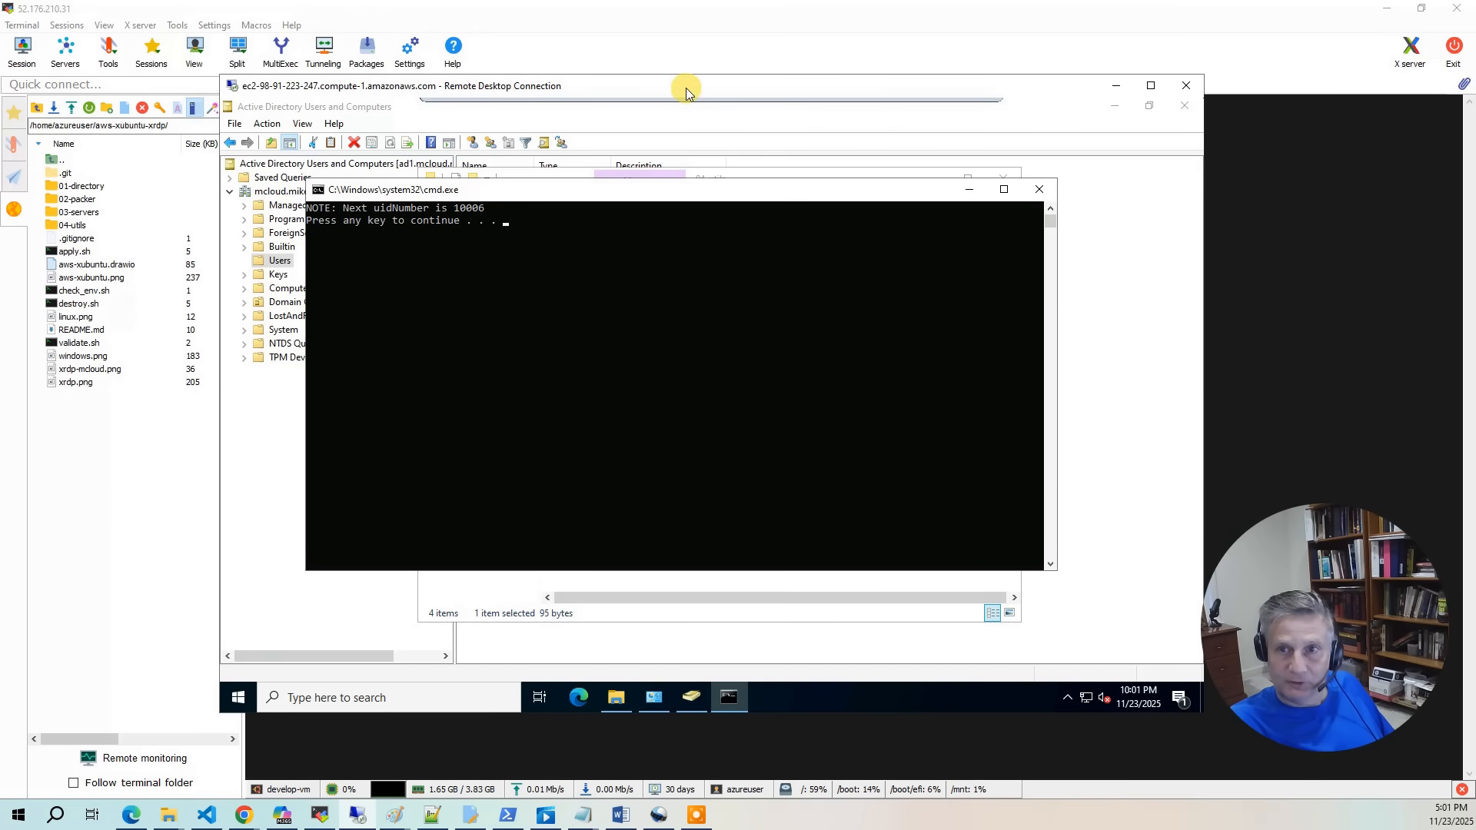
{"action": "mouse_move", "coordinate": [1464, 23]}
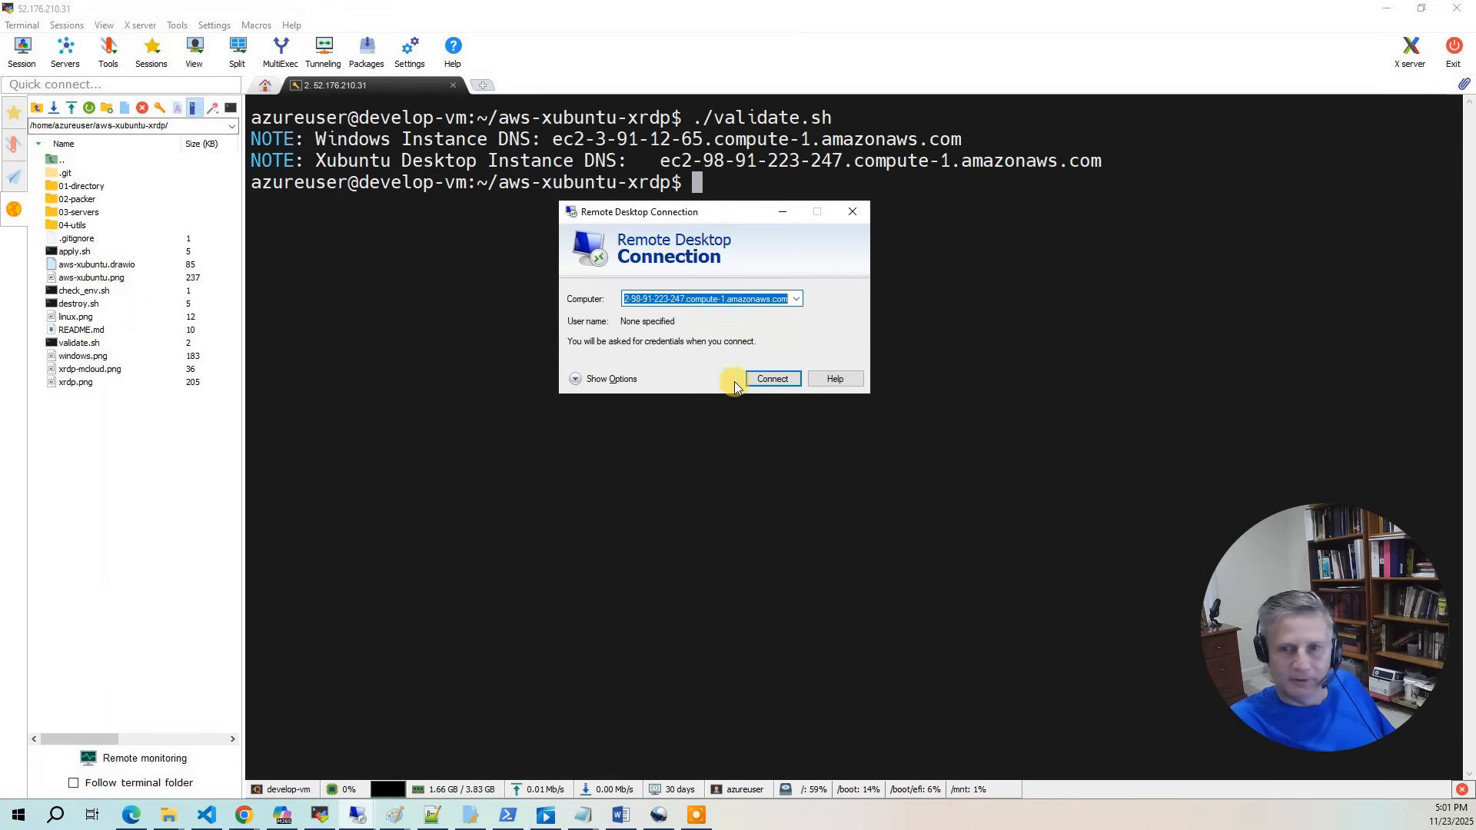
Step: Connect to the Xubuntu instance and sign in through xrdp as mcloud
{"action": "left_click", "coordinate": [772, 378]}
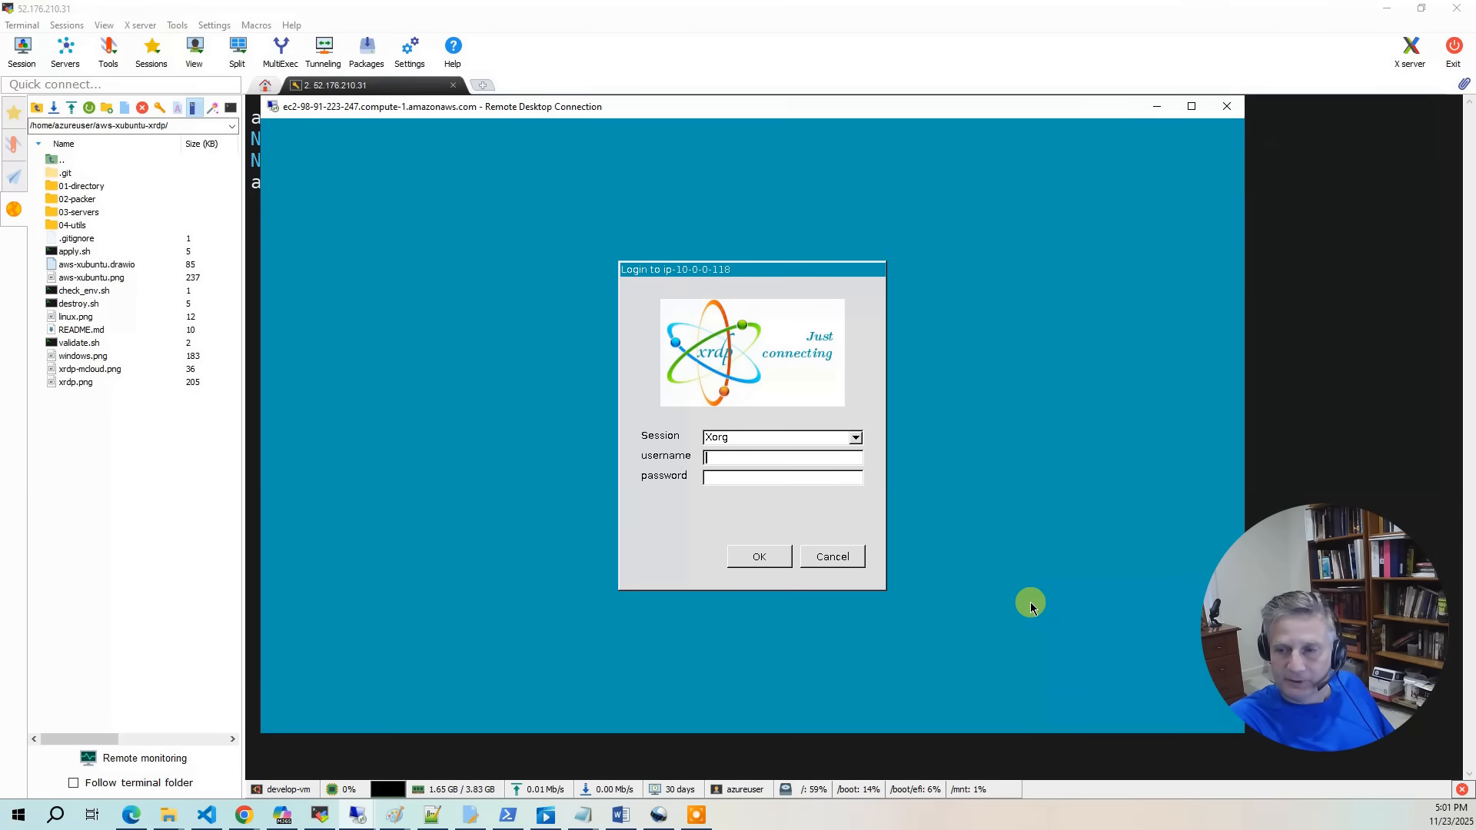
{"action": "type", "text": "mcloud"}
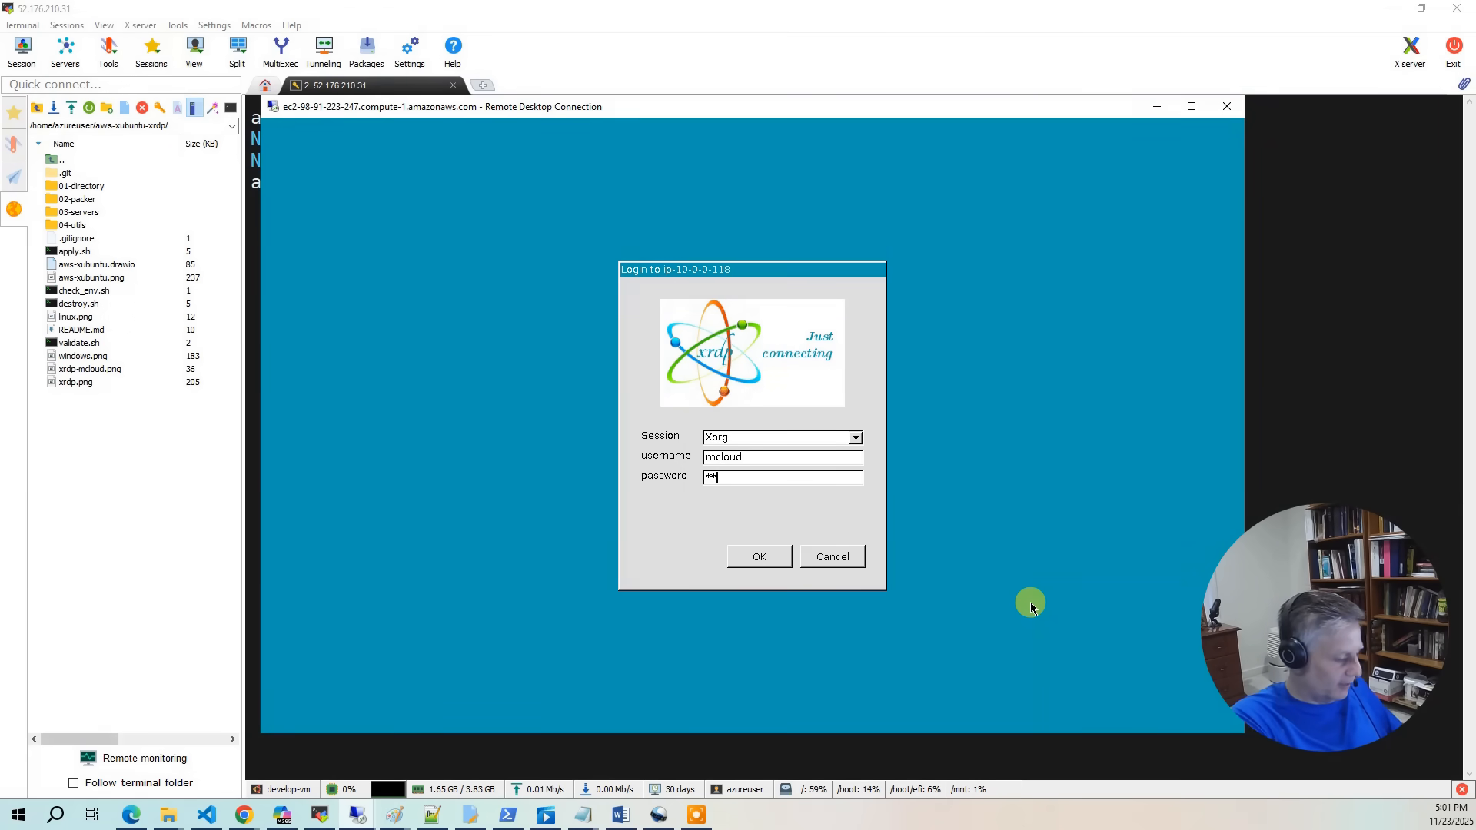
{"action": "type", "text": "password"}
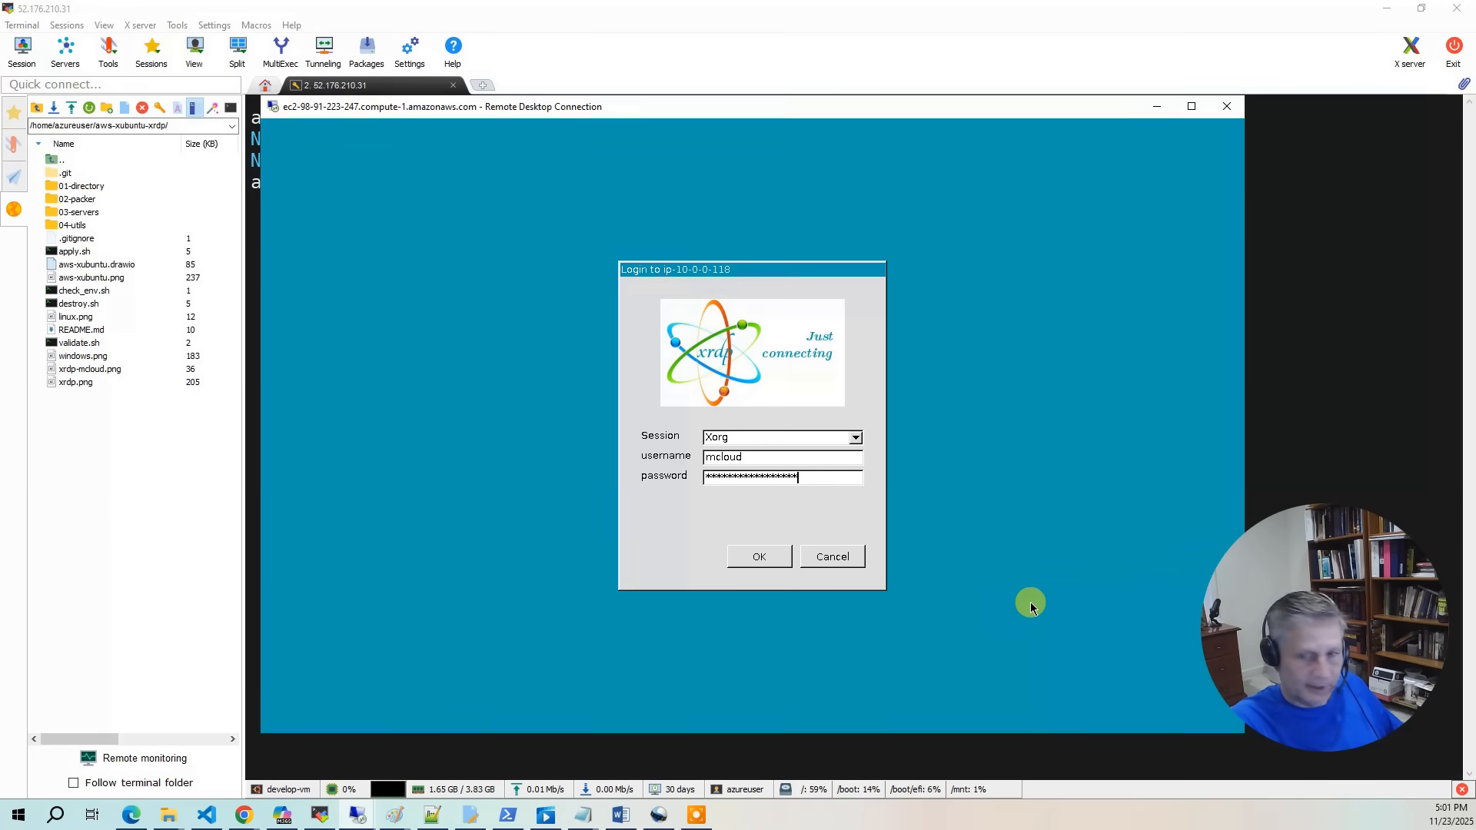
{"action": "left_click", "coordinate": [759, 557]}
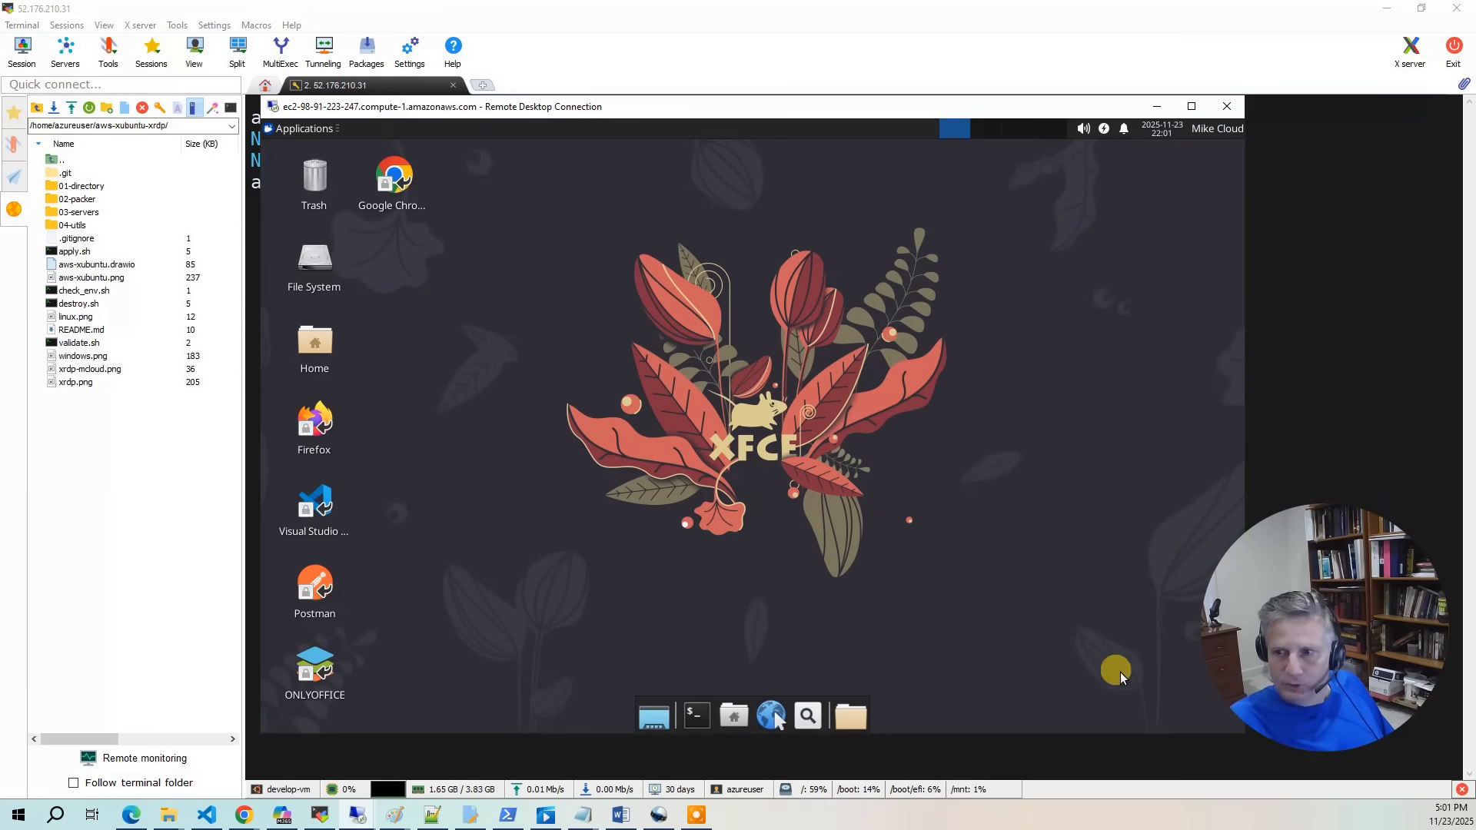
{"action": "left_click", "coordinate": [696, 716]}
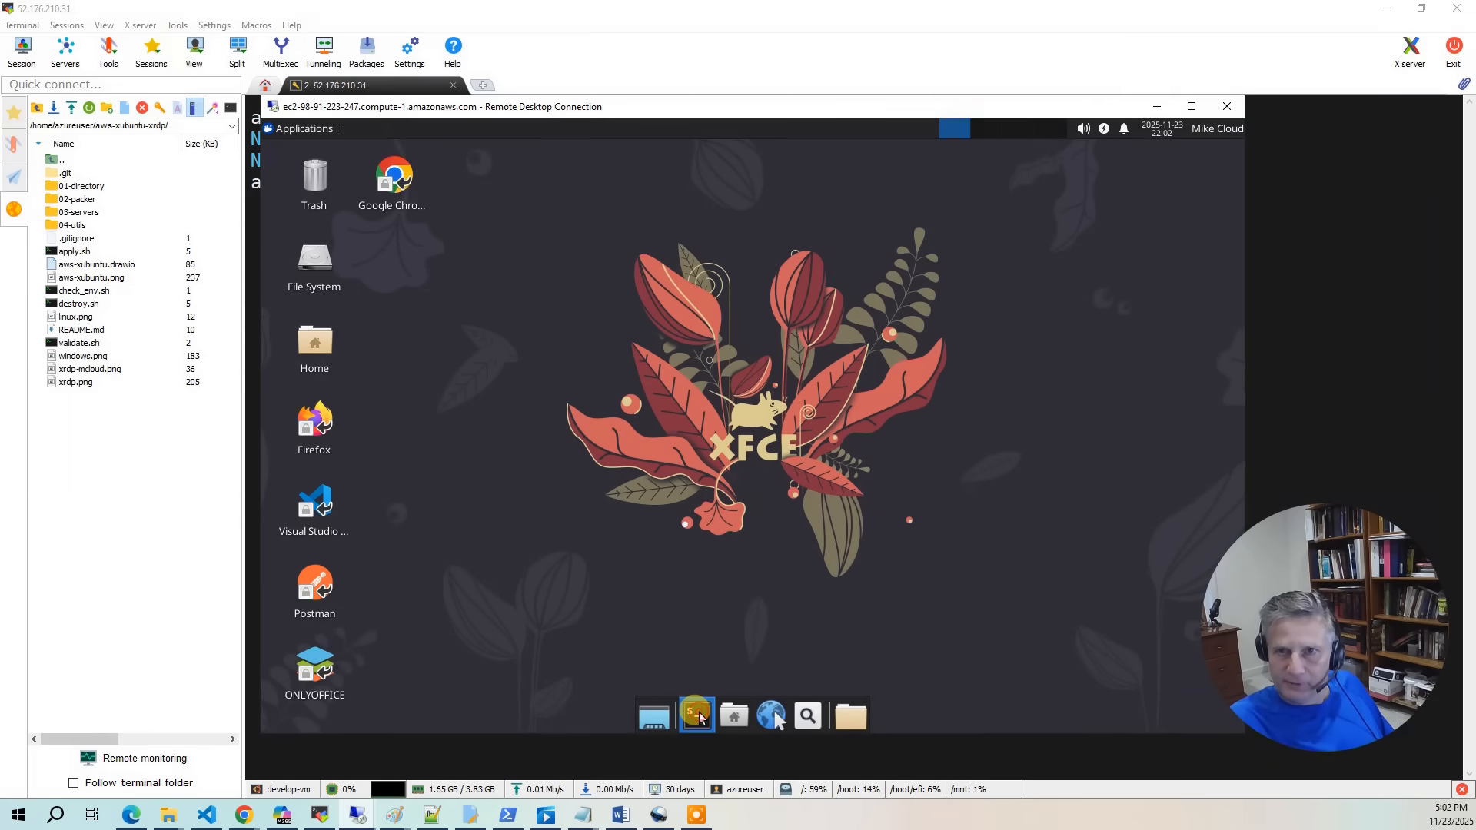
Step: Confirm mcloud's uid 10005 and linux-admins group, then get a root shell with sudo bash
{"action": "left_click", "coordinate": [696, 716]}
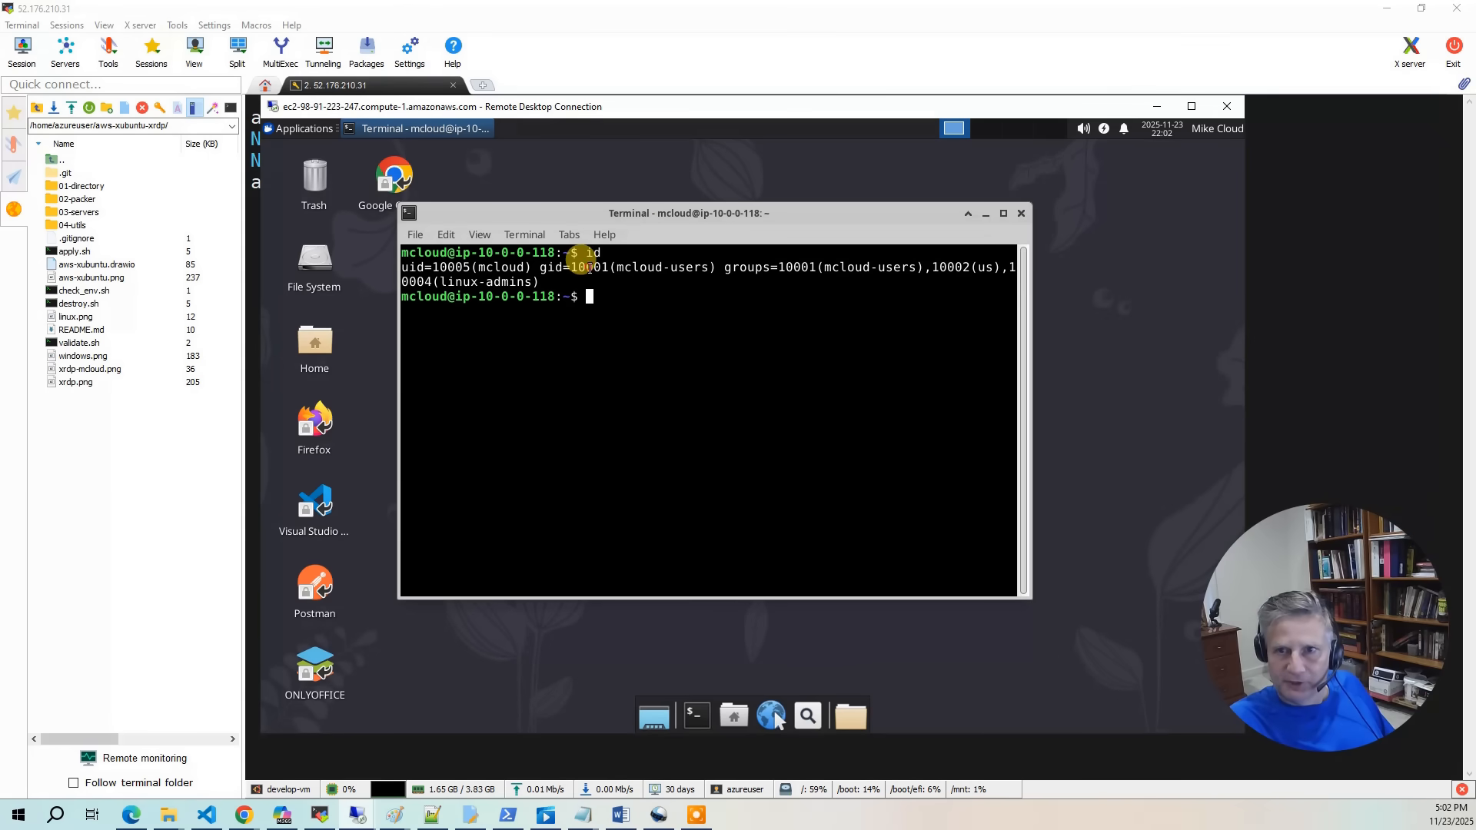
{"action": "double_click", "coordinate": [663, 267]}
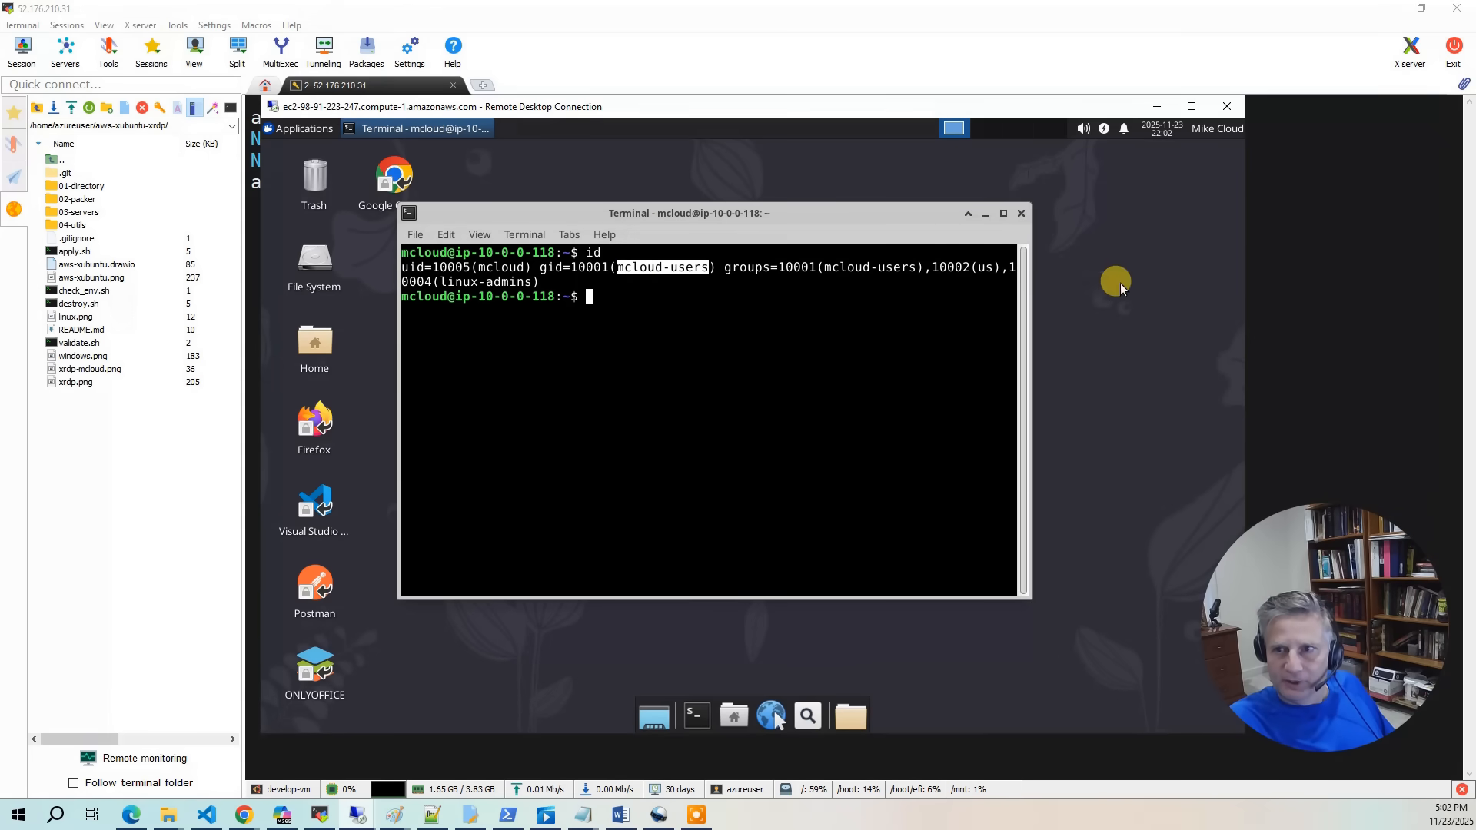
{"action": "mouse_move", "coordinate": [822, 340]}
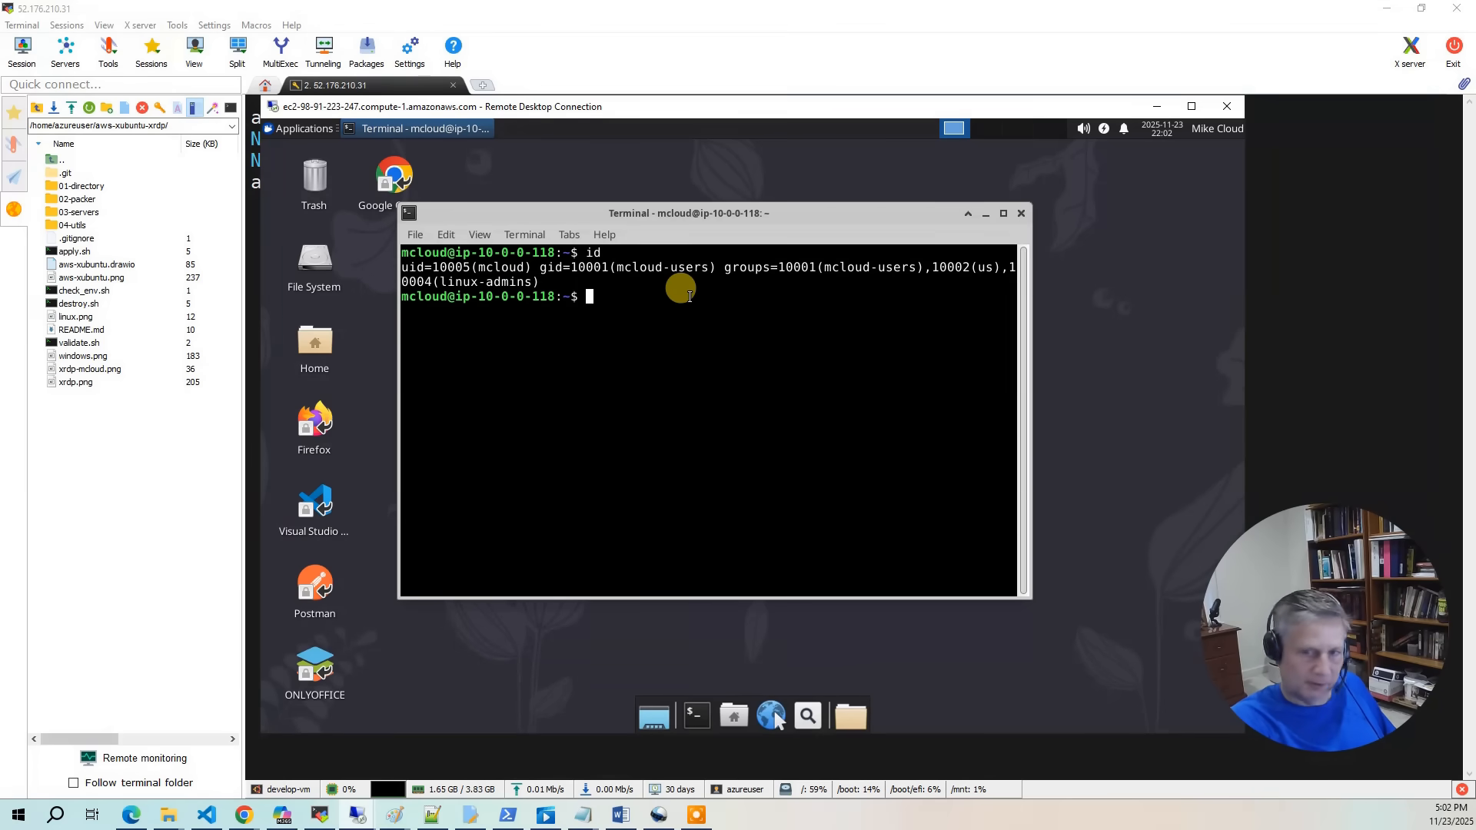
{"action": "type", "text": "sudo bash"}
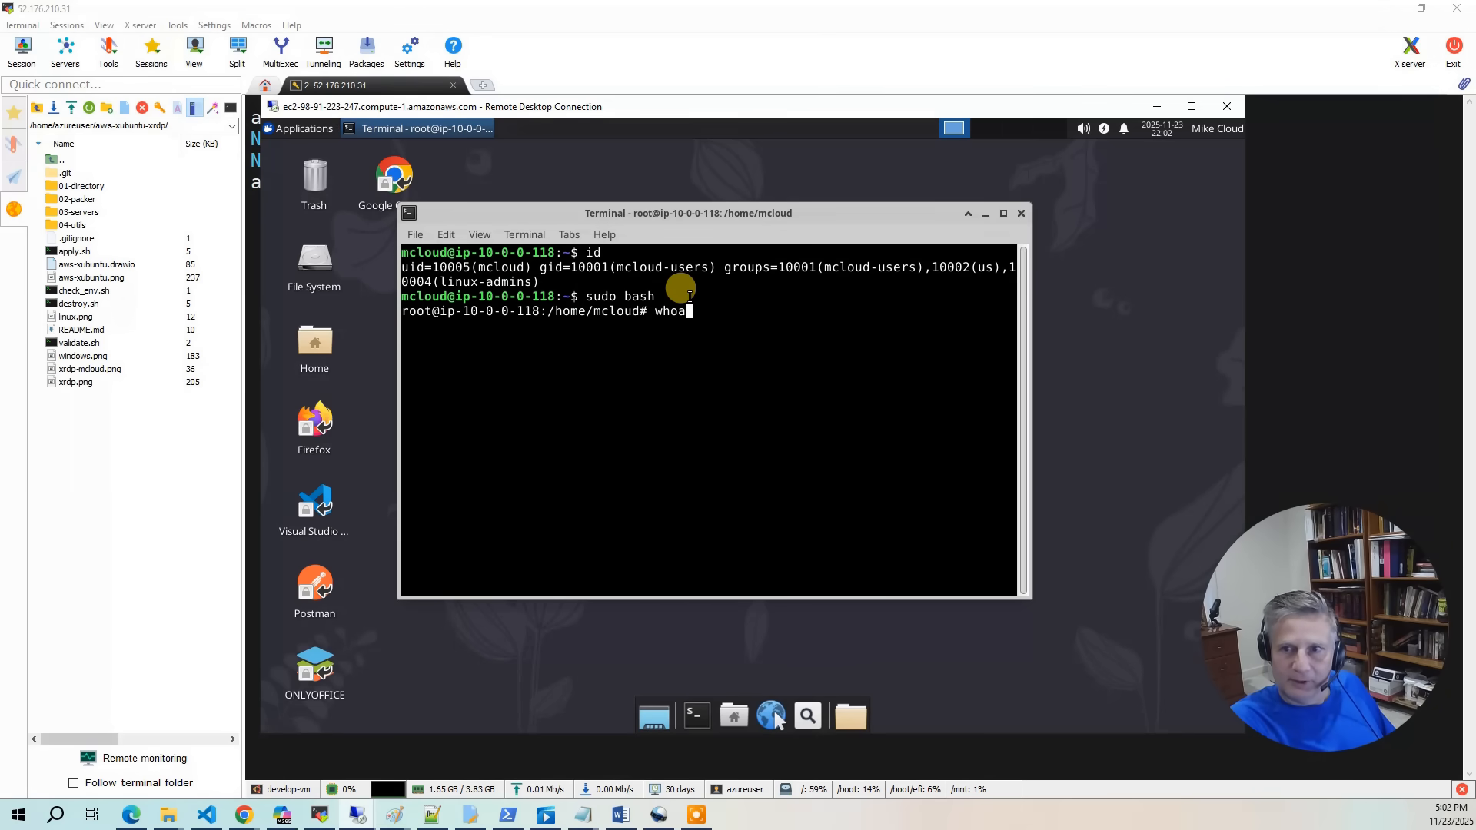
{"action": "key", "text": "Return"}
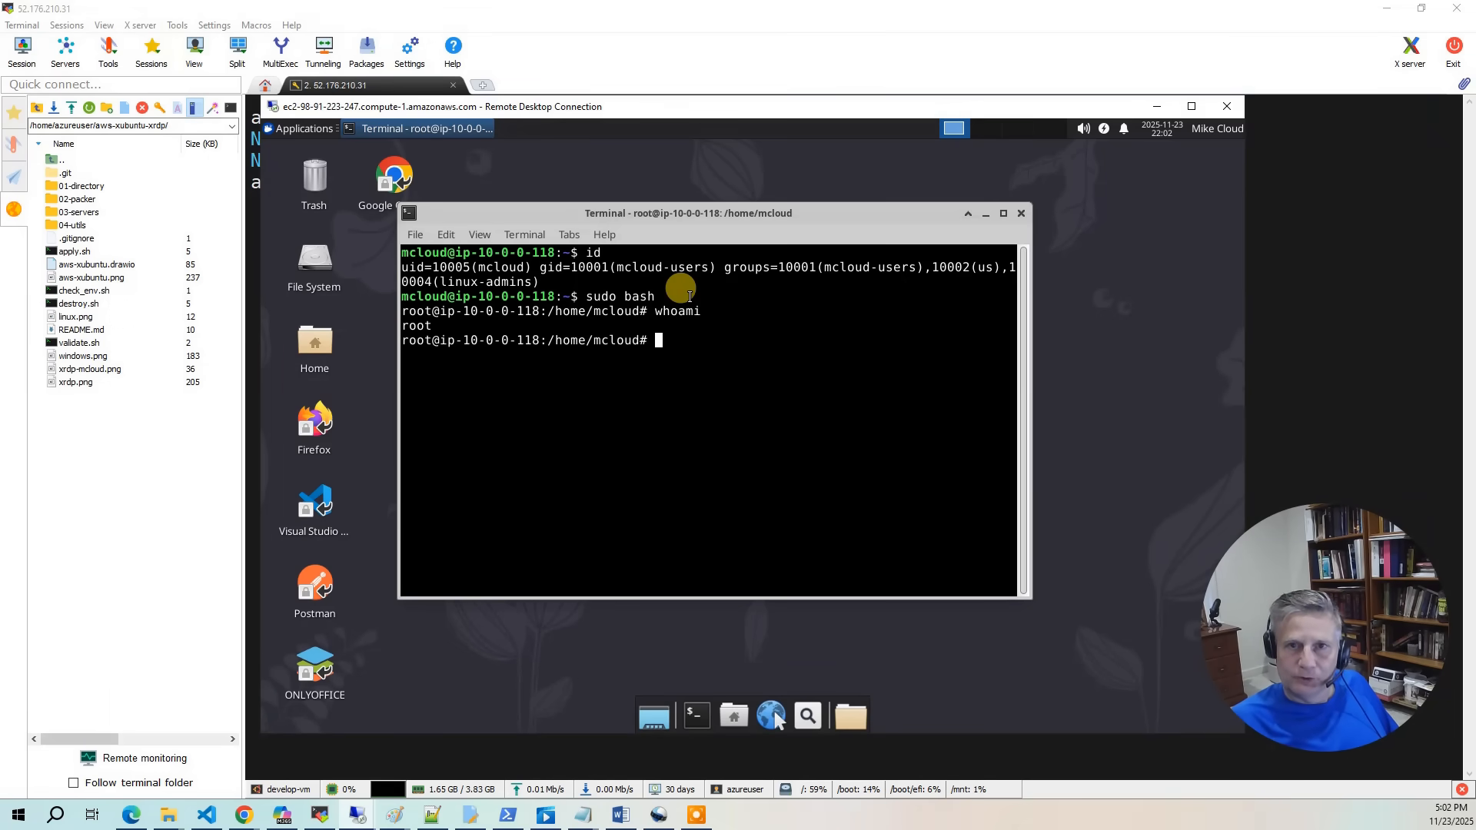
{"action": "mouse_move", "coordinate": [901, 302]}
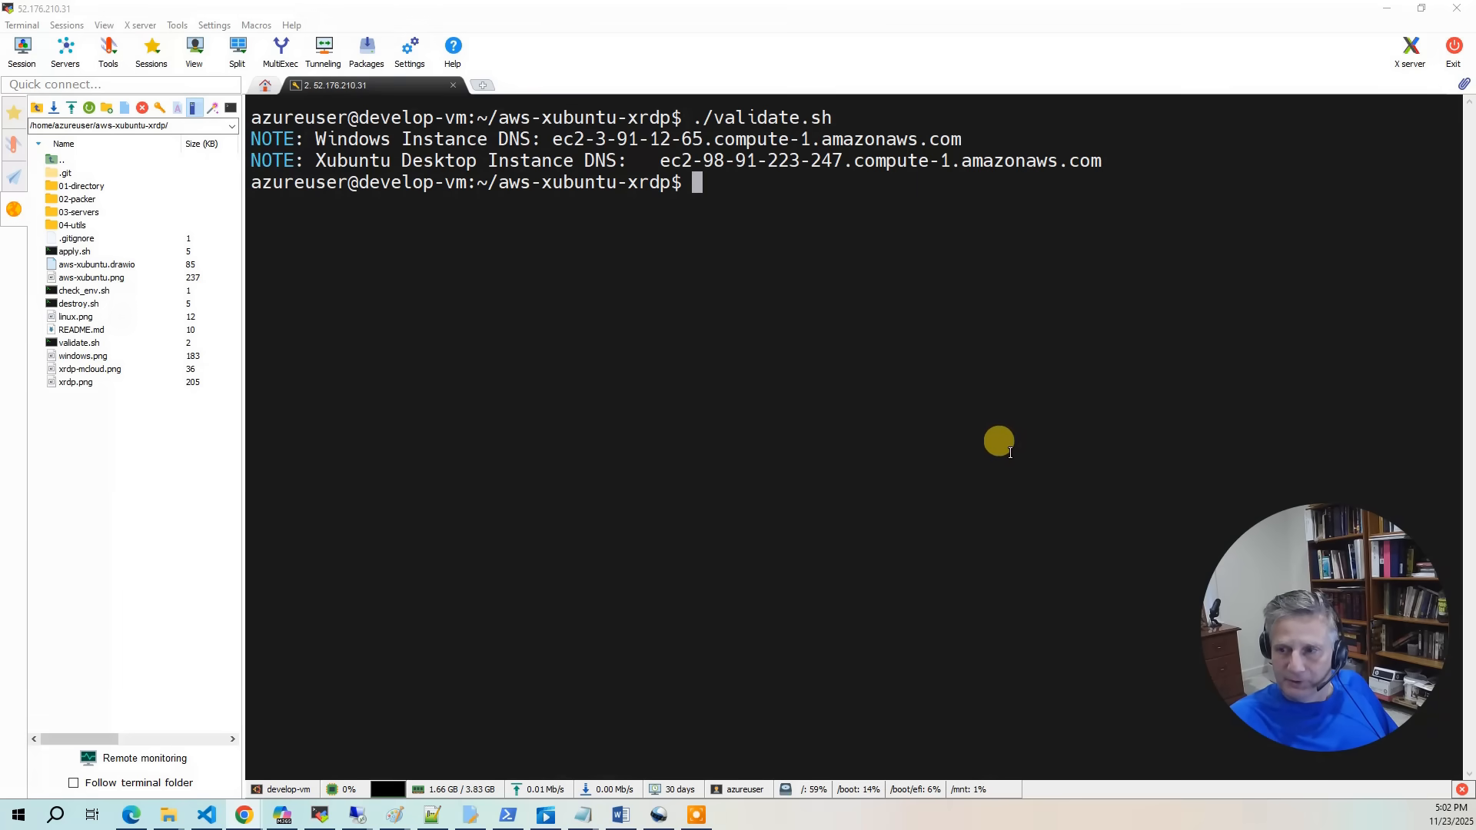
{"action": "mouse_move", "coordinate": [888, 309]}
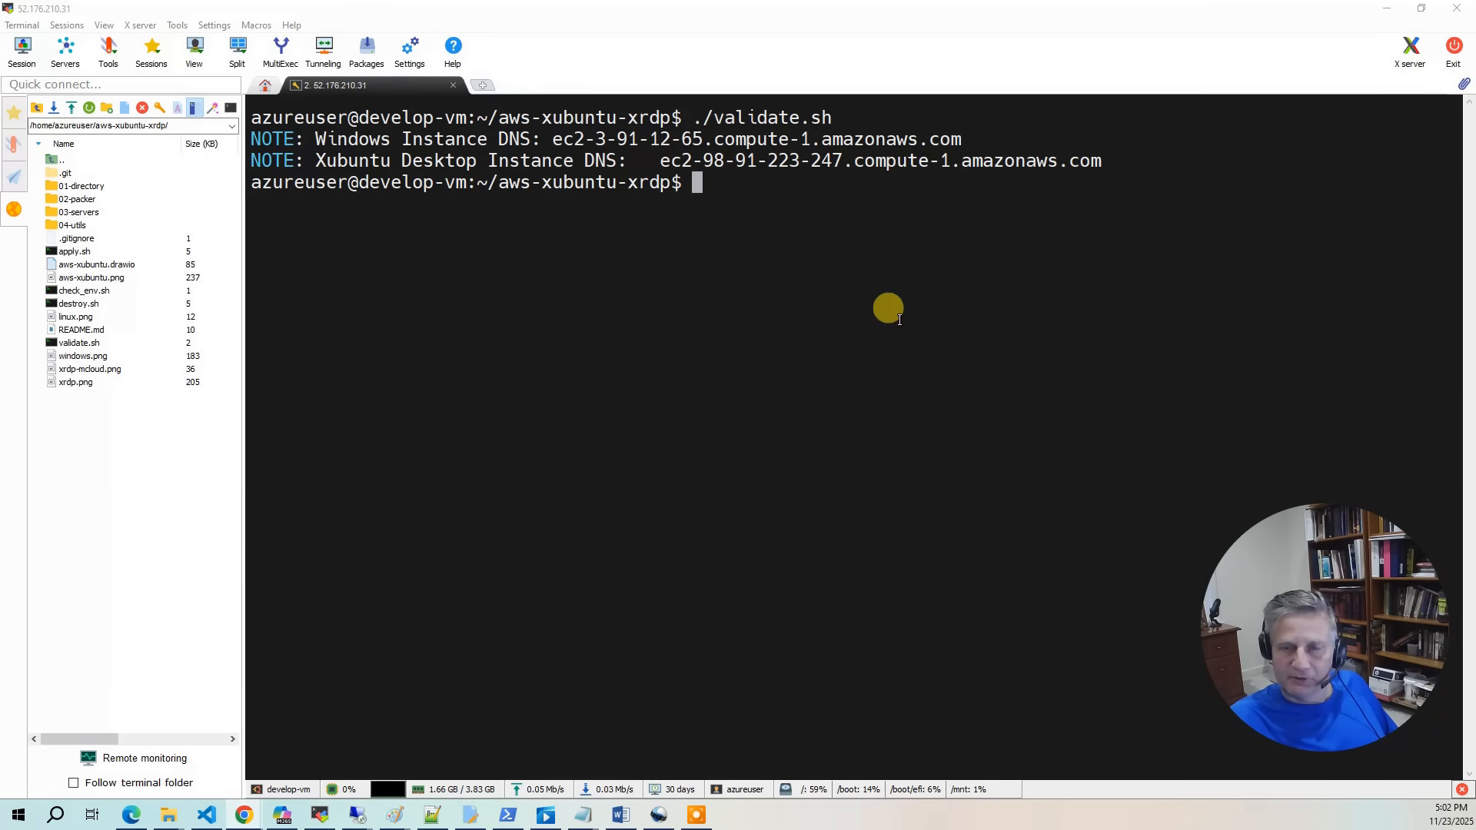
{"action": "mouse_move", "coordinate": [892, 309]}
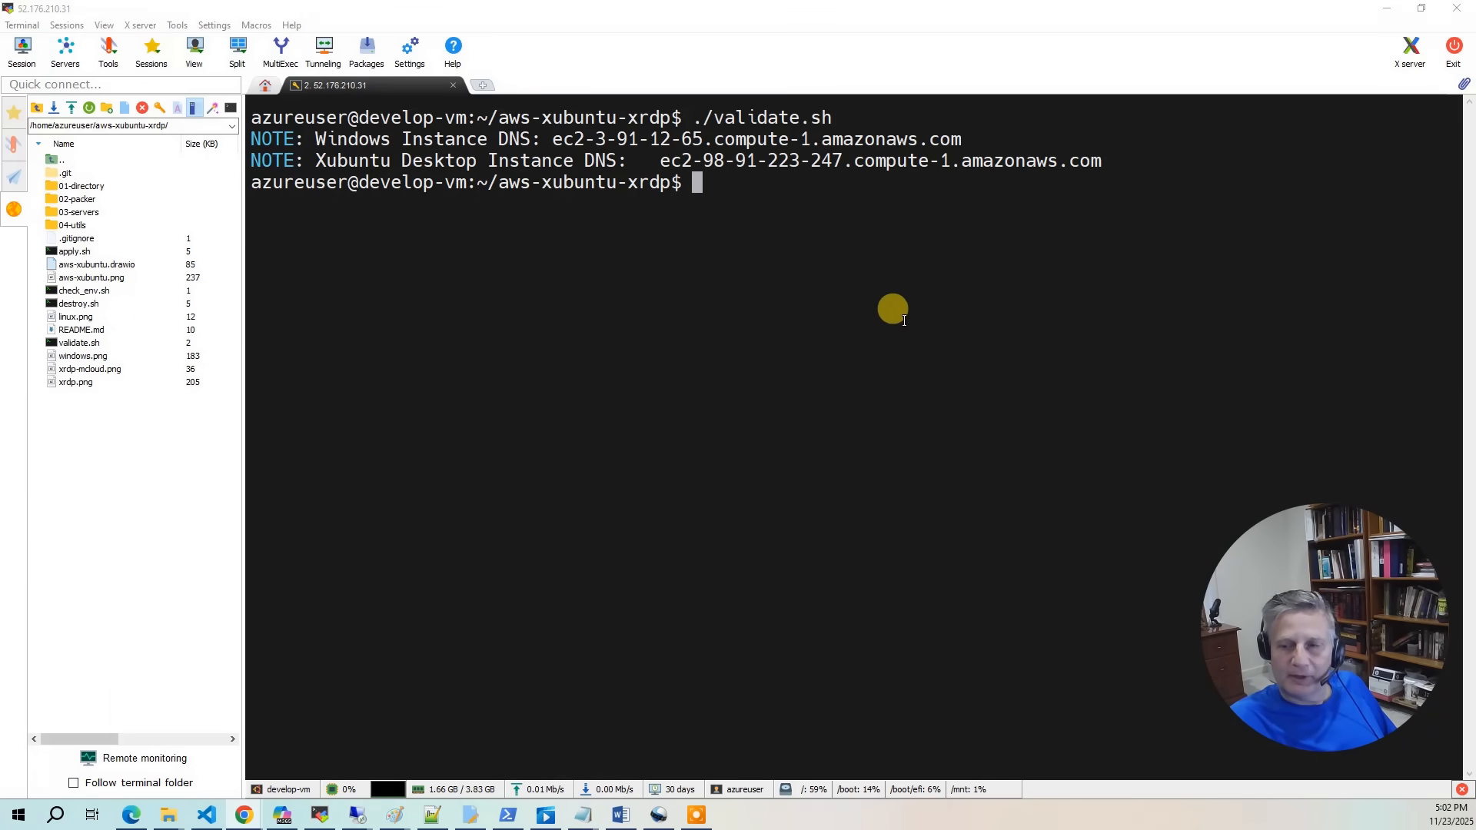
{"action": "mouse_move", "coordinate": [1188, 192]}
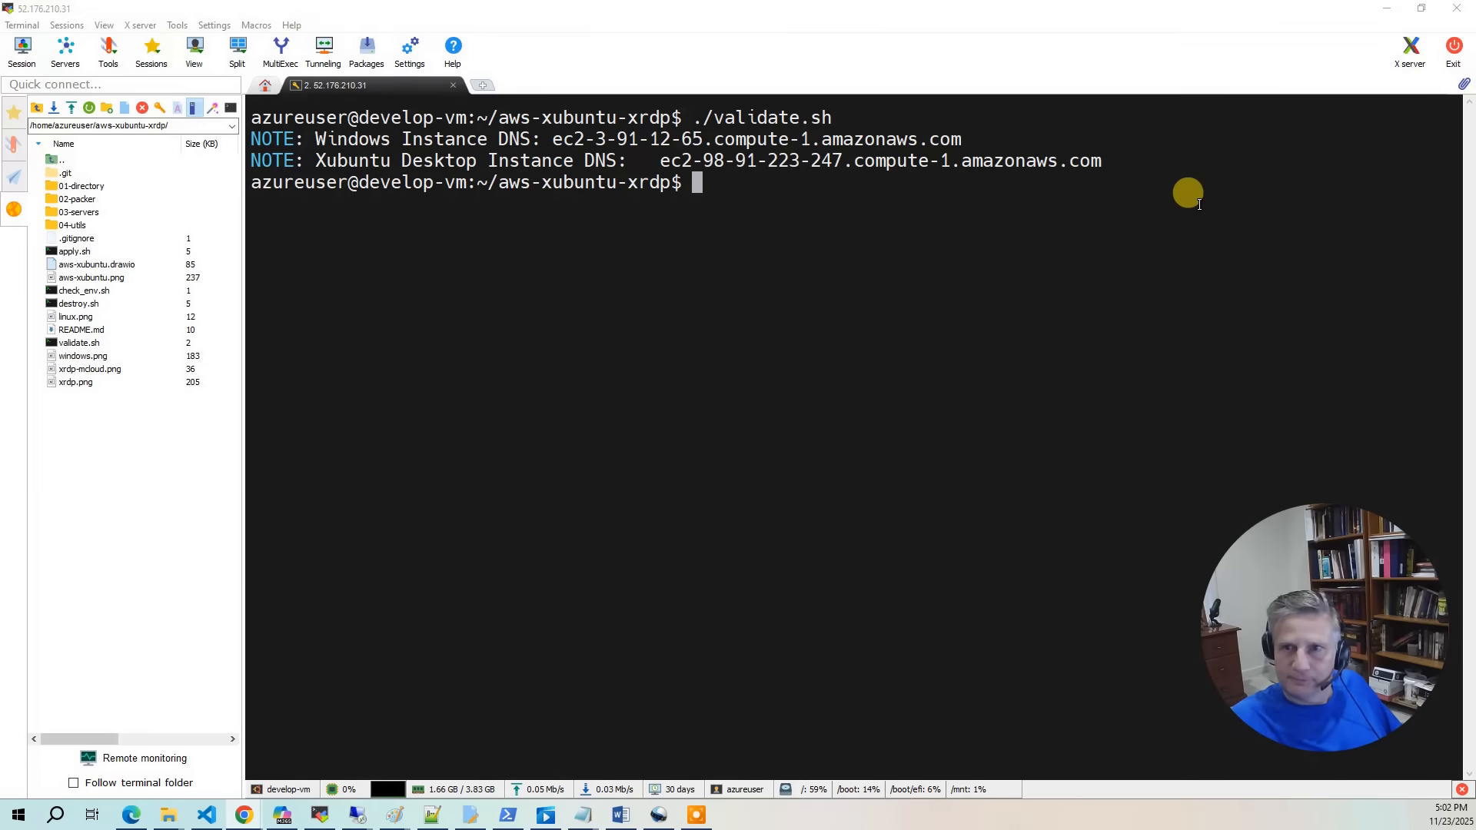
Step: Start typing ./destroy.sh in the MobaXterm develop-vm terminal
{"action": "type", "text": "./dest"}
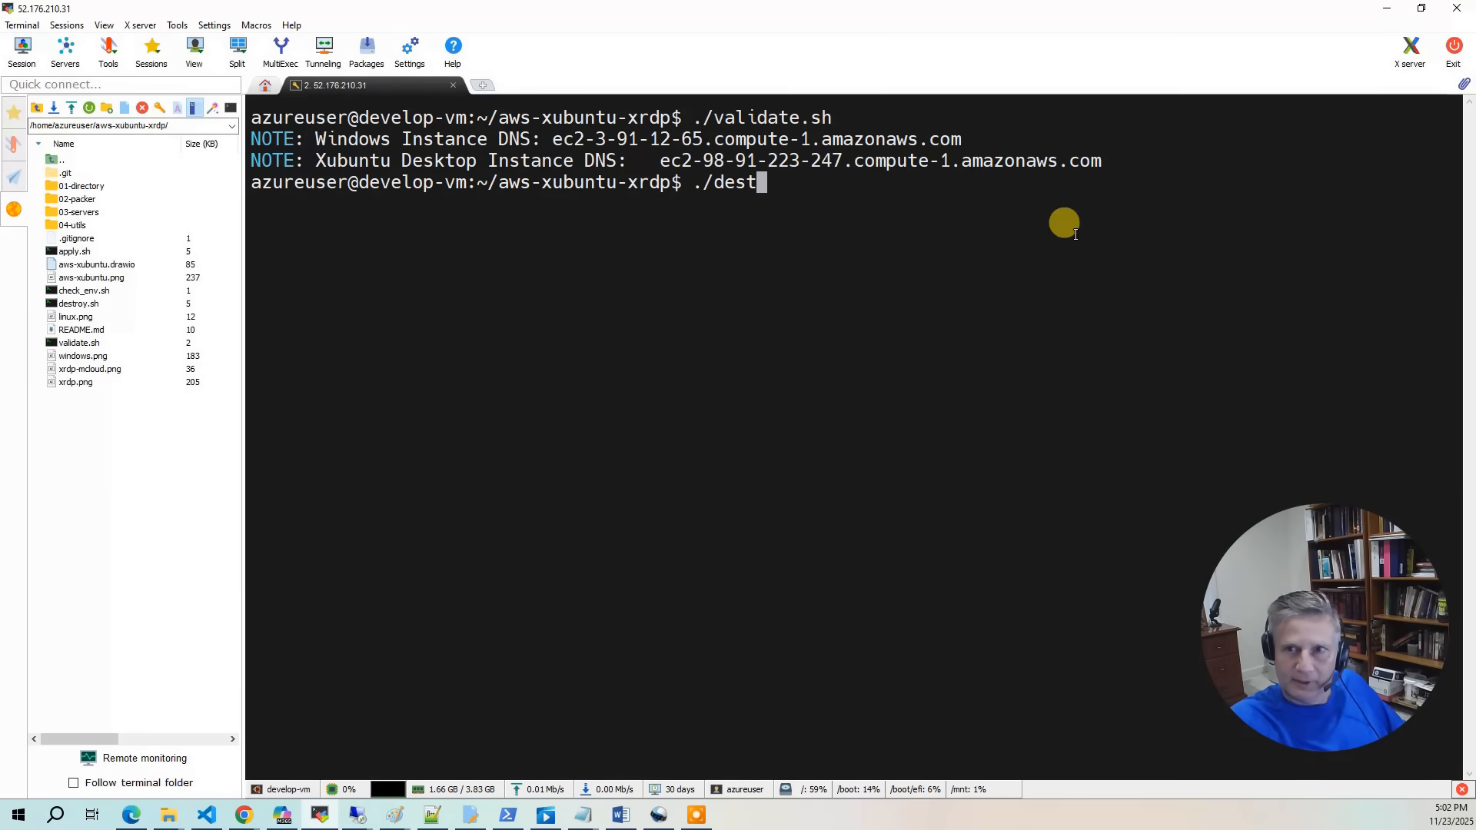